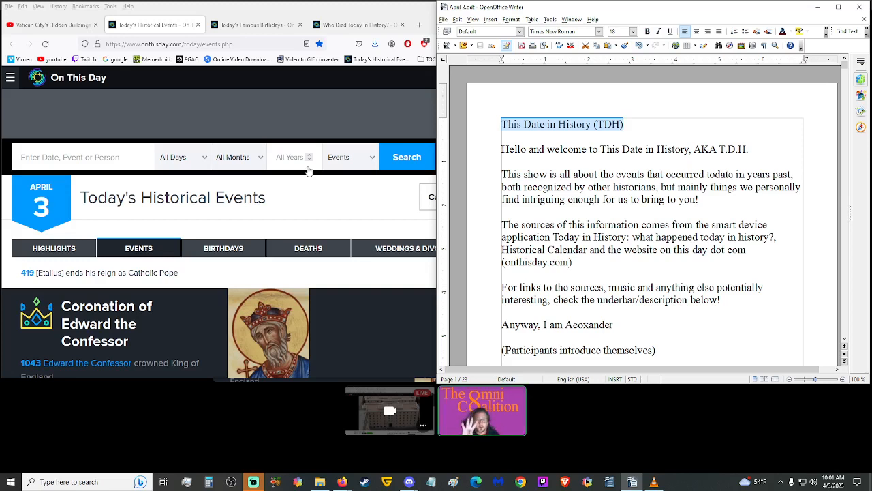
Scroll to page two and select the 1043 Edward the Confessor line to move it above the 1077 Friuli entry.
scroll("down", 3)
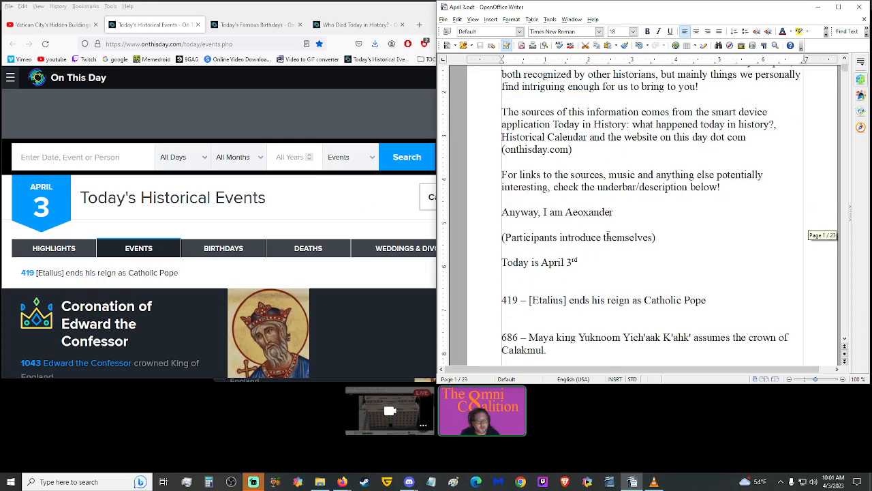
scroll("down", 3)
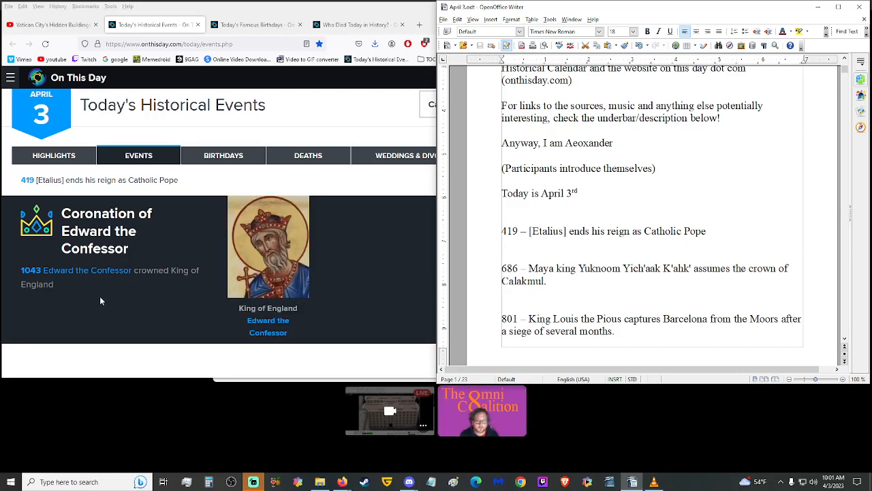
scroll("down", 3)
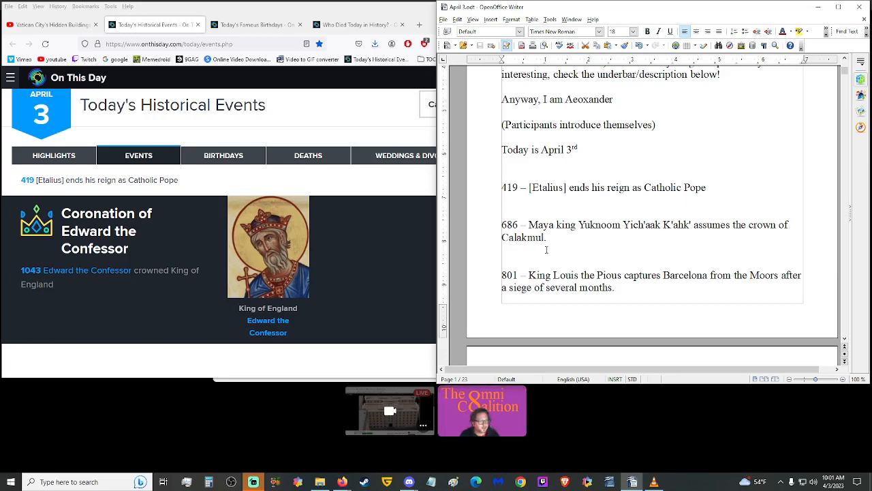
scroll("down", 3)
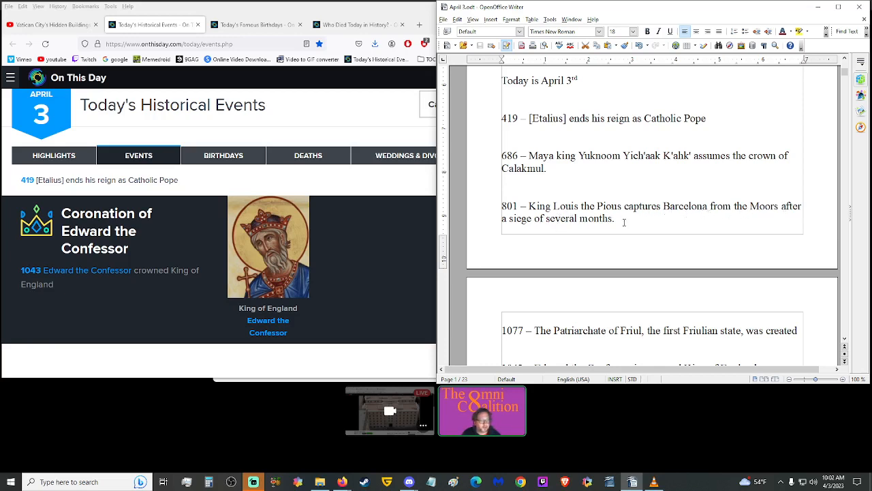
scroll("down", 3)
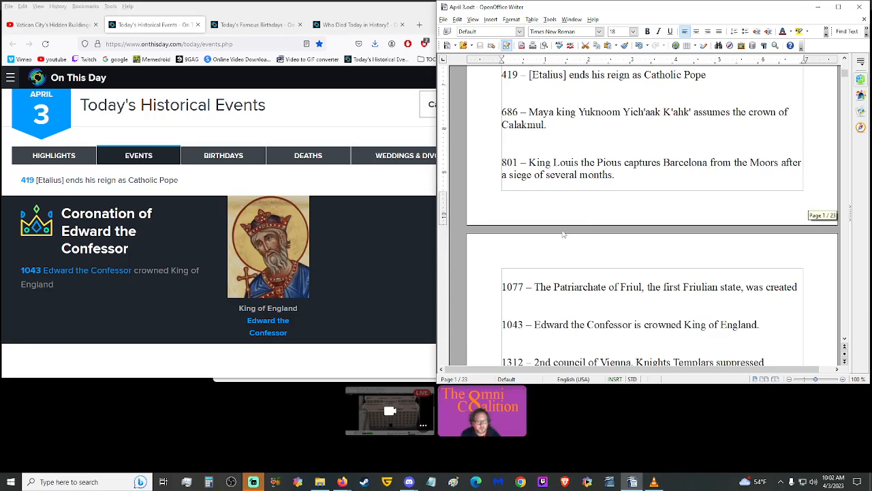
scroll("down", 3)
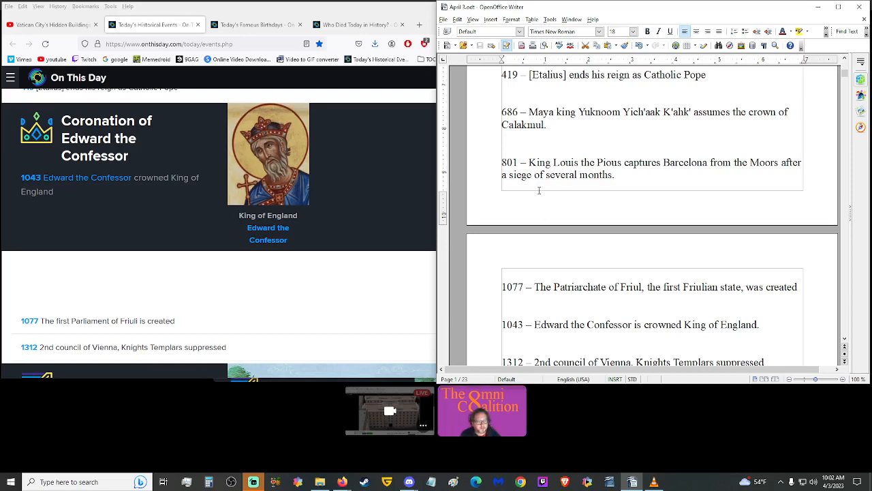
mouse_move(68, 198)
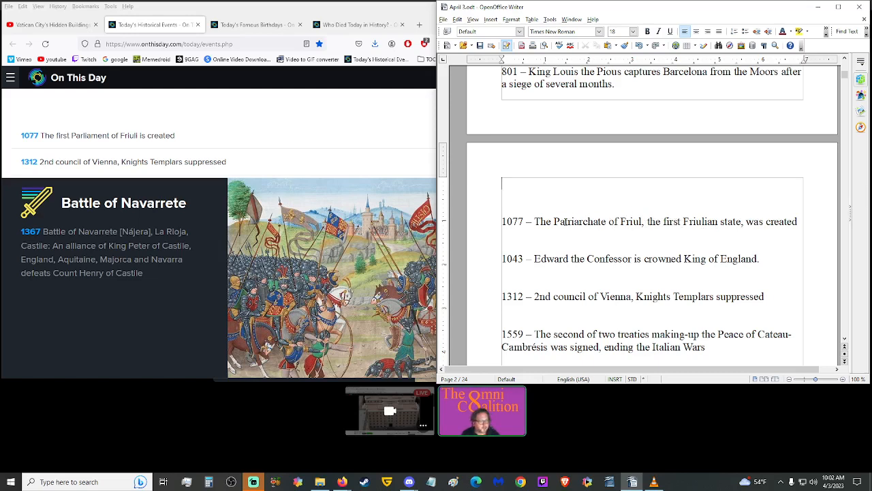
scroll("up", 3)
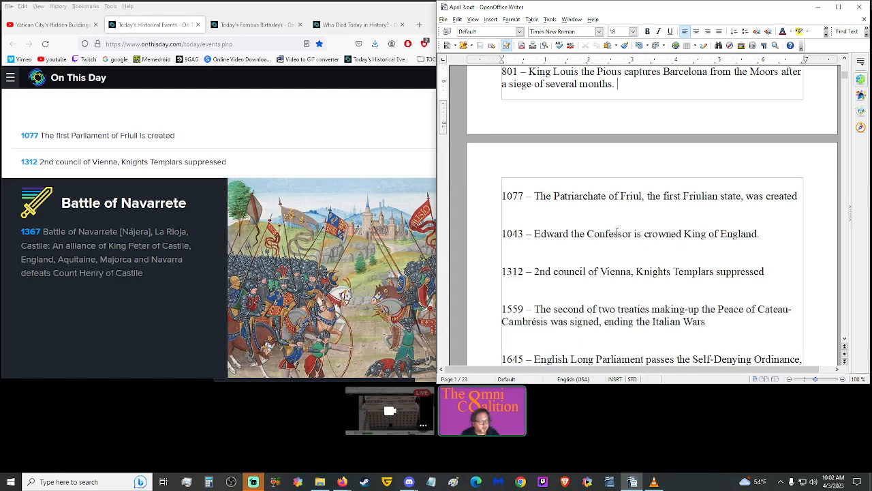
triple_click(629, 233)
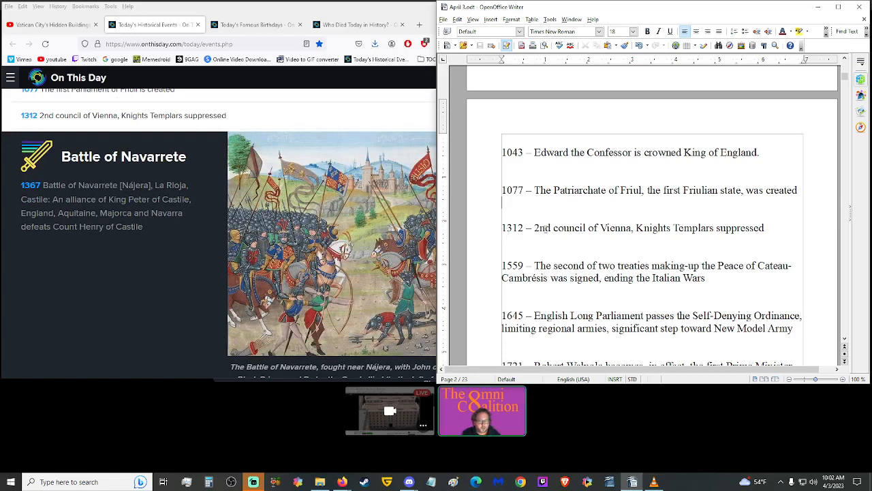
mouse_move(647, 229)
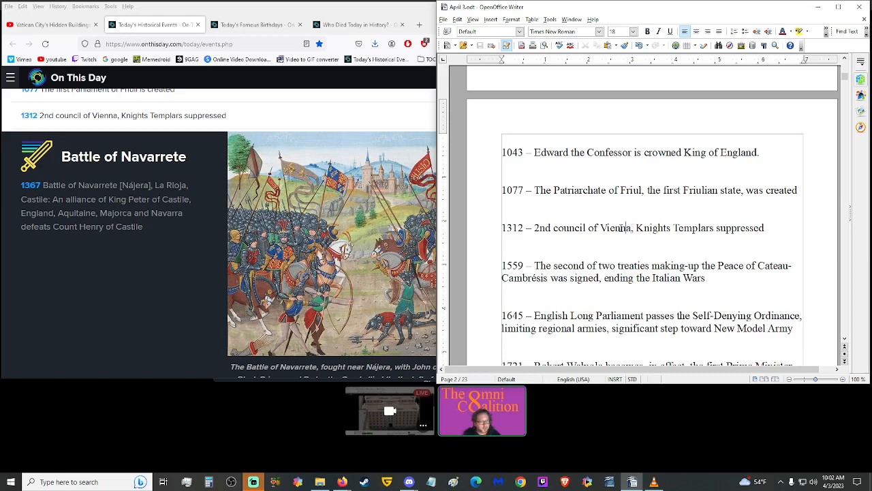
Select the 2nd Council of Vienna wording in the script to look it up.
double_click(572, 227)
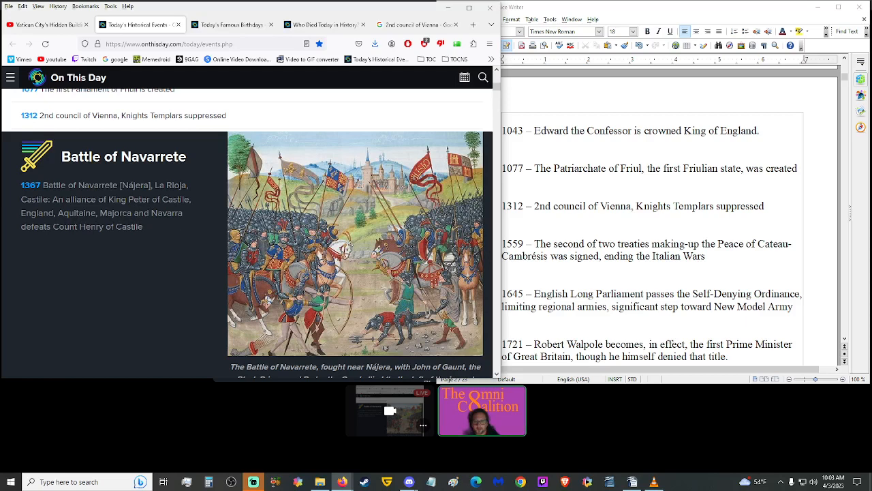
Select the 1367 Battle of Navarrete description on onthisday.com for copying into the script.
left_click_drag(22, 185, 144, 226)
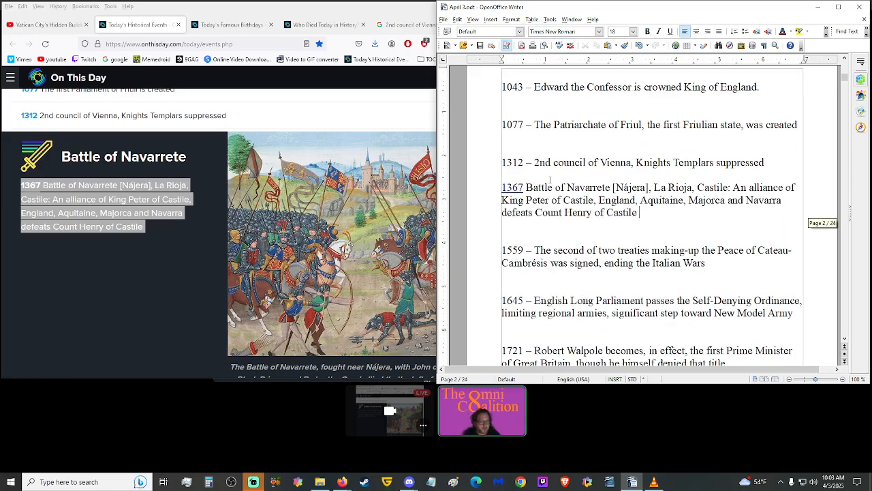
scroll("down", 3)
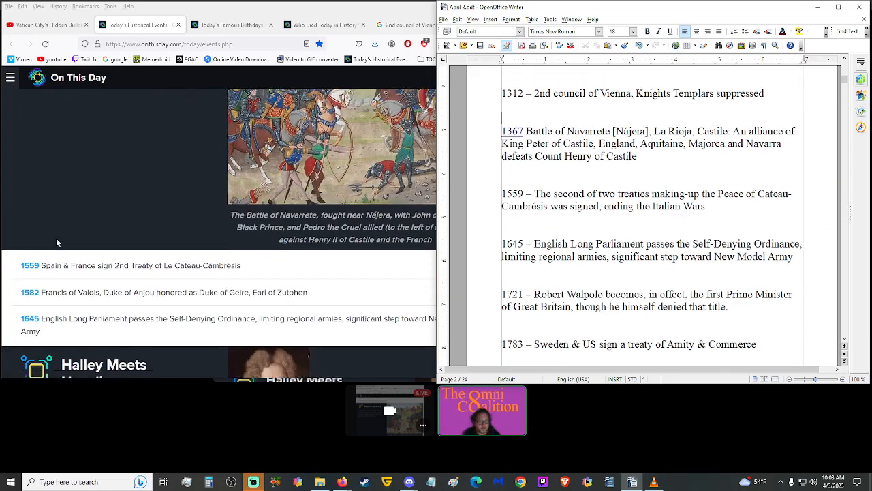
scroll("down", 3)
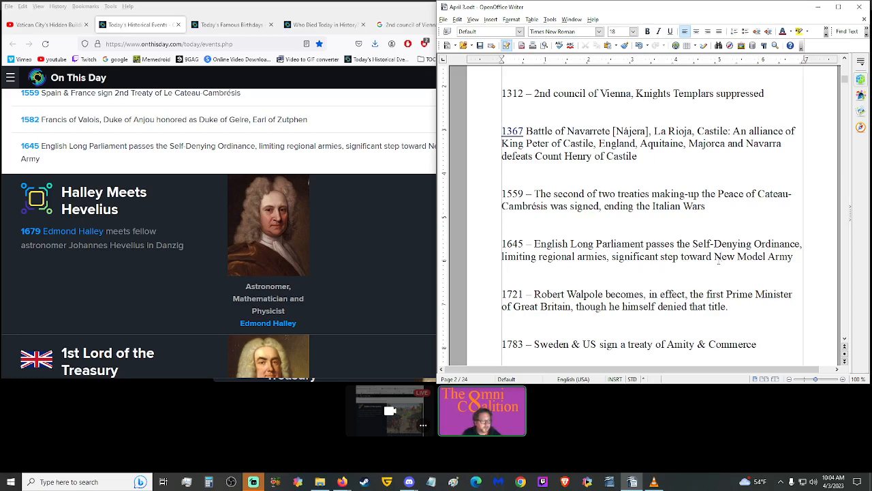
Select 'New Model Army' in the script and run the Google search 'what is New Model Army'.
double_click(753, 256)
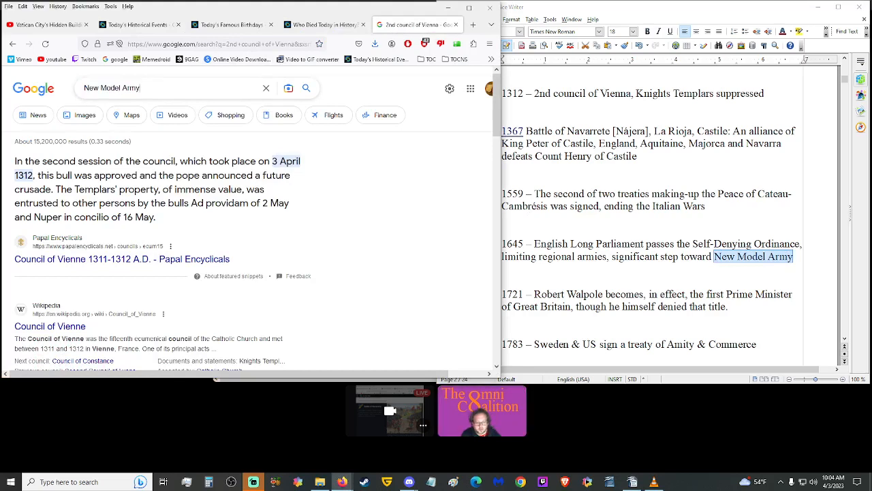
key("Return")
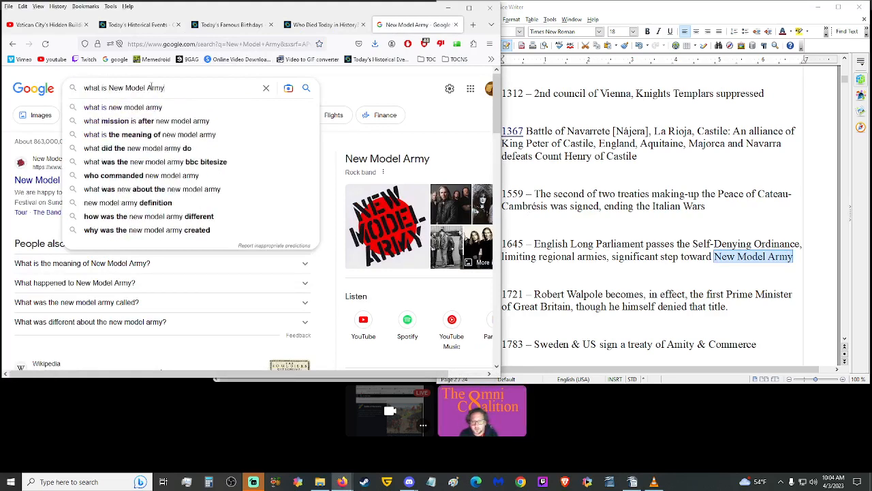
key("Return")
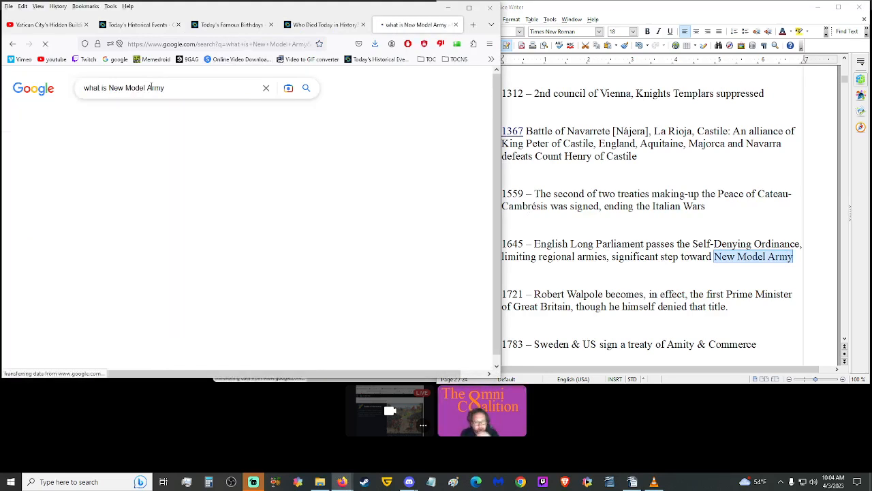
key("Return")
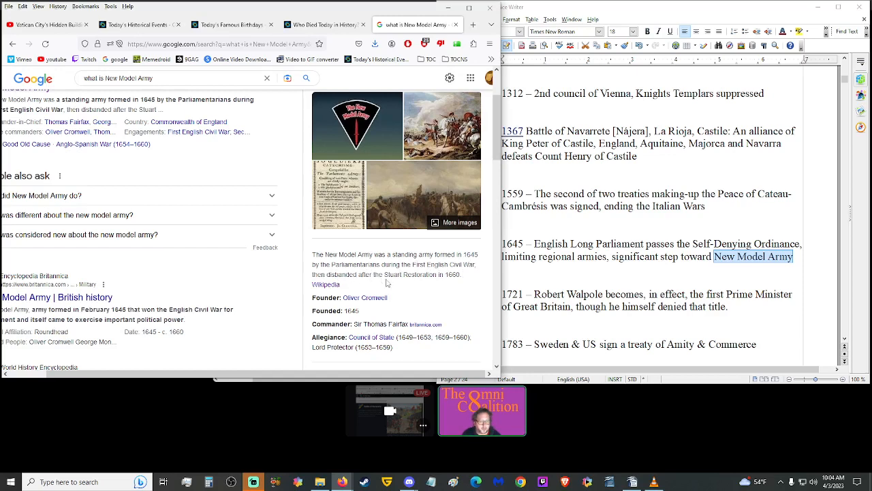
mouse_move(537, 272)
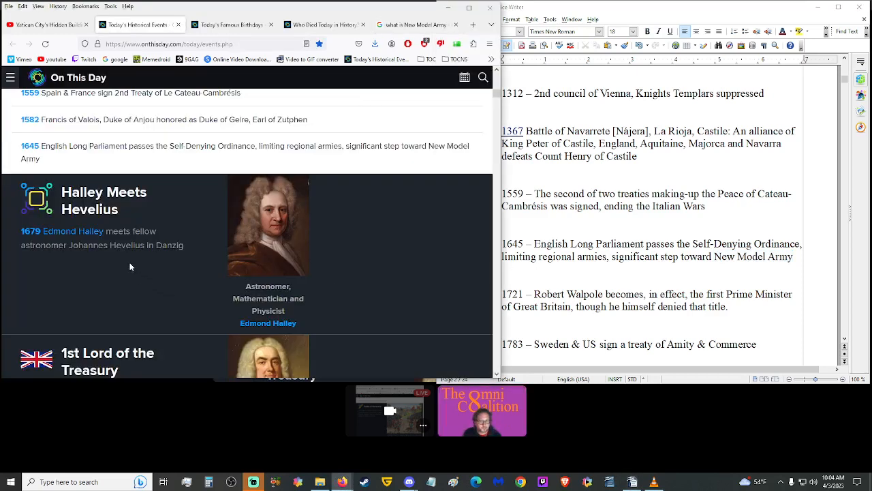
scroll("down", 3)
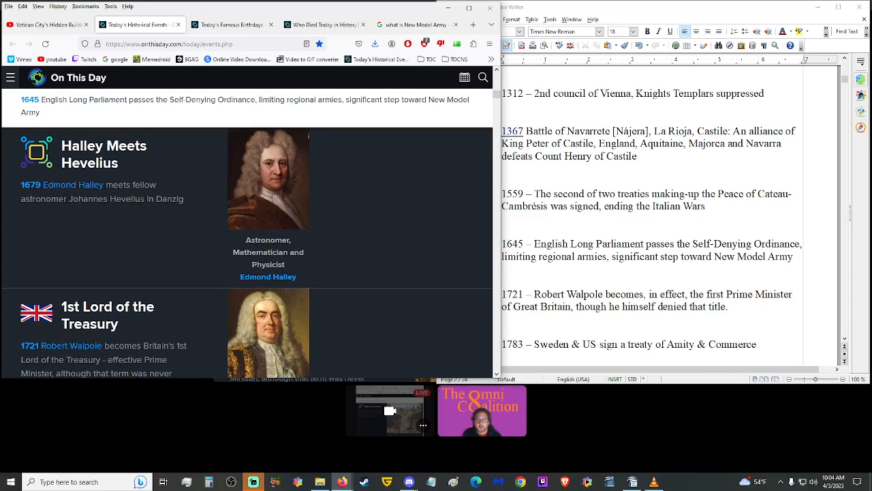
mouse_move(197, 202)
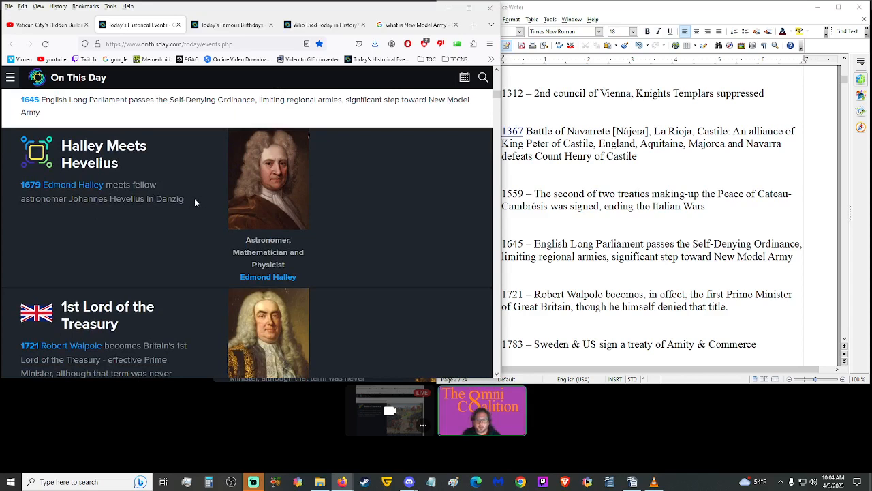
mouse_move(184, 201)
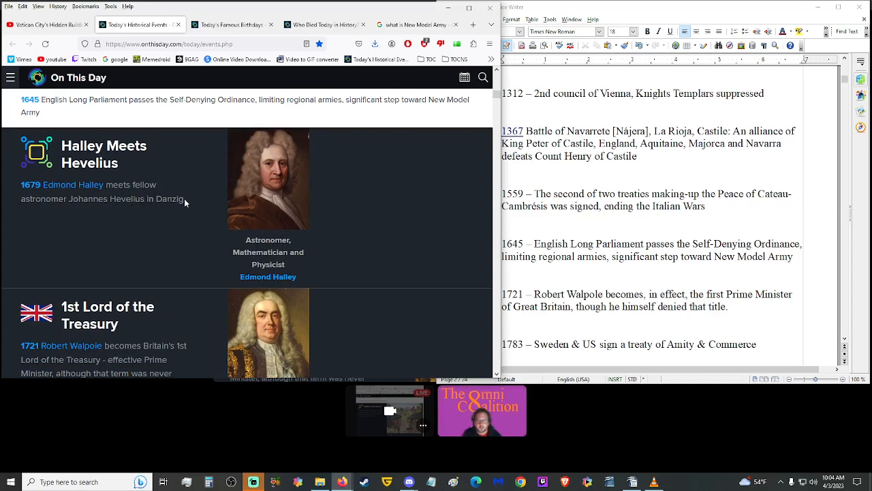
mouse_move(160, 240)
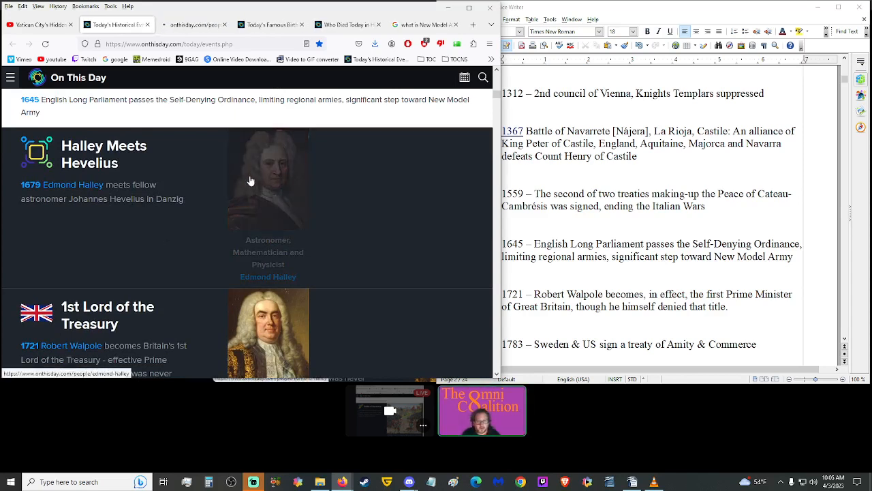
left_click(76, 185)
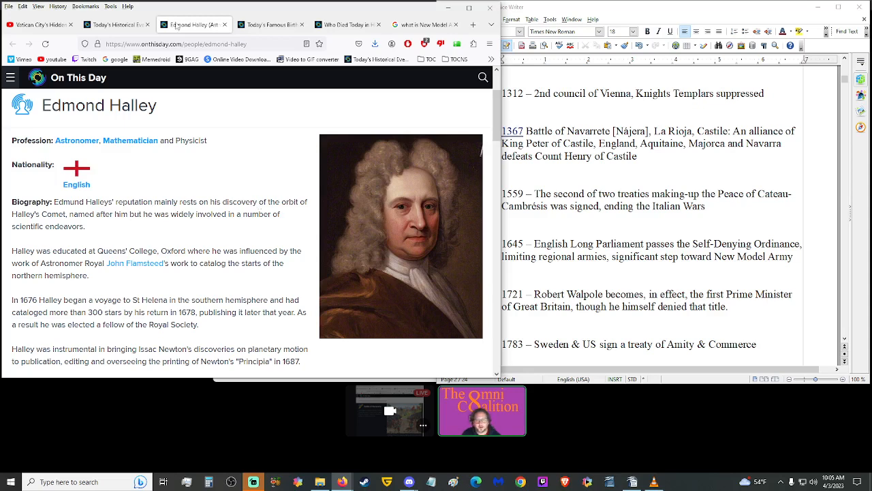
left_click(116, 25)
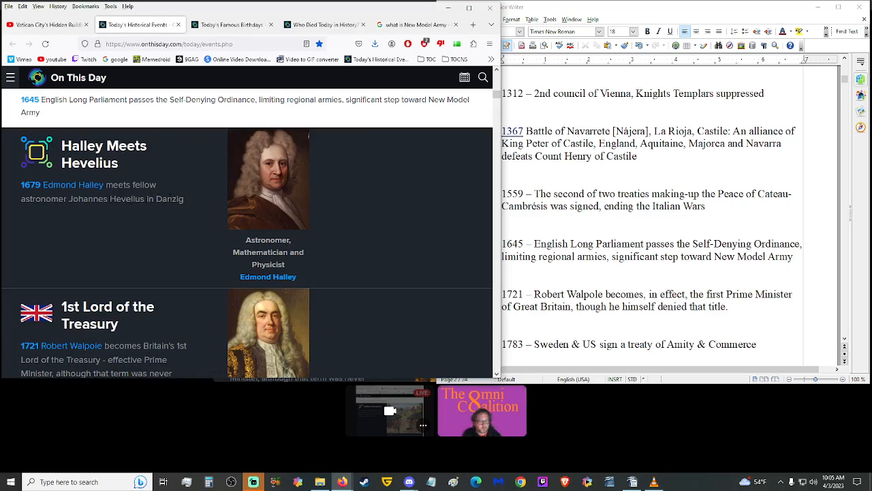
scroll("down", 3)
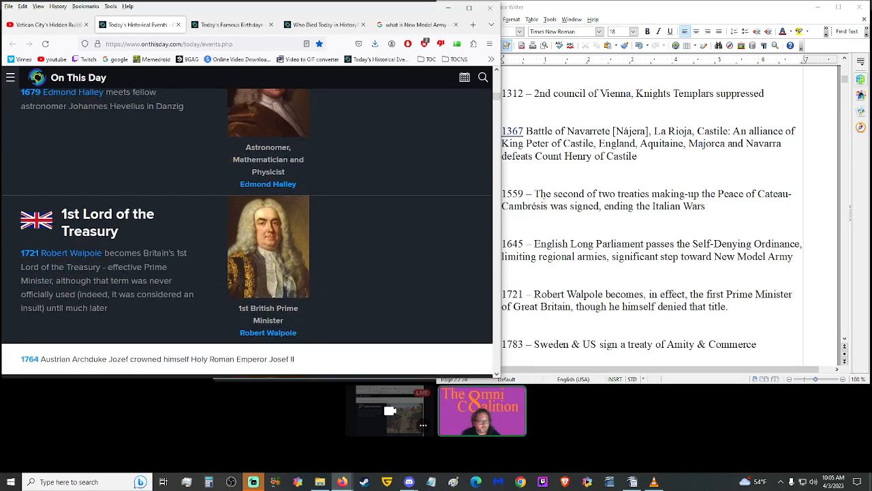
scroll("down", 3)
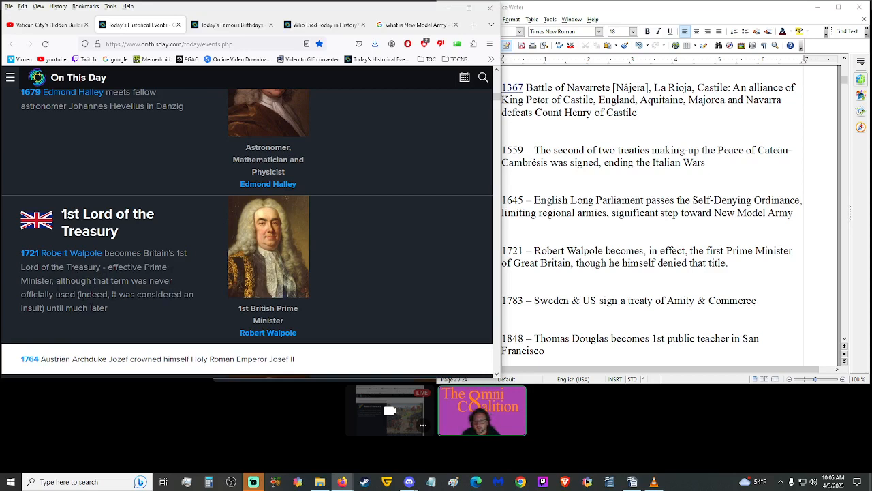
mouse_move(112, 310)
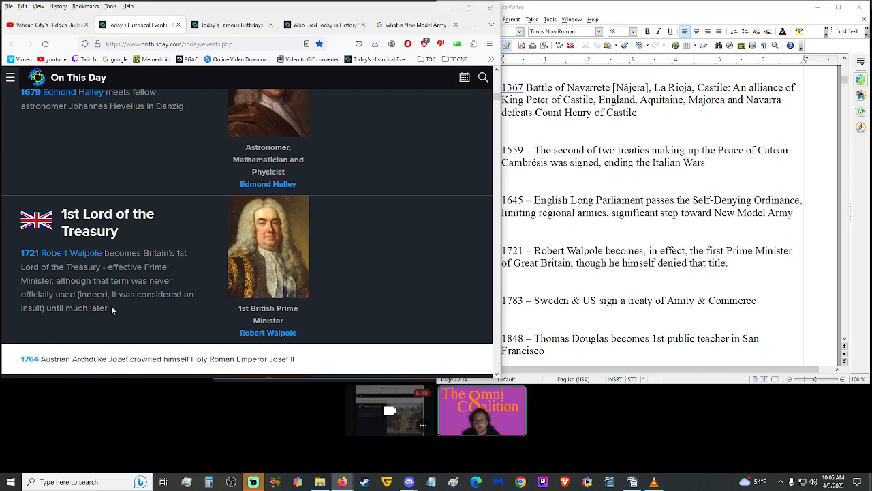
scroll("down", 3)
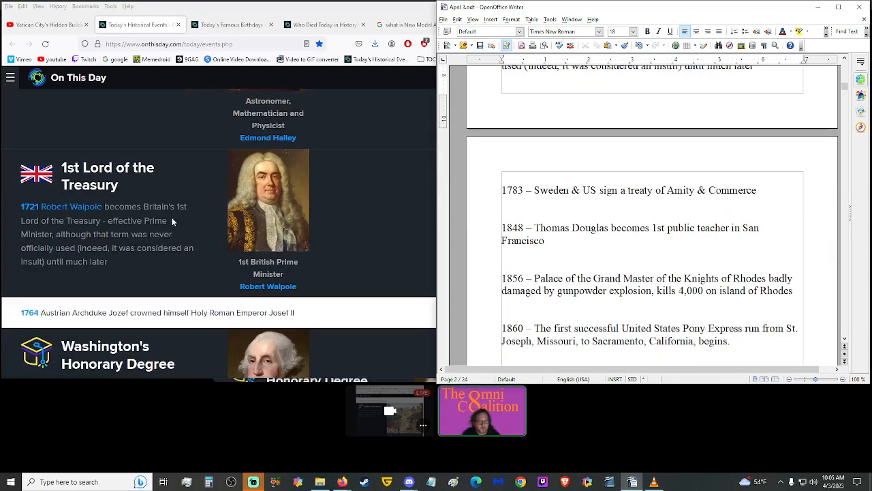
Scroll the events around the 1848 Horace Mann and Leichhardt entries to place them after the 1848 Thomas Douglas line.
scroll("down", 3)
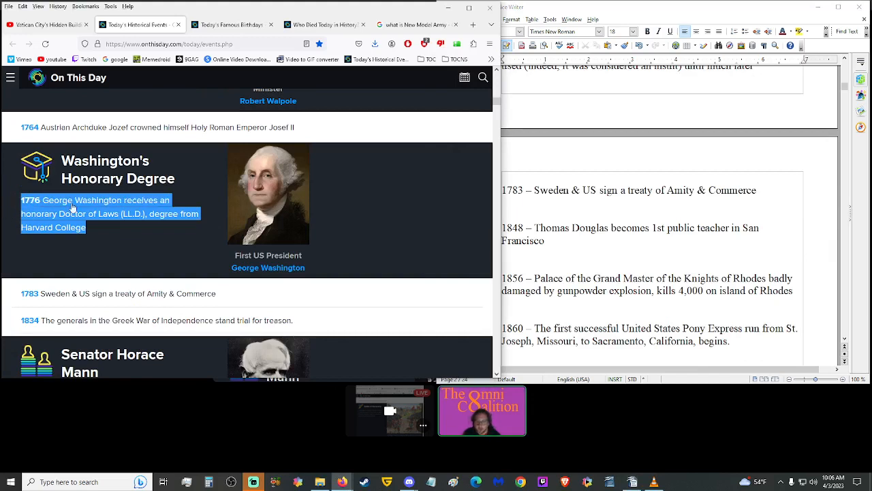
mouse_move(122, 242)
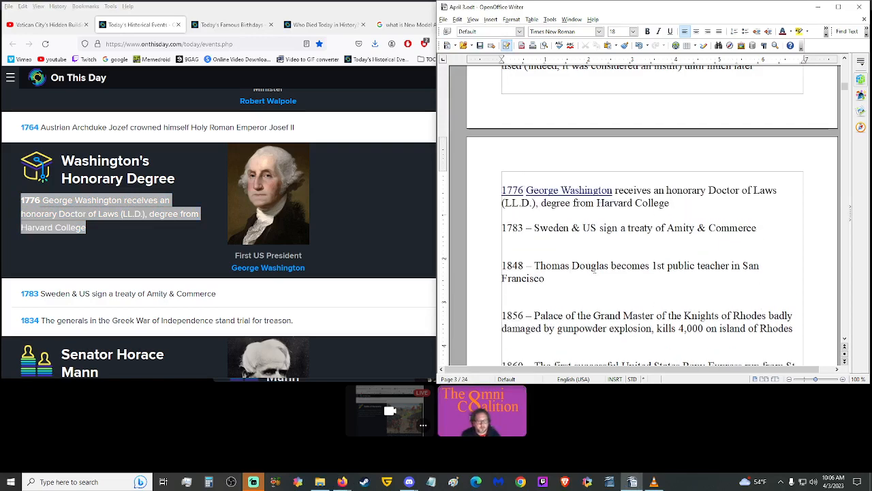
scroll("down", 3)
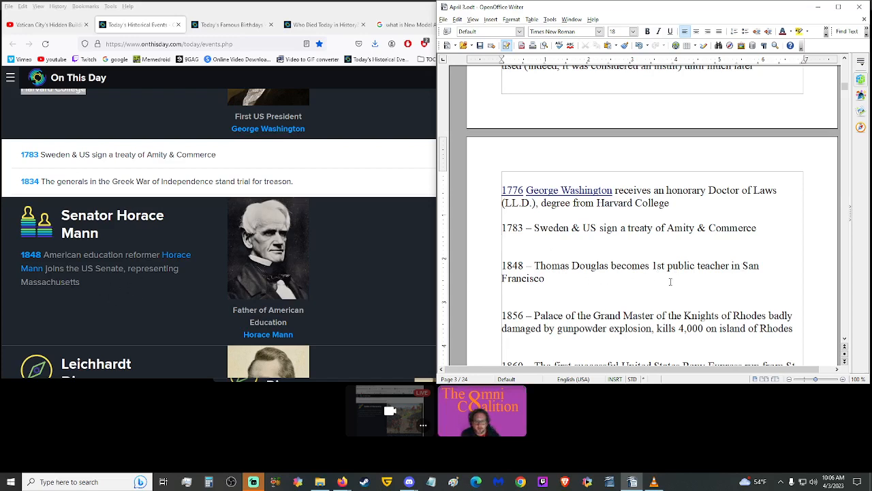
scroll("up", 3)
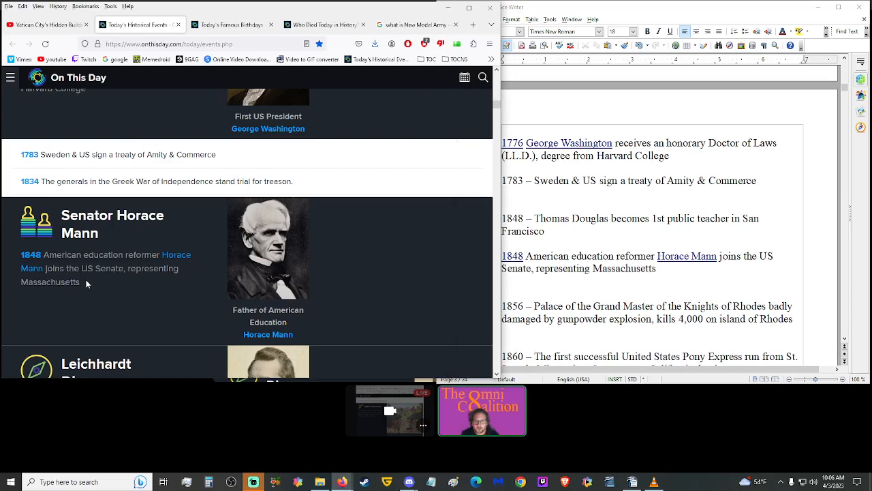
mouse_move(334, 272)
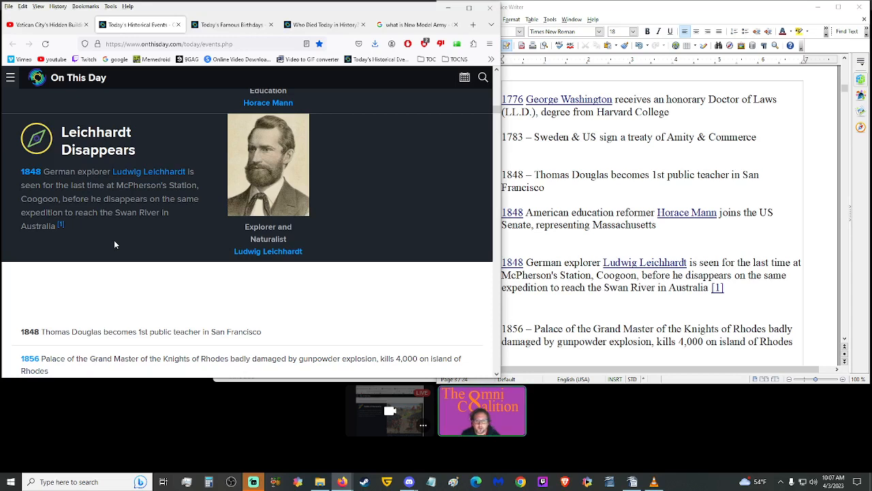
mouse_move(108, 232)
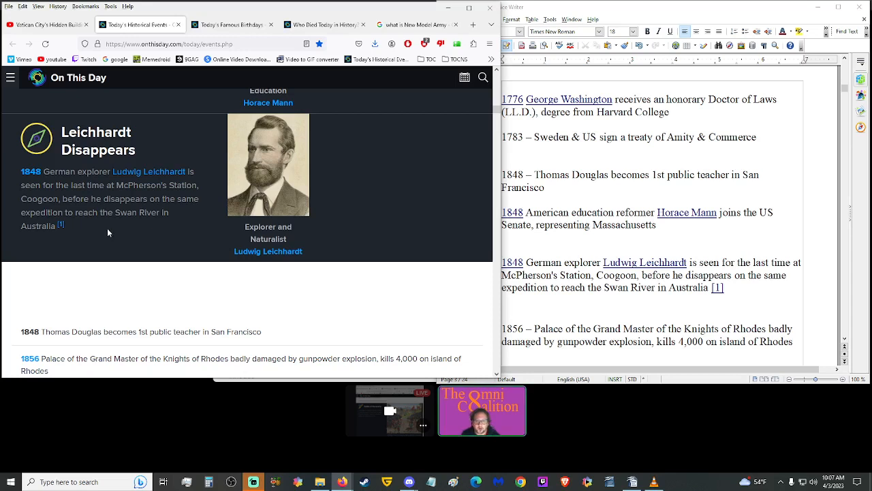
mouse_move(120, 235)
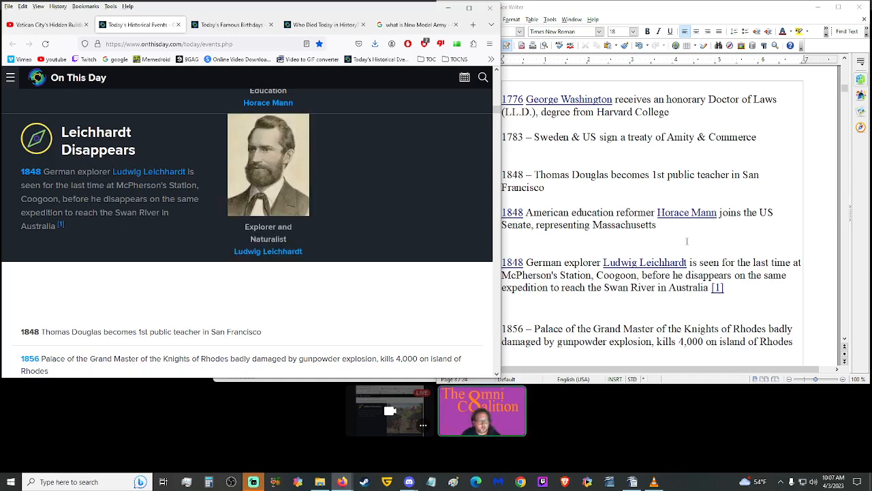
scroll("down", 3)
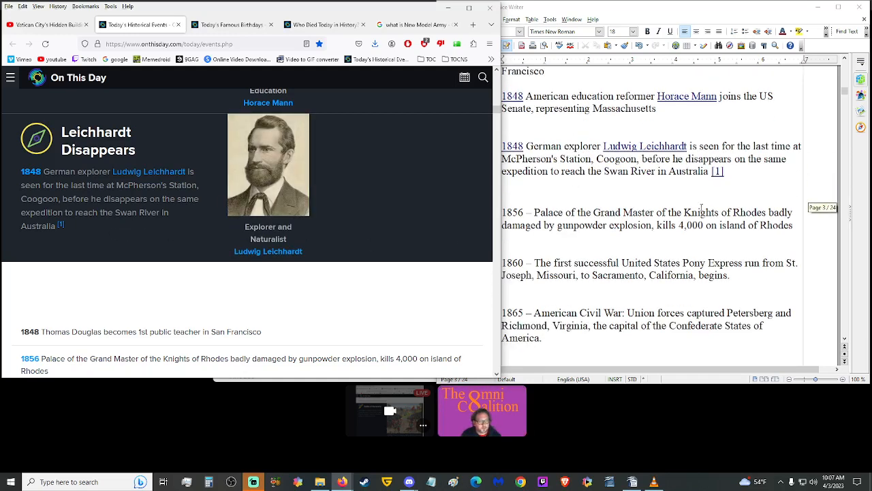
scroll("down", 3)
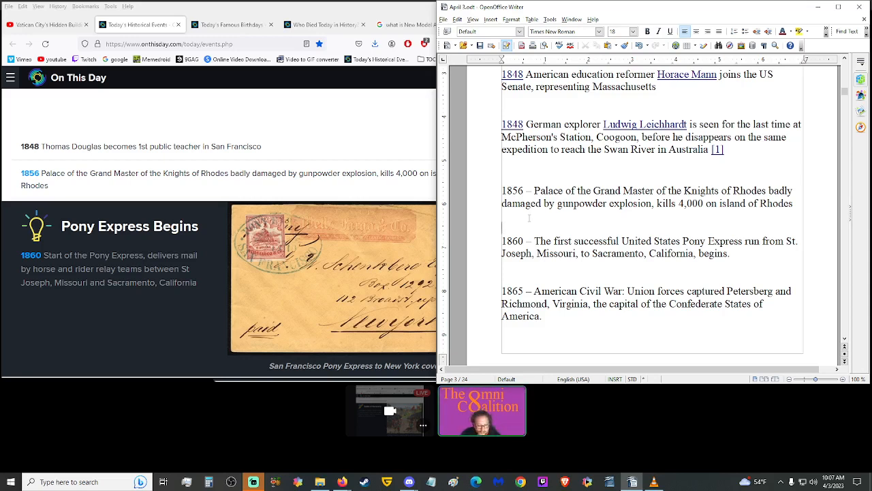
mouse_move(531, 216)
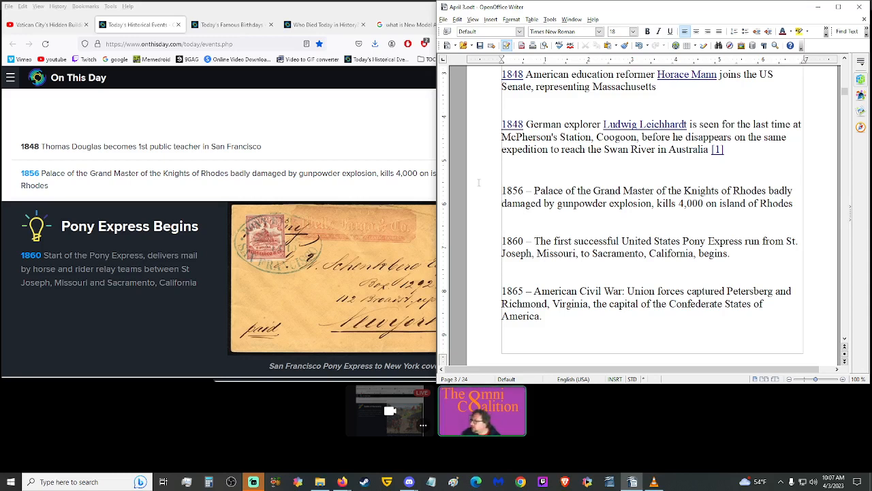
scroll("down", 3)
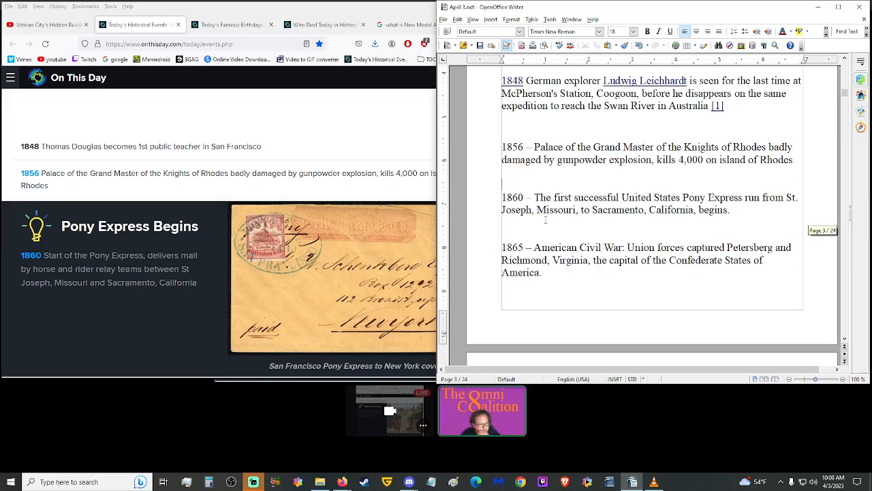
scroll("down", 3)
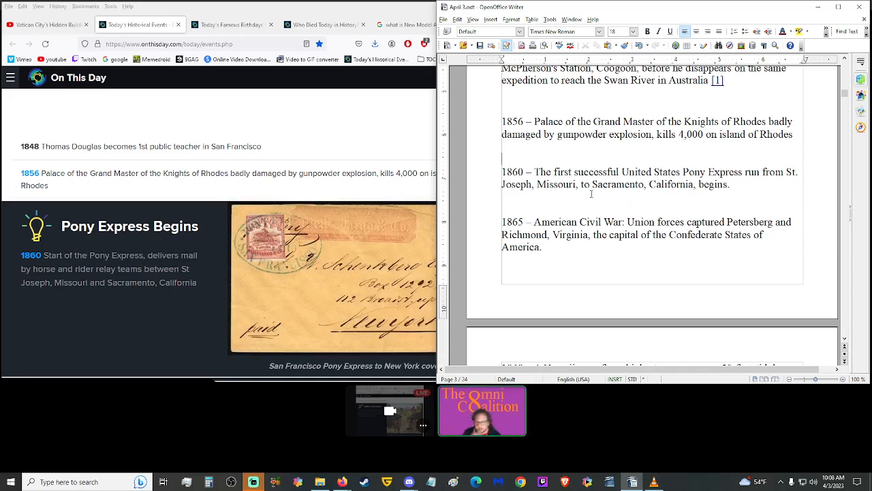
scroll("down", 3)
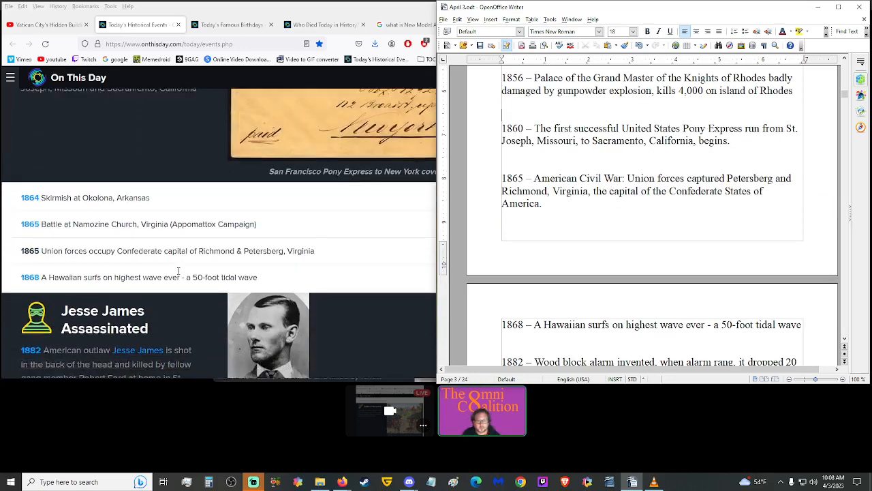
scroll("up", 3)
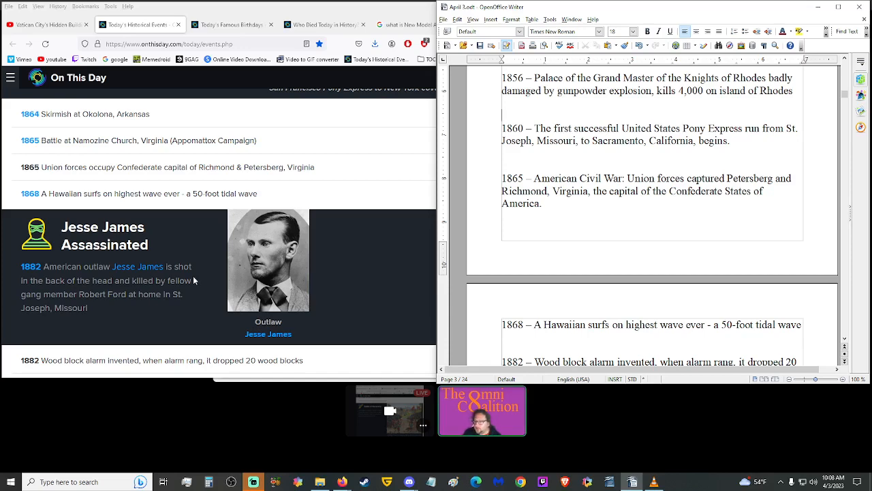
Bring Firefox forward to the New Model Army results and start typing 'did a poni' in the search box.
left_click(415, 25)
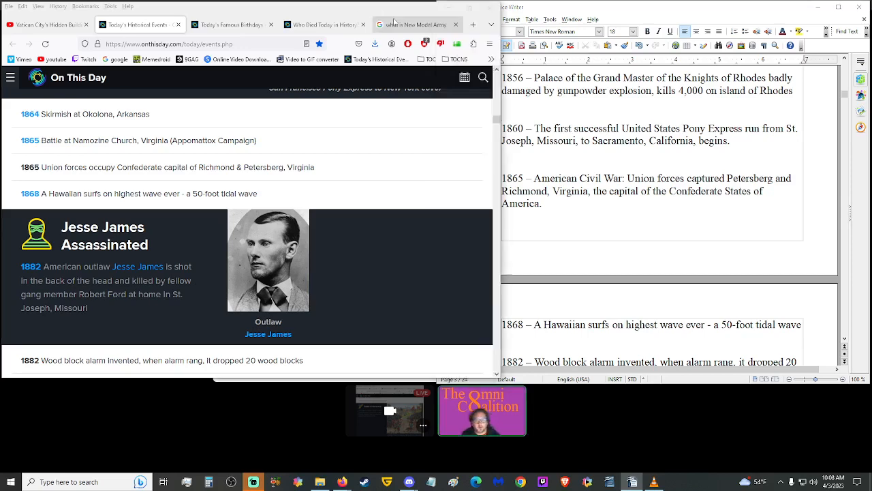
left_click(415, 25)
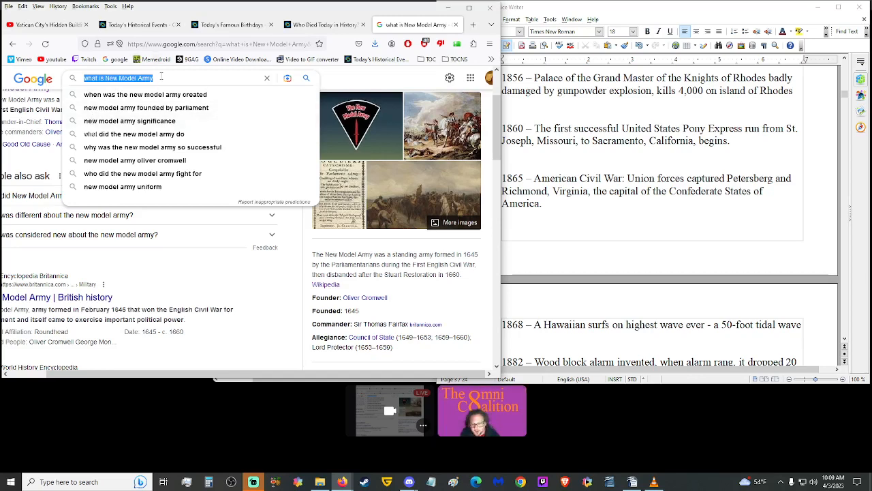
type("did a poni")
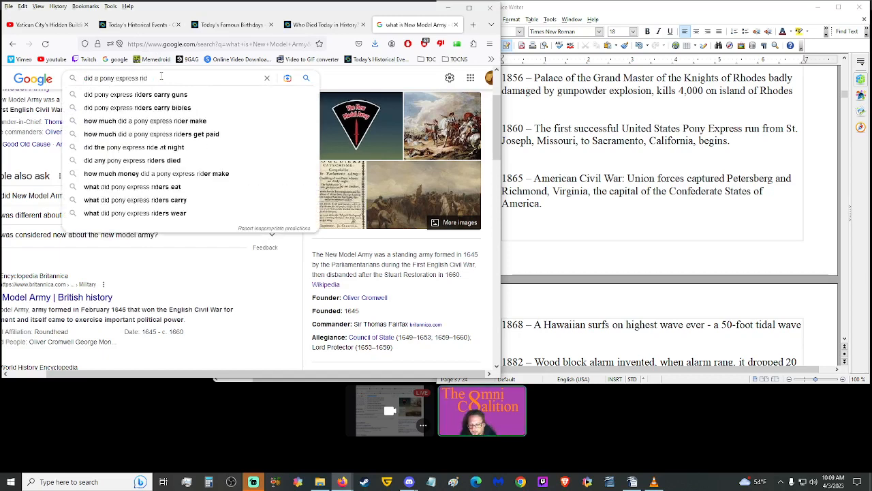
Finish the query asking if a Pony Express rider went fully across the country and open History.com's '10 Things' article.
type("er go")
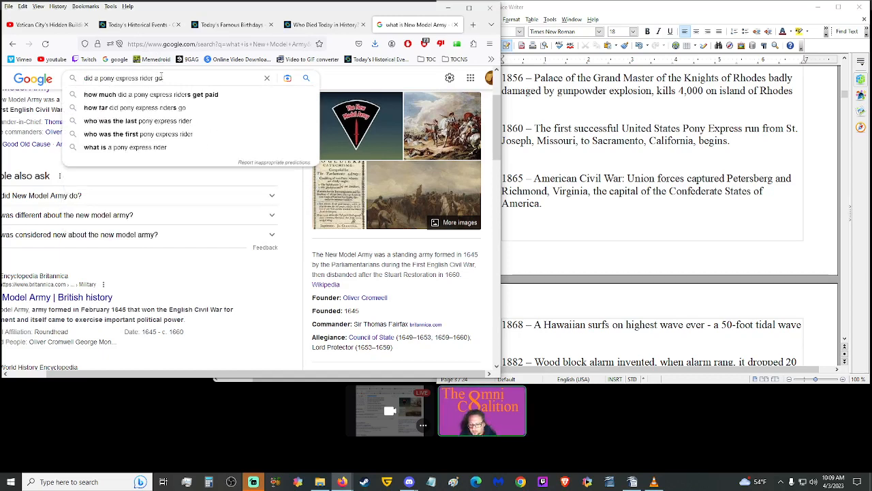
type("fully across the country")
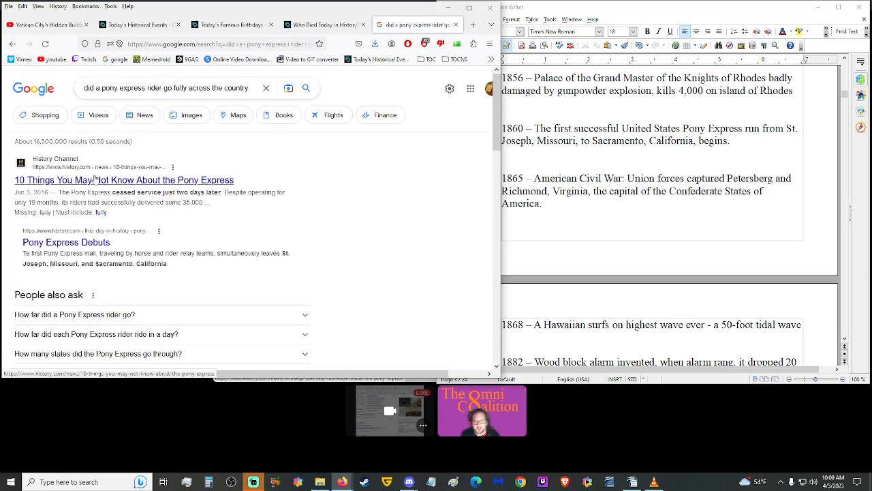
left_click(124, 180)
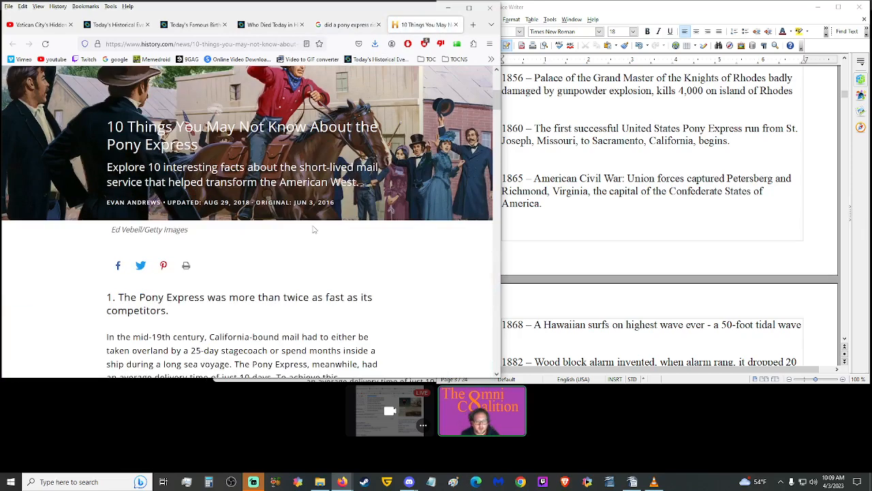
Read the History.com Pony Express article through its tenth item.
scroll("down", 3)
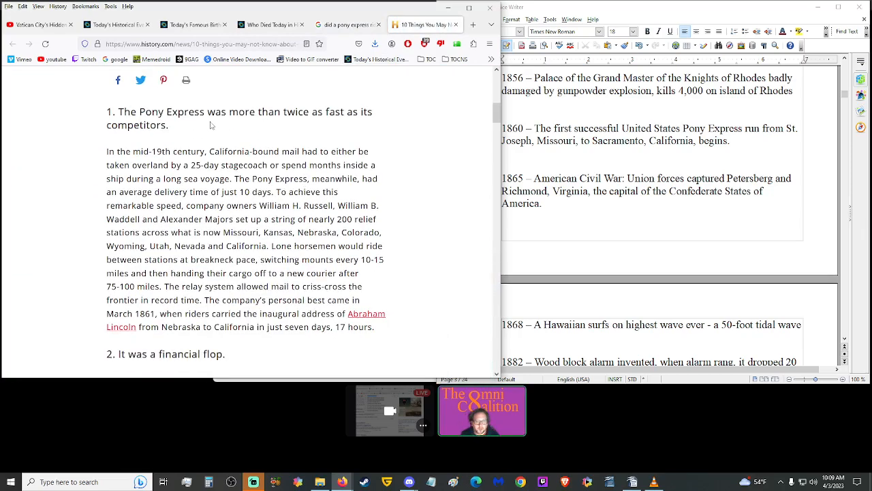
scroll("down", 3)
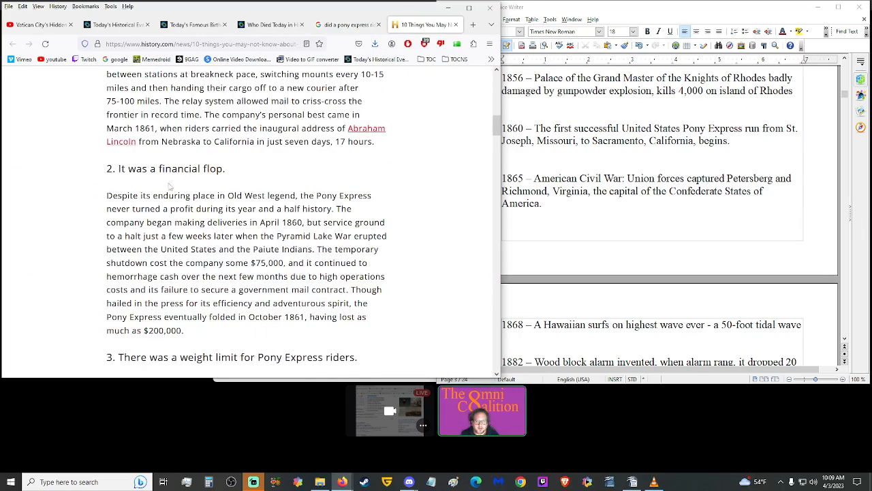
scroll("down", 3)
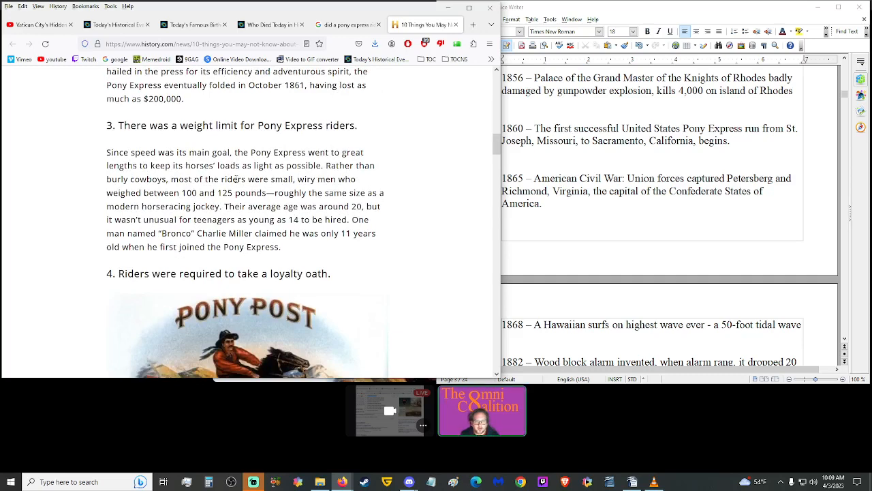
scroll("down", 3)
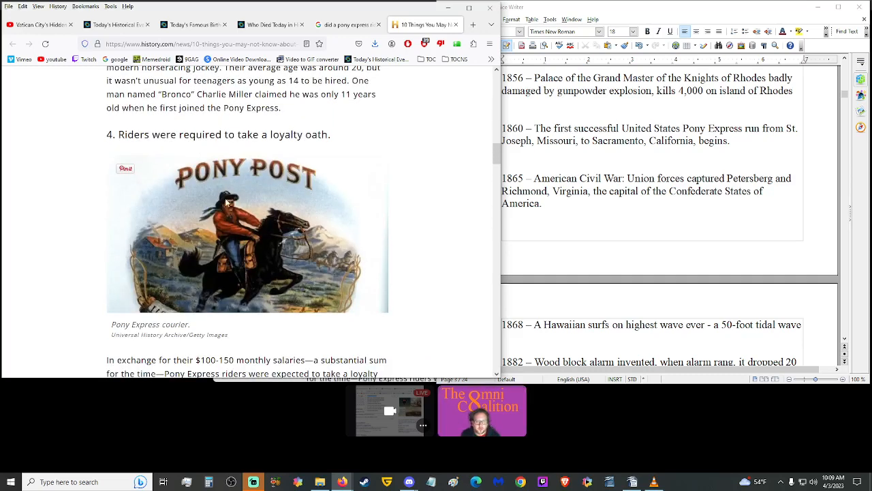
scroll("down", 3)
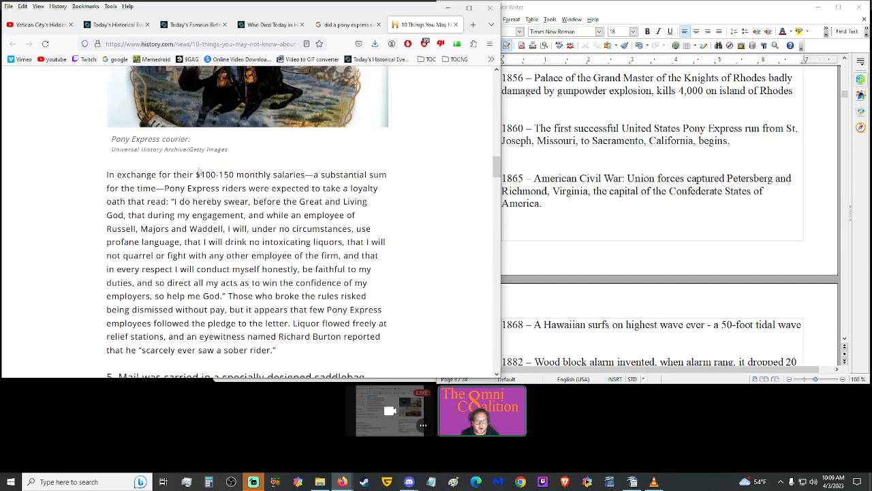
scroll("down", 3)
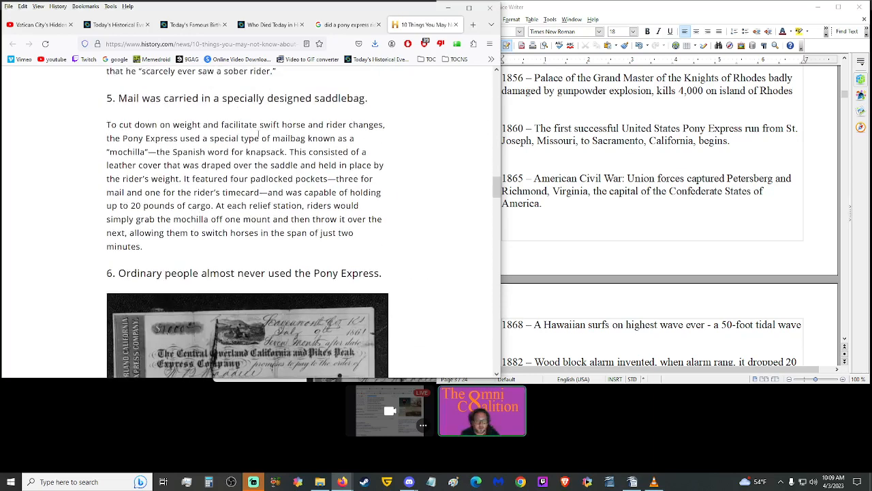
scroll("down", 3)
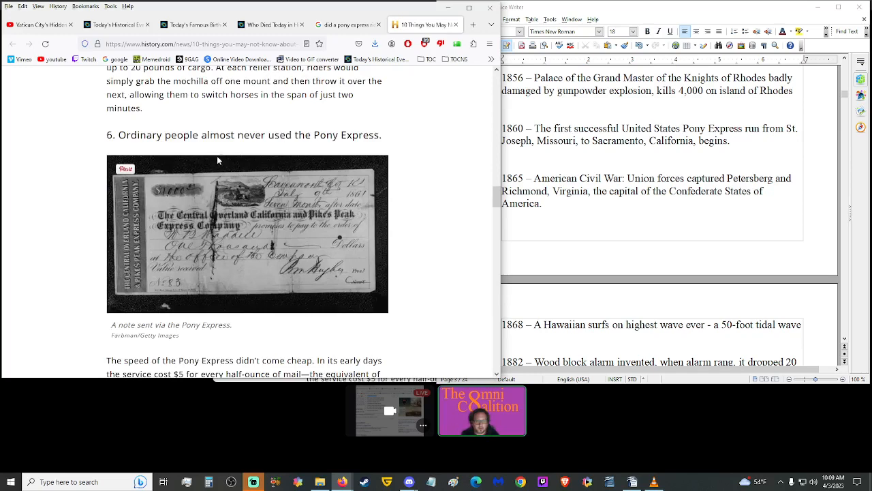
scroll("down", 3)
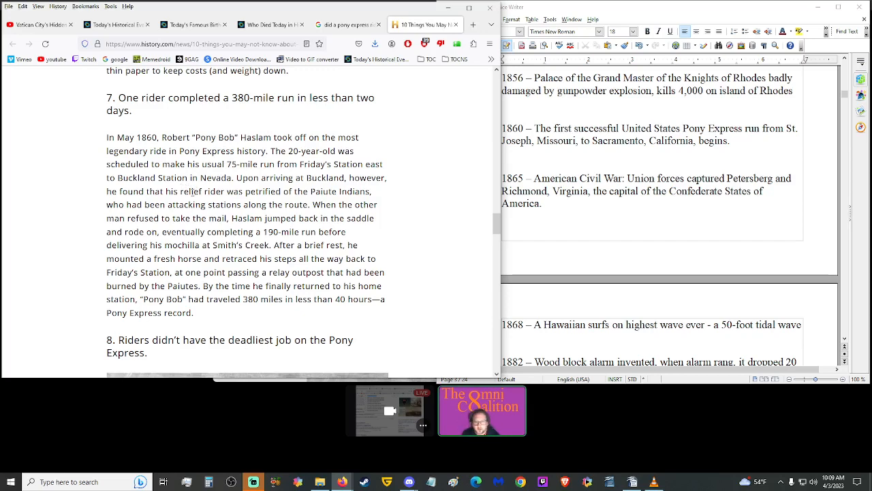
scroll("down", 3)
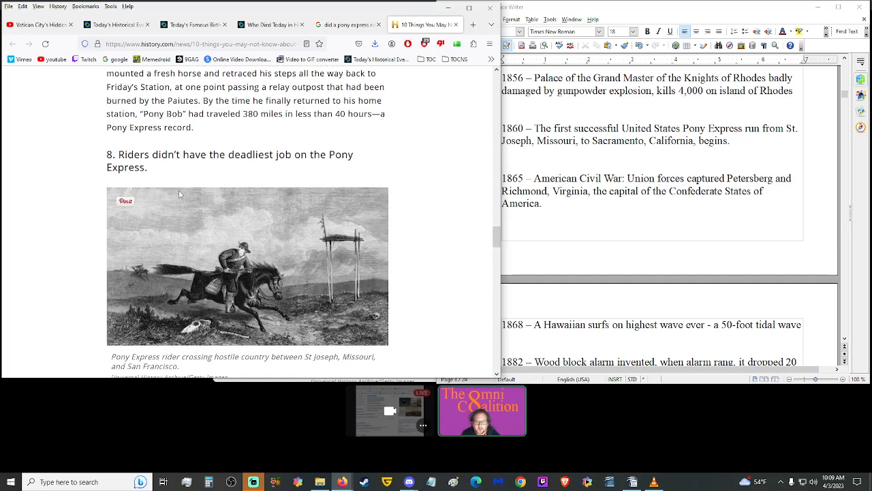
scroll("down", 3)
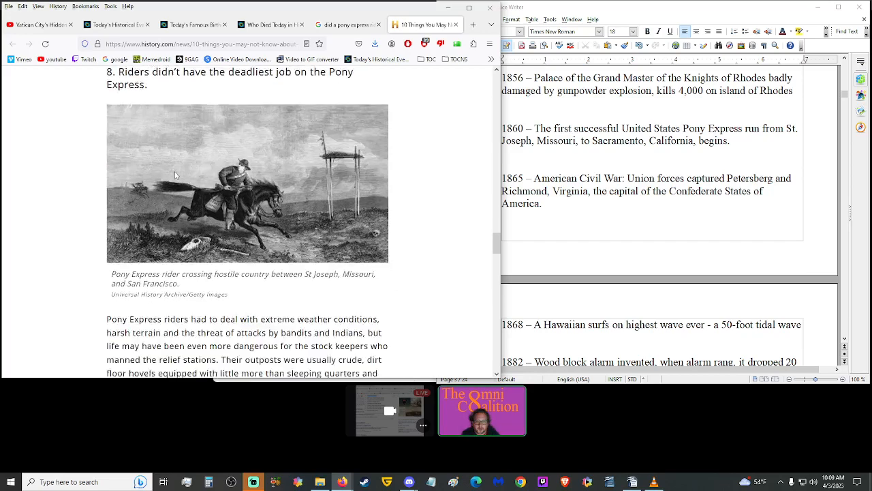
scroll("down", 3)
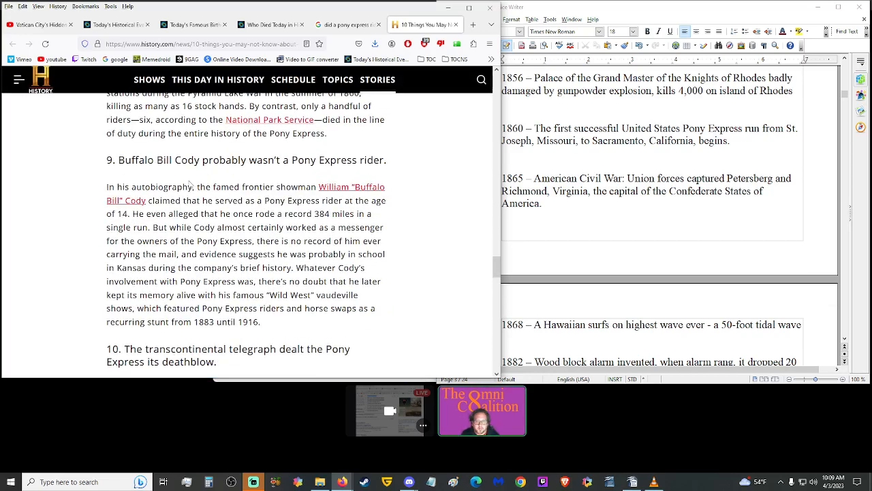
mouse_move(267, 175)
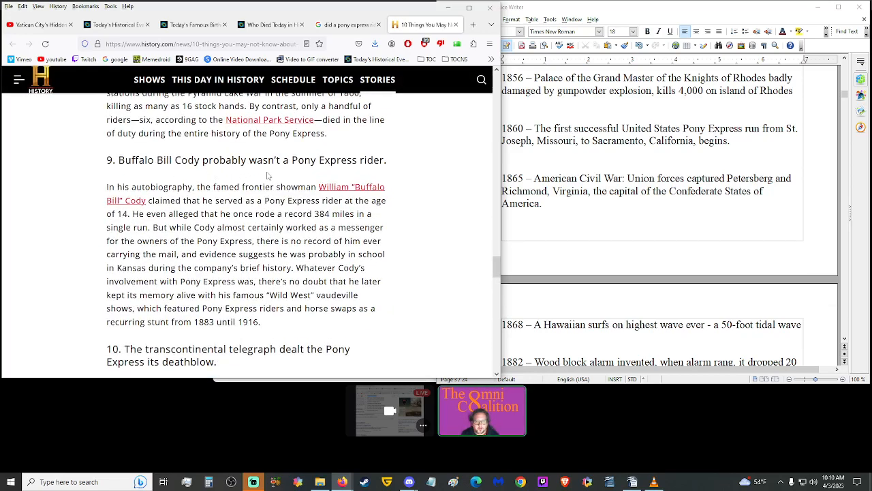
scroll("down", 3)
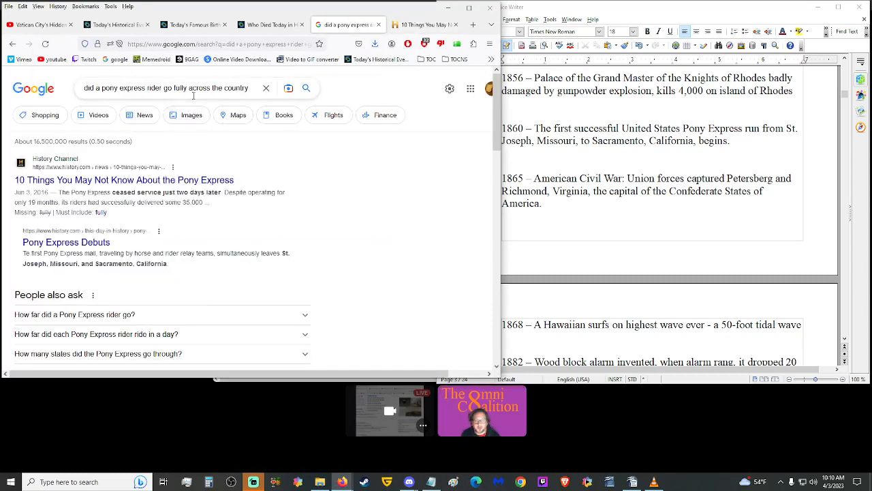
Search 'how long did the pony express last' and scroll the On This Day list to its 1908–1917 entries.
type("how long")
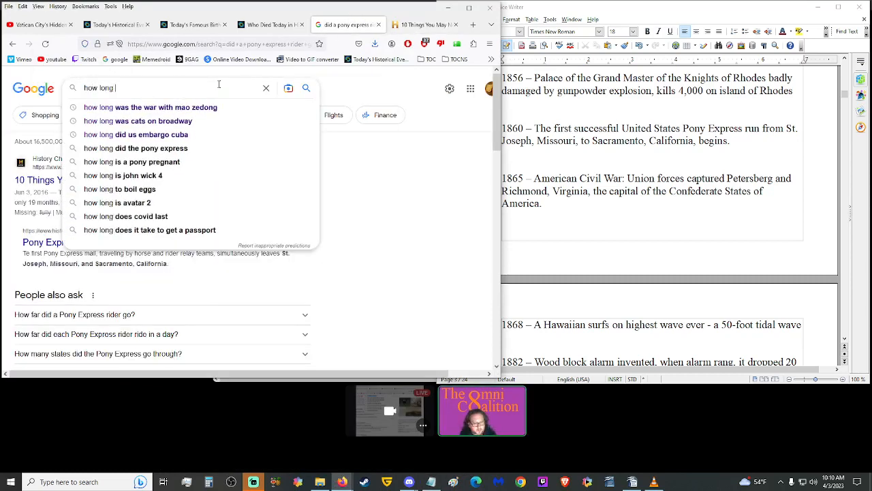
type("did the pony")
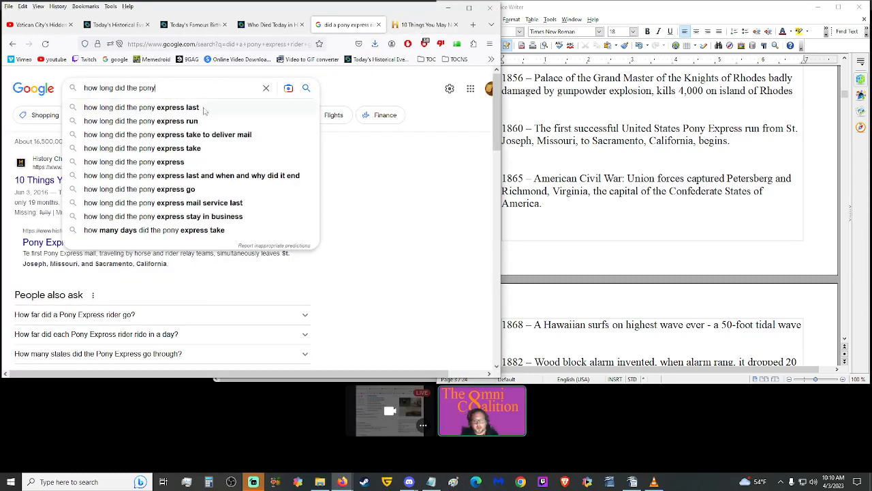
left_click(142, 106)
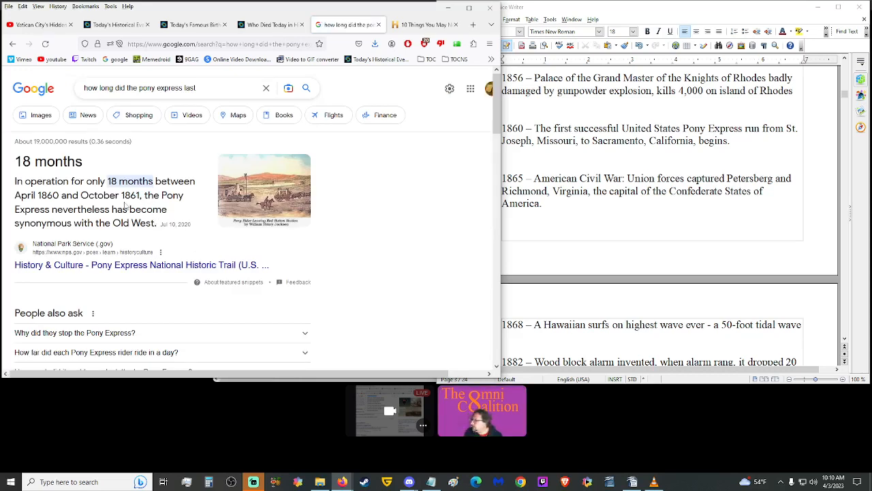
mouse_move(193, 140)
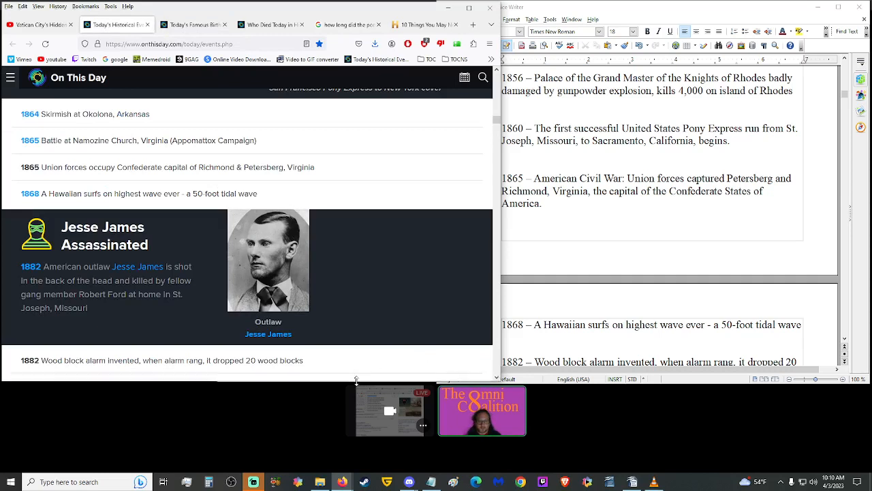
mouse_move(316, 305)
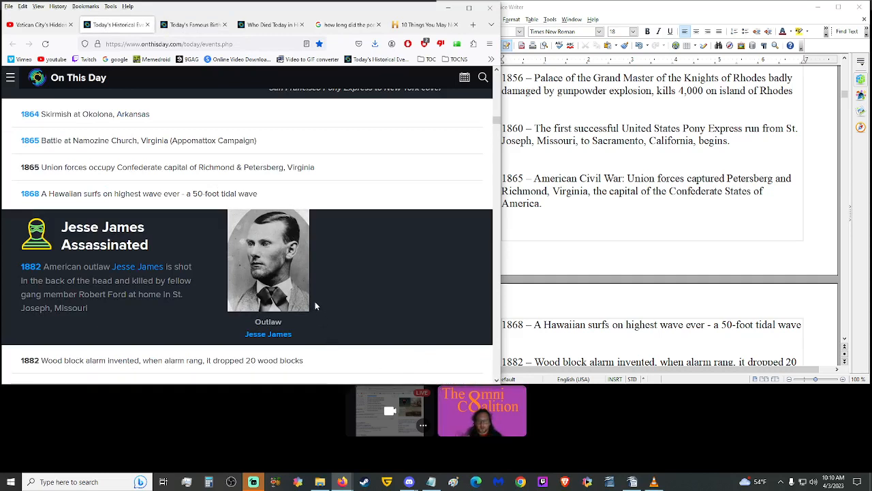
mouse_move(303, 292)
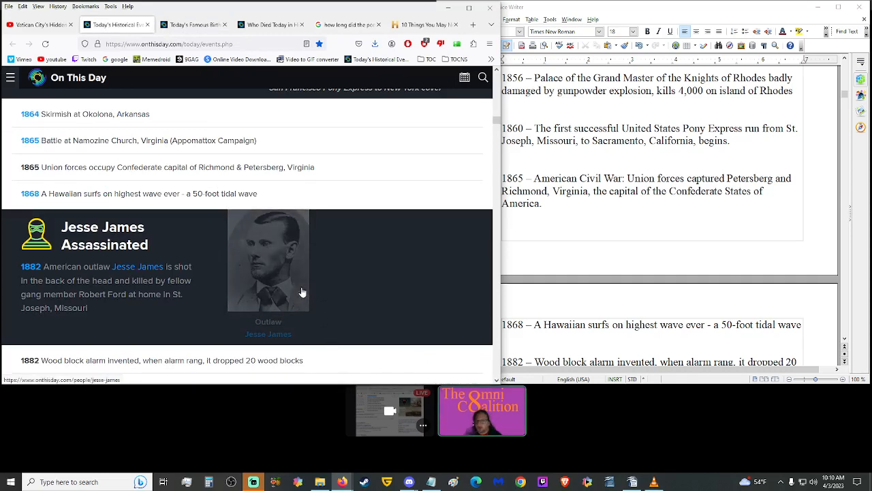
mouse_move(223, 299)
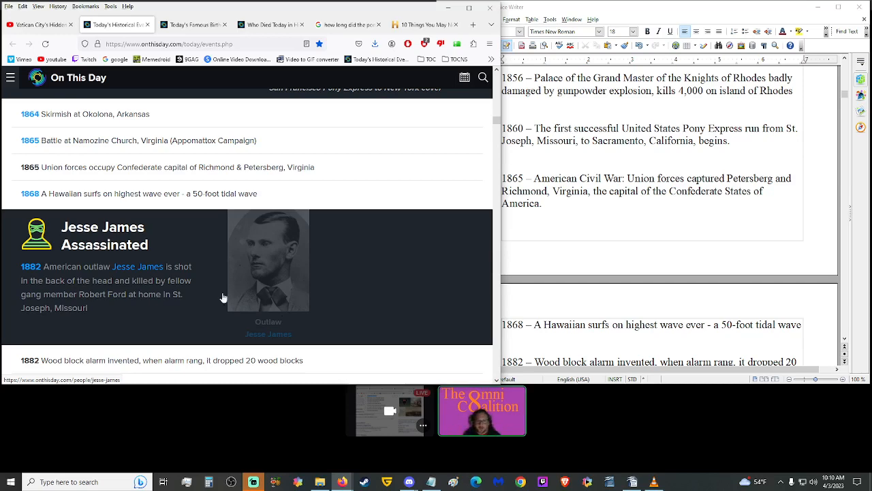
scroll("down", 3)
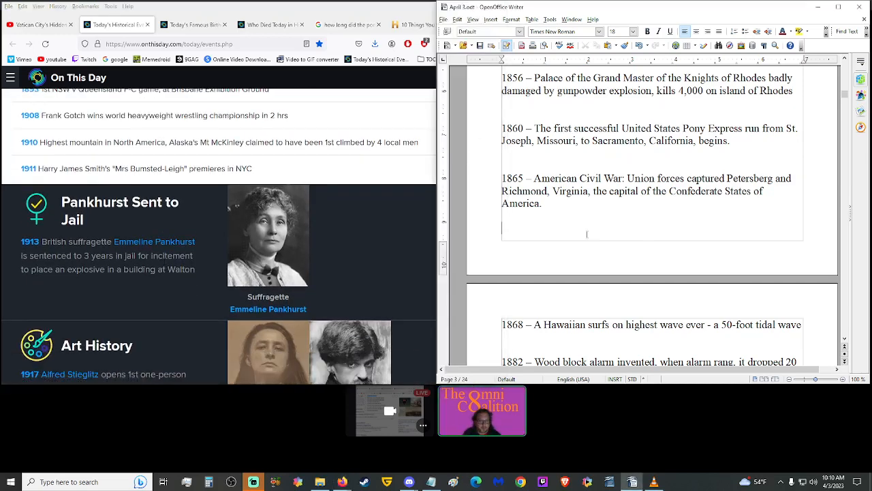
scroll("down", 3)
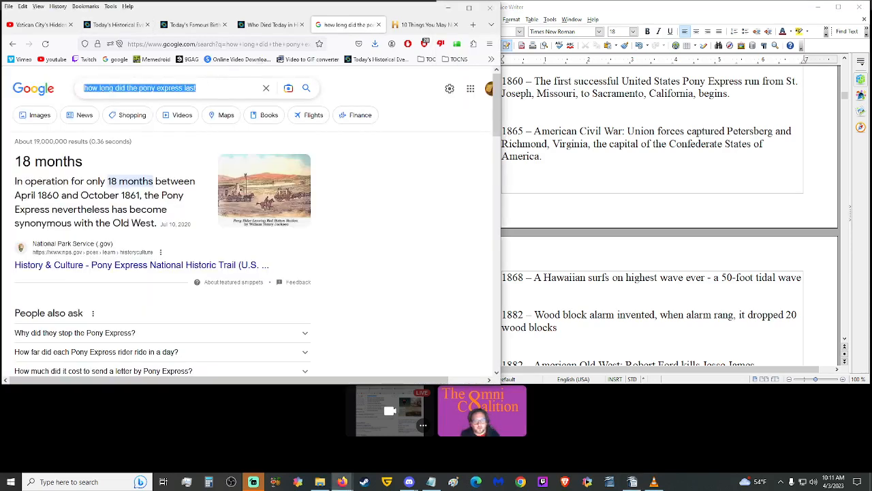
type("when")
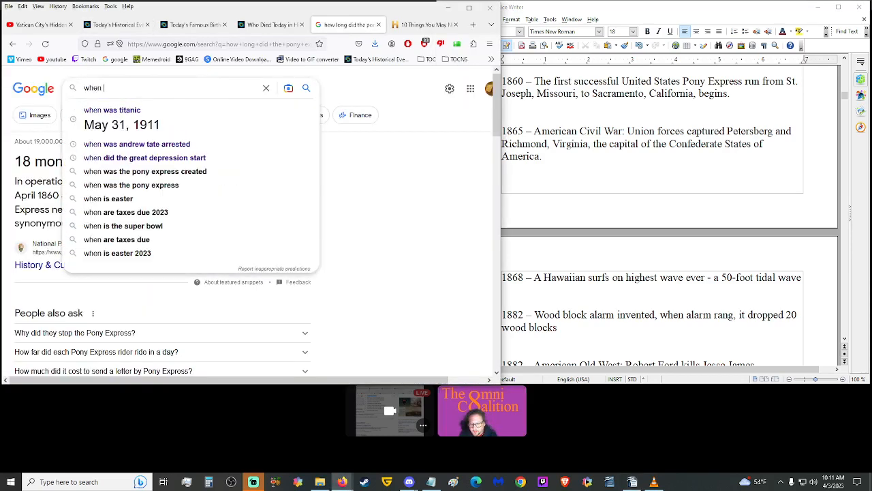
type("w")
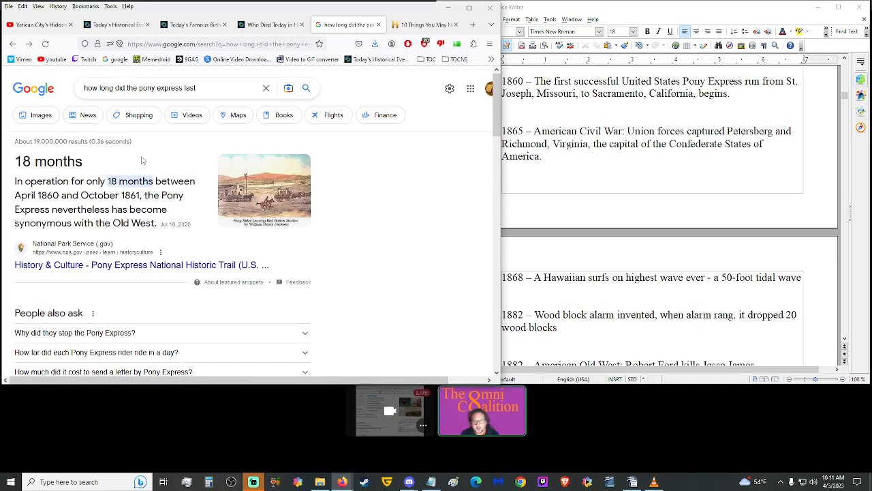
mouse_move(158, 179)
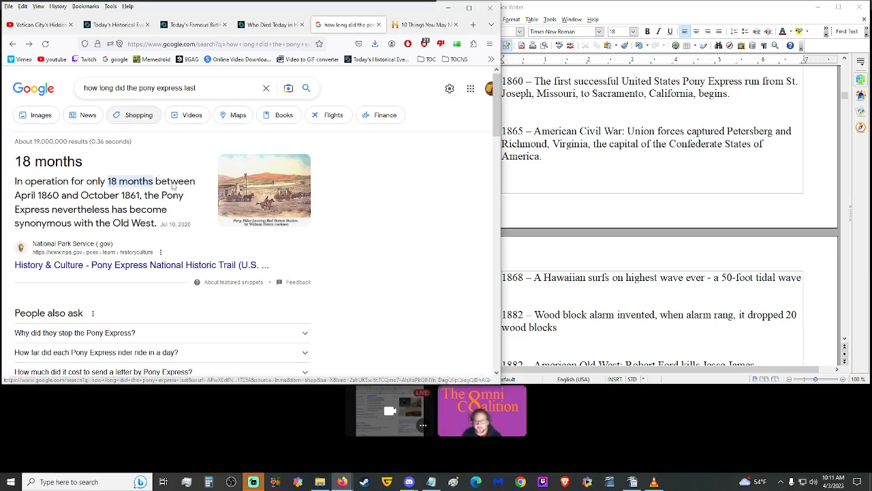
mouse_move(183, 156)
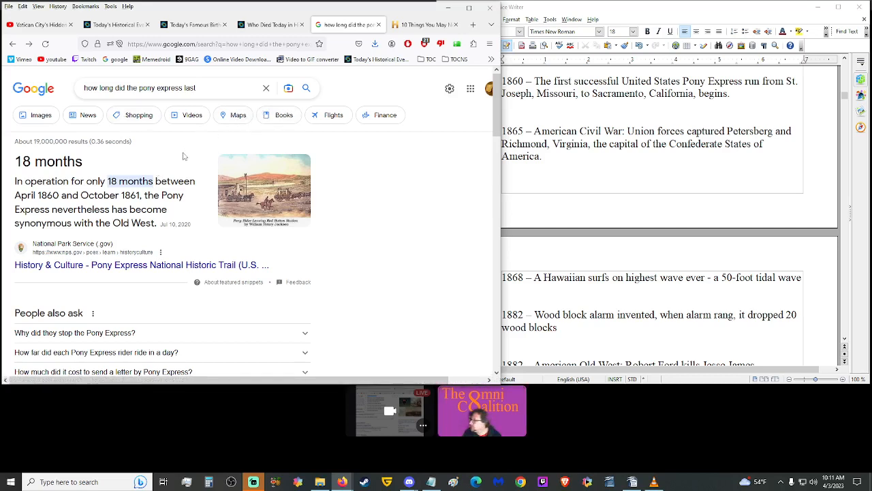
mouse_move(198, 163)
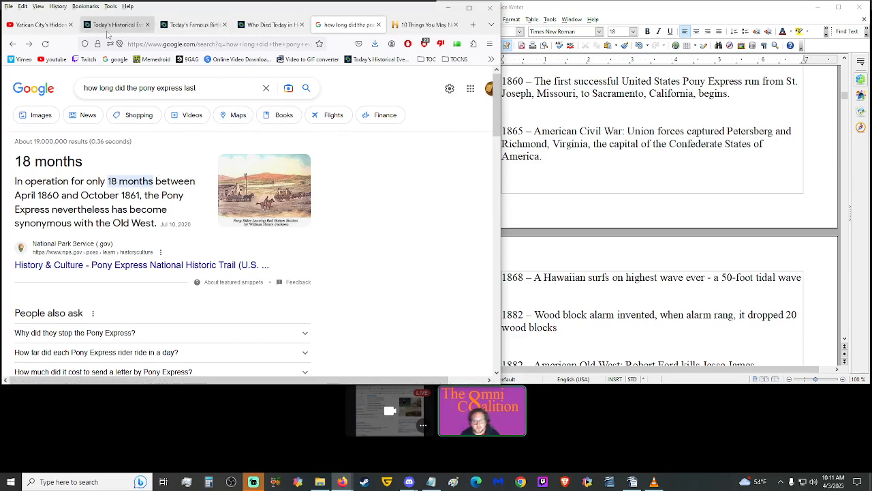
Return to the On This Day tab and read the script down to the 1885 Daimler, 1888 Whitechapel and 1893 NSW–Queensland entries.
left_click(117, 24)
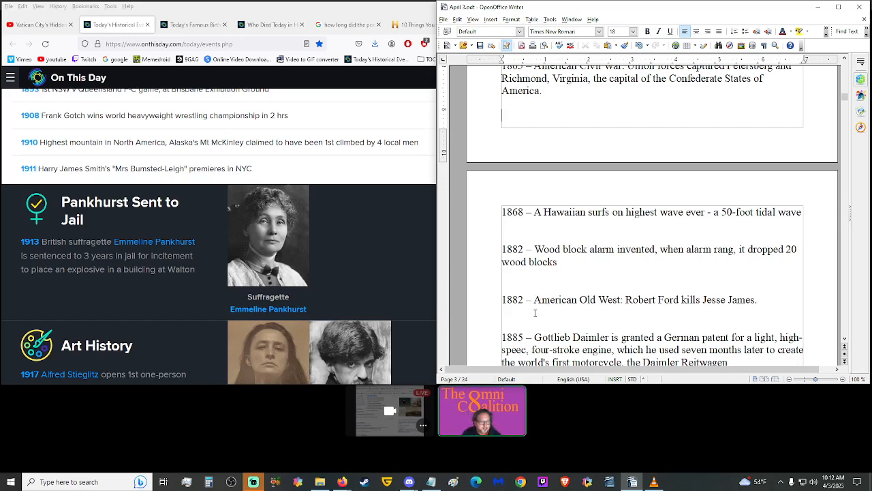
scroll("down", 3)
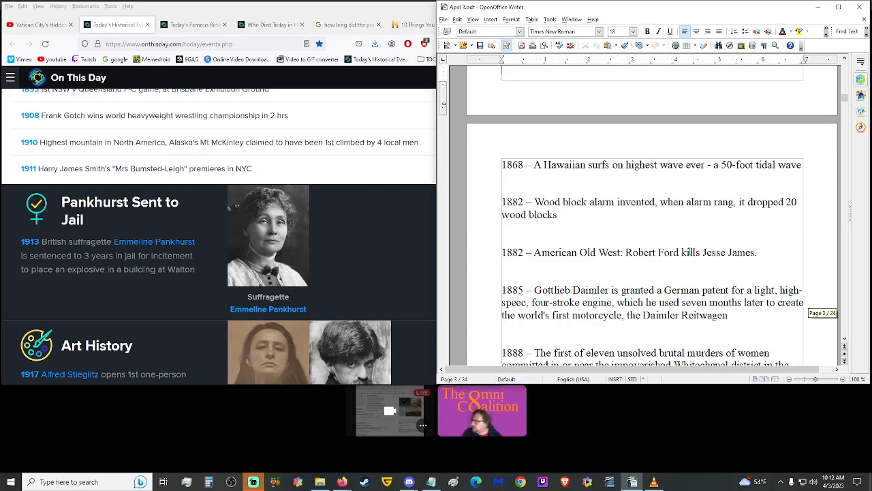
scroll("down", 3)
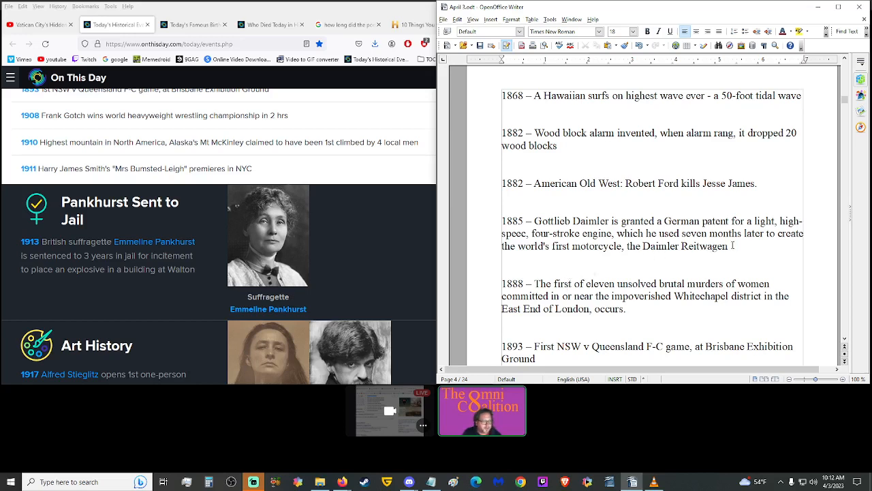
Search Google Images for 'Daimler Reitwagen' and view the 1885 Daimler Petroleum Reitwagen photo.
double_click(684, 245)
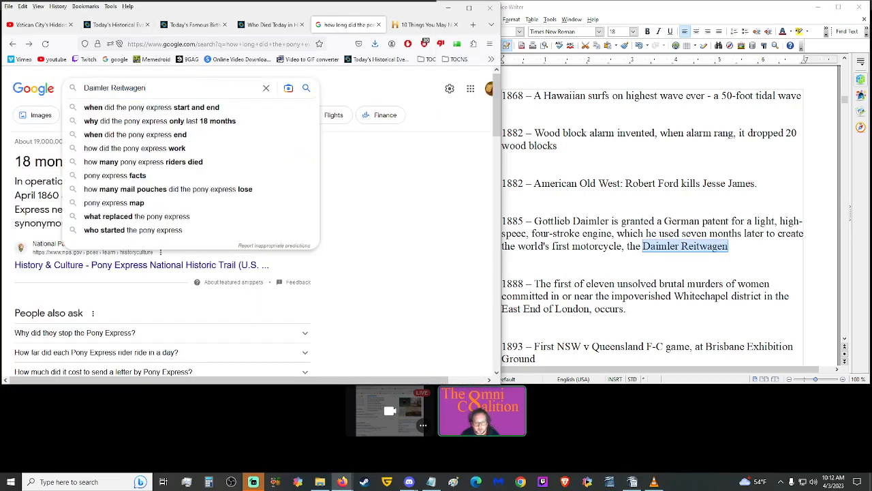
key("Return")
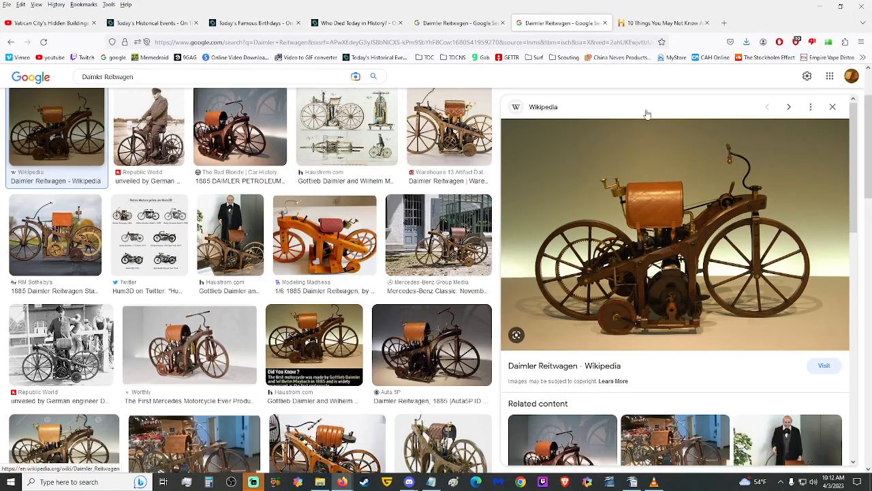
mouse_move(625, 333)
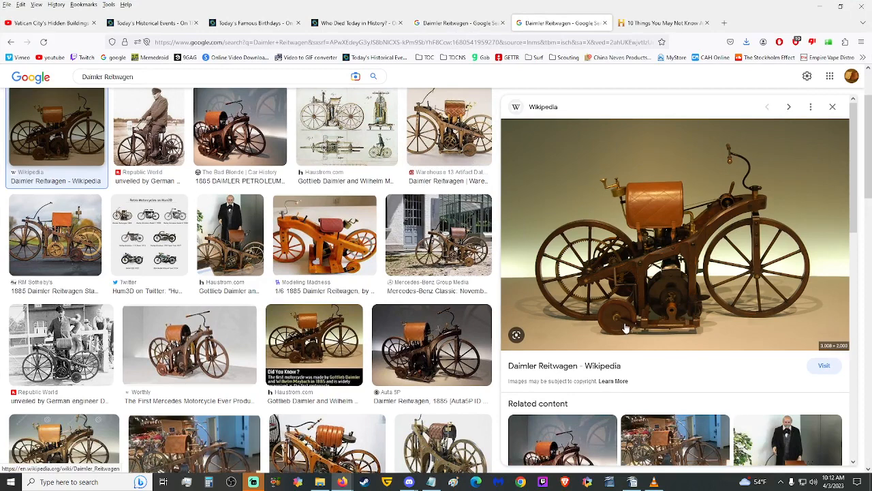
left_click(788, 106)
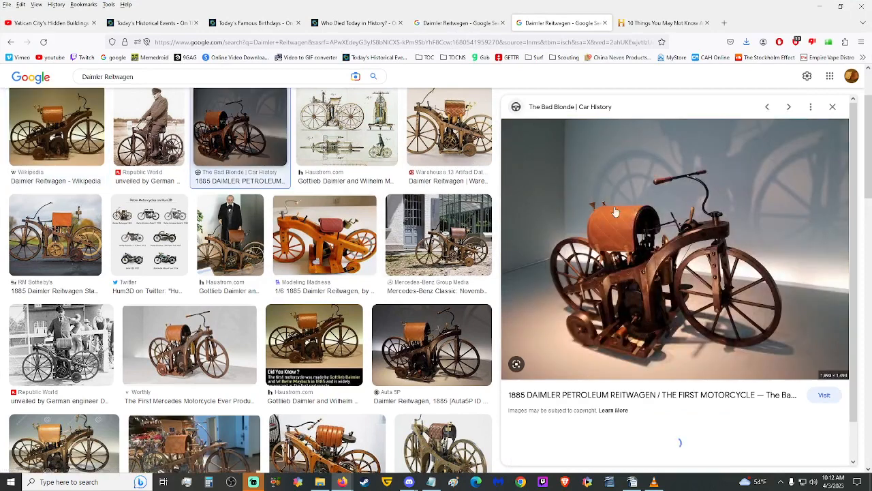
scroll("down", 3)
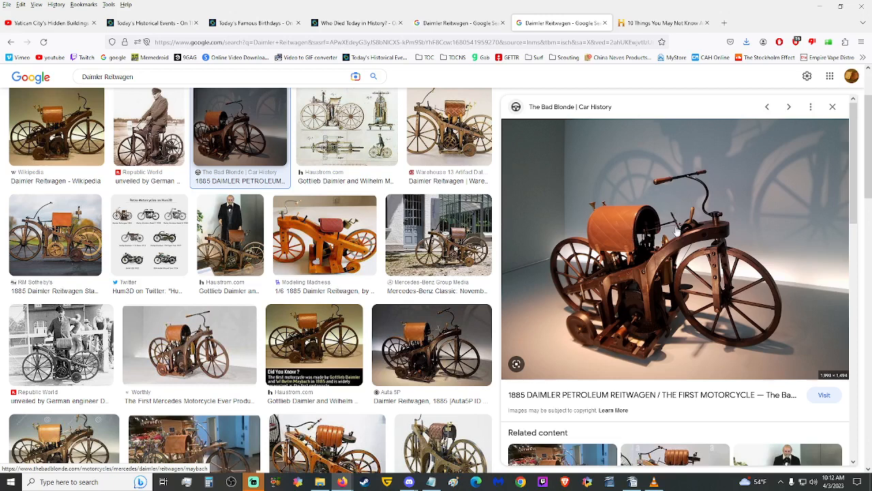
mouse_move(676, 225)
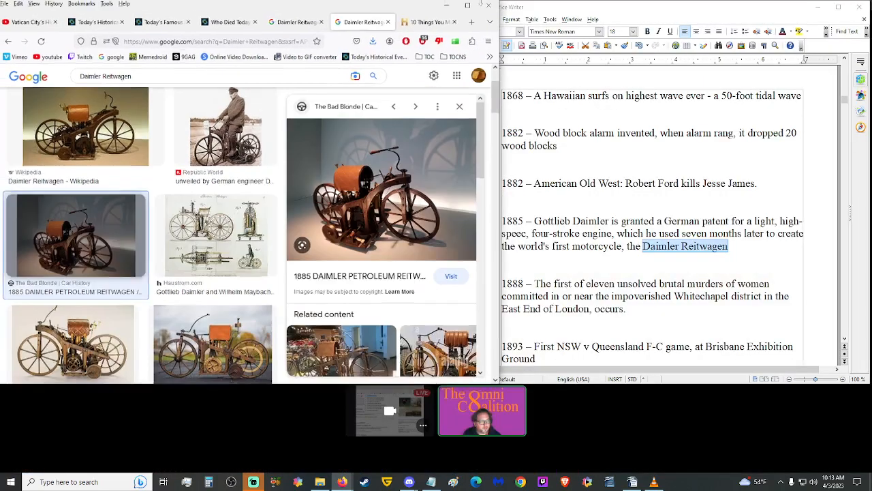
mouse_move(101, 25)
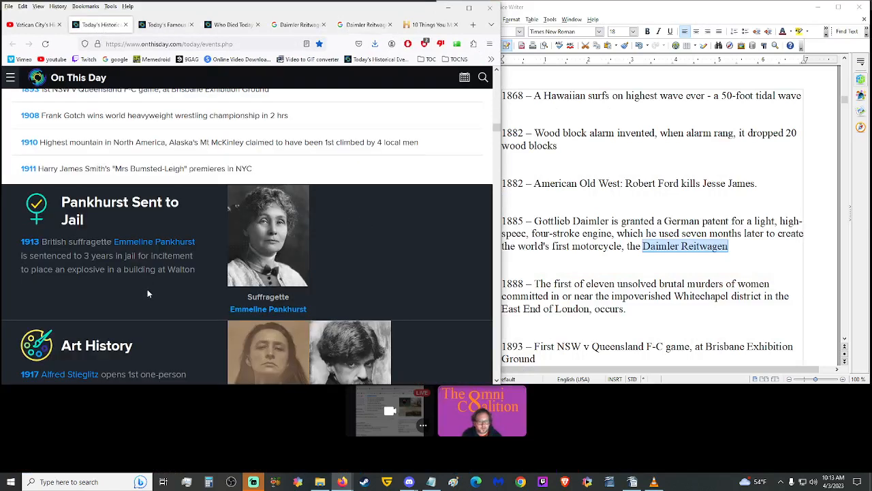
mouse_move(122, 282)
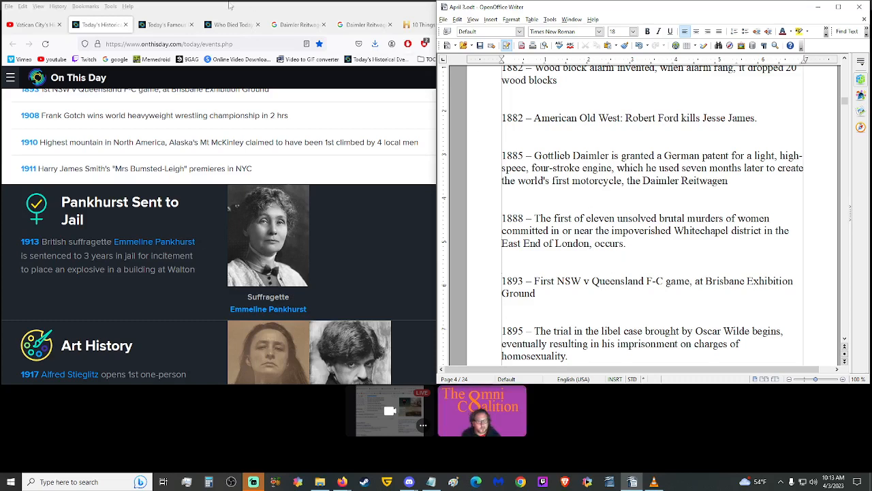
Search 'when did jack the ripper start' on Google, then return to the On This Day events page.
left_click(298, 25)
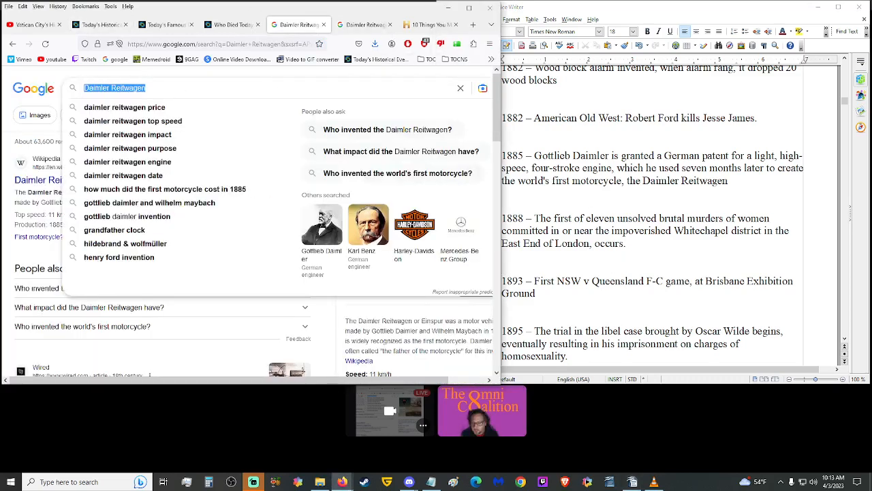
type("when did jack the r")
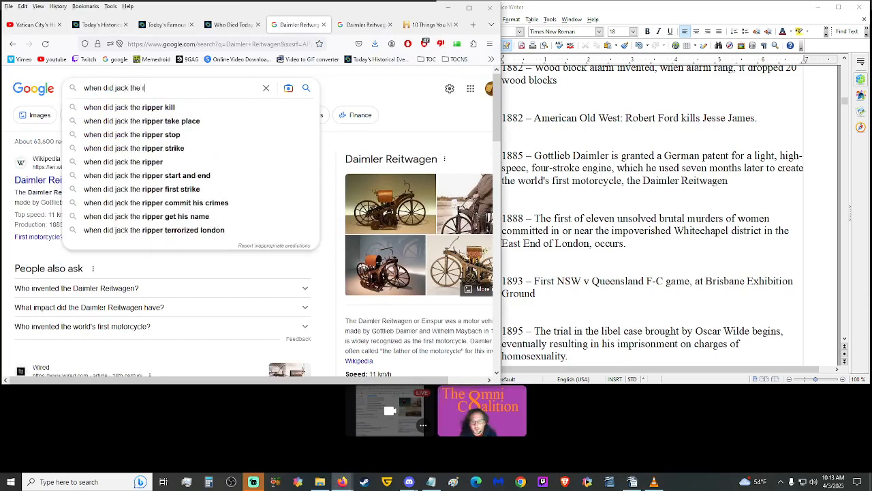
left_click(147, 174)
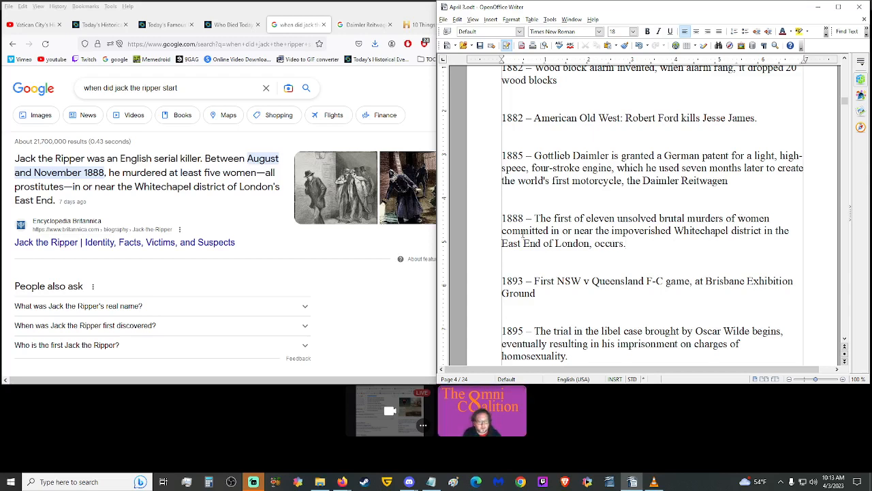
left_click(101, 24)
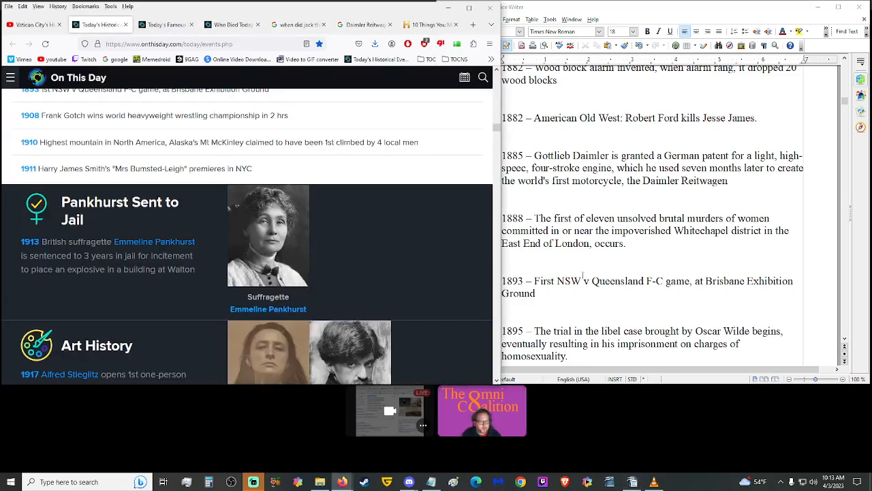
scroll("down", 3)
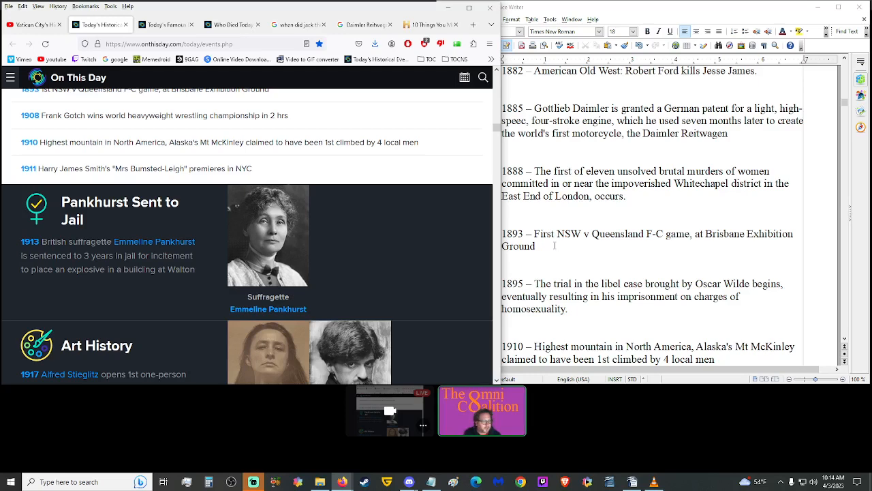
Read down the script to the 1918 American Creed entry and bring the events page forward.
scroll("down", 3)
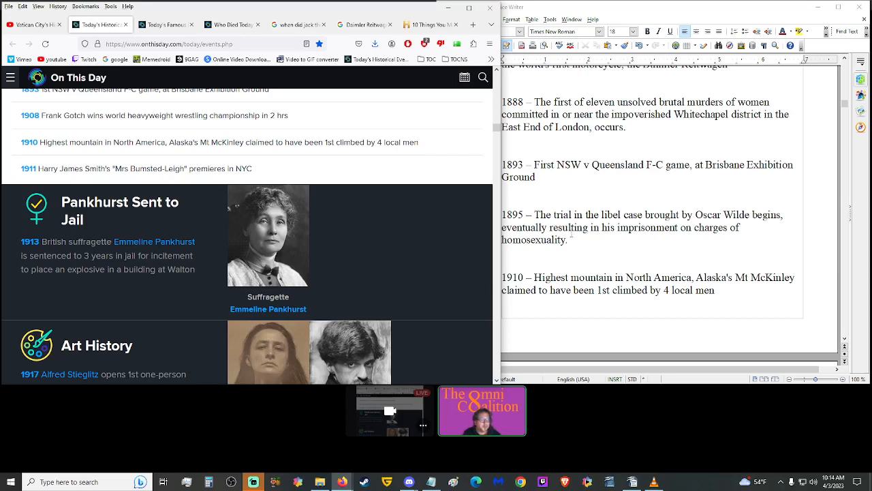
scroll("down", 3)
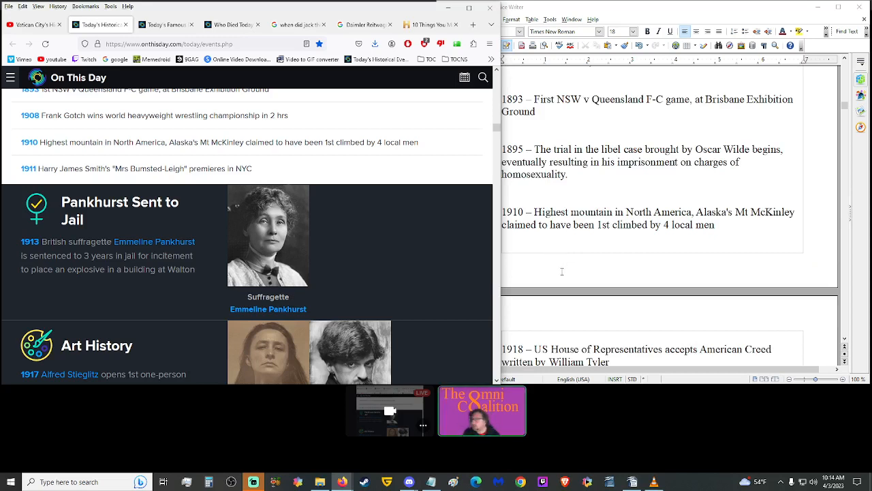
scroll("down", 3)
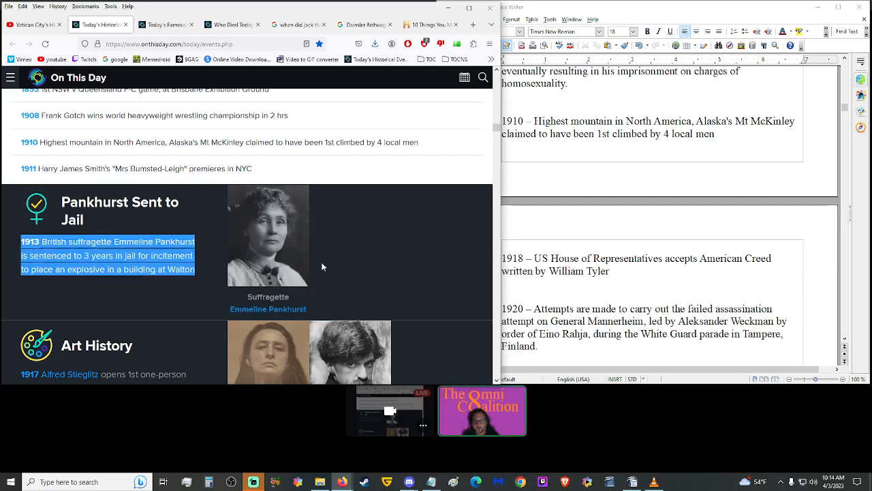
left_click(115, 285)
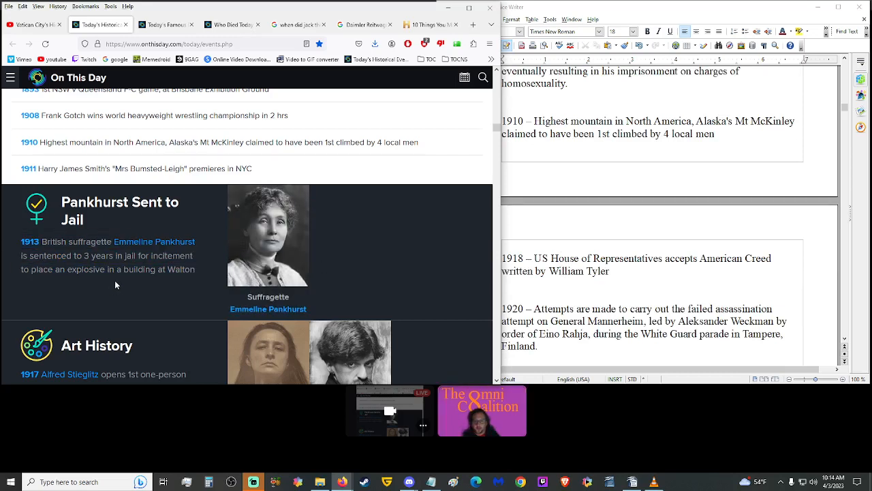
mouse_move(134, 283)
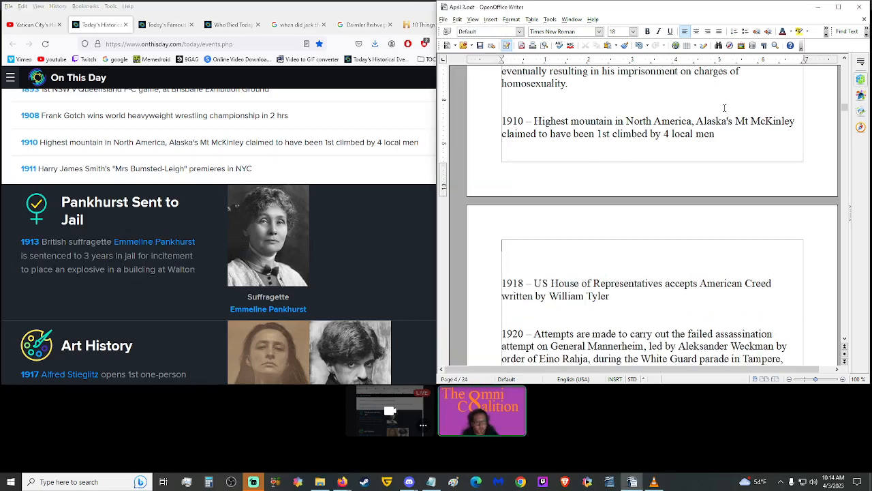
Add the 1913 Emmeline Pankhurst jail-sentence entry and return to the On This Day events list.
type("1913 British suffragette Emmeline Pankhurst is sentenced to 3 years in jail for incitement to place an explosive in a building at Walton")
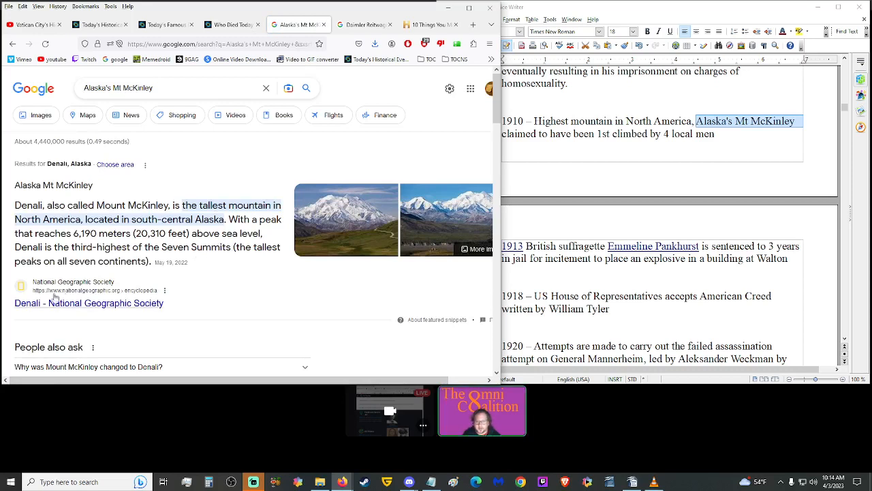
mouse_move(35, 307)
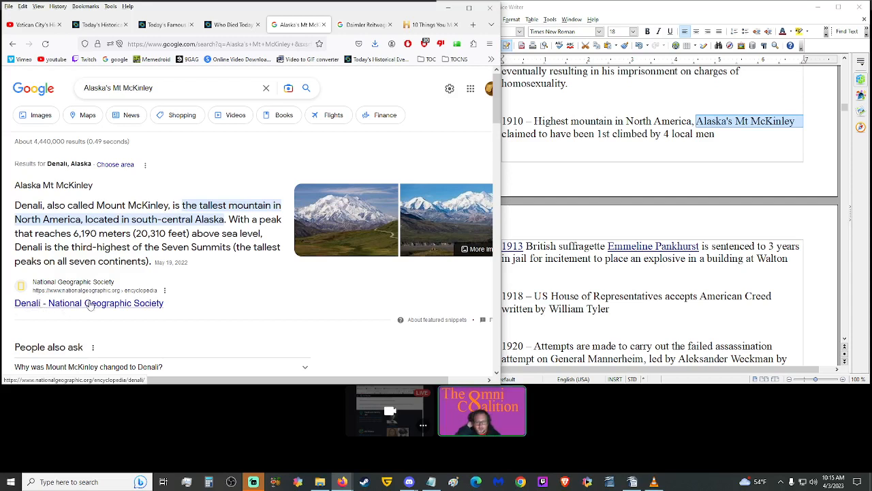
mouse_move(101, 310)
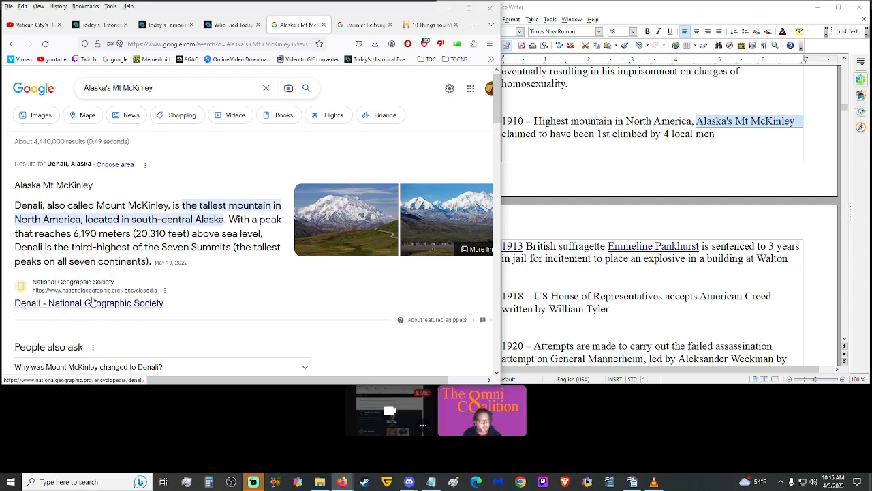
left_click(98, 24)
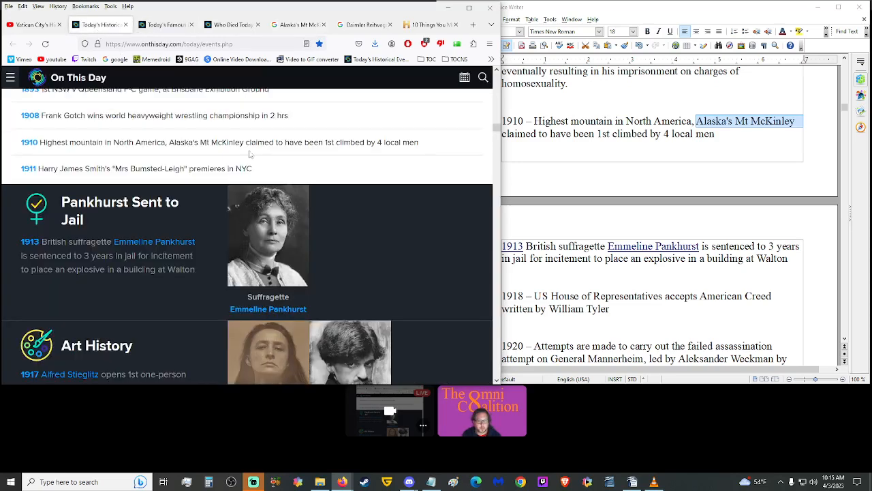
Copy the 1917 Alfred Stieglitz exhibition and Vladimir Lenin Petrograd entries into the script.
scroll("down", 3)
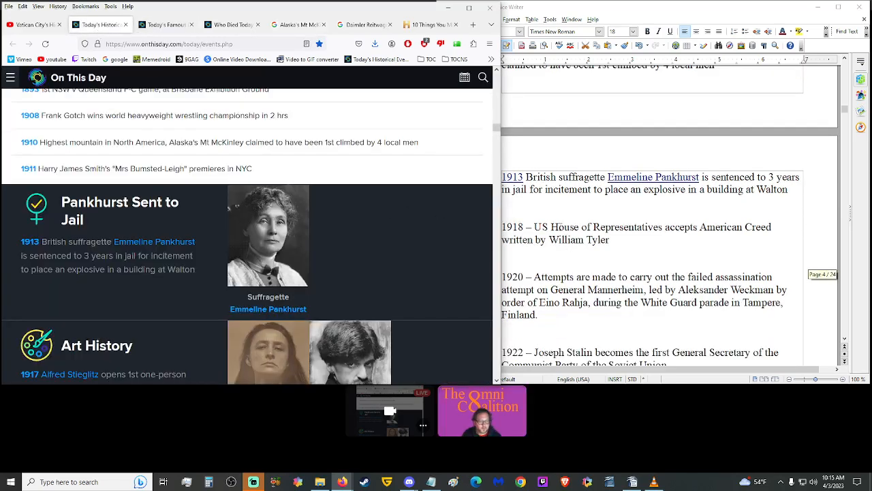
scroll("down", 3)
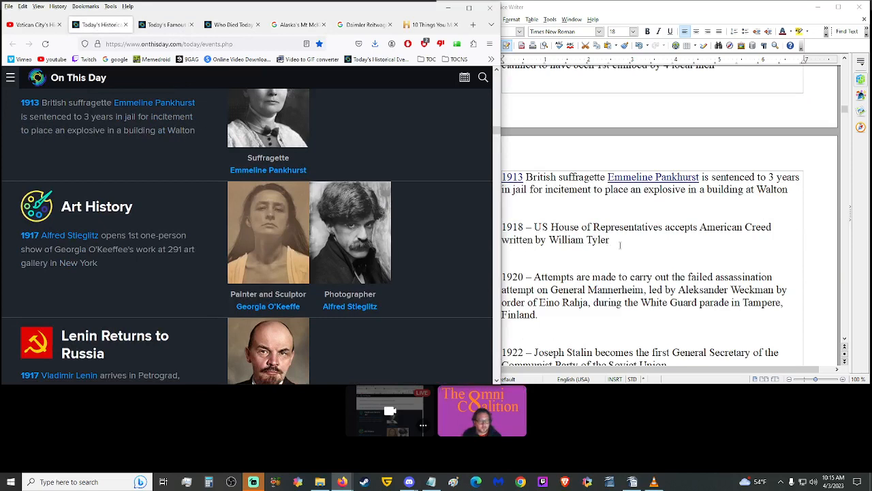
mouse_move(136, 272)
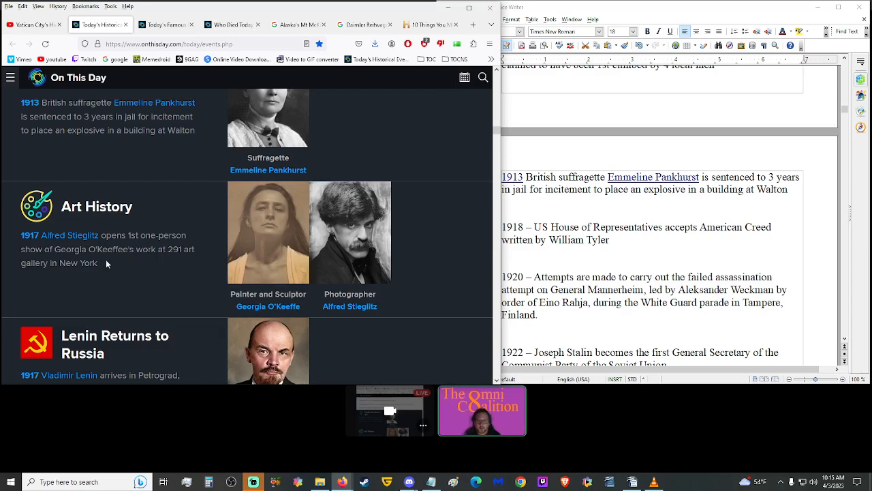
left_click_drag(75, 248, 98, 261)
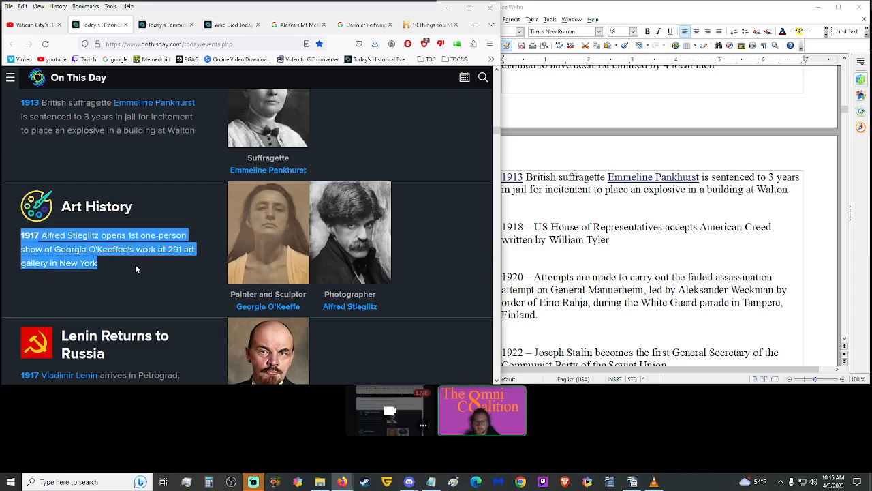
mouse_move(117, 270)
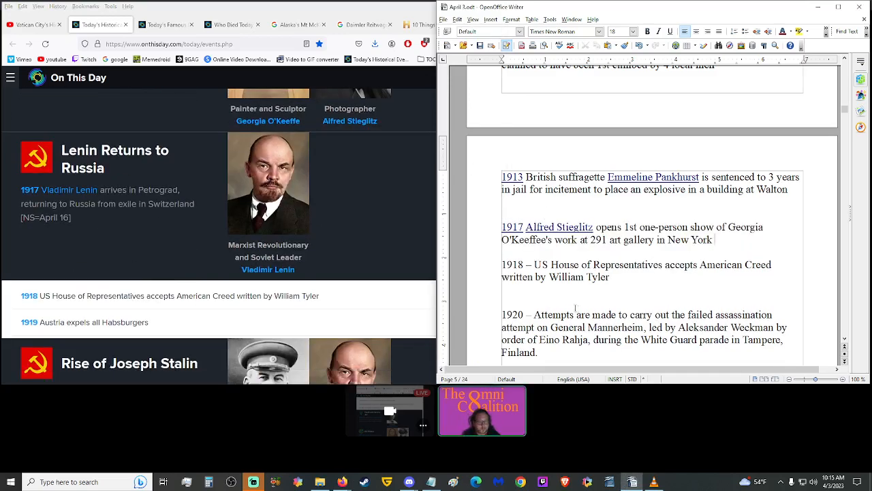
left_click_drag(22, 189, 70, 218)
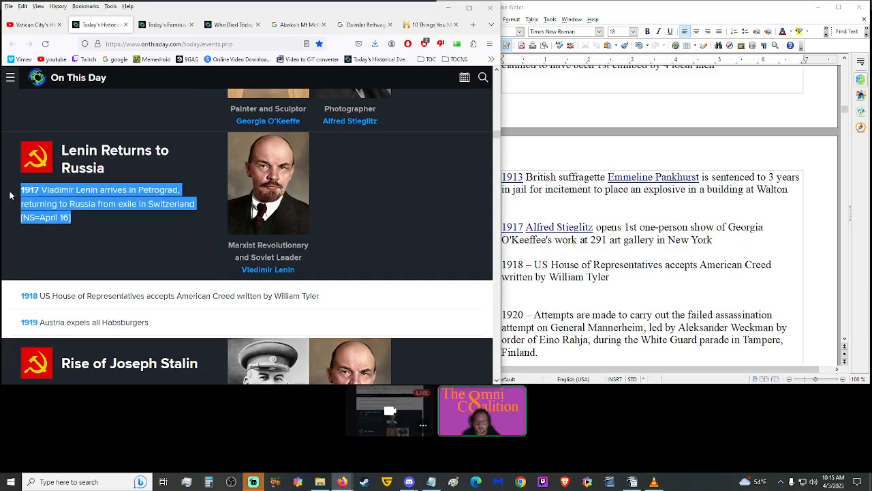
left_click(128, 247)
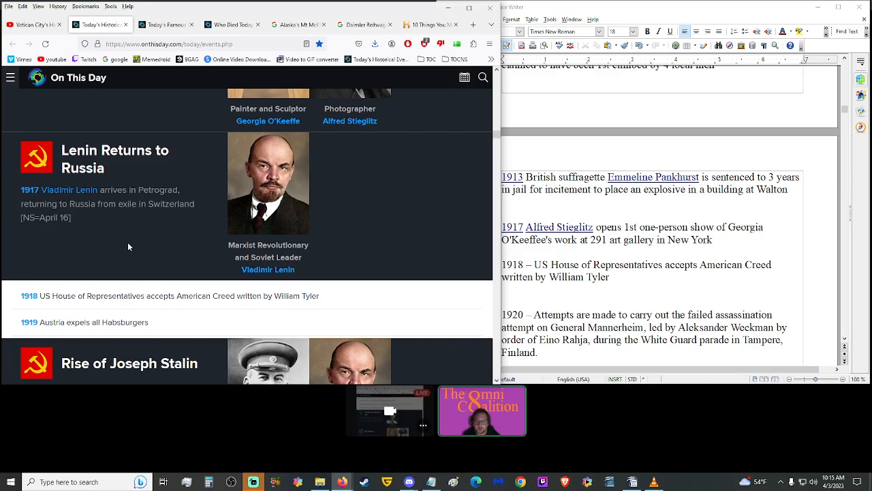
mouse_move(77, 240)
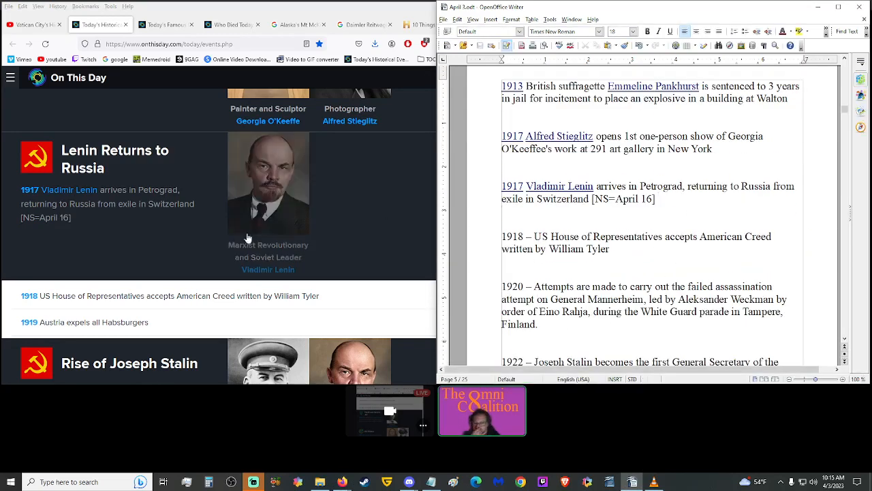
Put 'American Creed' in quotes in the 1918 line and read on in the script.
scroll("down", 3)
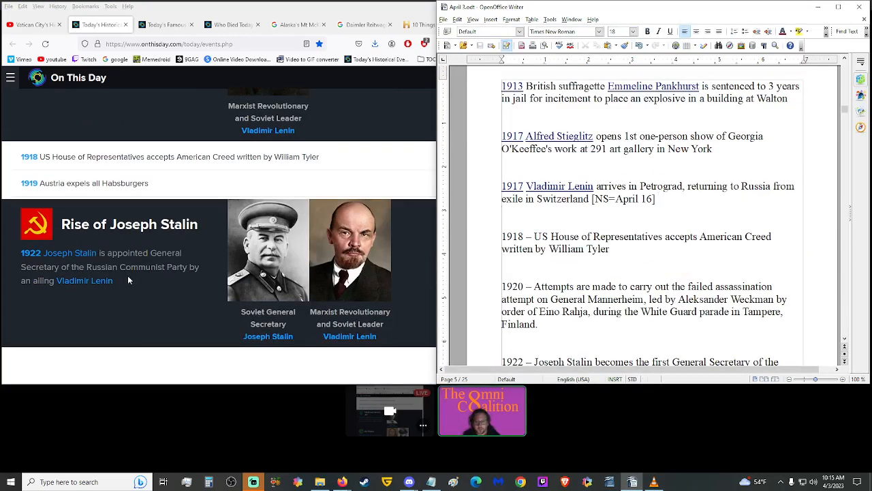
scroll("up", 3)
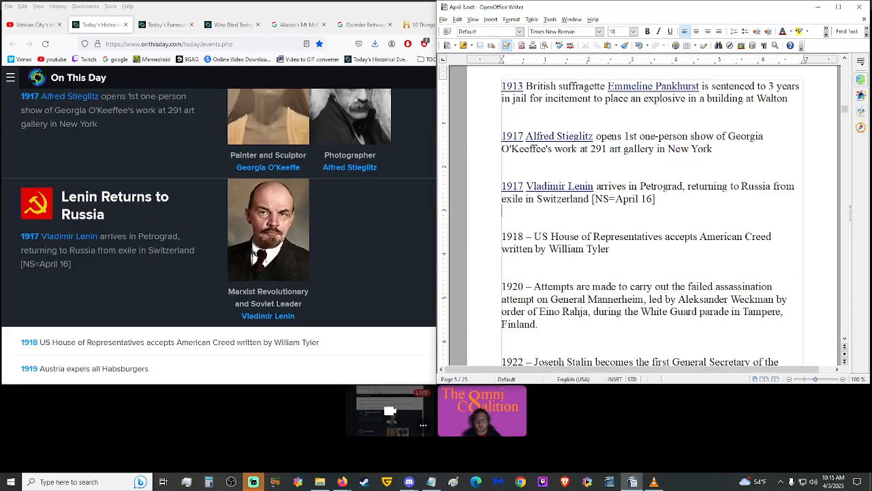
mouse_move(77, 267)
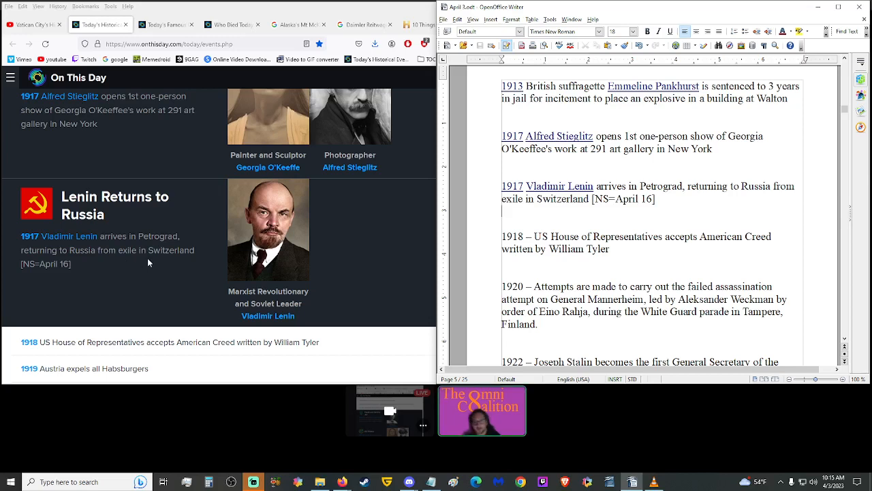
mouse_move(85, 269)
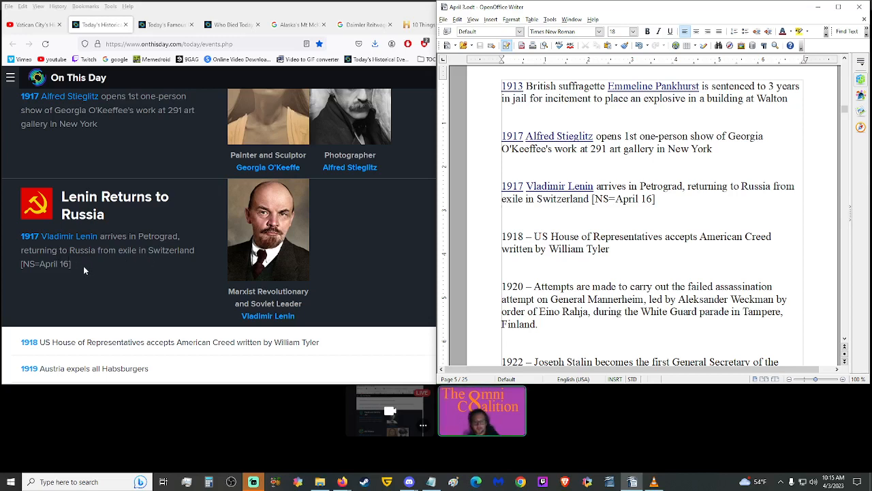
mouse_move(114, 267)
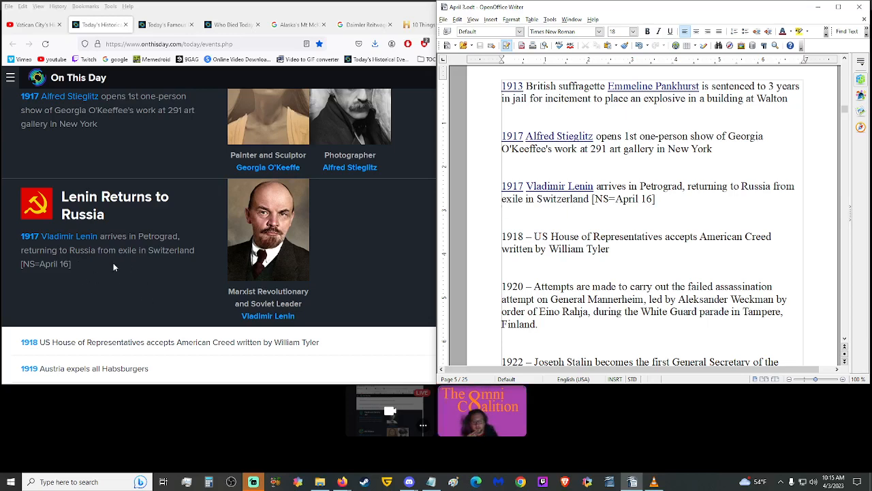
mouse_move(122, 275)
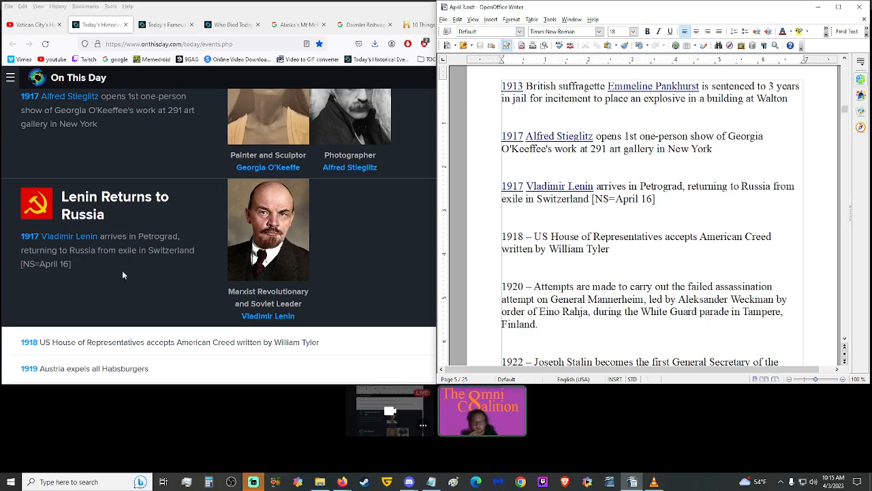
scroll("down", 3)
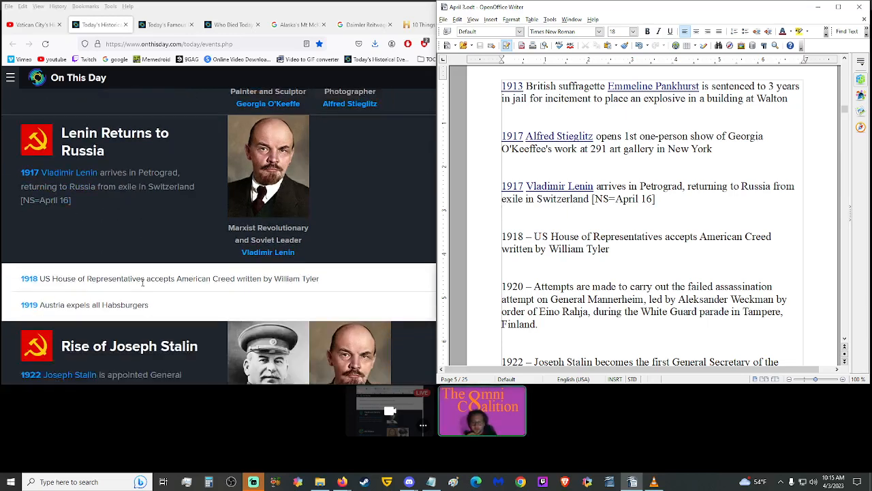
scroll("down", 3)
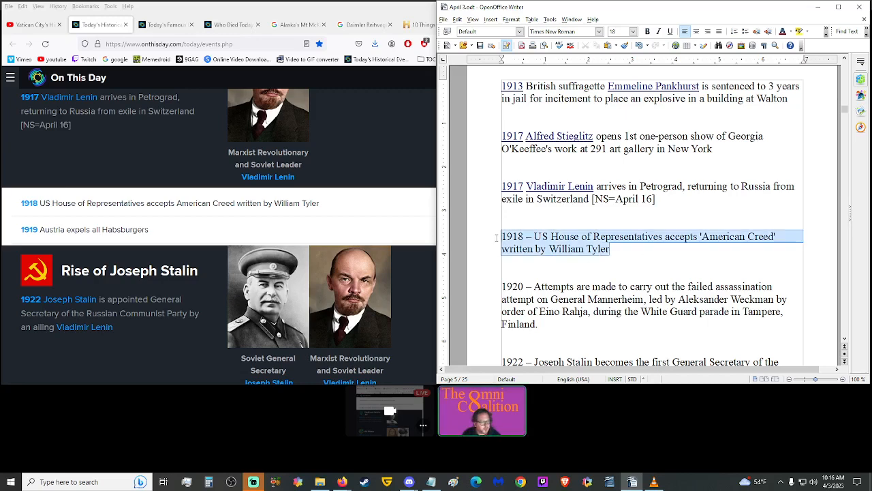
Search the 1918 American Creed resolution, open its Wikipedia article, and return to the script.
left_click(299, 25)
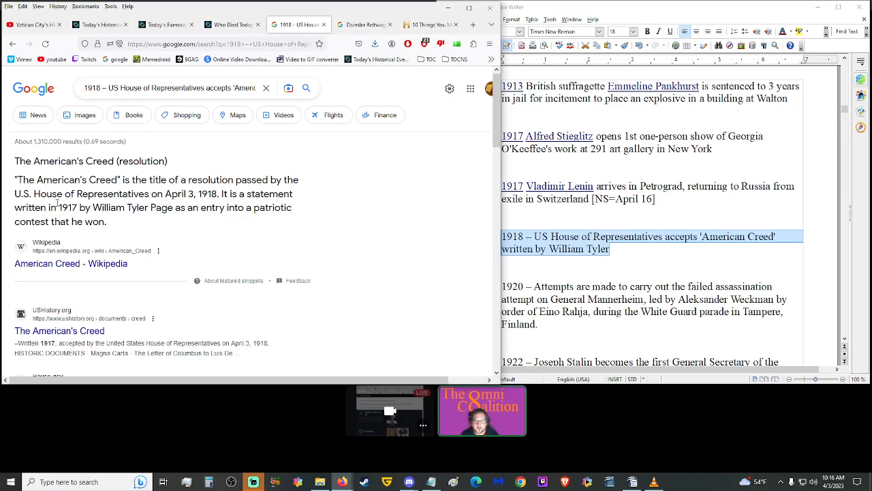
left_click(70, 263)
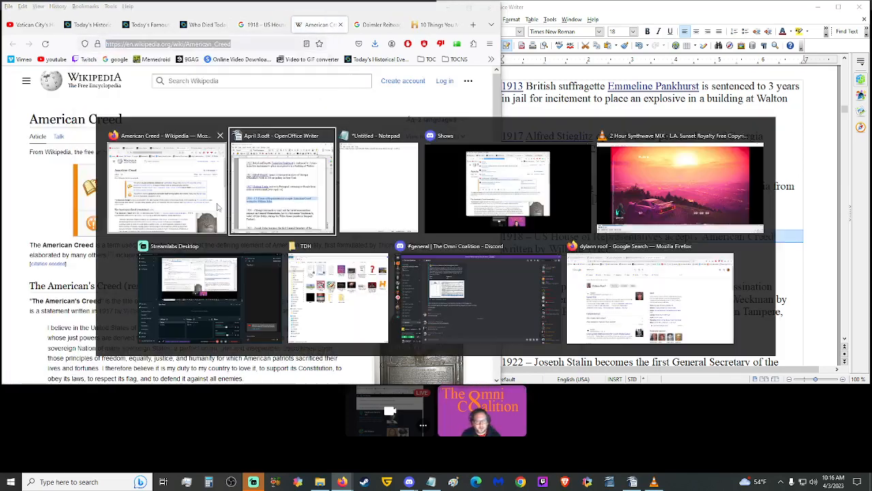
left_click(376, 135)
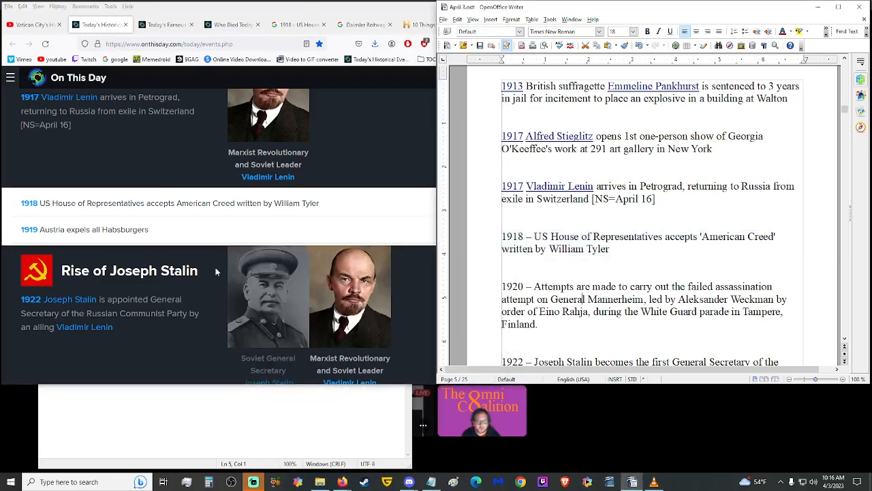
Scroll through the script's 1922 Stalin, 1924 Topkapi Palace and 1925 gold standard entries.
scroll("down", 3)
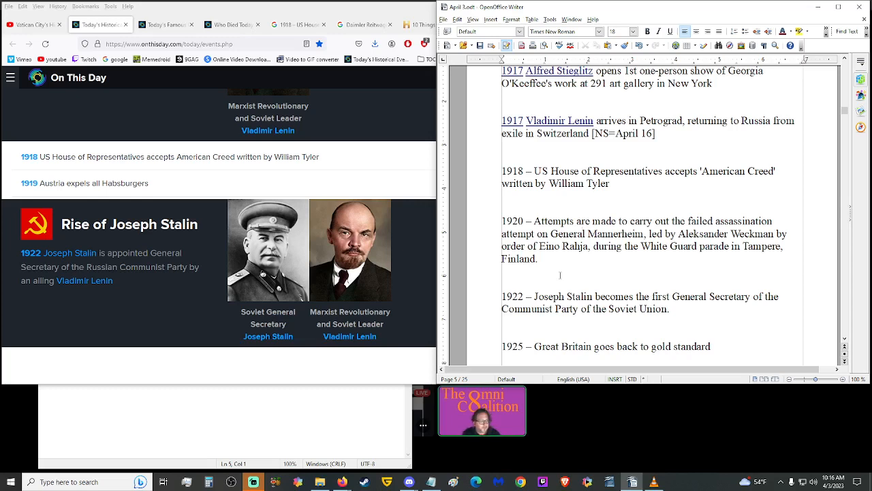
mouse_move(69, 252)
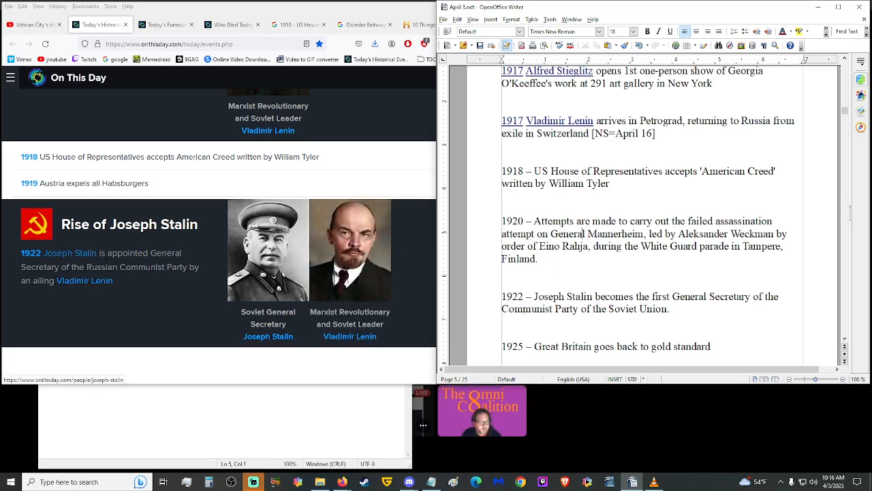
scroll("down", 3)
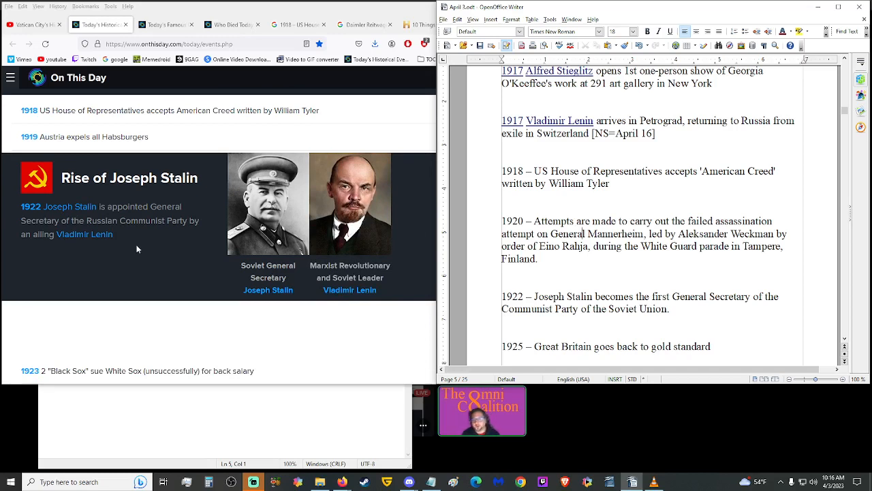
mouse_move(128, 243)
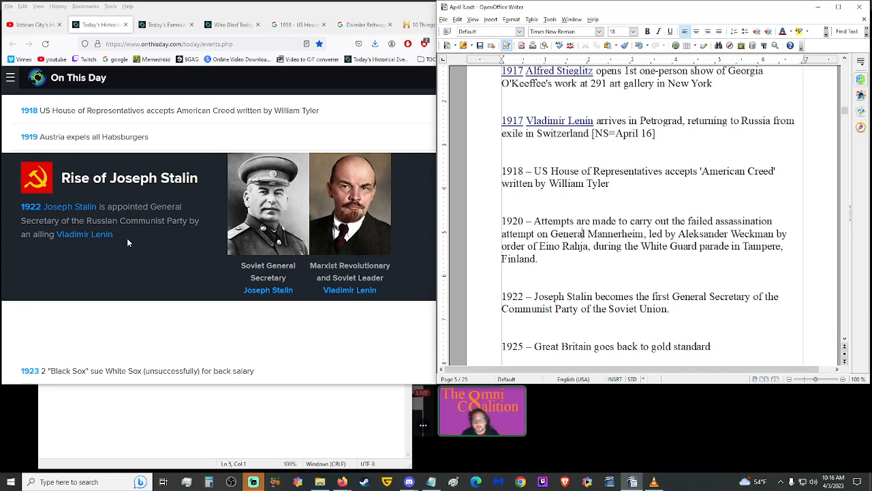
scroll("down", 3)
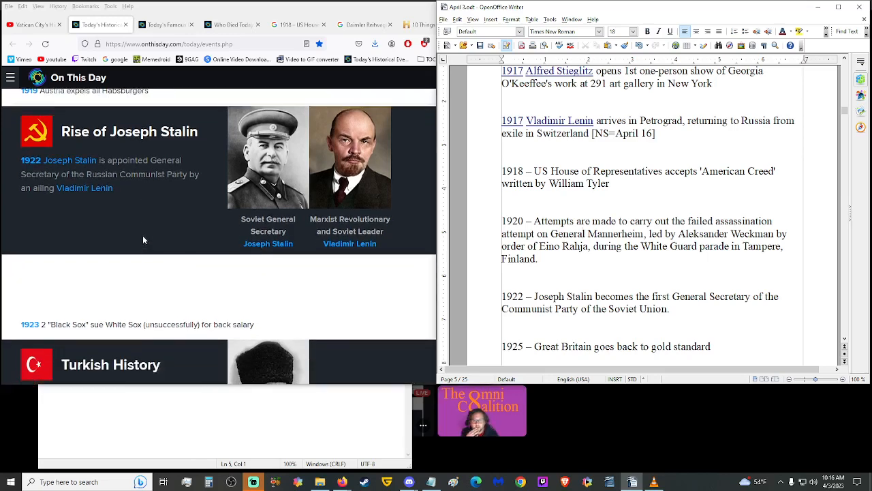
scroll("down", 3)
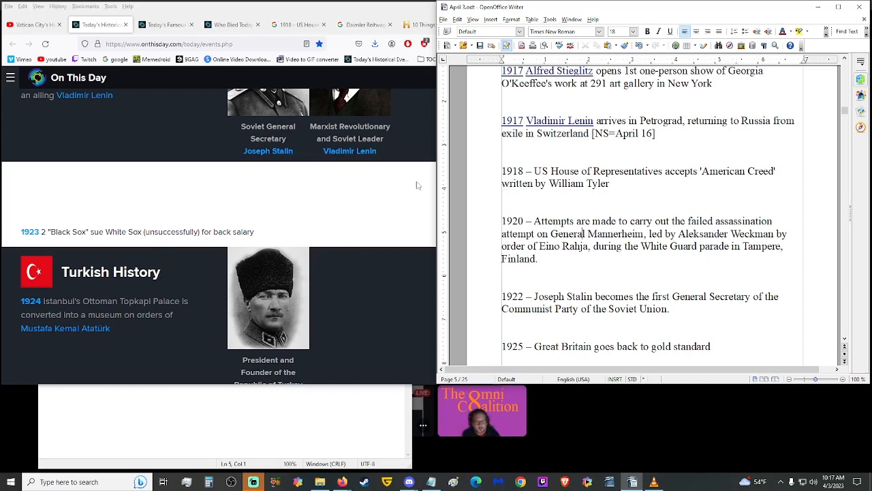
scroll("down", 3)
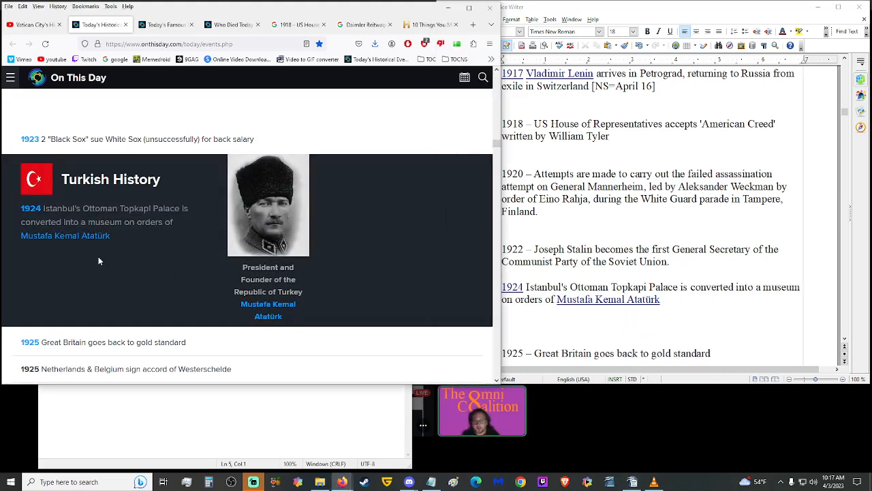
mouse_move(60, 259)
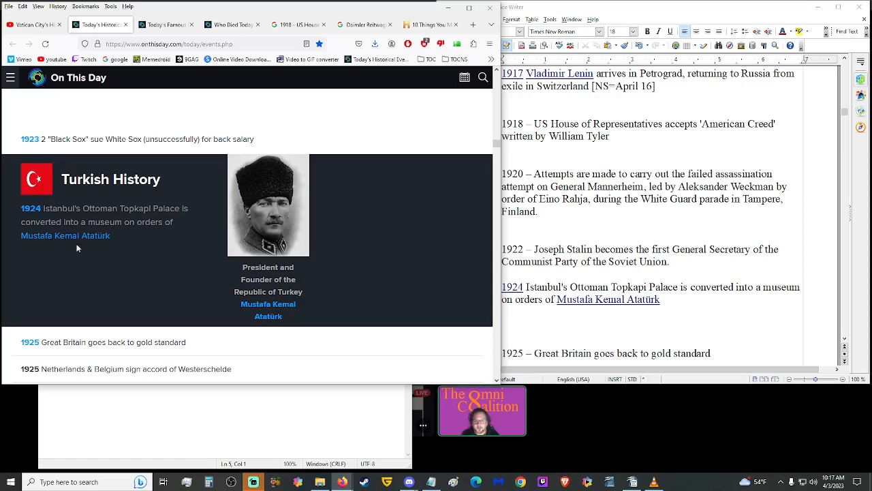
mouse_move(79, 256)
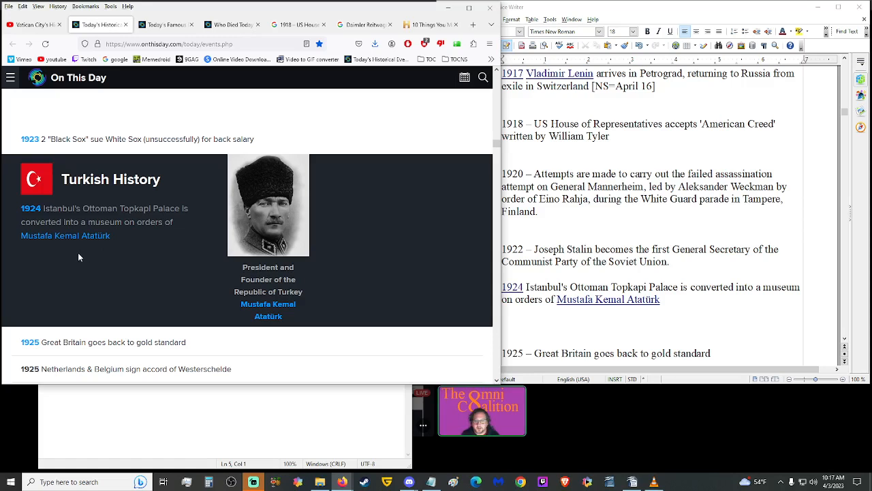
mouse_move(77, 239)
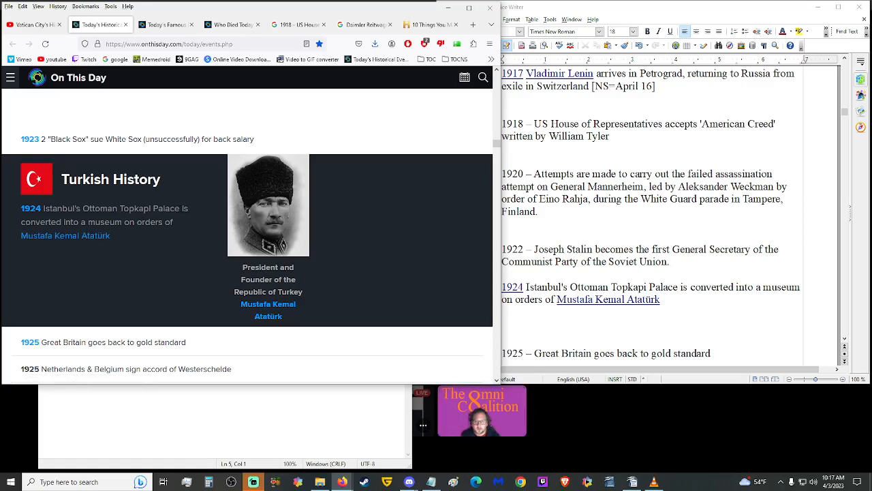
Search Google for 'Istanbul's Ottoman Topkapi Palace' and look over the results.
double_click(115, 207)
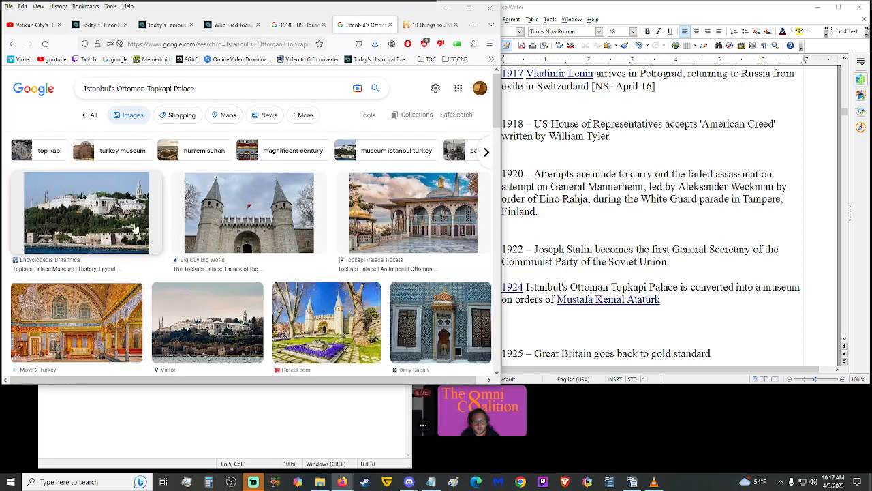
scroll("down", 3)
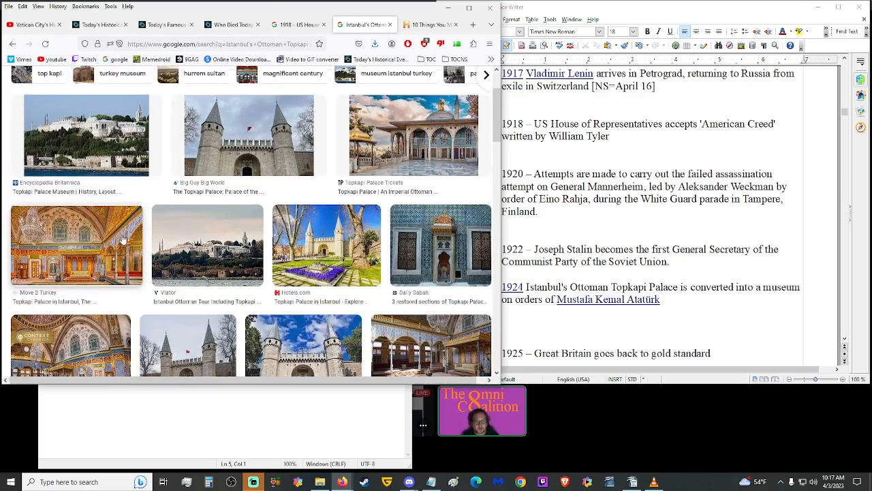
scroll("up", 3)
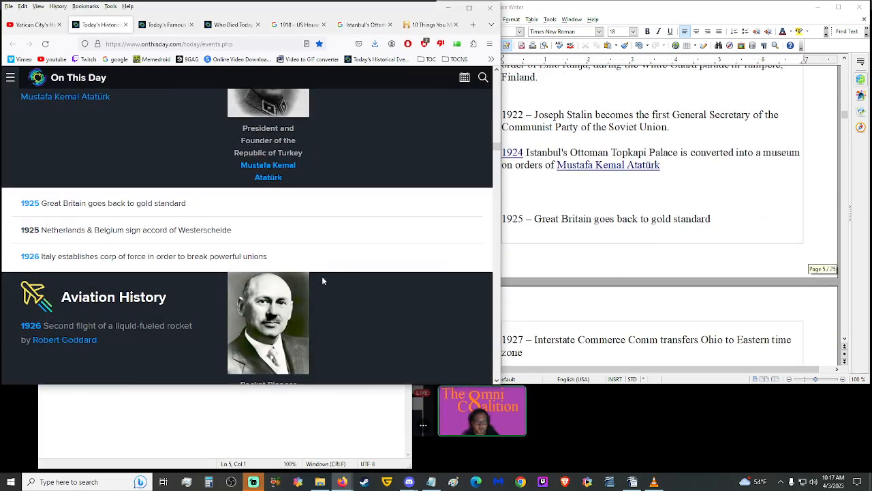
Scroll the script from the 1926 Goddard rocket flight through the 1930s entries.
scroll("down", 3)
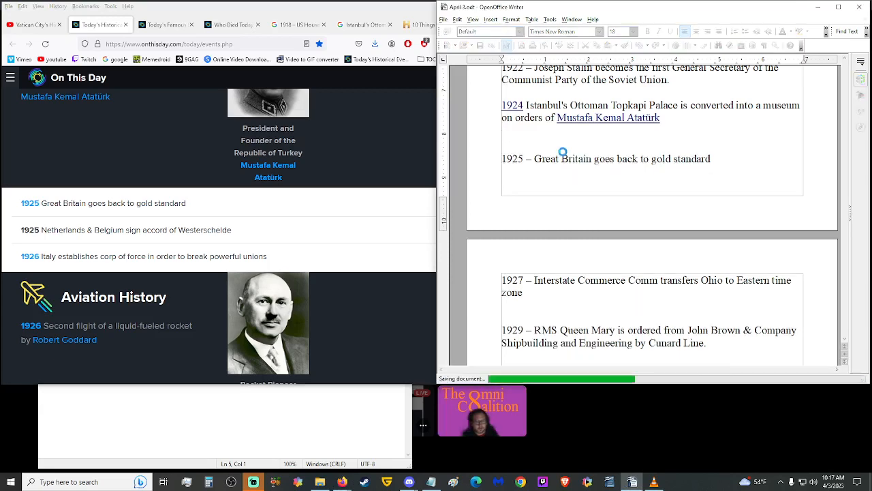
scroll("down", 3)
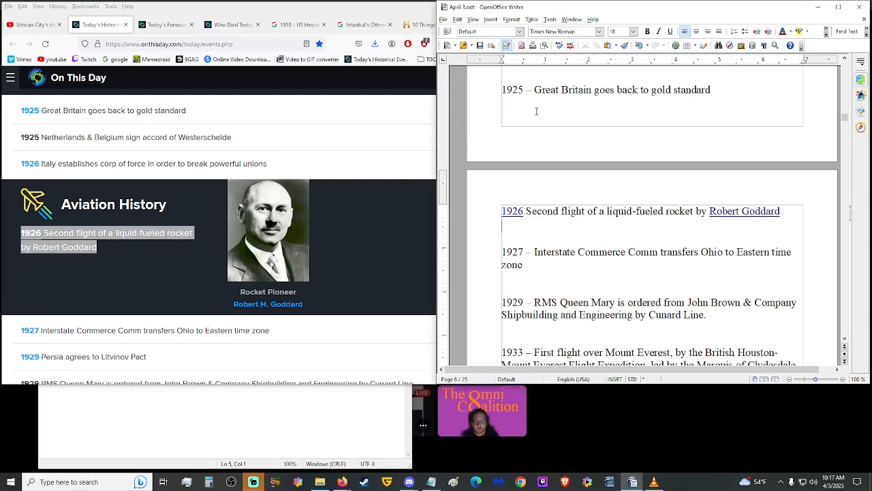
scroll("down", 3)
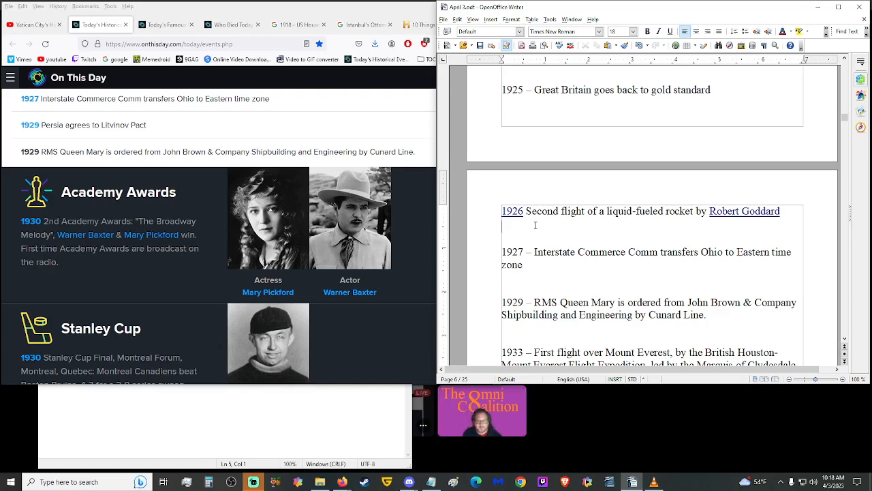
scroll("up", 3)
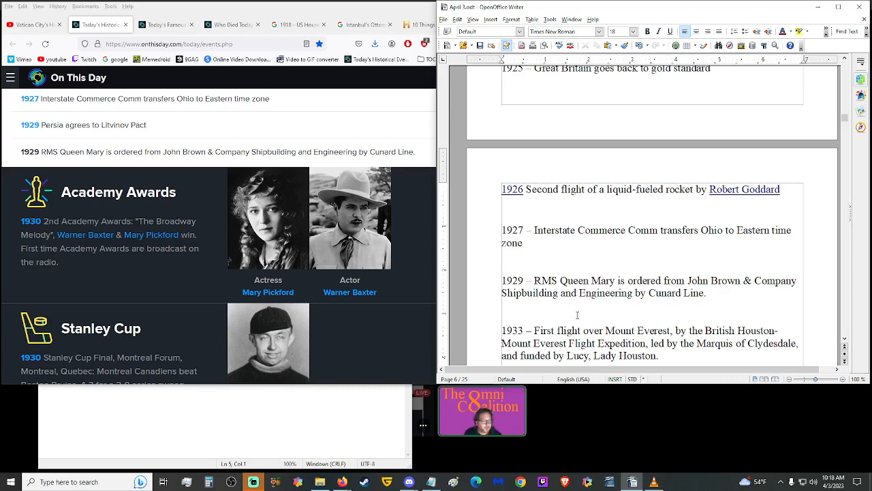
scroll("down", 3)
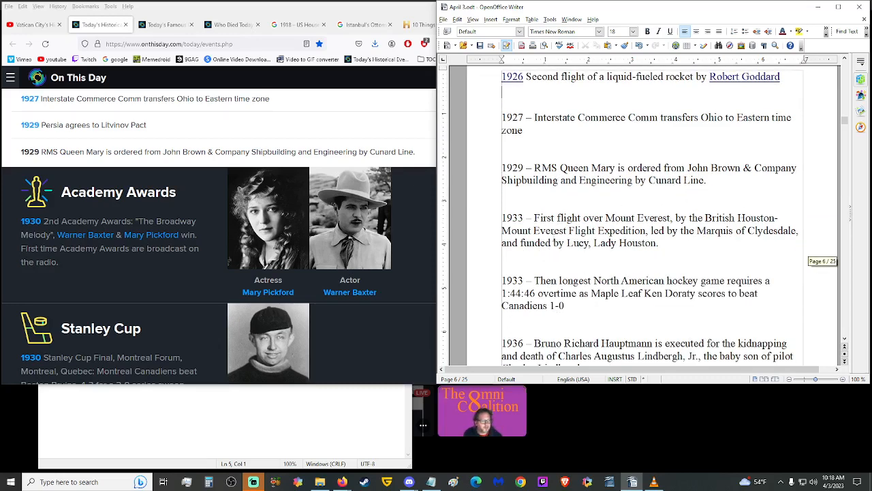
scroll("down", 3)
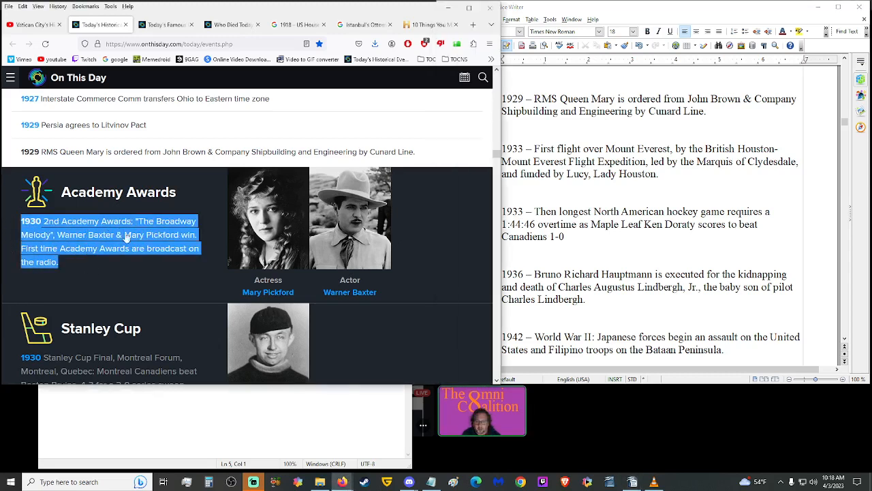
mouse_move(96, 273)
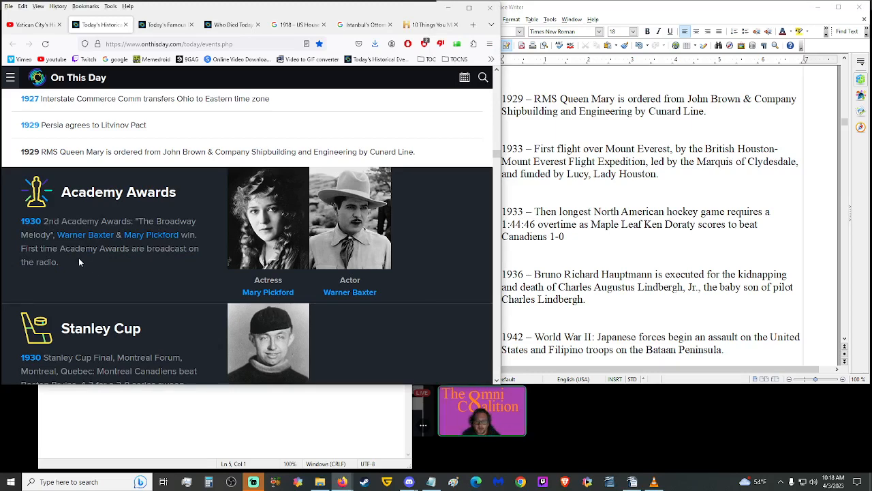
mouse_move(193, 272)
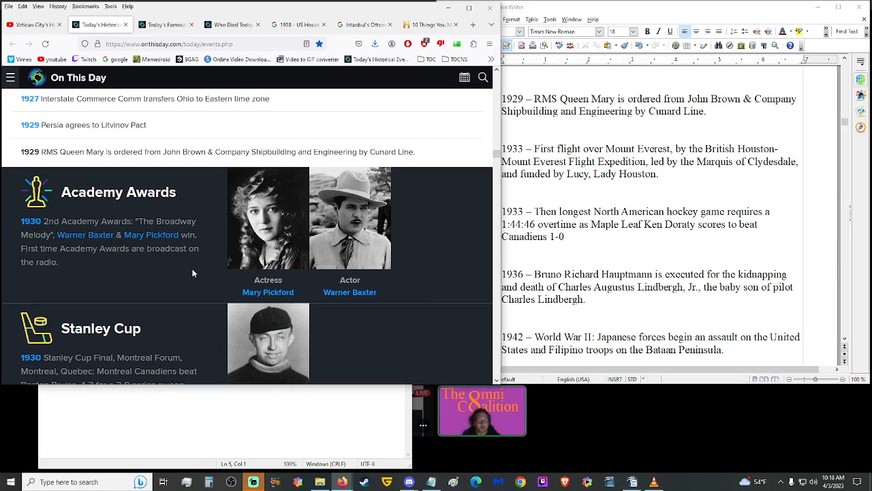
Scroll on to the 1942 Bataan and 1944 Tirpitz attack entries.
scroll("down", 3)
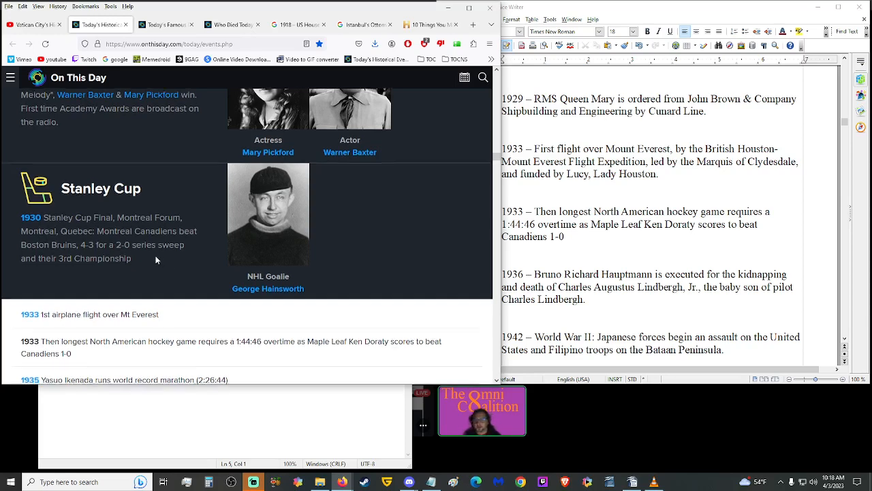
scroll("down", 3)
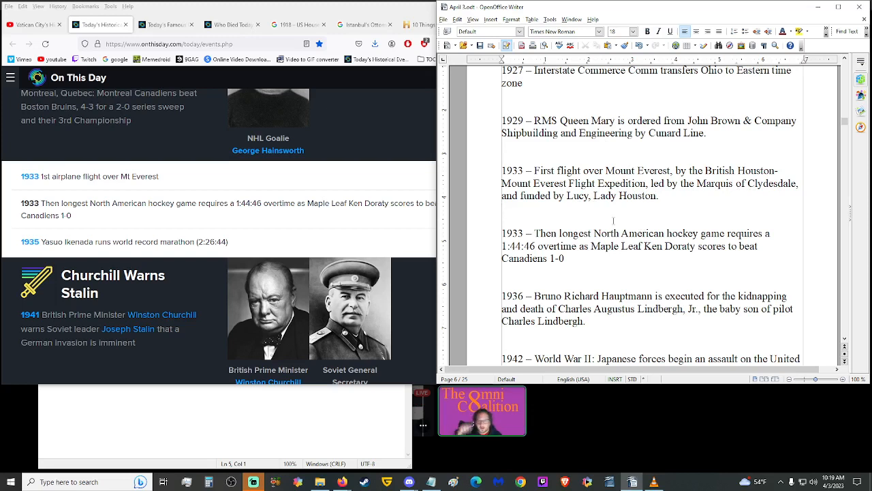
scroll("down", 3)
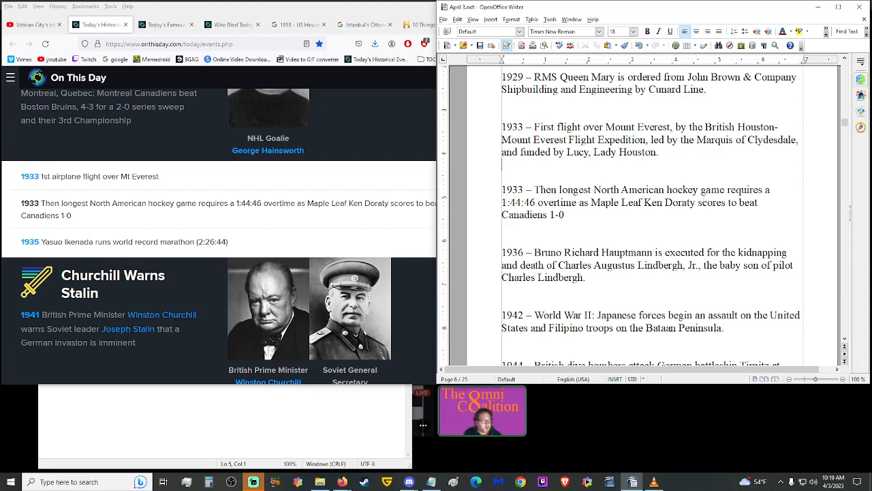
mouse_move(520, 225)
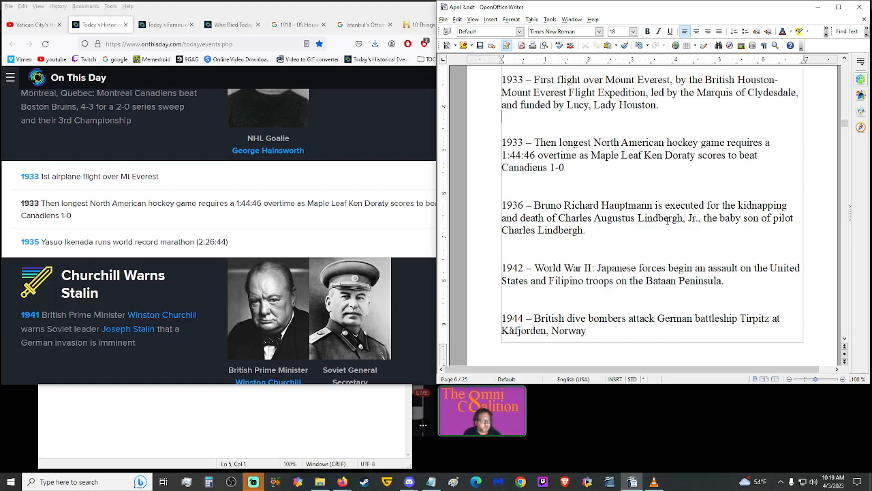
mouse_move(556, 244)
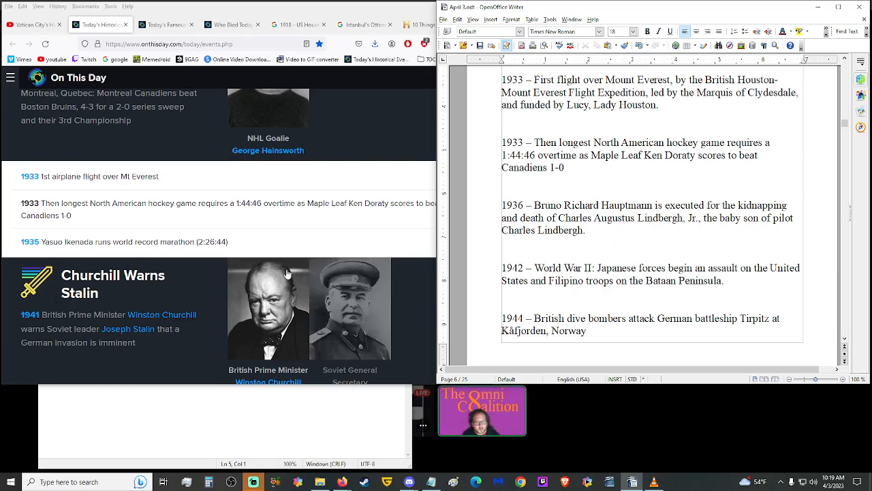
scroll("down", 3)
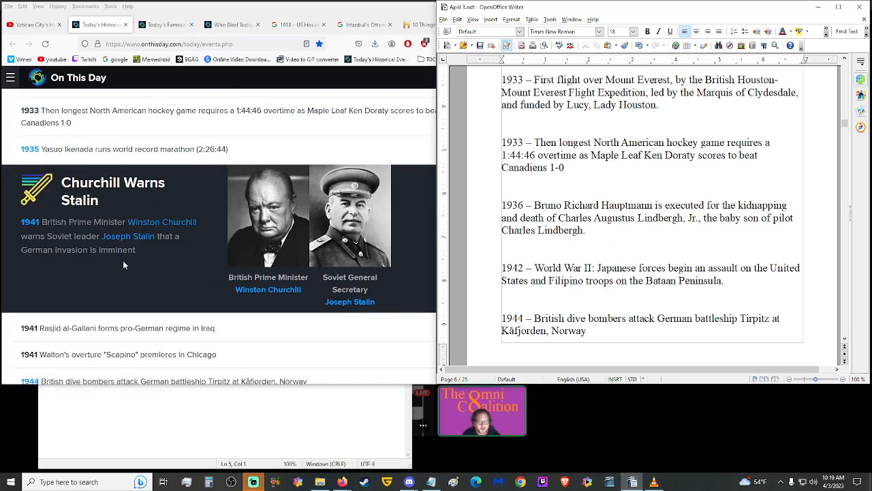
mouse_move(150, 264)
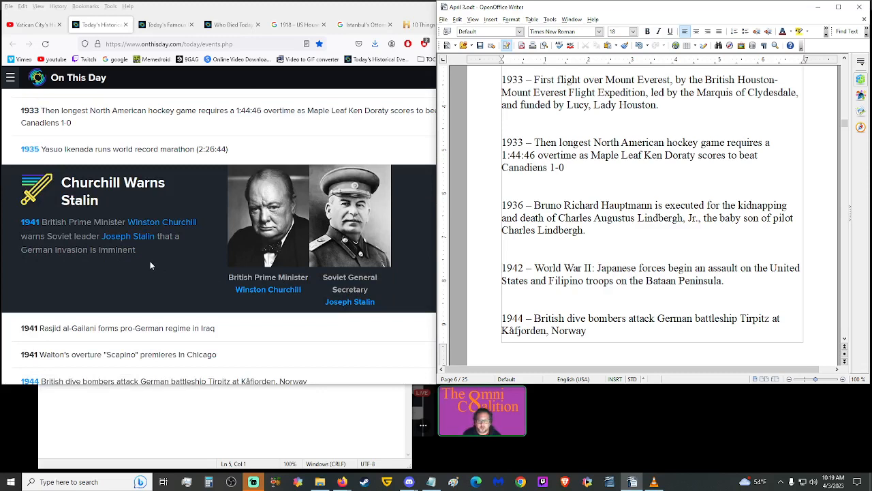
mouse_move(150, 252)
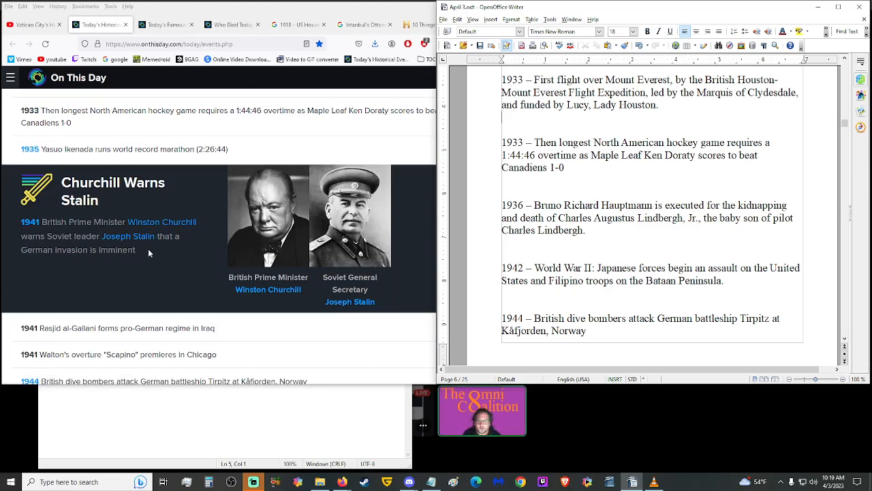
mouse_move(143, 250)
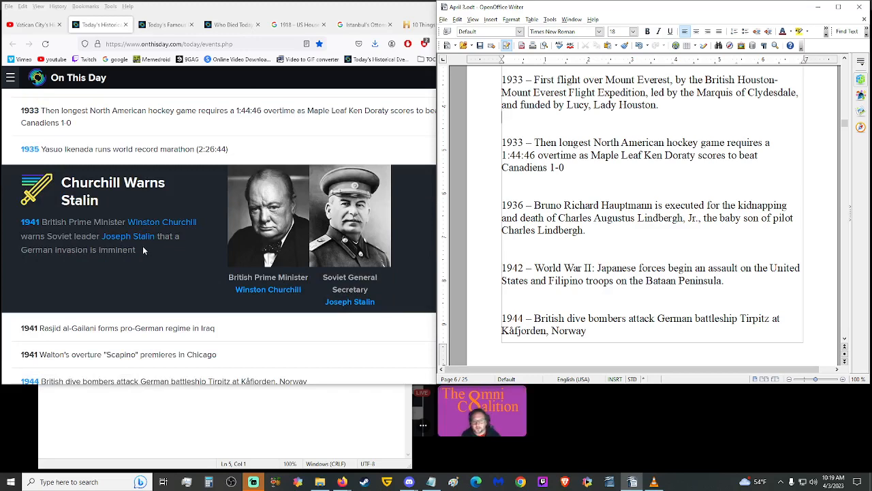
mouse_move(145, 251)
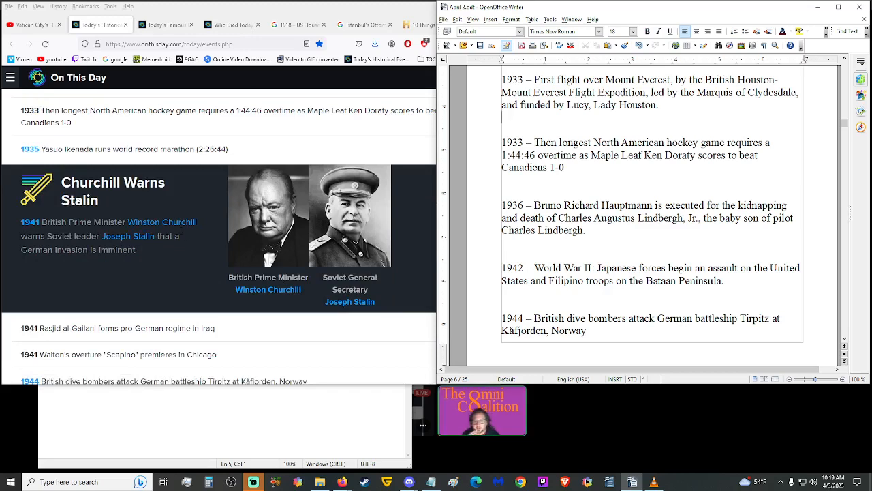
Search Google for 'operation barbarossa', then return to the On This Day events page.
left_click(297, 25)
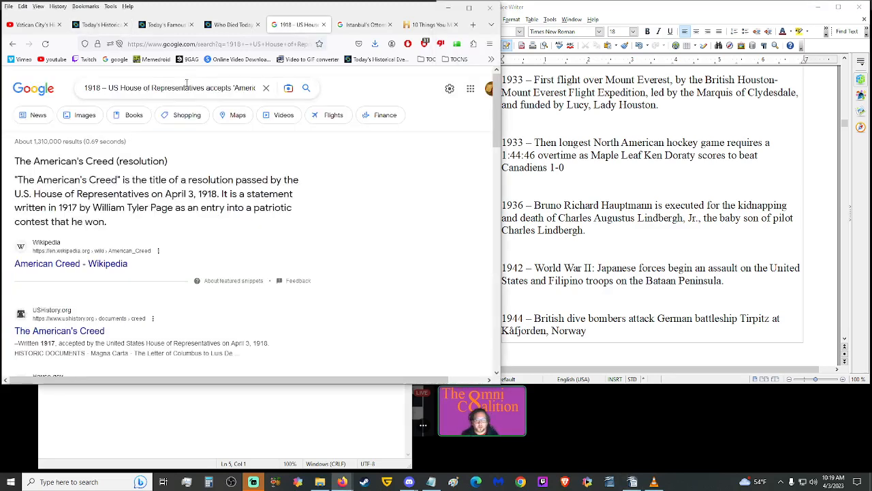
type("operation barbarossa")
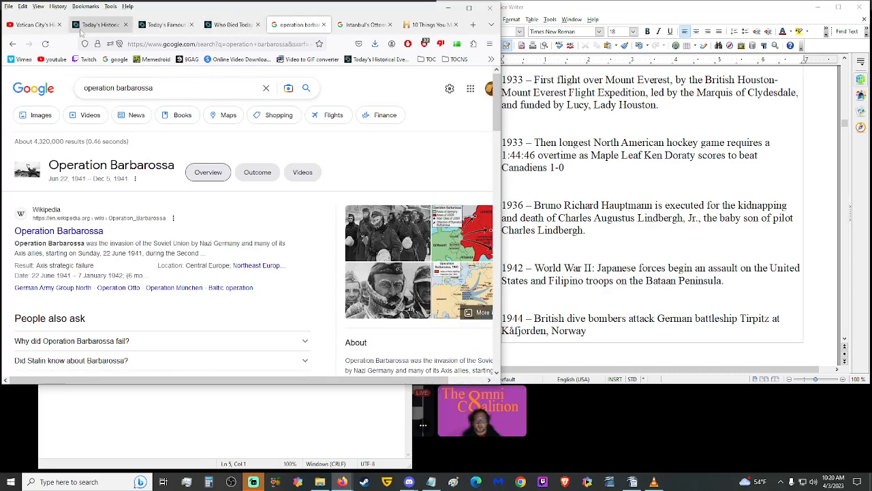
left_click(98, 25)
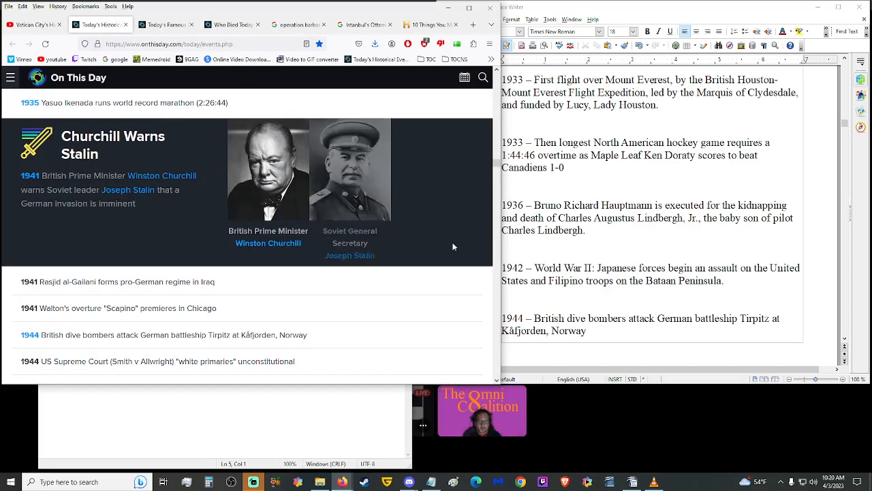
Scroll the script down through the 1944 white primaries and 1946 Homma entries to the 1948 Marshall Plan line.
scroll("down", 3)
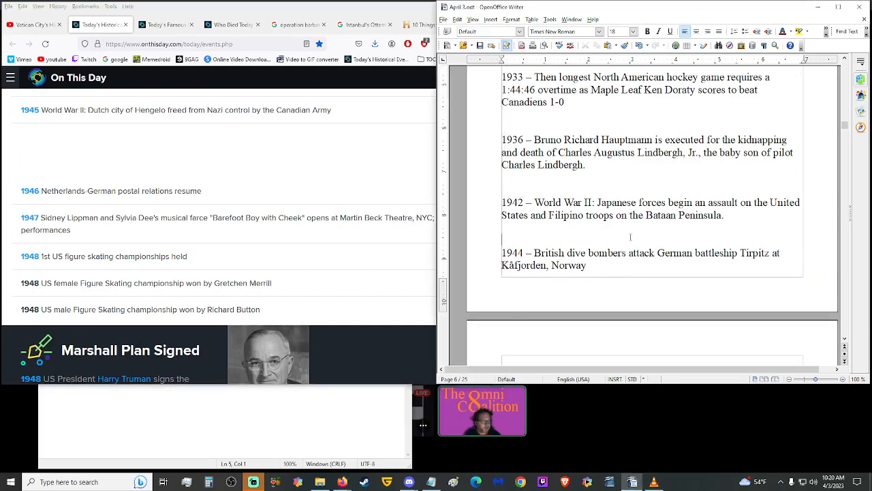
scroll("down", 3)
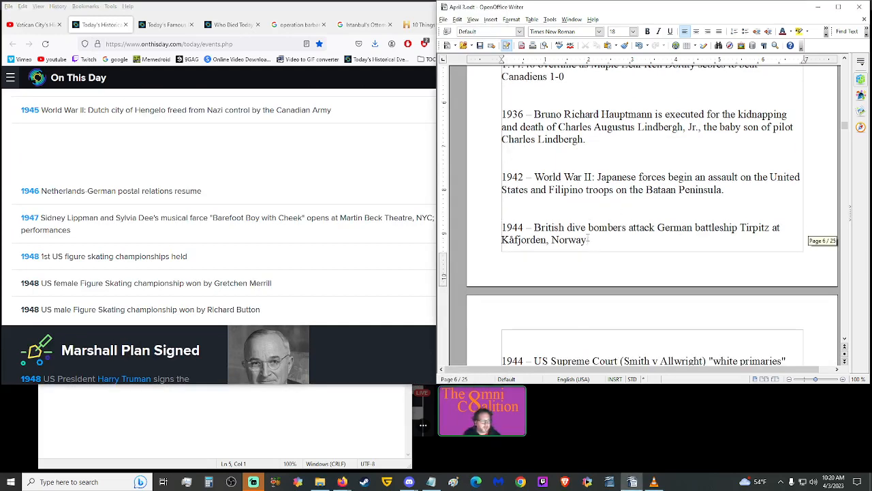
scroll("down", 3)
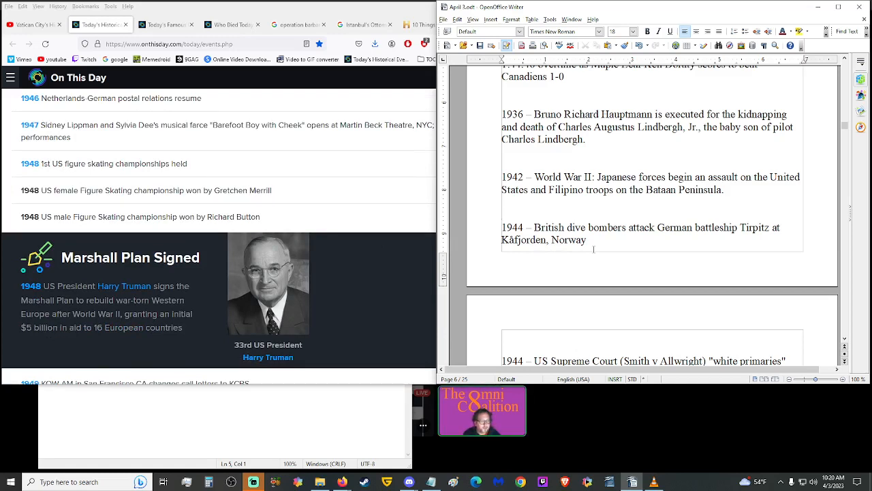
scroll("down", 3)
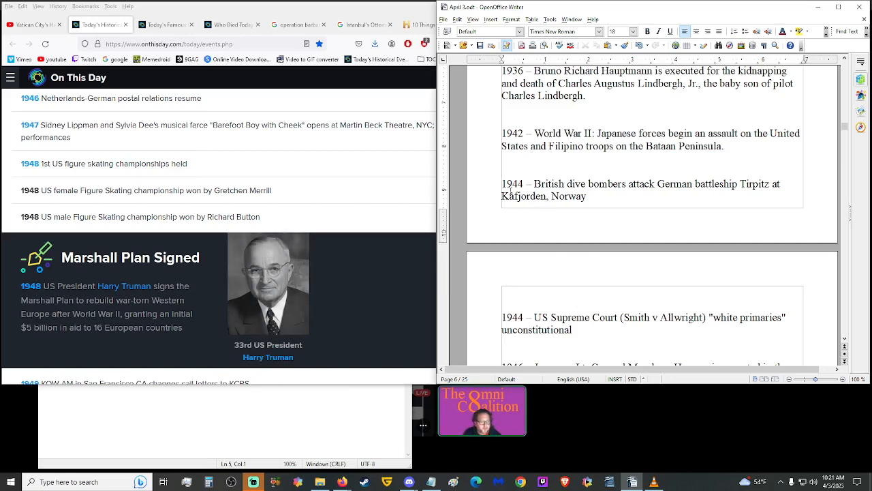
scroll("down", 3)
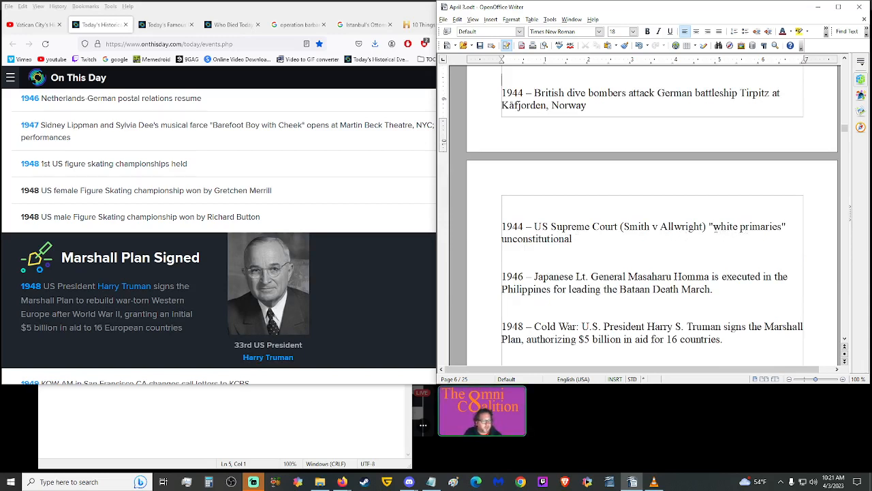
double_click(747, 227)
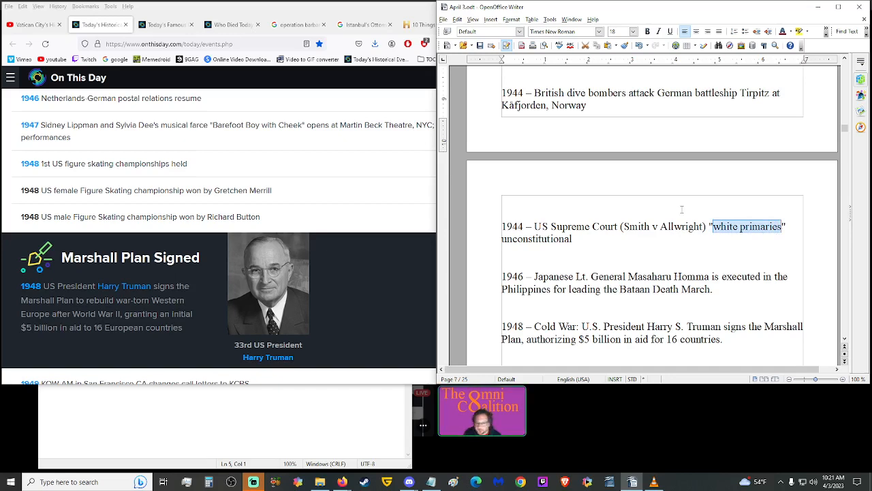
left_click(299, 24)
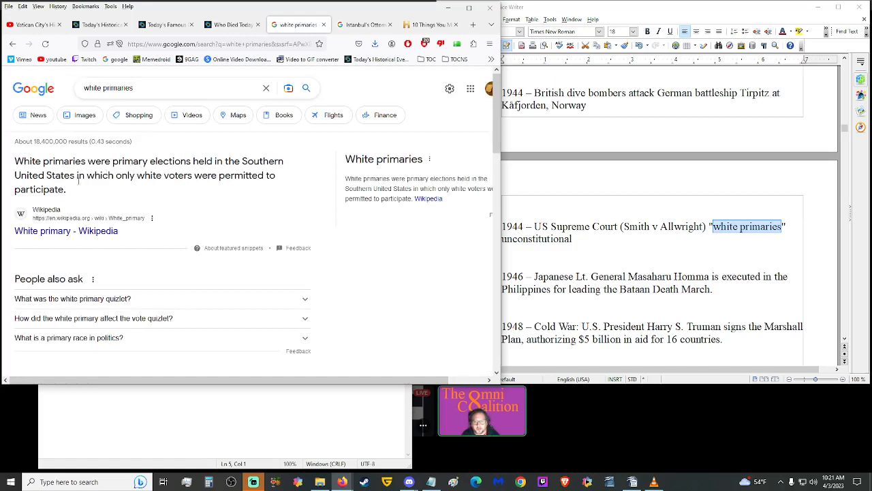
mouse_move(216, 189)
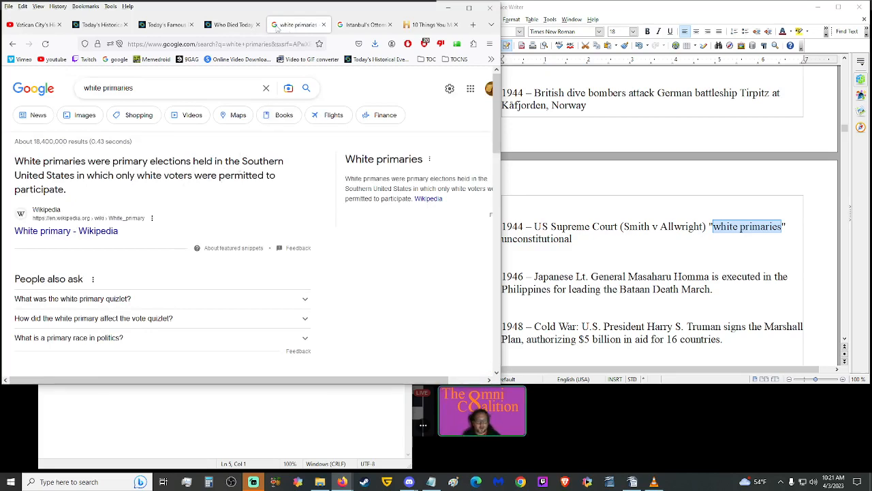
left_click(101, 24)
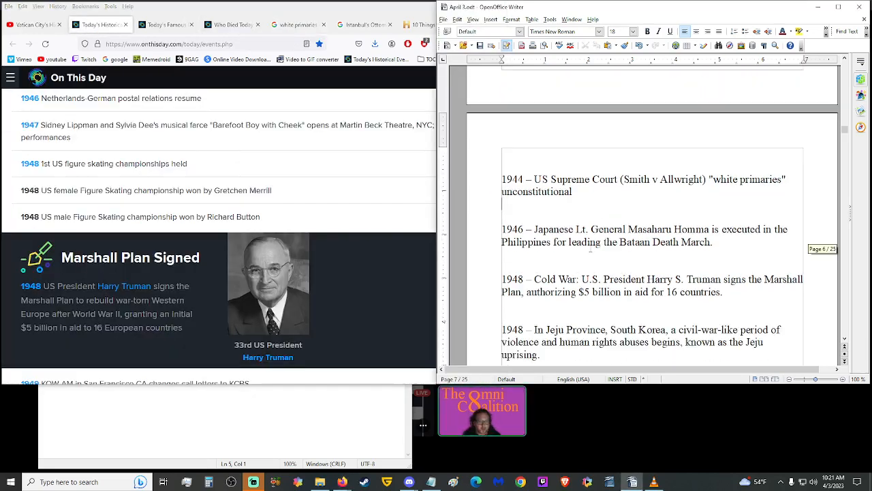
scroll("up", 3)
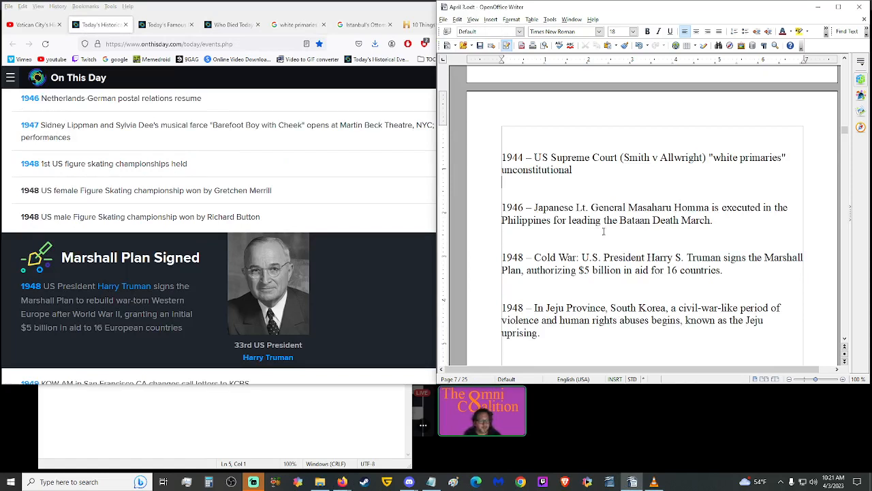
Search Google for 'Bataan Death March' from the script, view its overview, then bring up the Notepad links list.
double_click(665, 220)
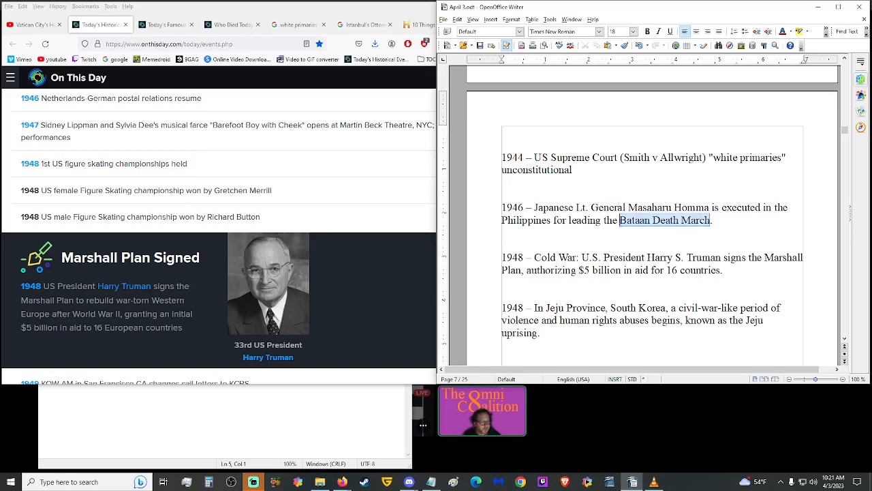
left_click(299, 25)
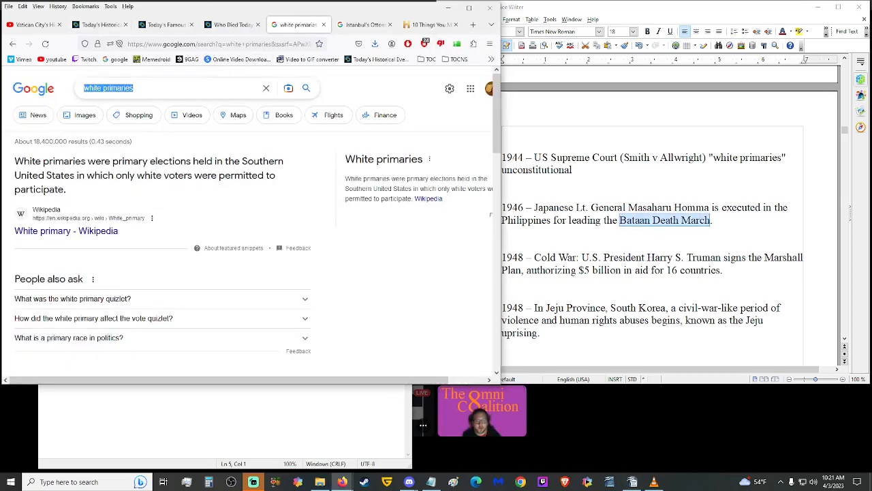
left_click(663, 220)
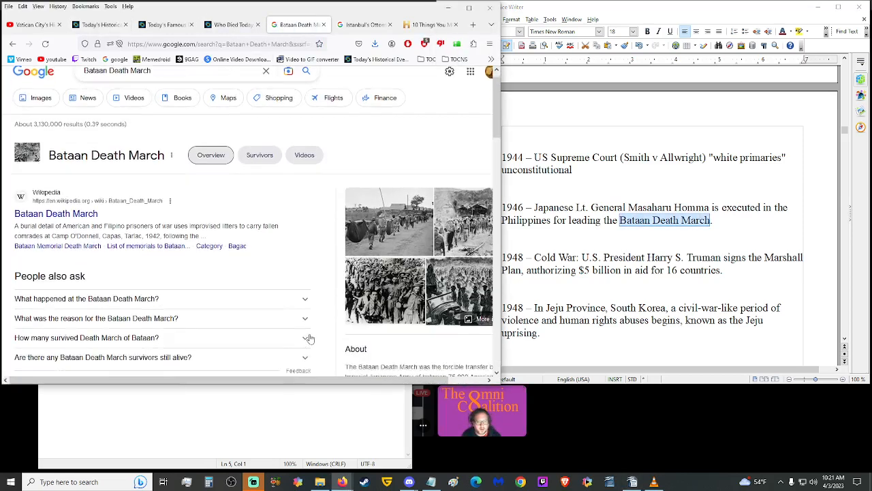
left_click(12, 44)
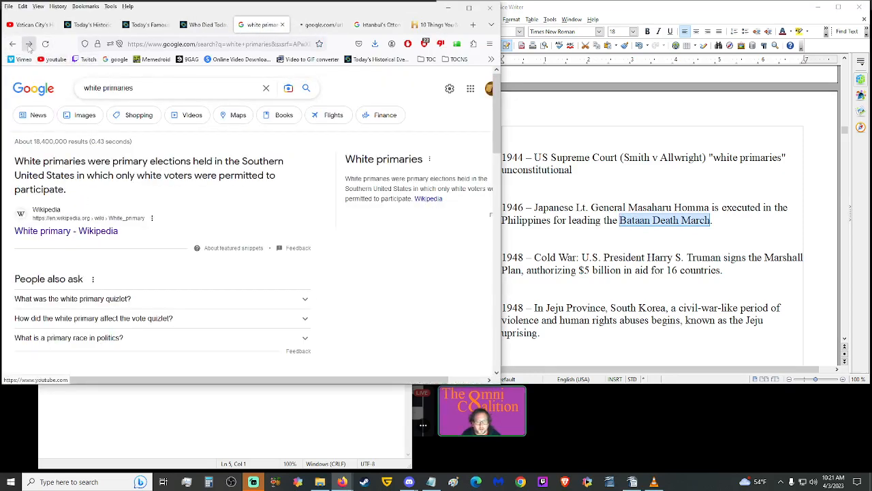
left_click(665, 220)
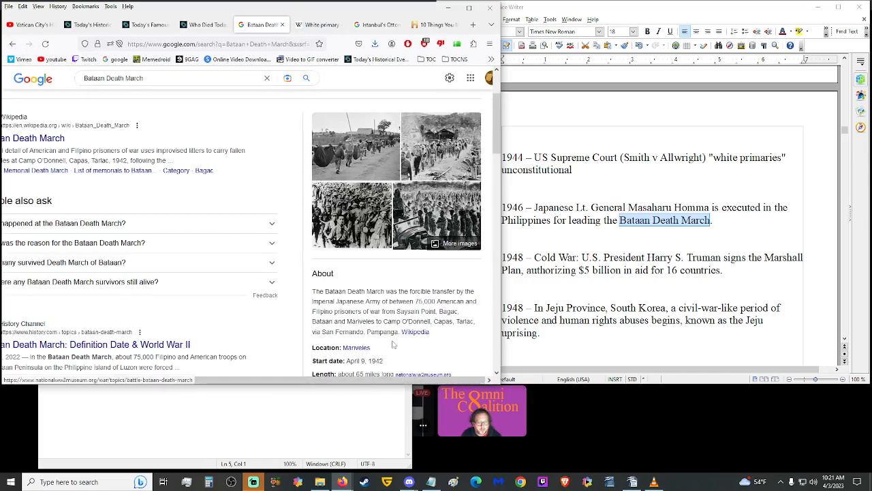
scroll("down", 3)
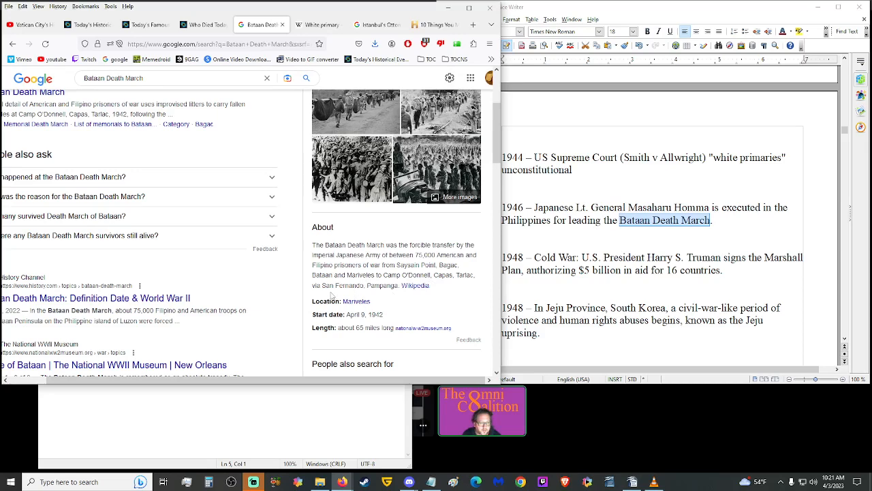
mouse_move(388, 294)
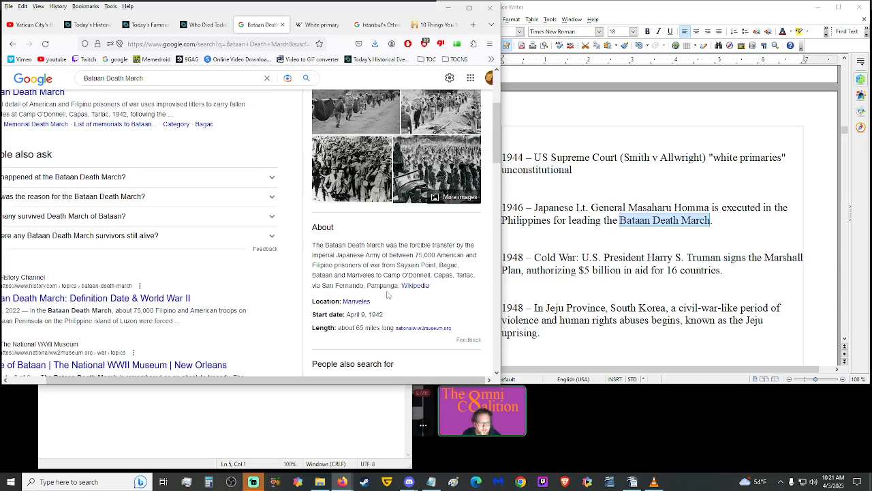
left_click(313, 24)
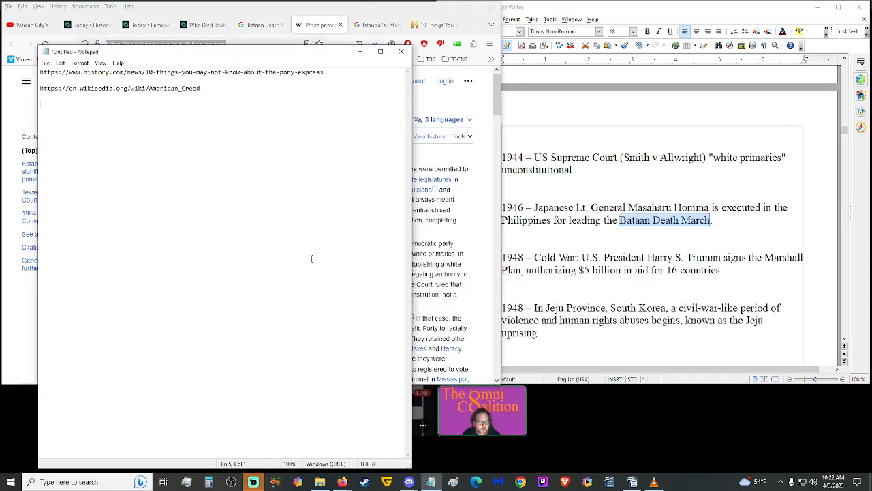
Save the White_primary Wikipedia URL in the notes, then open the Bataan_Death_March Wikipedia article.
type("https://en.wikipedia.org/wiki/White_primary")
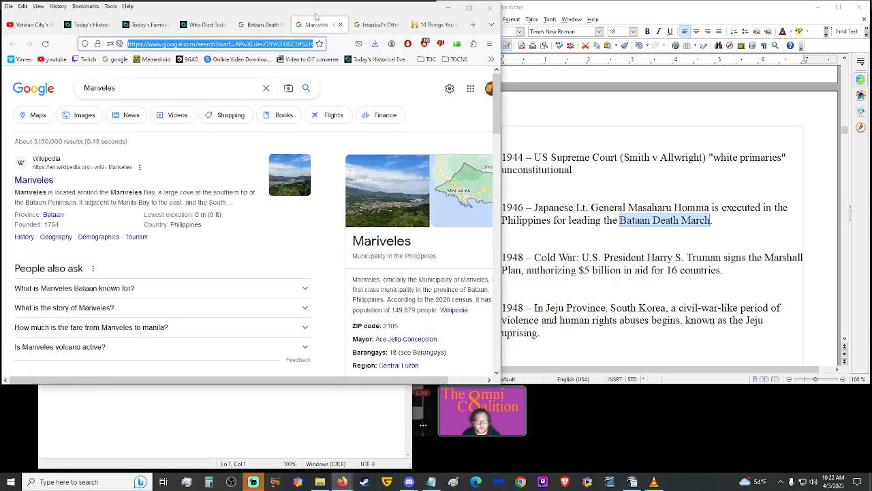
mouse_move(340, 157)
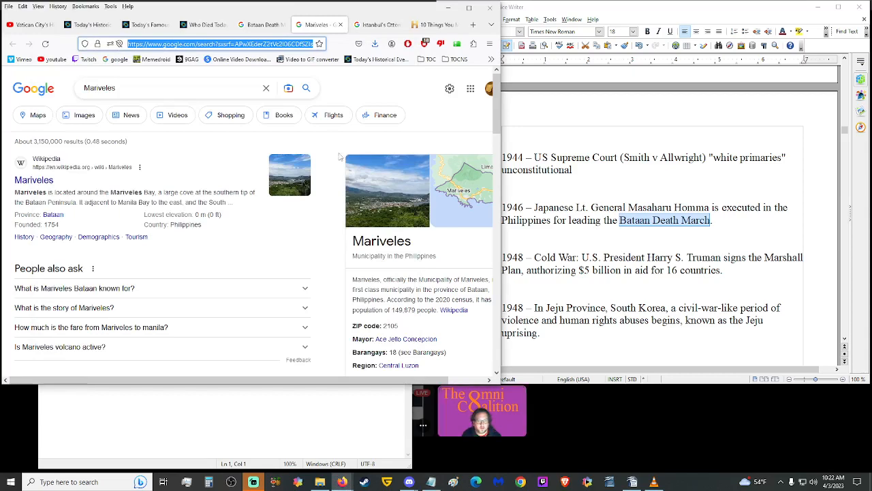
left_click(663, 219)
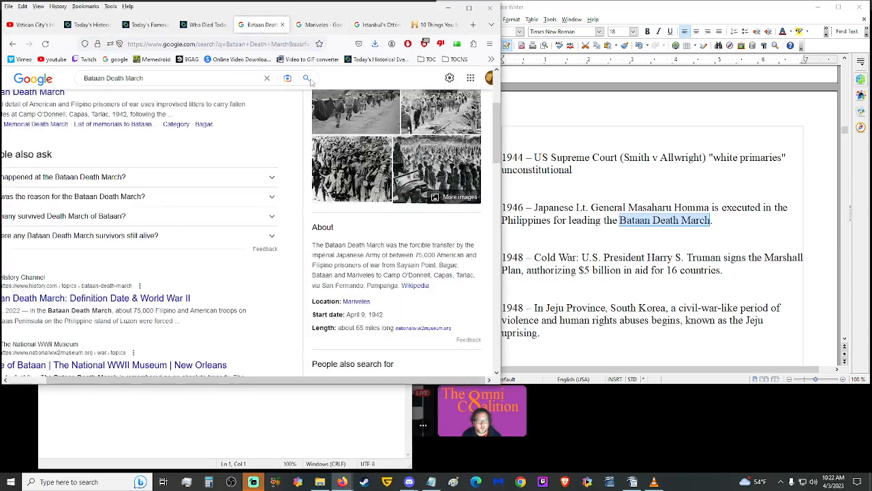
mouse_move(428, 285)
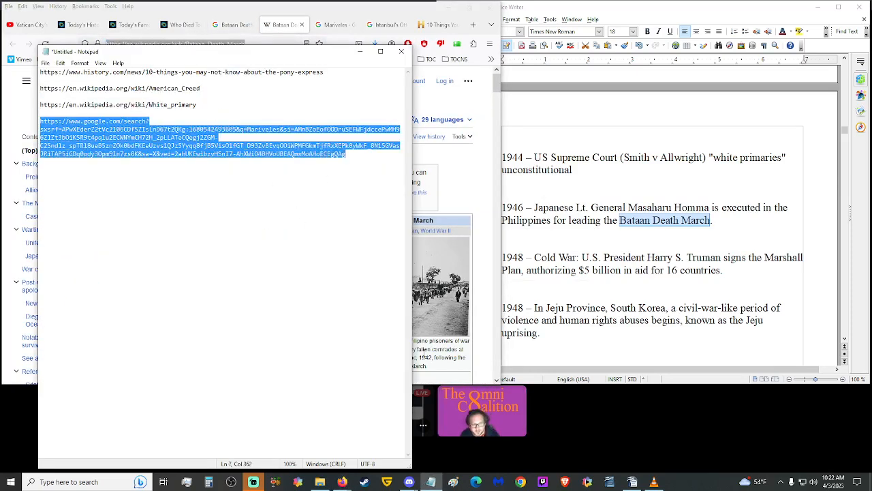
type("https://en.wikipedia.org/wiki/Bataan_Death_March")
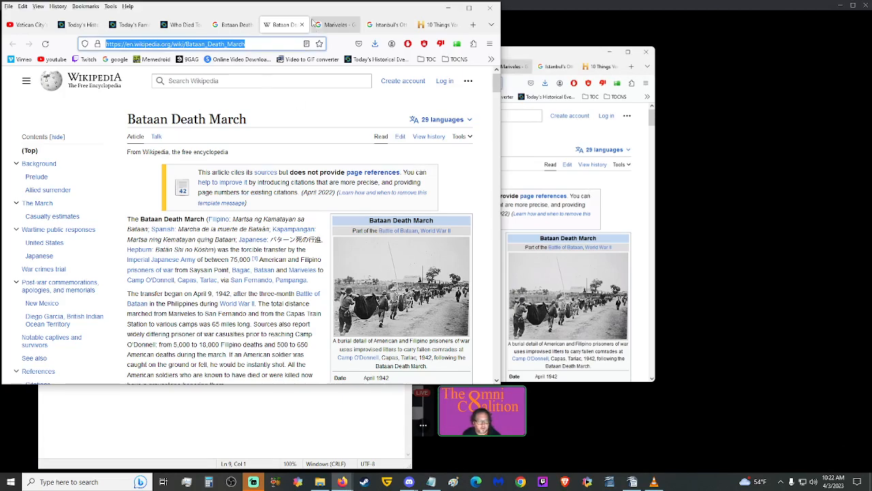
scroll("down", 3)
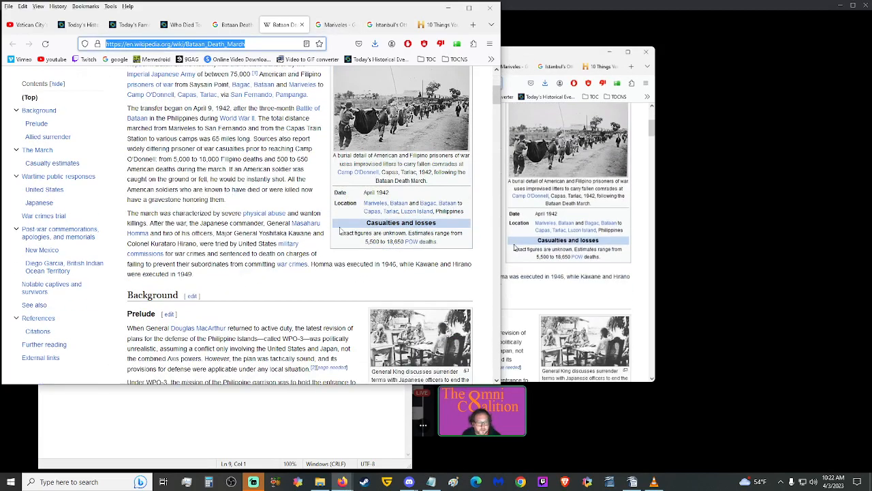
mouse_move(363, 242)
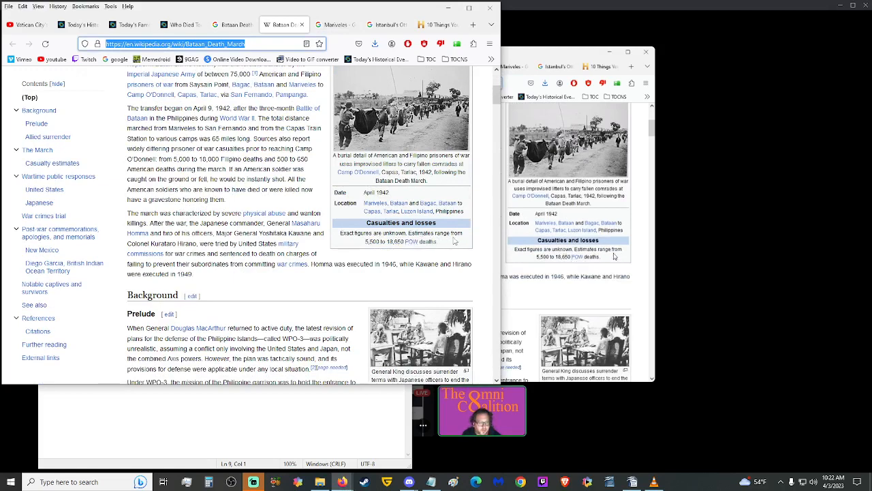
mouse_move(388, 250)
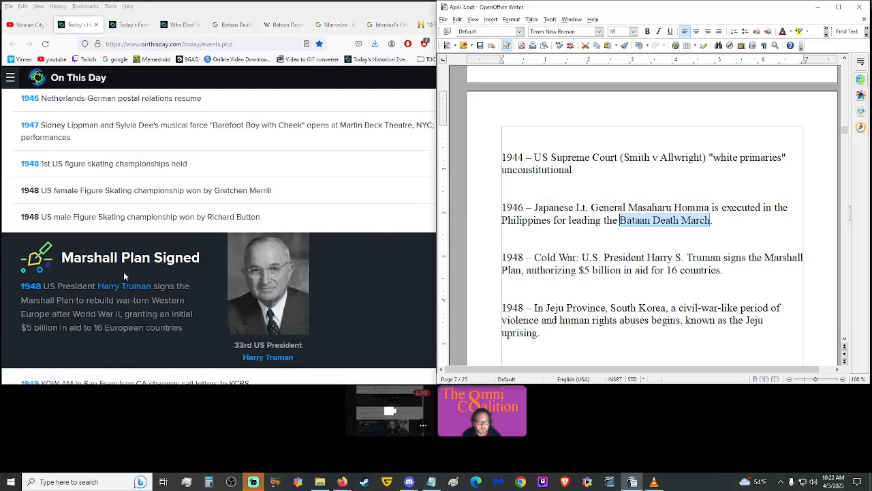
Delete the two 1948 US figure skating championship entries so 1954 Don Perry follows Jeju.
scroll("down", 3)
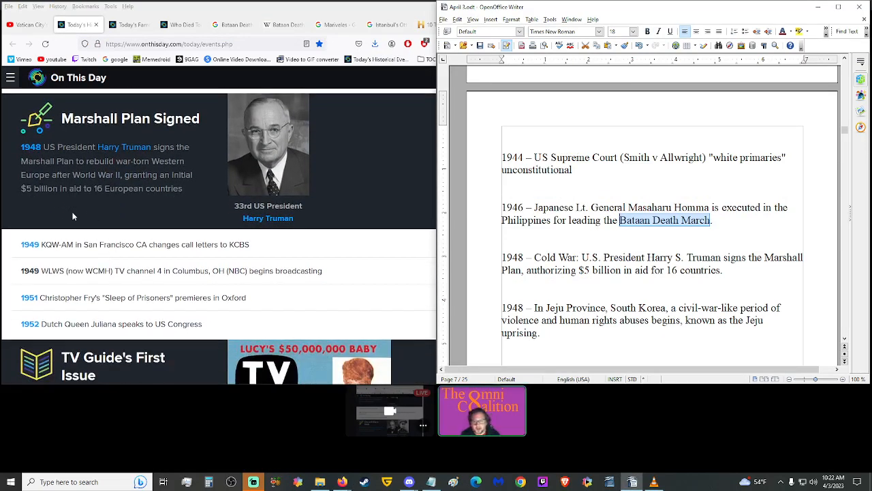
mouse_move(89, 218)
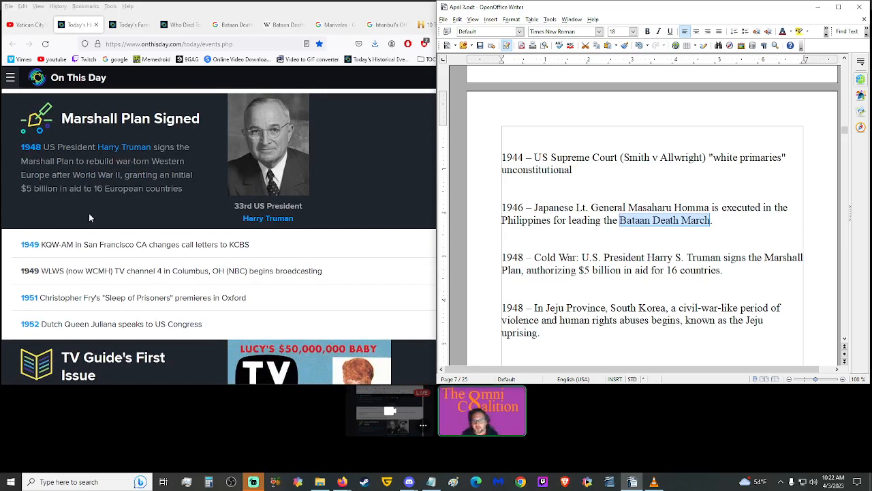
scroll("down", 3)
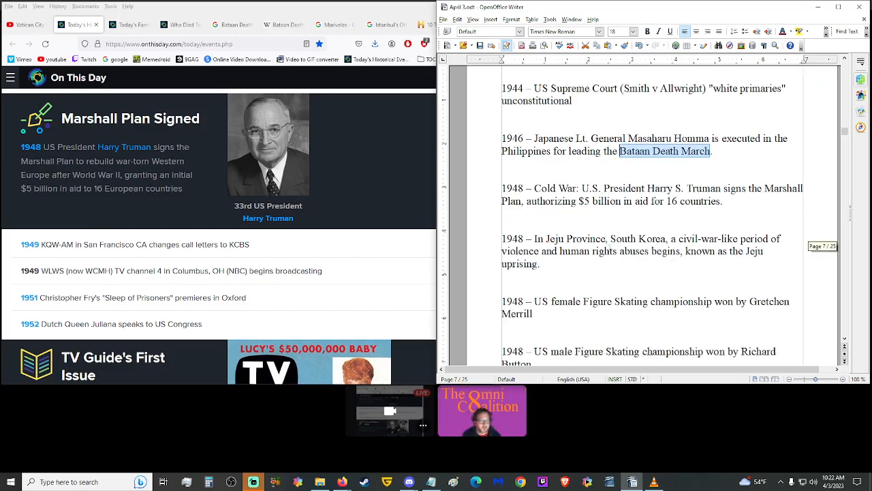
scroll("down", 3)
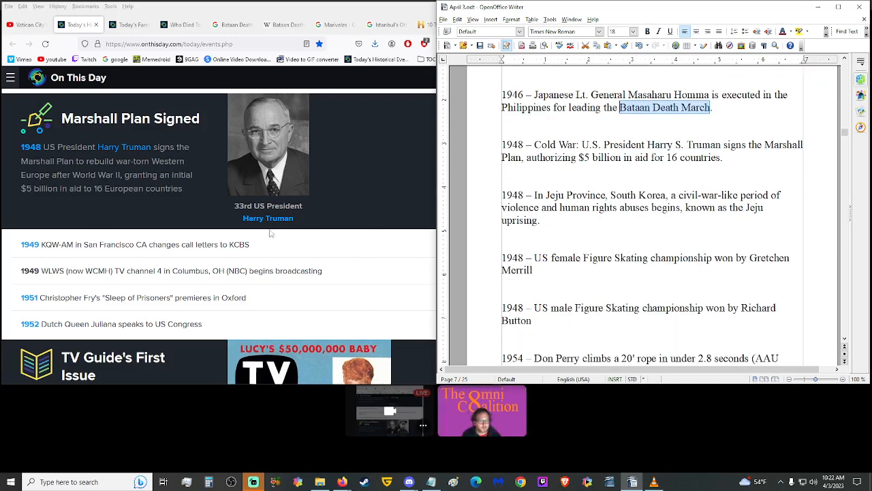
scroll("down", 3)
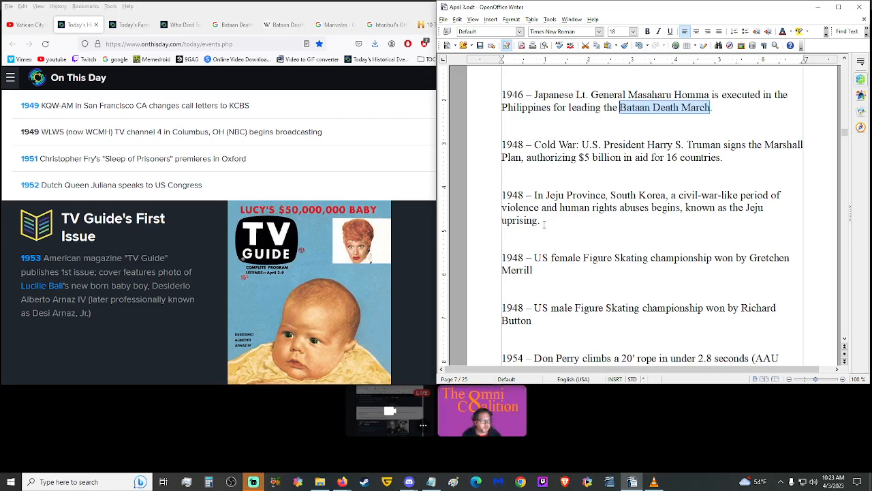
scroll("up", 3)
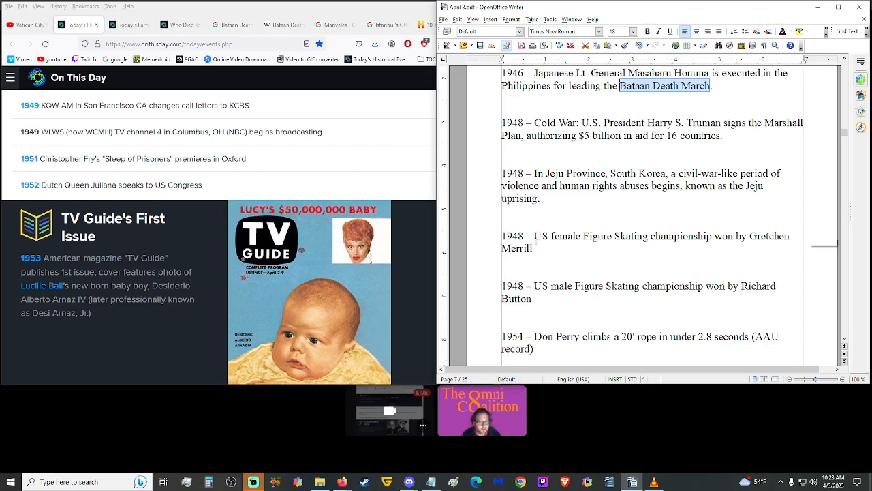
scroll("down", 3)
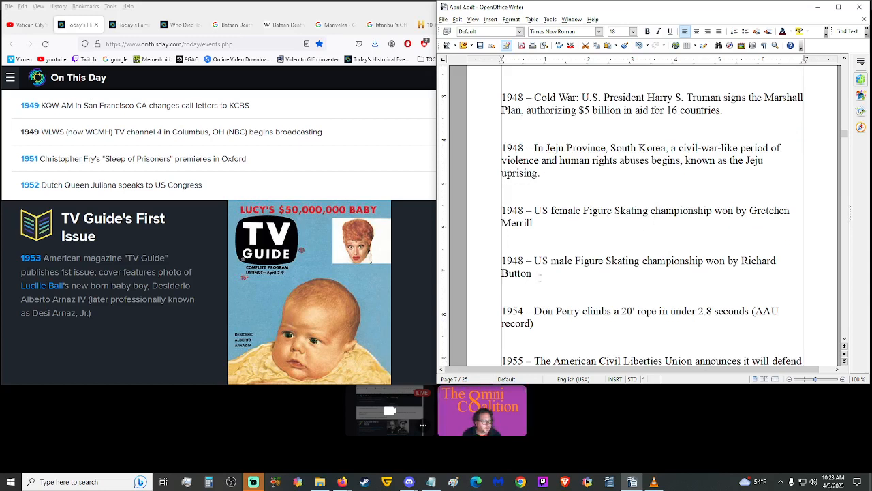
left_click_drag(502, 210, 532, 273)
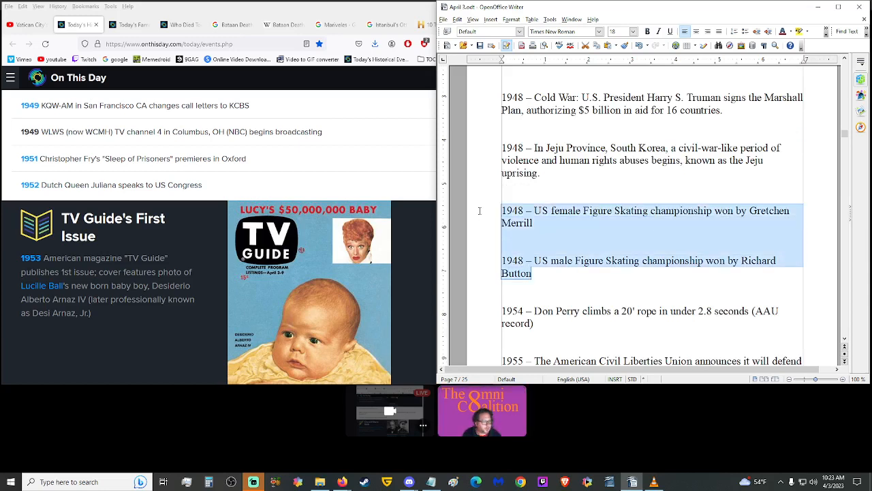
key("Delete")
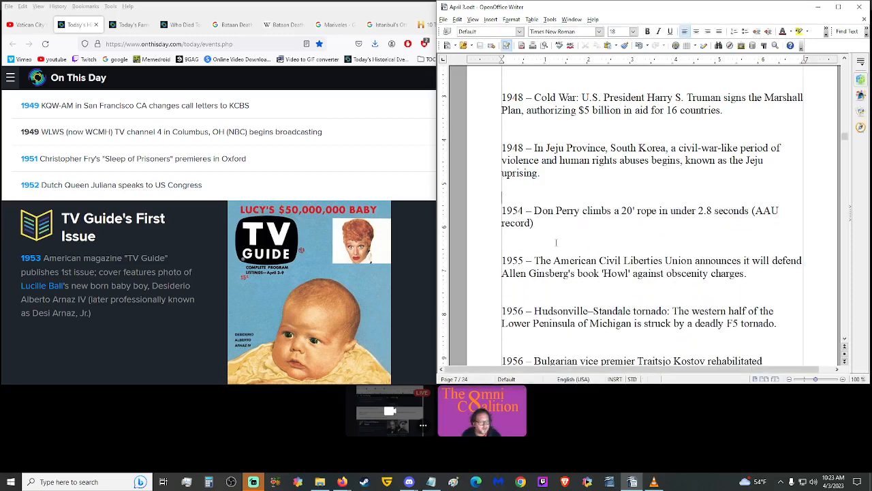
Scroll past the 1948 Truman entry until the 1955 Ginsberg 'Howl' and 1956 Kostov lines show fully.
scroll("down", 3)
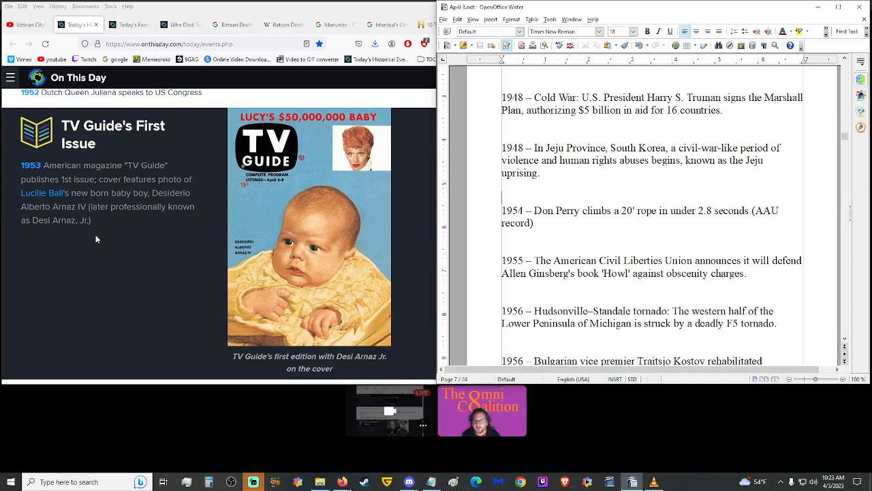
scroll("up", 3)
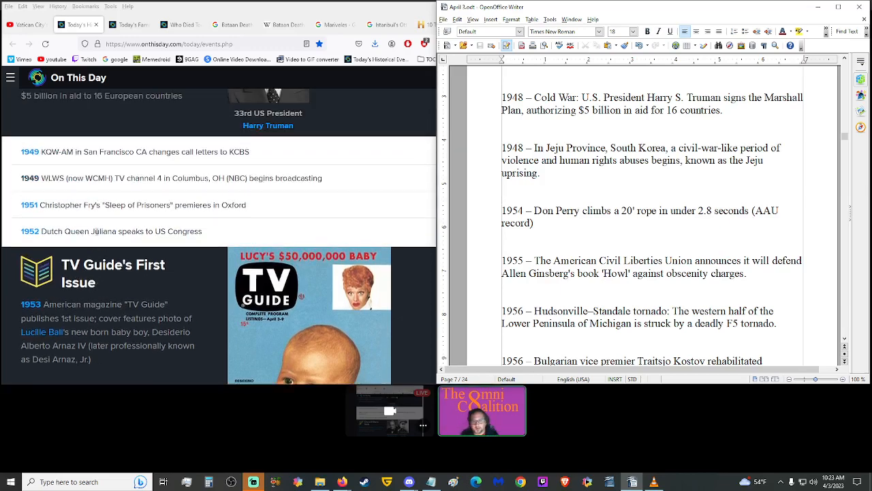
scroll("up", 3)
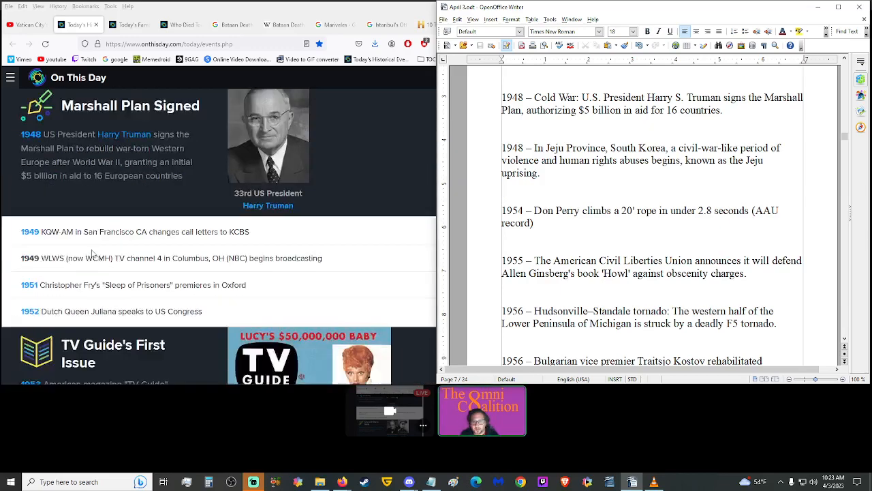
scroll("down", 3)
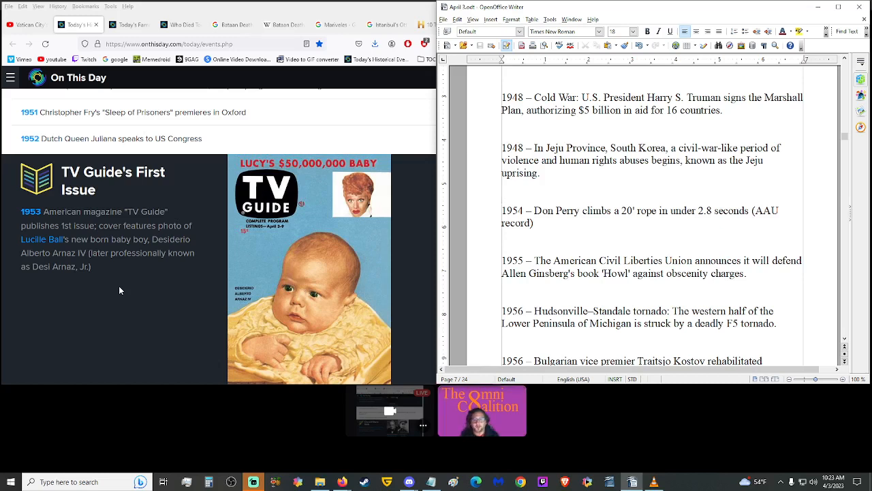
scroll("down", 3)
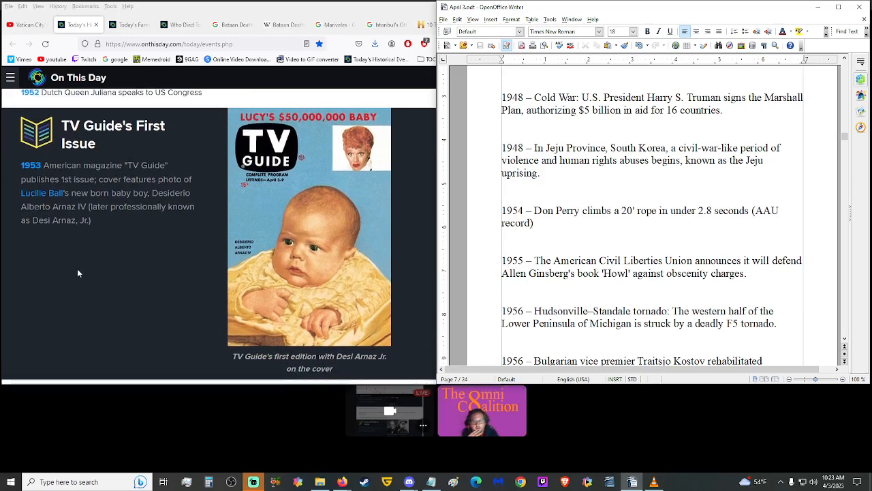
scroll("down", 3)
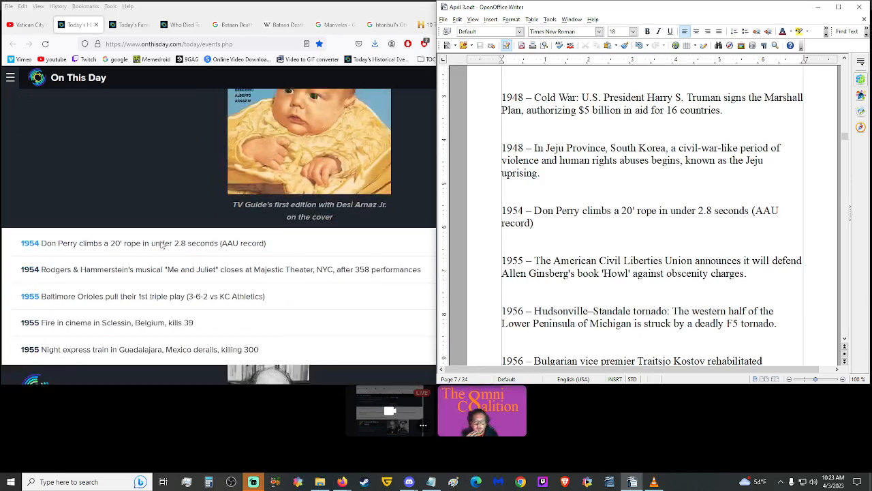
scroll("down", 3)
type("under ")
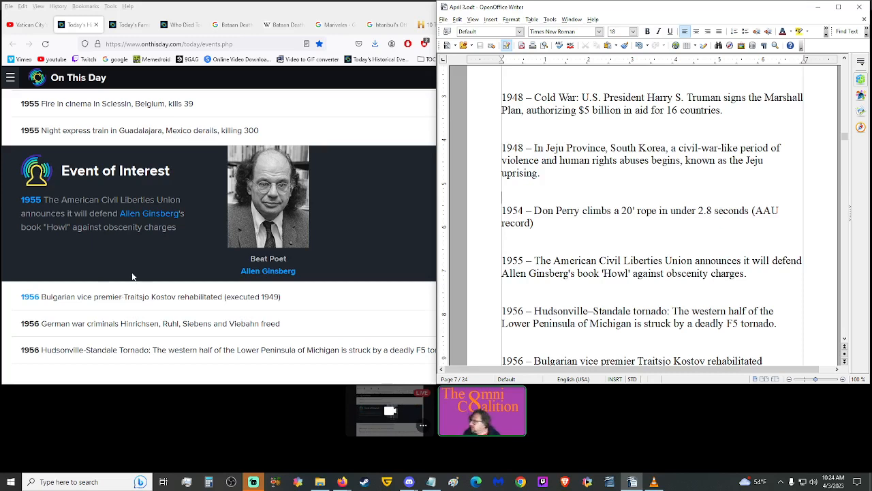
mouse_move(133, 275)
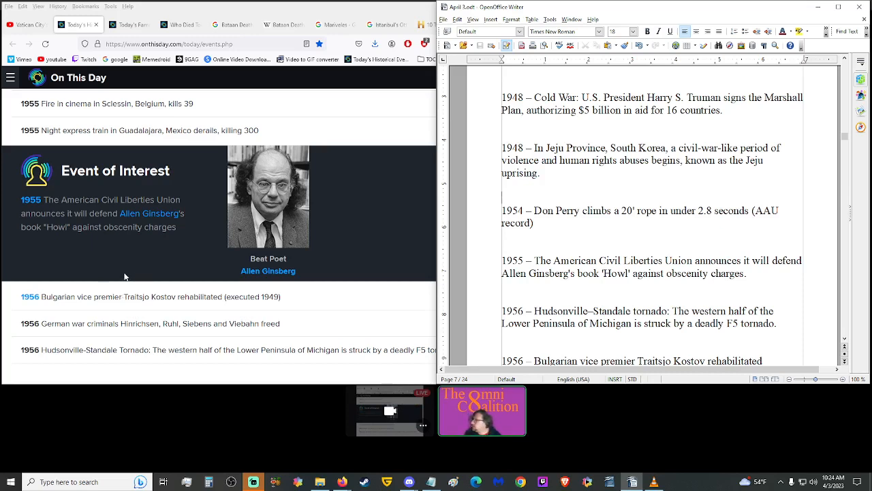
mouse_move(353, 257)
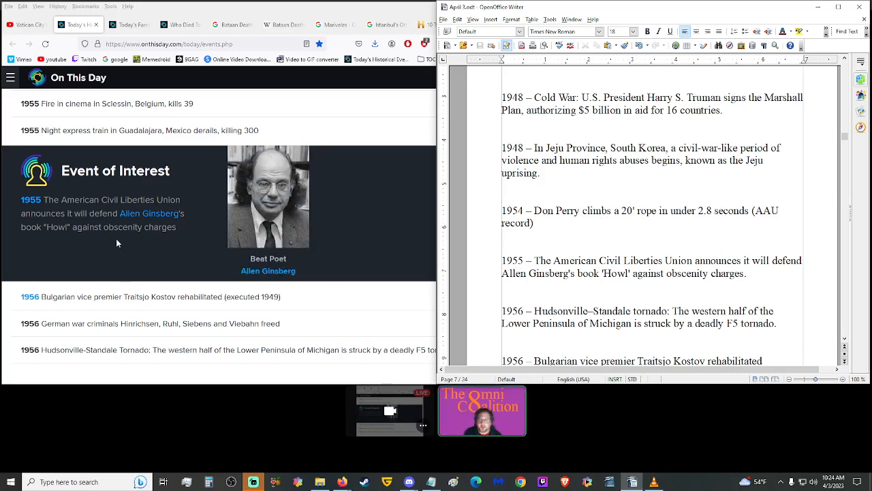
mouse_move(115, 256)
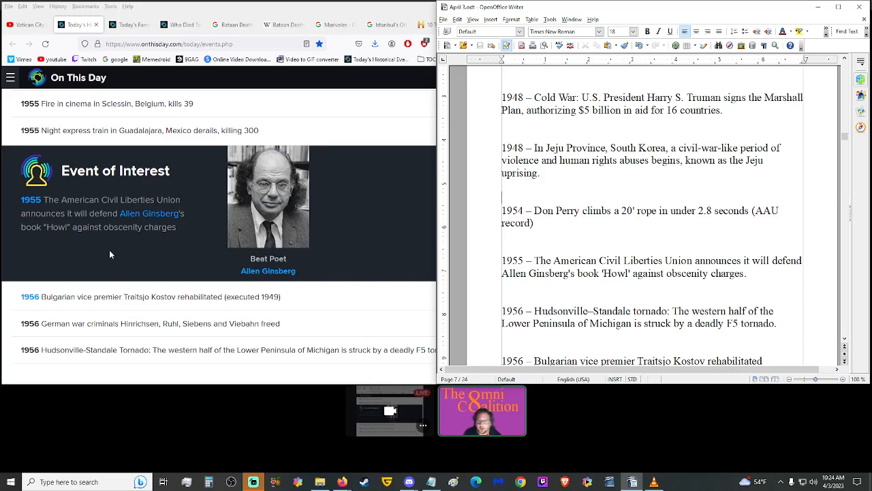
scroll("down", 3)
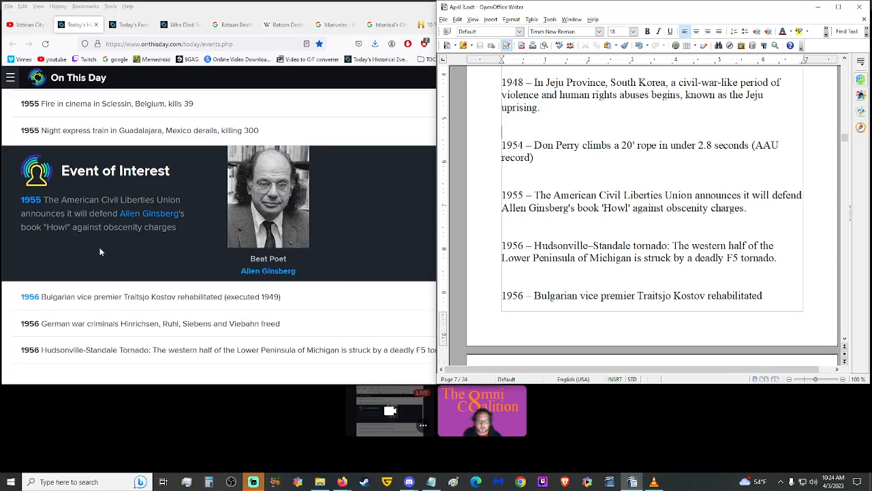
Scroll onto the next page to the 1964 Panama, 1965 atomic spacecraft and 1966 Luna 10 entries.
scroll("down", 3)
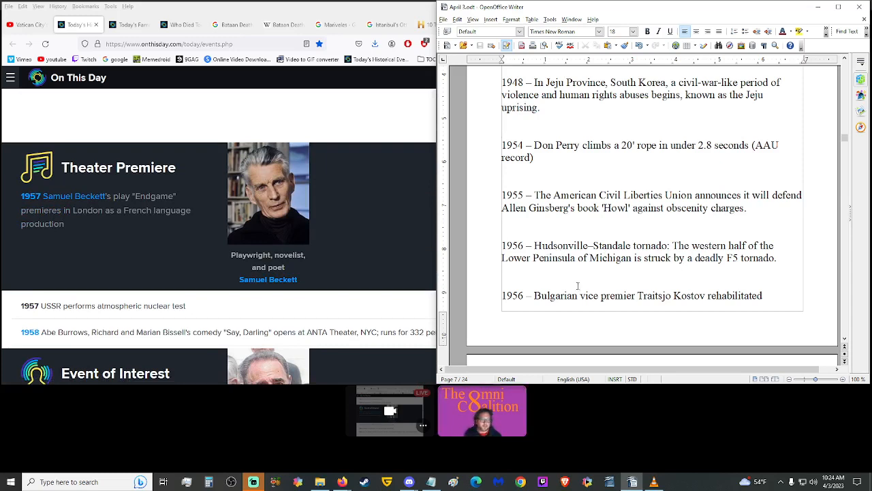
scroll("down", 3)
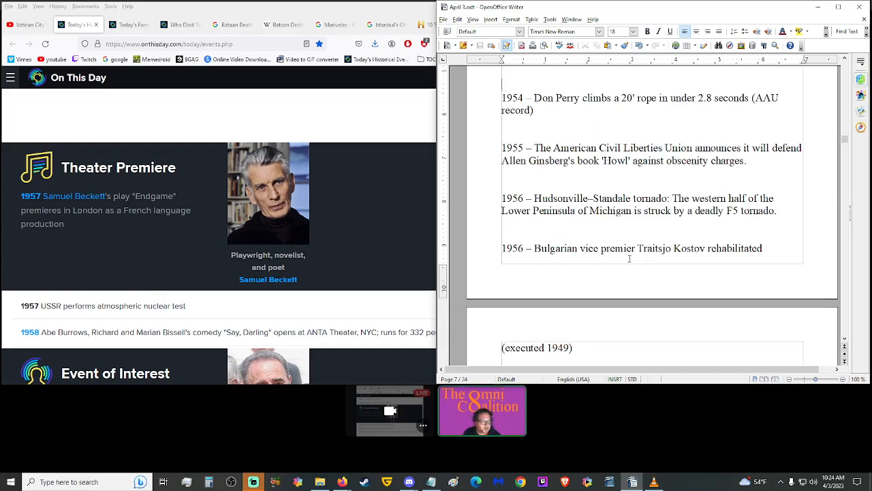
mouse_move(698, 259)
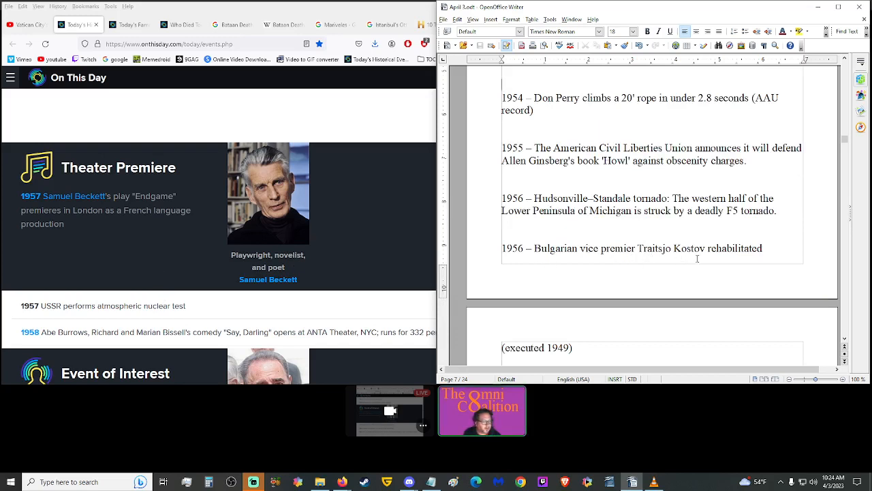
scroll("down", 3)
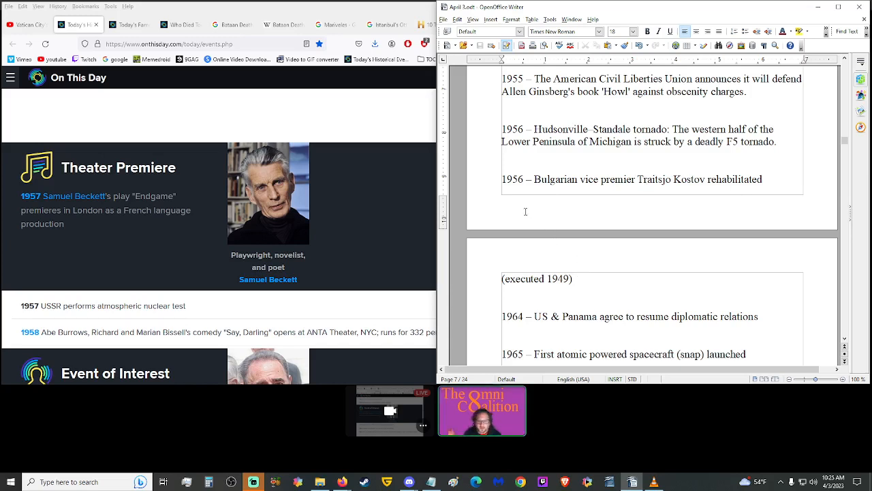
scroll("down", 3)
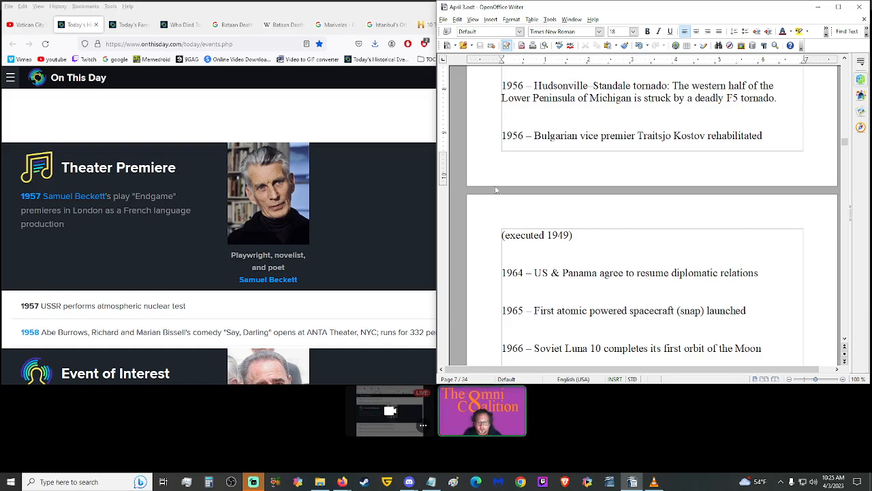
mouse_move(460, 152)
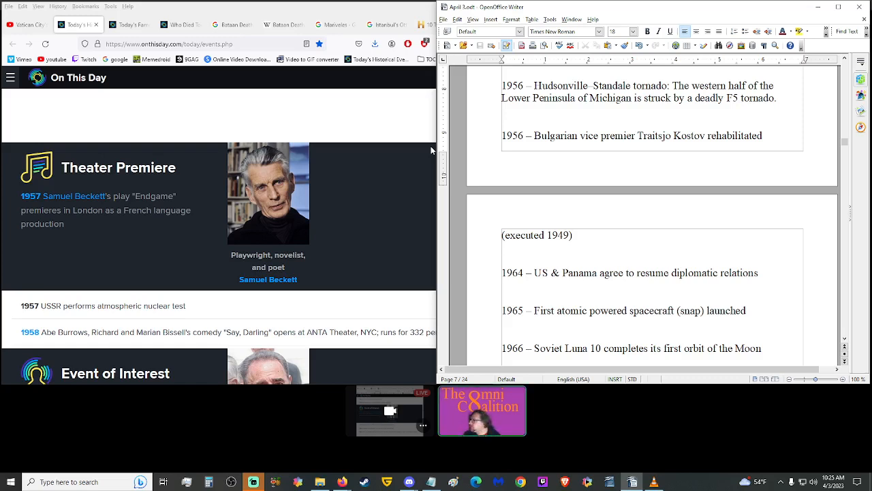
mouse_move(417, 172)
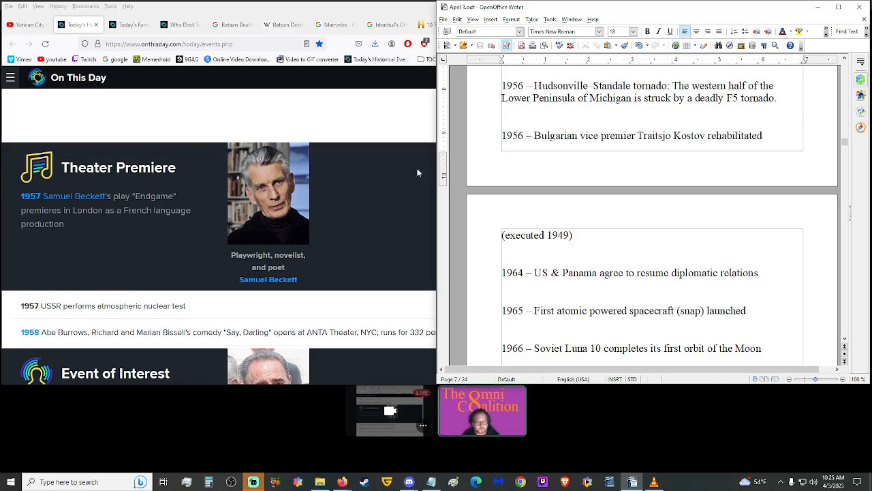
scroll("down", 3)
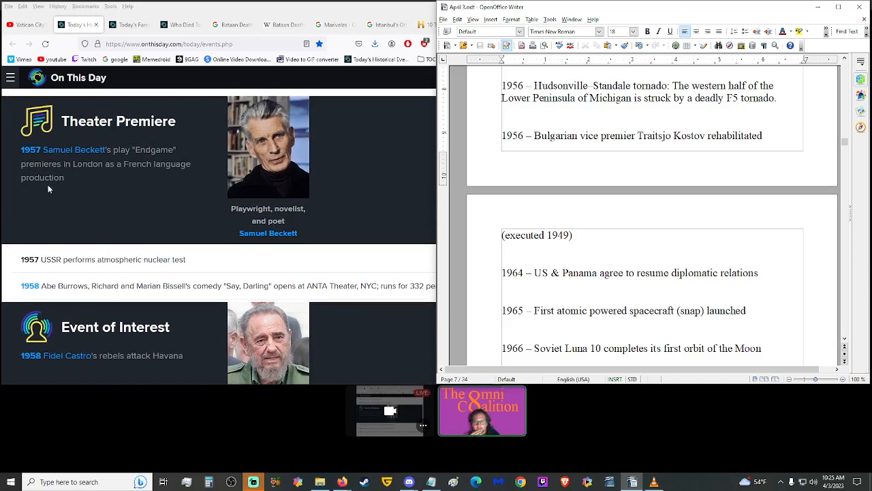
mouse_move(114, 199)
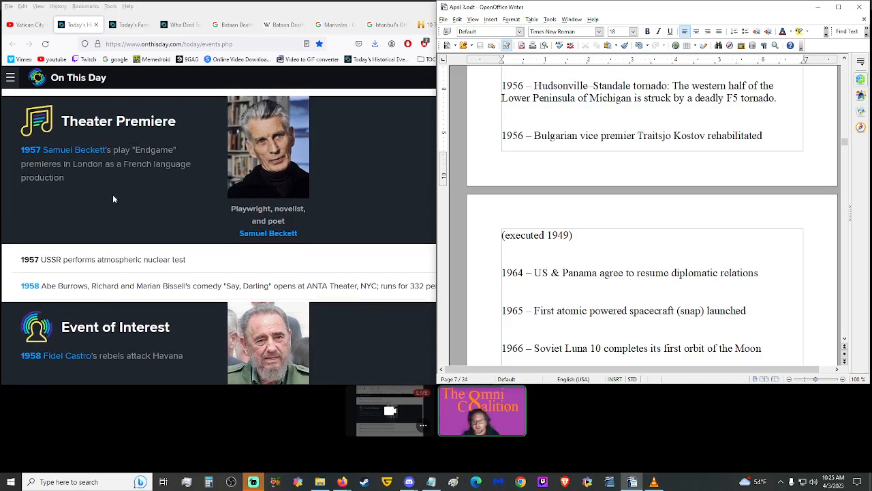
mouse_move(106, 184)
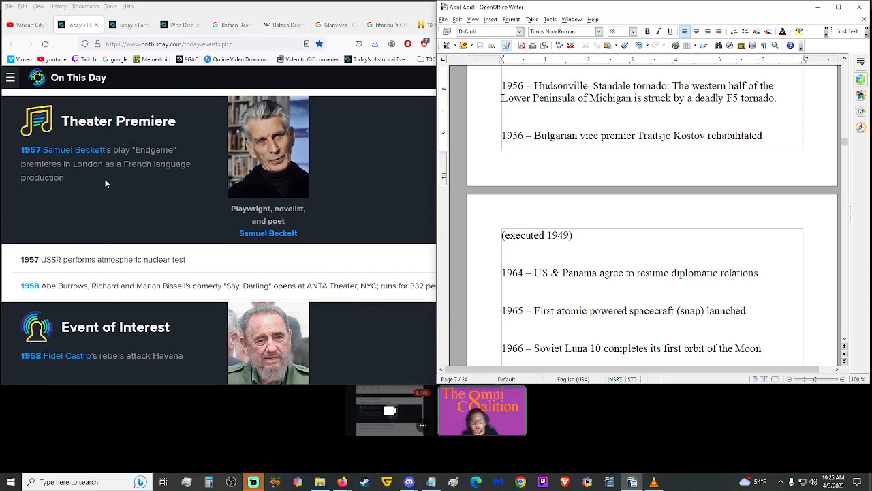
mouse_move(137, 205)
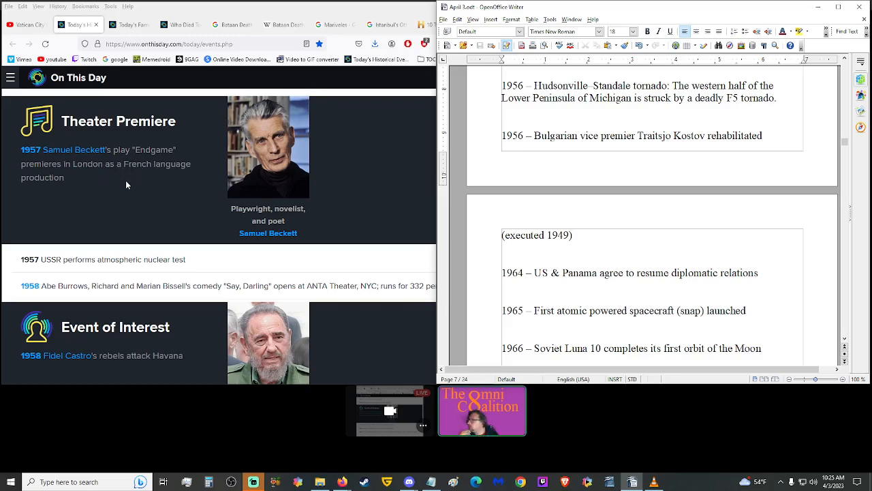
Scroll down until the 1967 East Europeans hockey championship asylum entry appears.
scroll("down", 3)
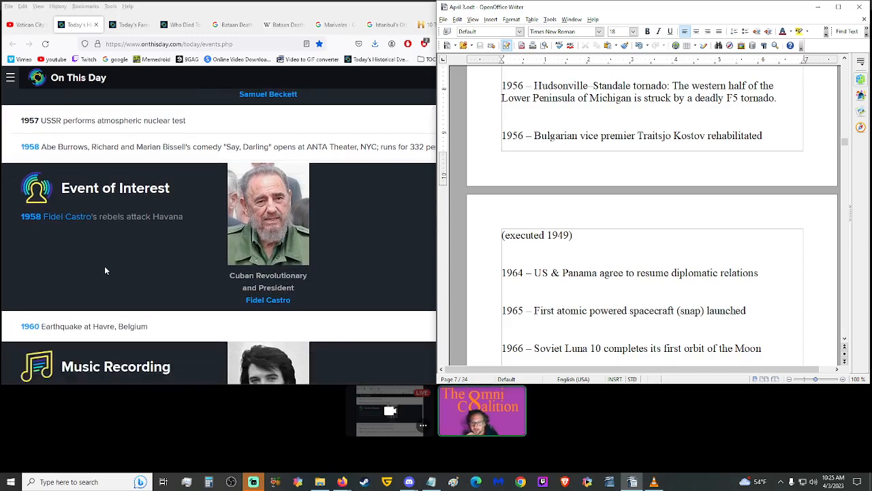
mouse_move(114, 251)
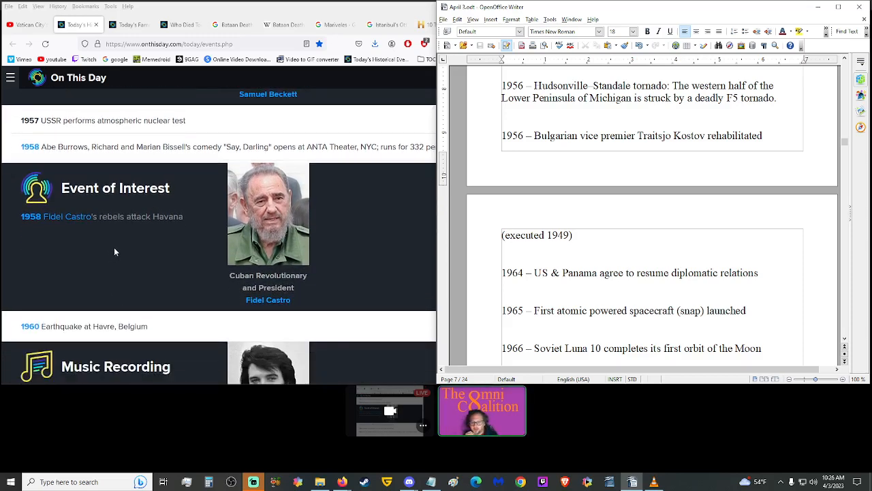
scroll("down", 3)
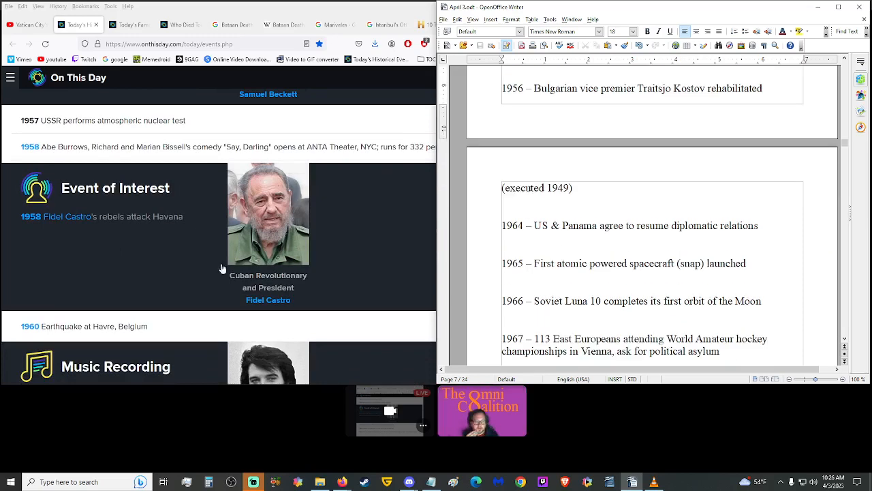
scroll("down", 3)
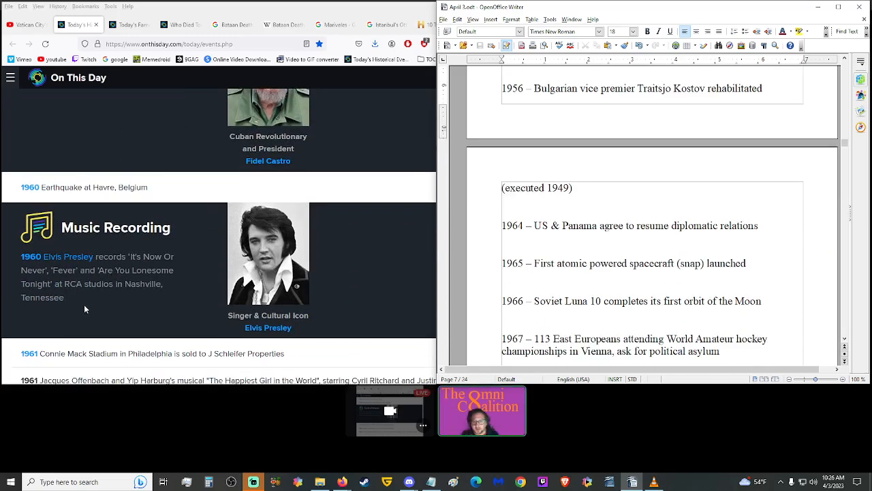
mouse_move(96, 316)
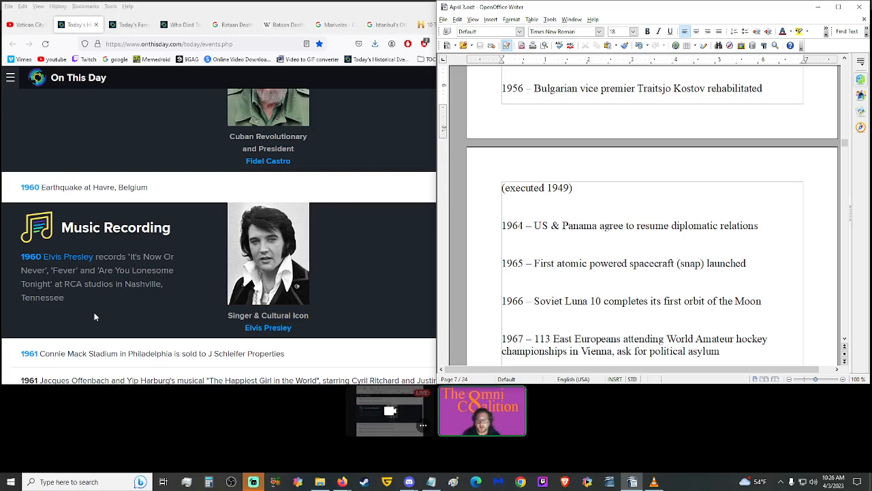
scroll("down", 3)
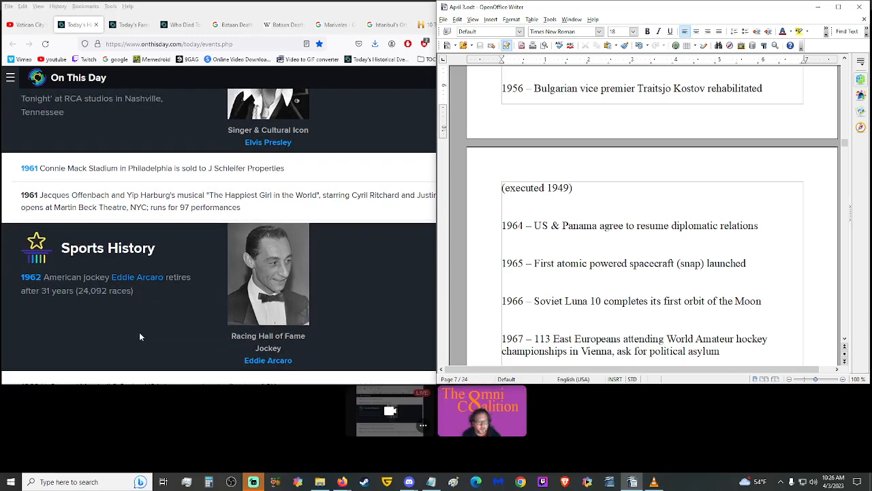
mouse_move(131, 288)
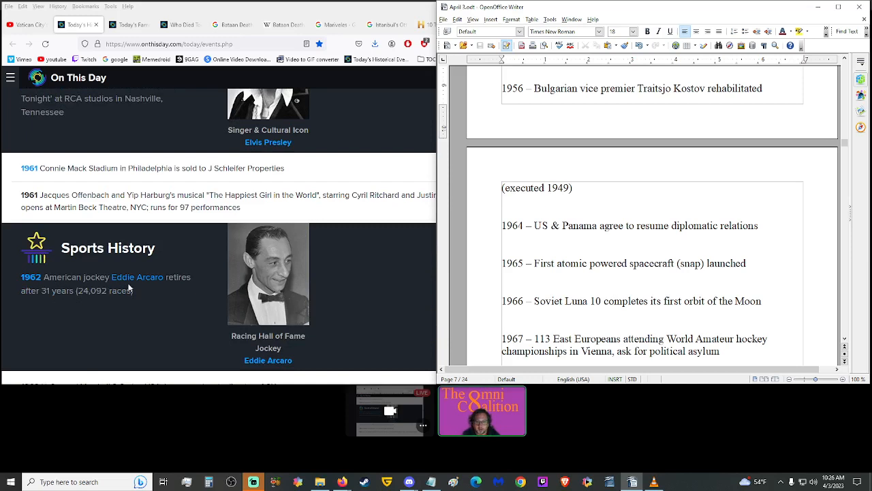
mouse_move(79, 308)
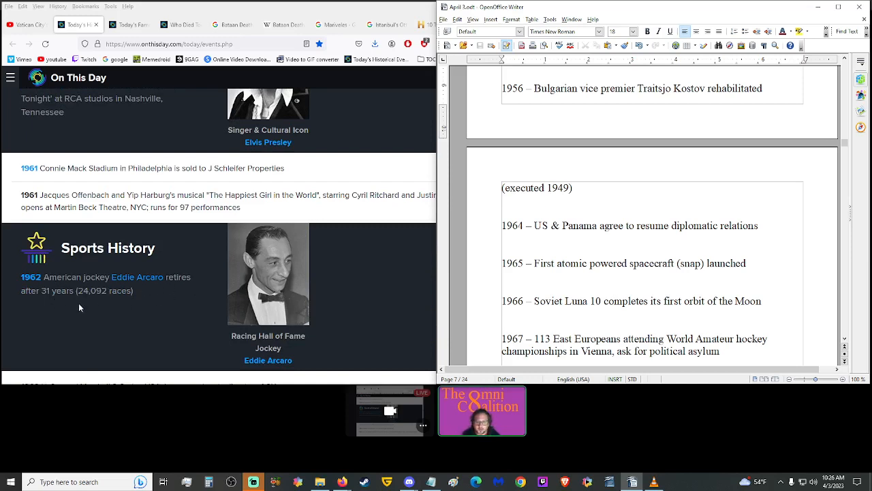
mouse_move(129, 319)
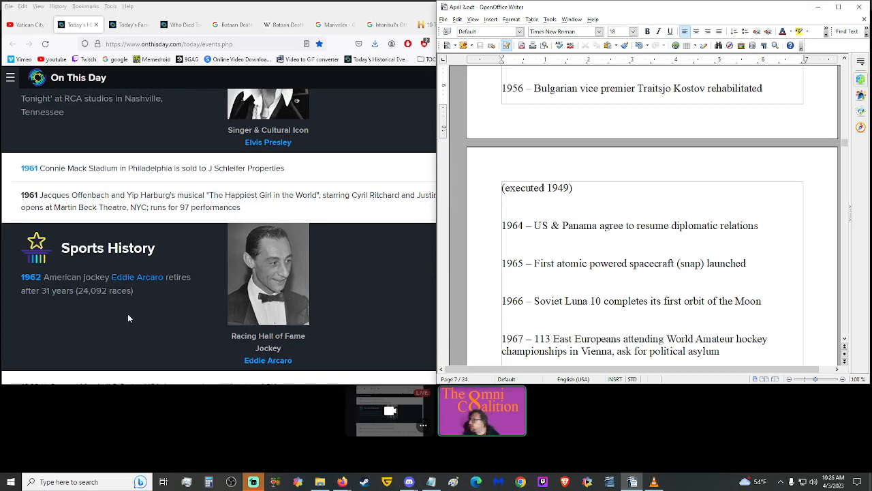
scroll("down", 3)
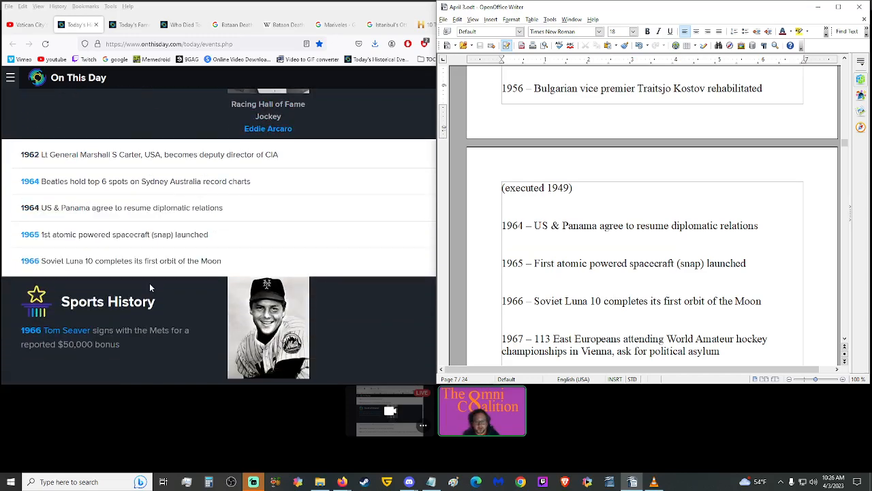
Scroll to reveal the 1968 North Vietnam preliminary peace talks entry below the 1967 asylum line.
scroll("up", 3)
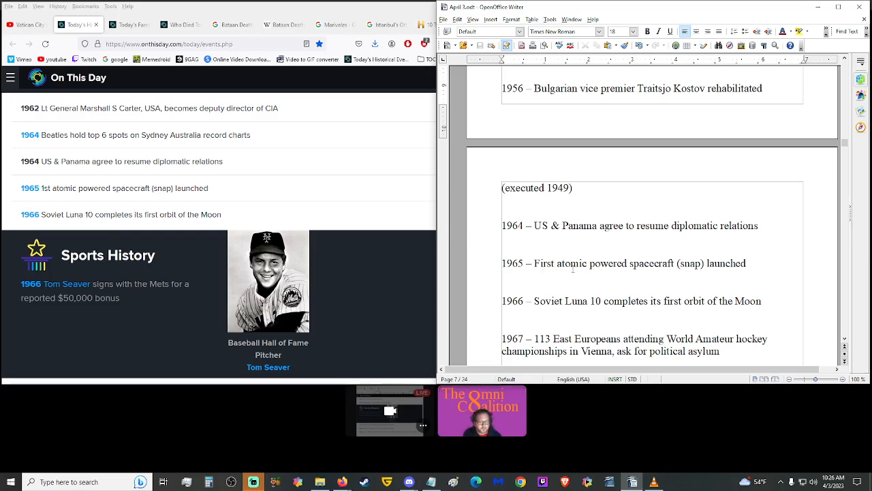
scroll("down", 3)
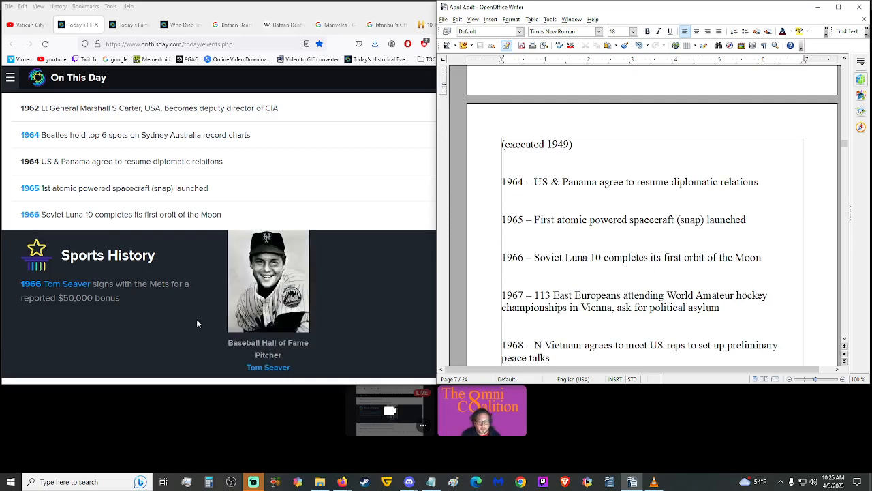
mouse_move(134, 297)
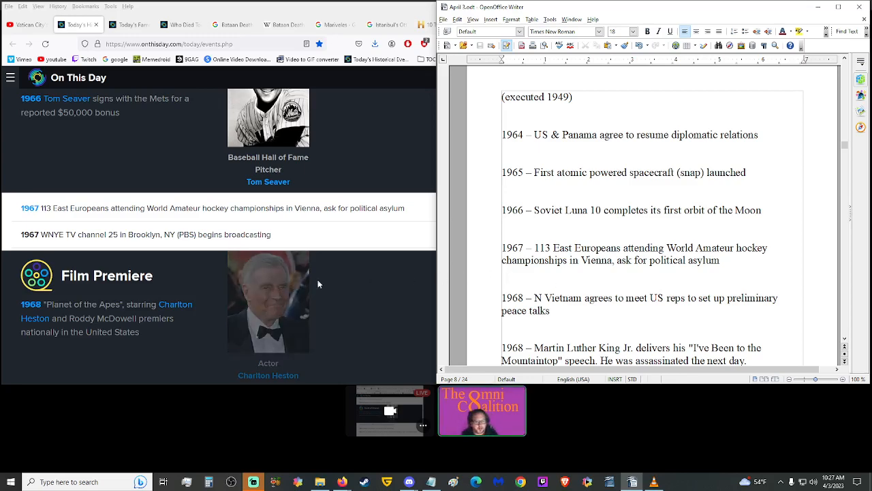
scroll("down", 3)
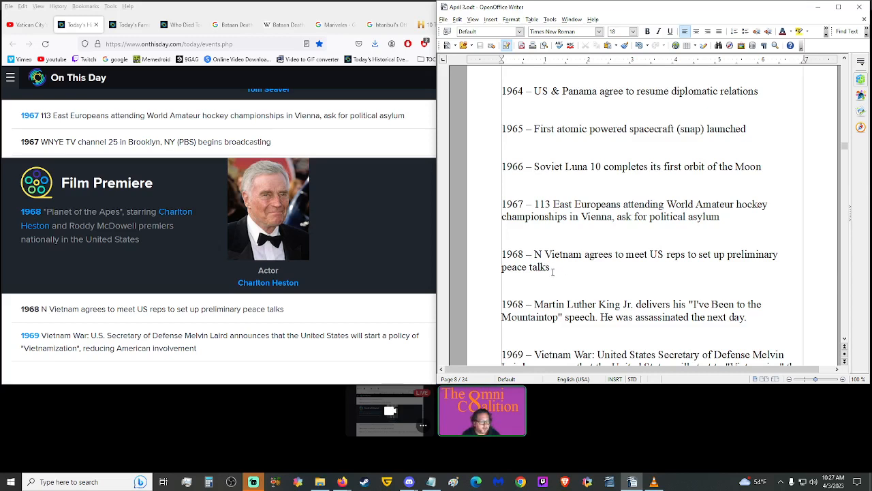
mouse_move(567, 271)
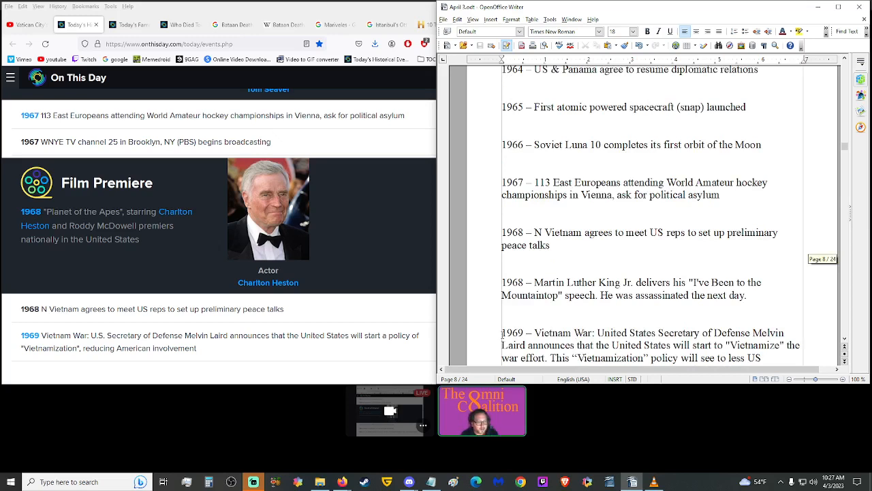
mouse_move(507, 278)
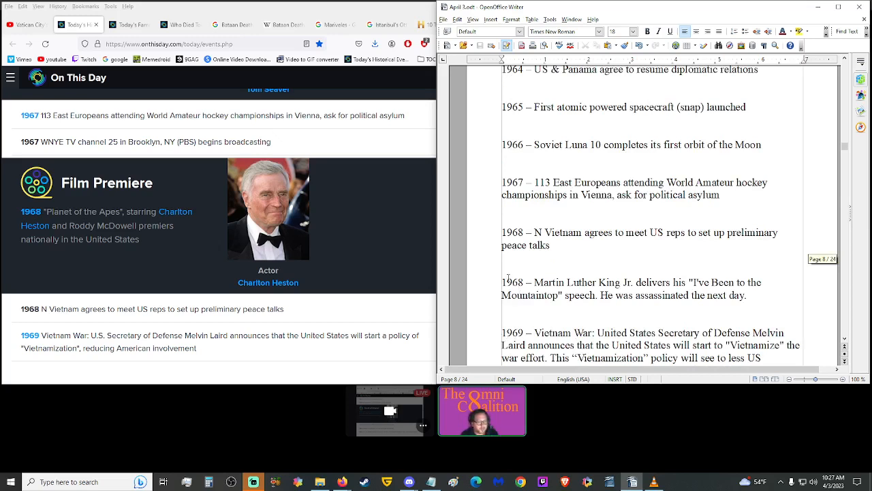
mouse_move(507, 279)
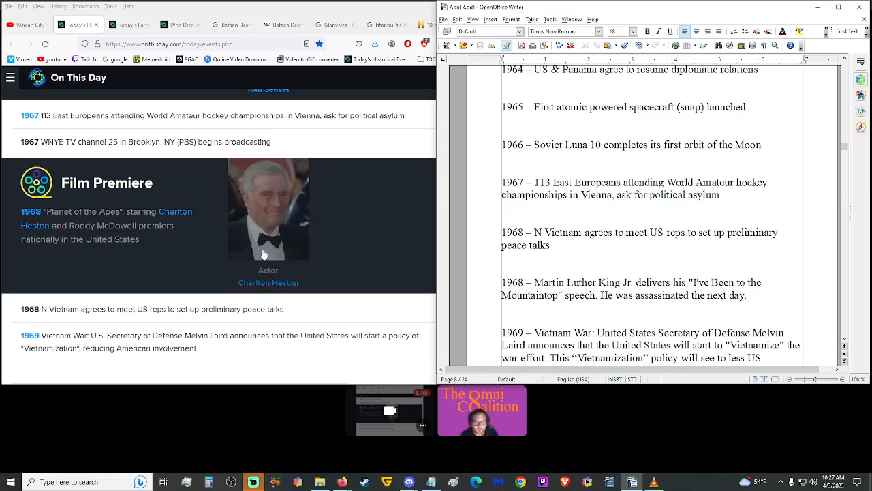
mouse_move(34, 226)
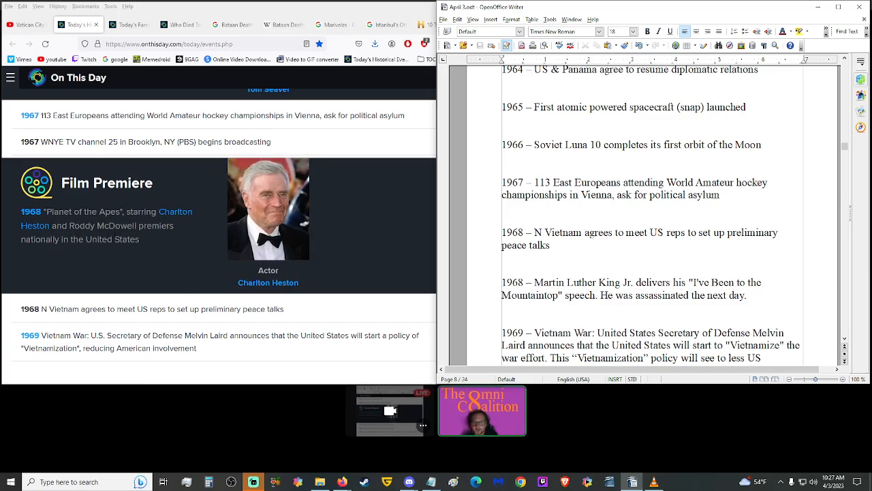
mouse_move(138, 248)
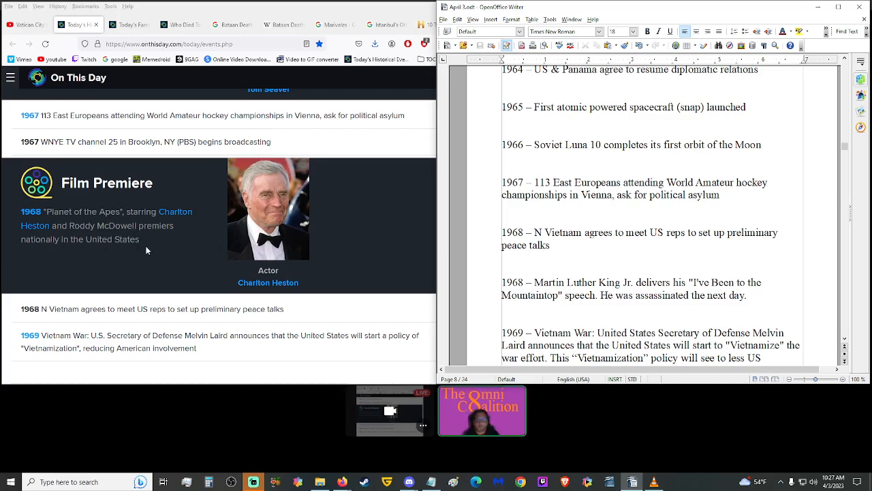
scroll("down", 3)
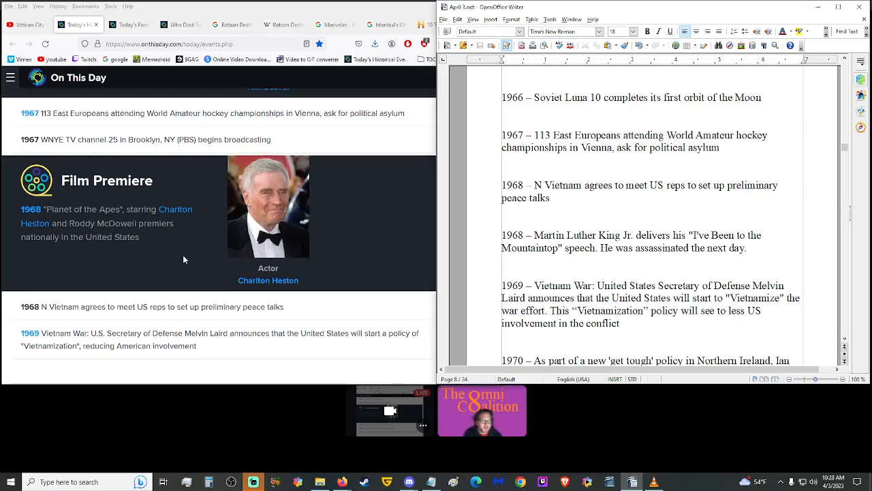
scroll("down", 3)
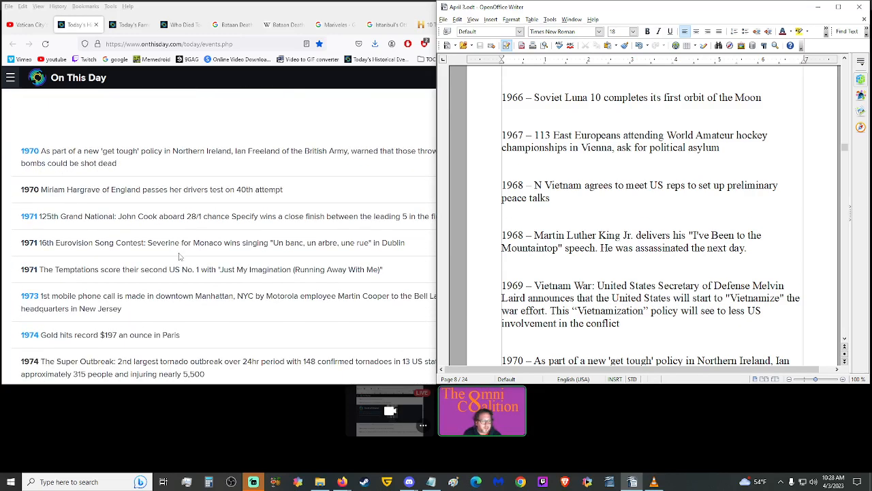
scroll("down", 3)
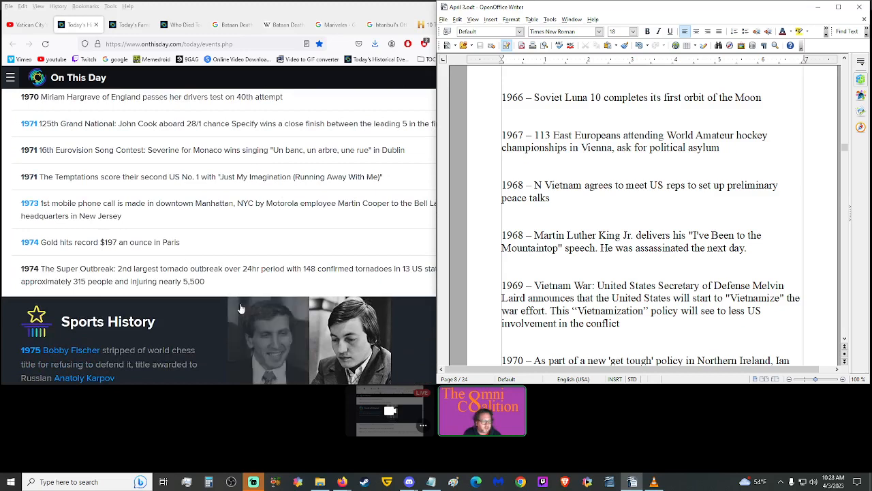
scroll("down", 3)
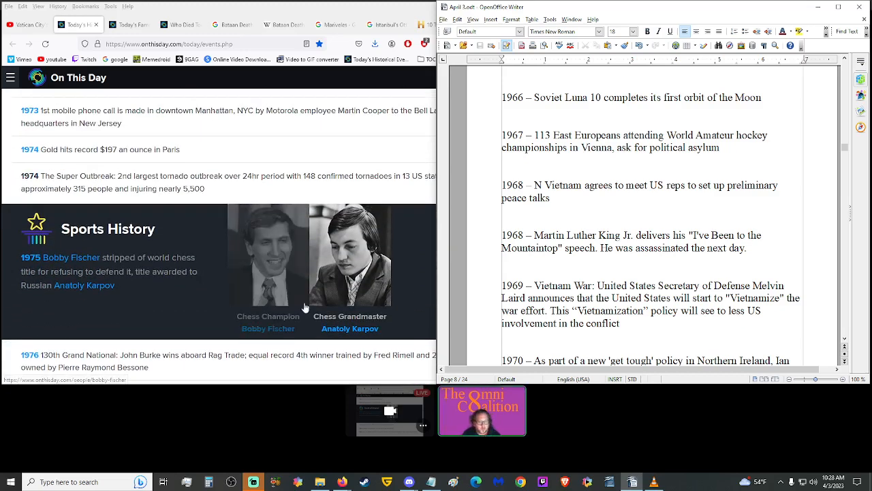
scroll("down", 3)
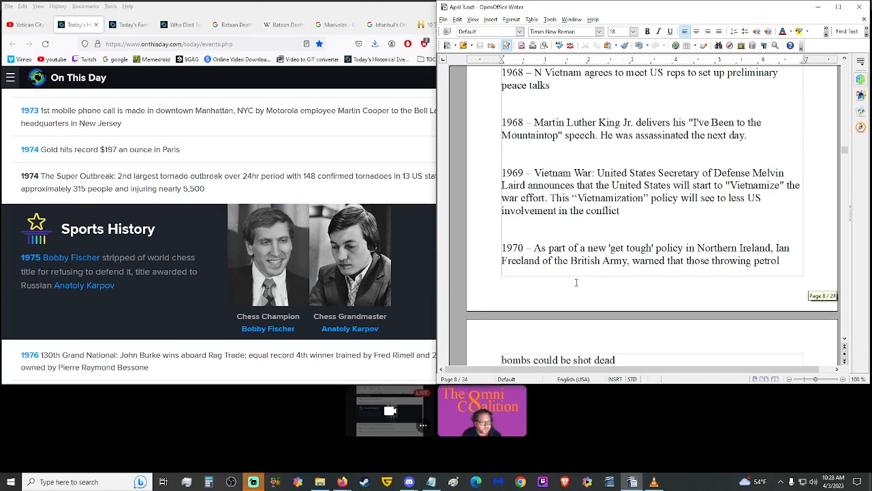
scroll("down", 3)
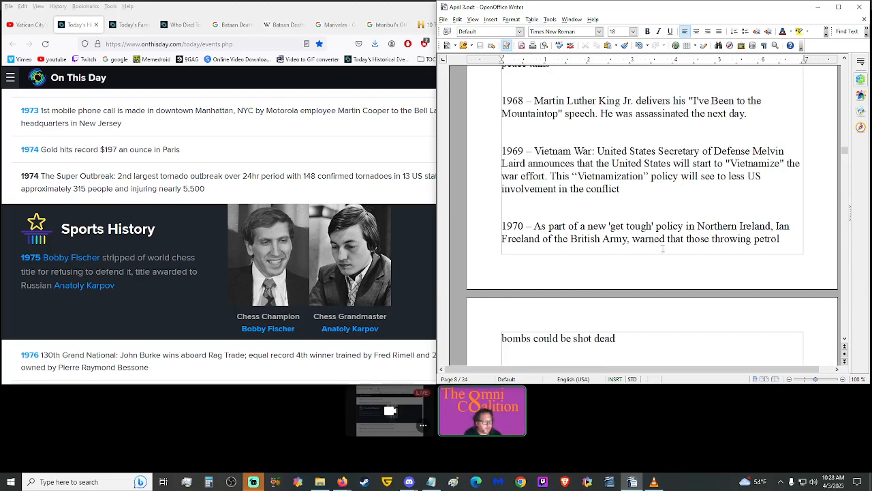
scroll("down", 3)
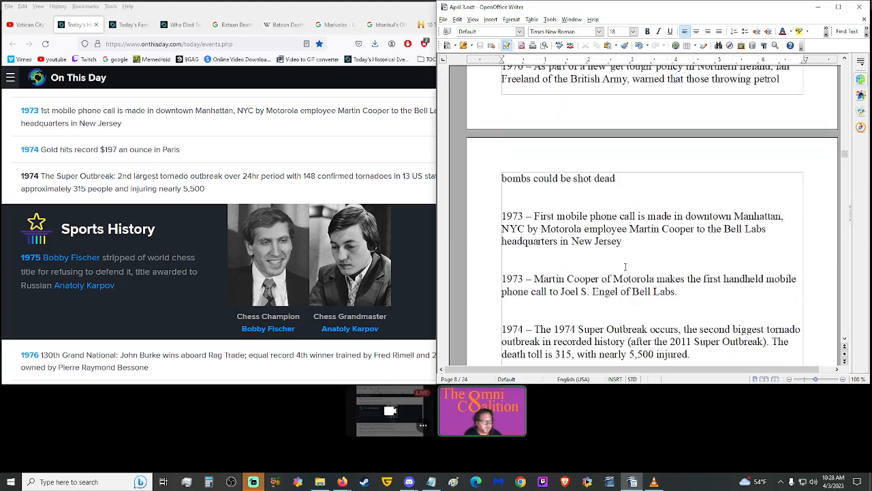
scroll("down", 3)
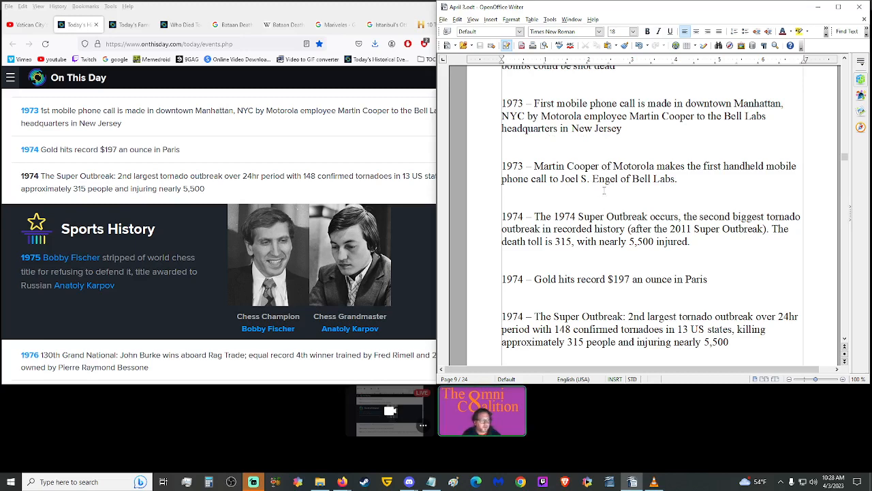
scroll("down", 3)
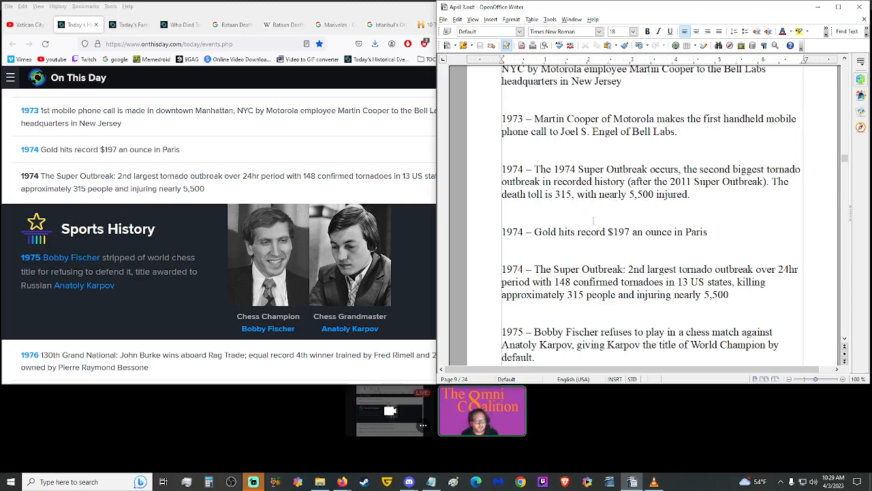
scroll("down", 3)
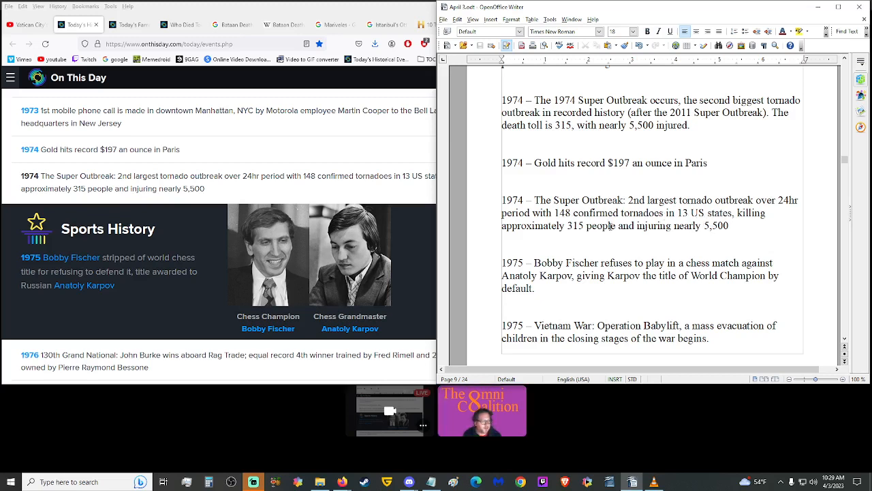
triple_click(603, 163)
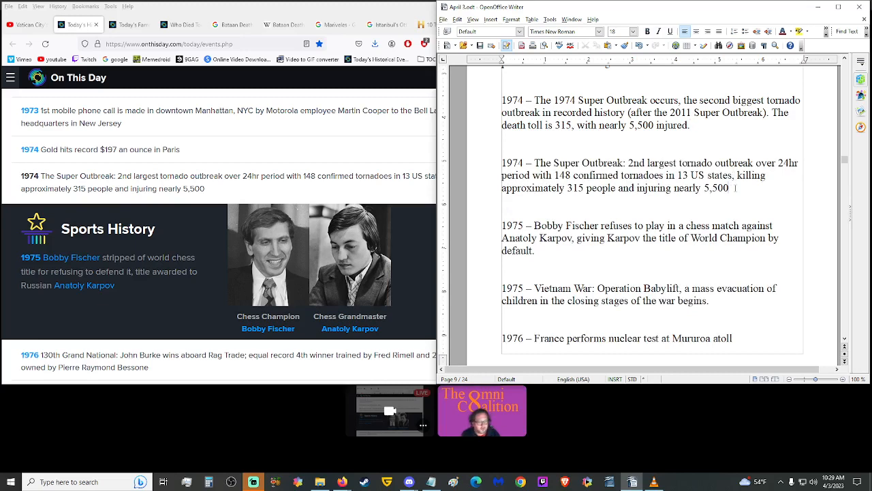
type("1974 – Gold hits record $197 an ounce in Paris")
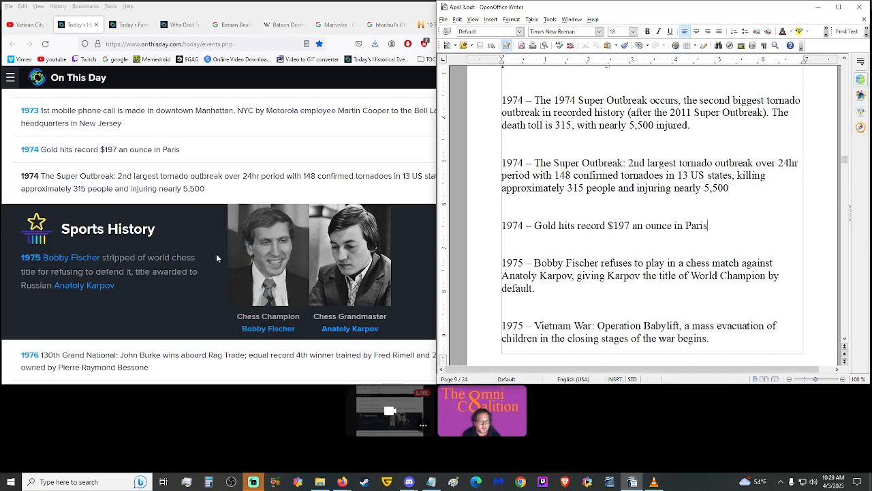
scroll("down", 3)
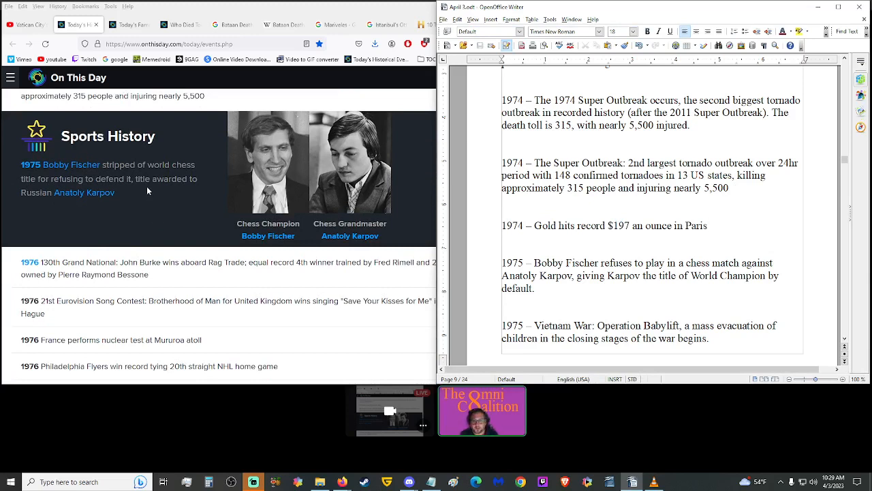
mouse_move(133, 193)
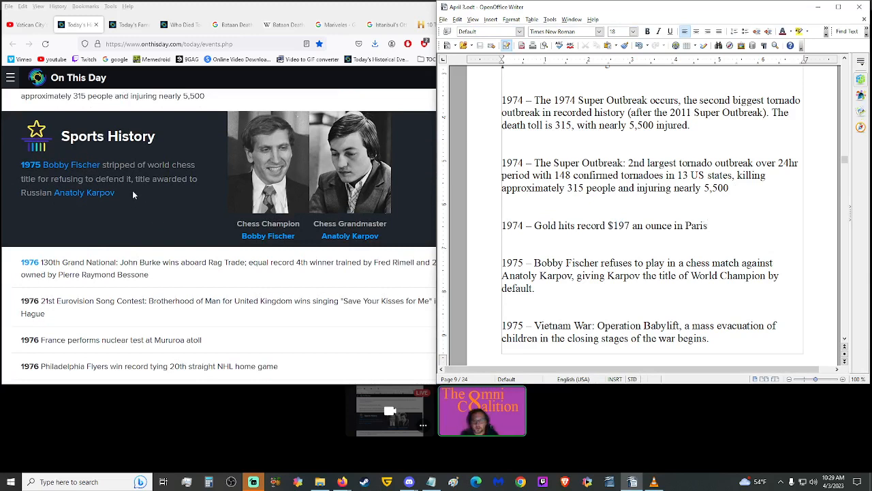
mouse_move(137, 197)
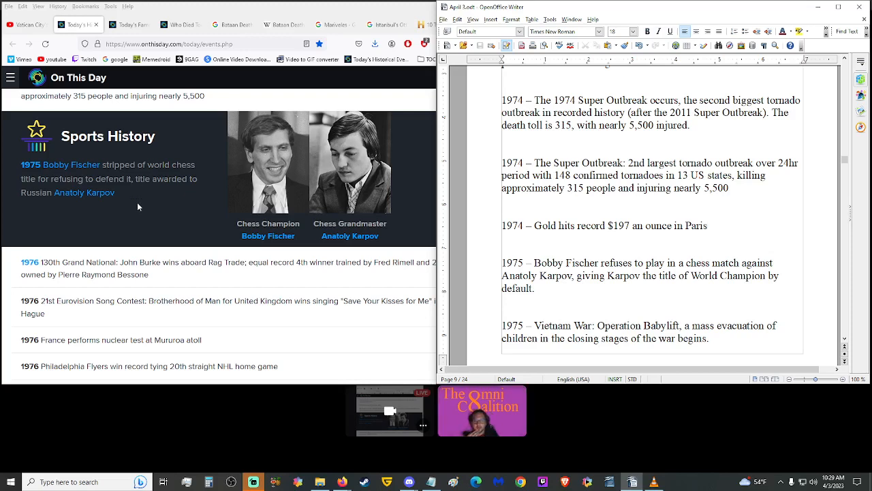
scroll("down", 3)
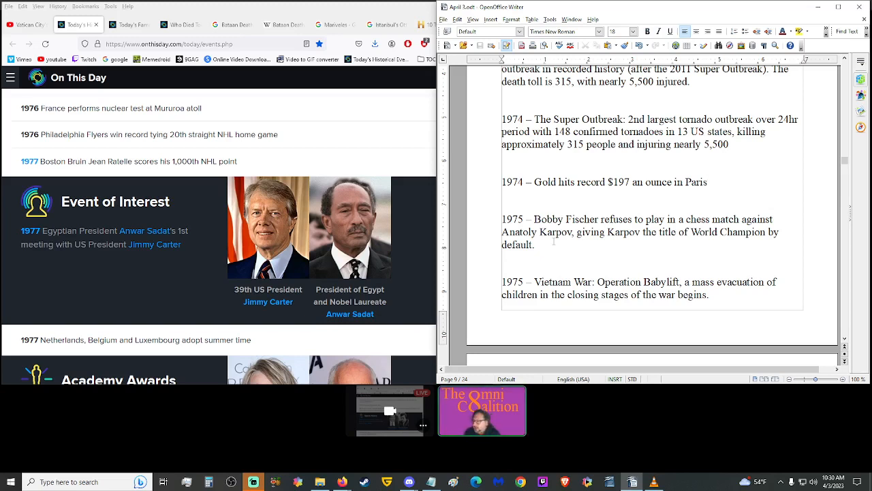
left_click(706, 181)
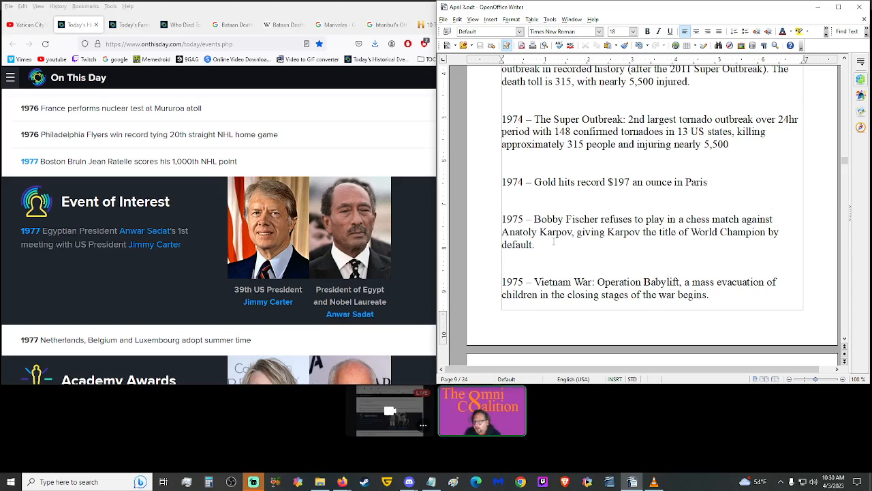
left_click(707, 181)
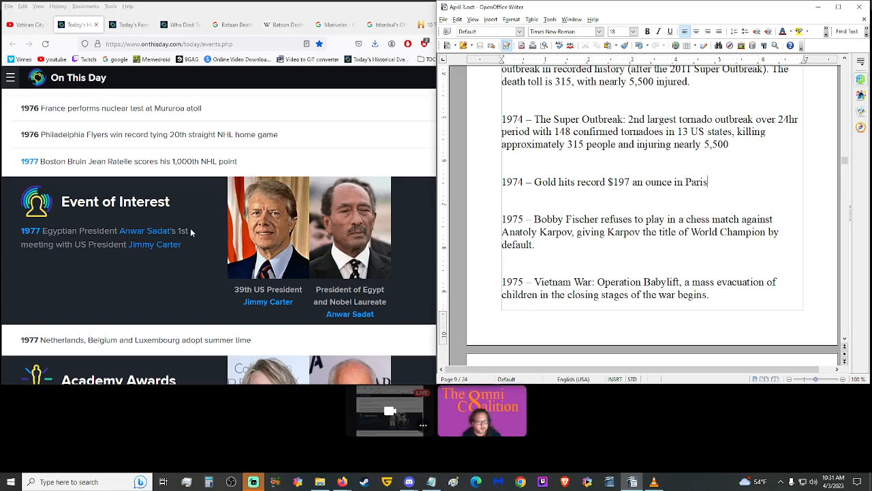
Scroll through the 1976–1978 entries and select the 1977 Netherlands, Belgium and Luxembourg summer time line.
scroll("down", 3)
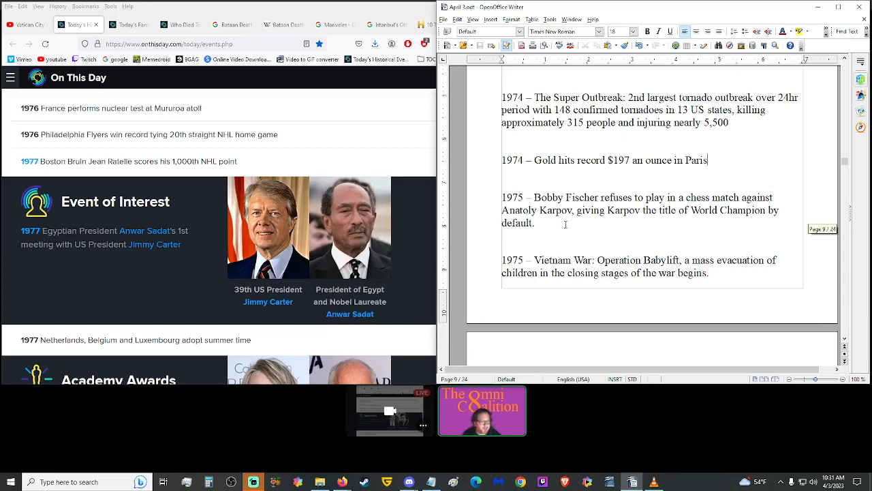
scroll("down", 3)
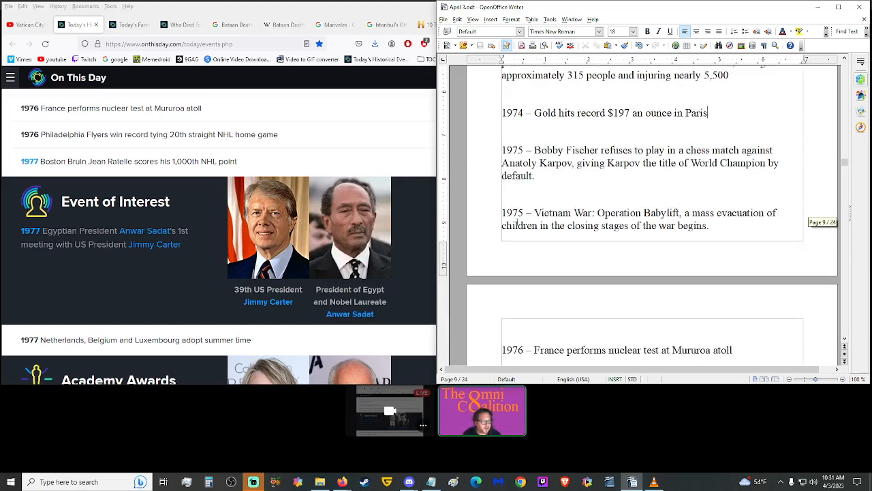
scroll("down", 3)
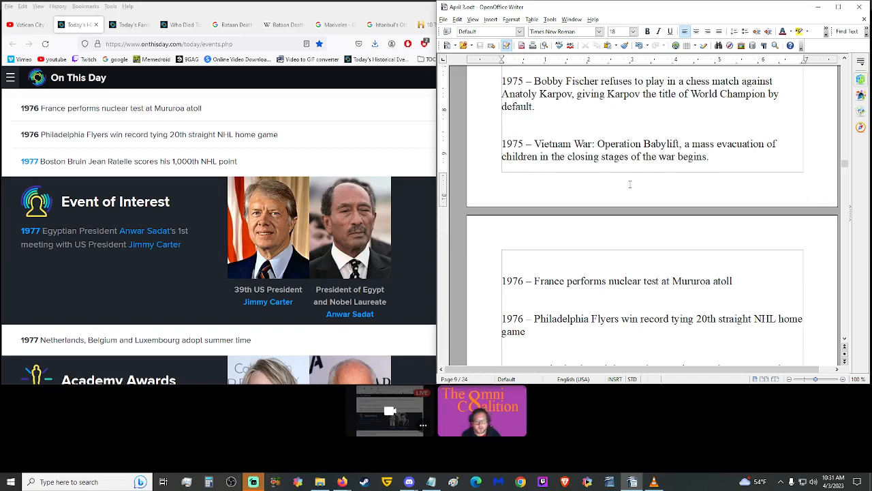
scroll("down", 3)
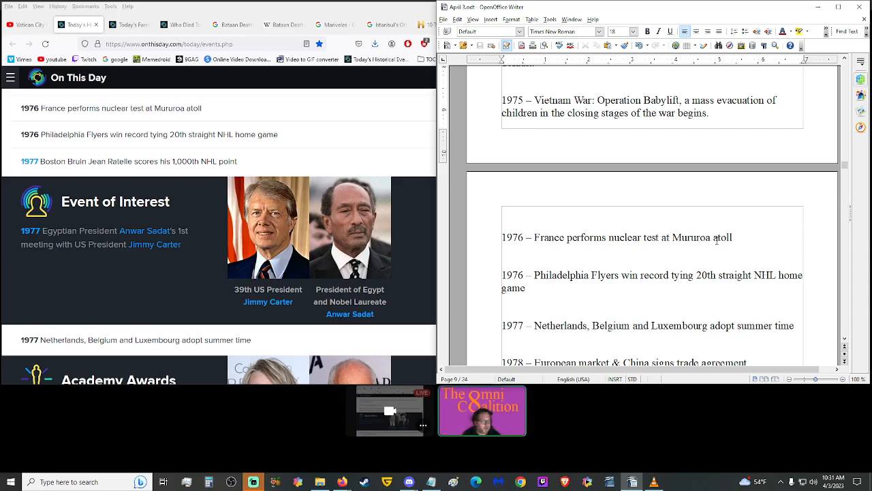
scroll("up", 3)
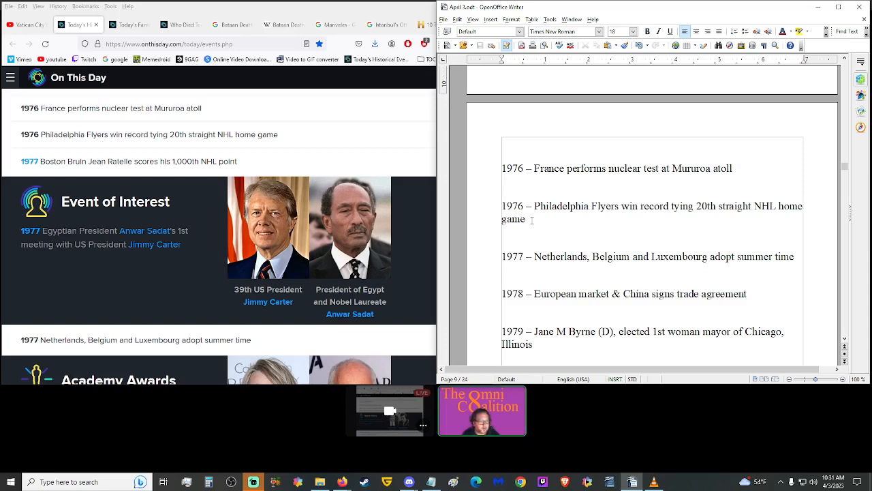
left_click(526, 218)
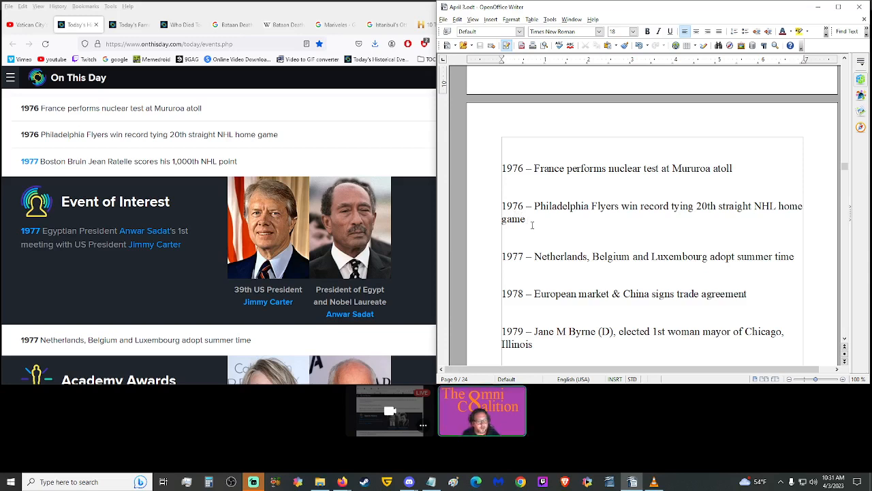
mouse_move(531, 224)
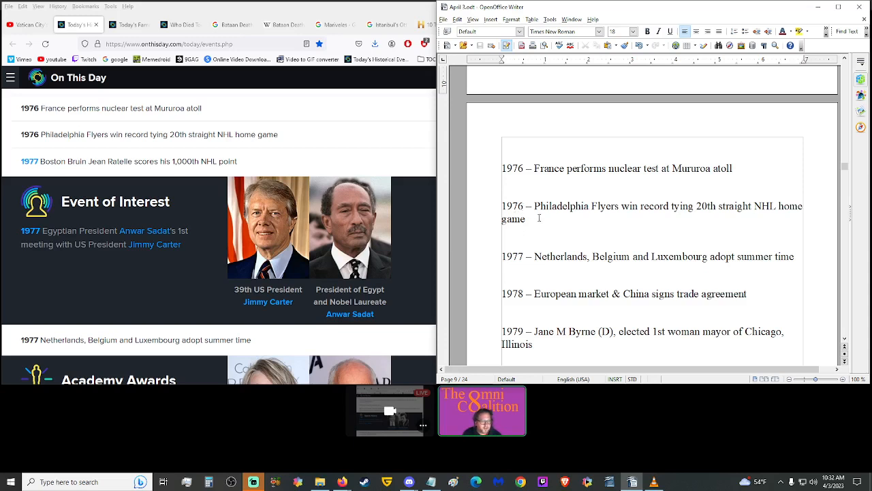
mouse_move(679, 221)
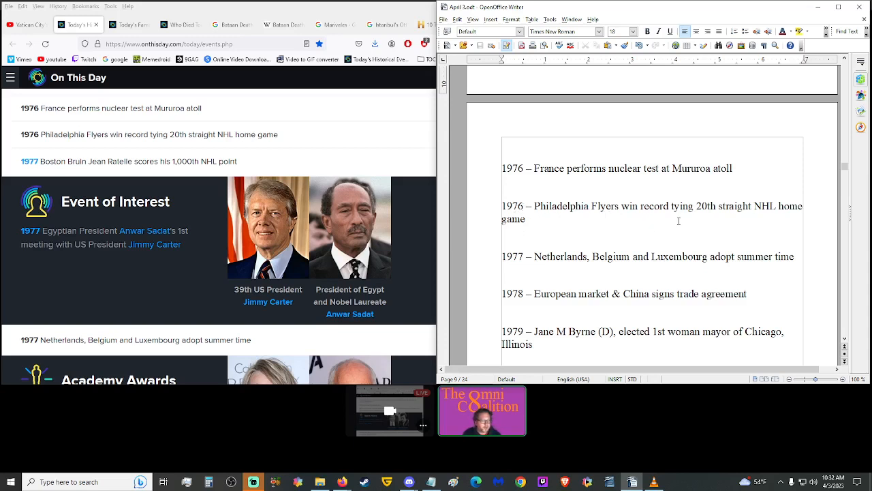
mouse_move(797, 212)
type("1980 – France performs nuclear test")
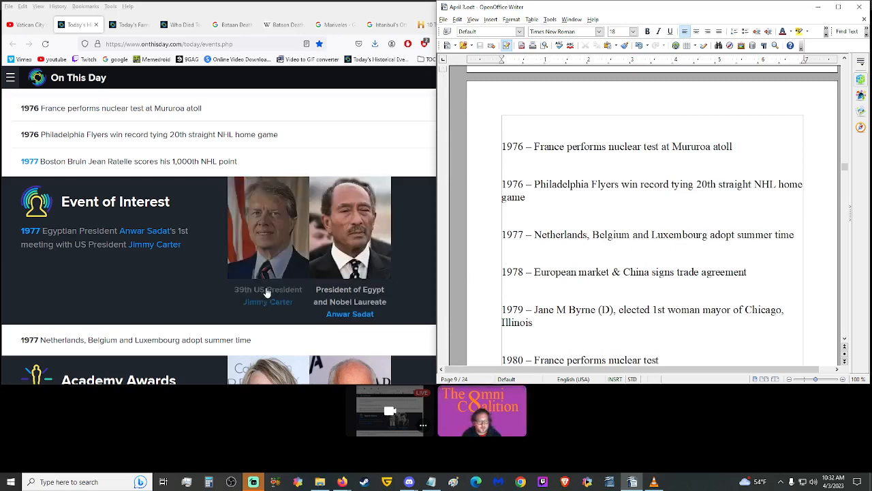
mouse_move(139, 287)
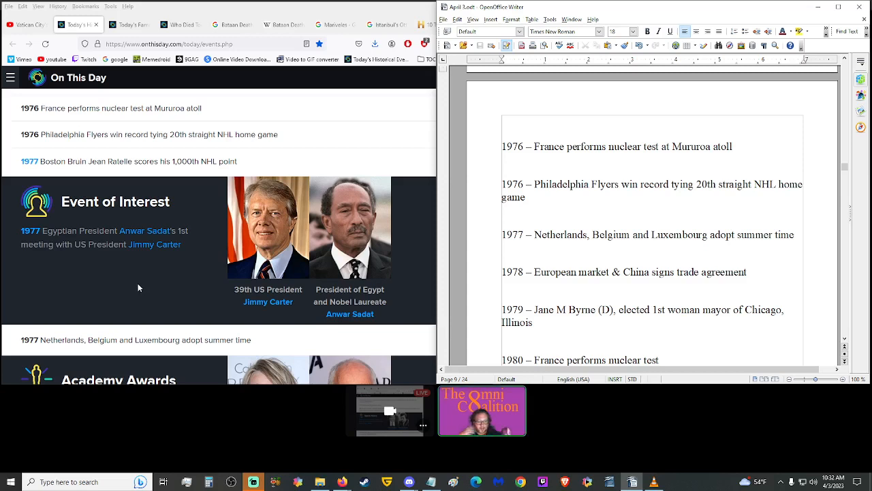
mouse_move(134, 283)
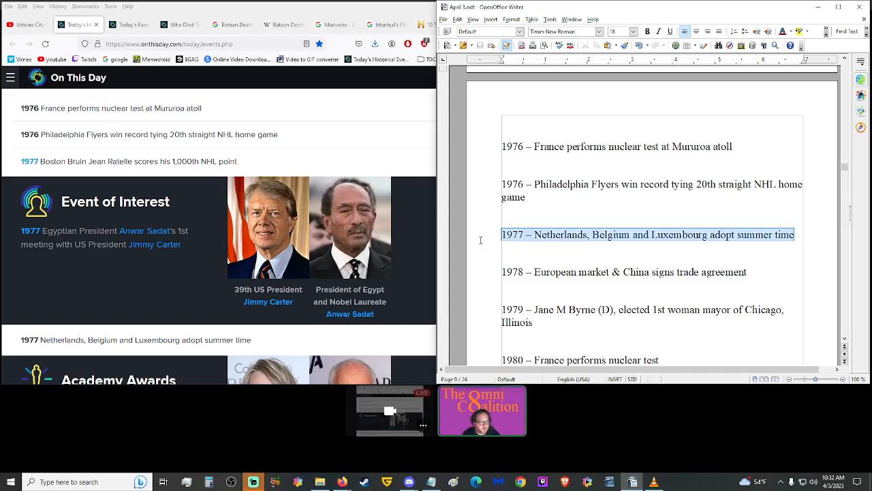
left_click(233, 24)
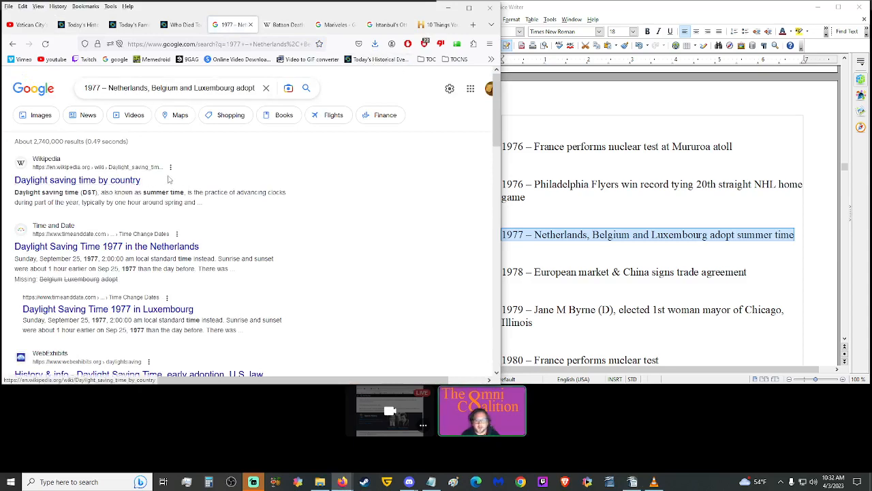
scroll("down", 3)
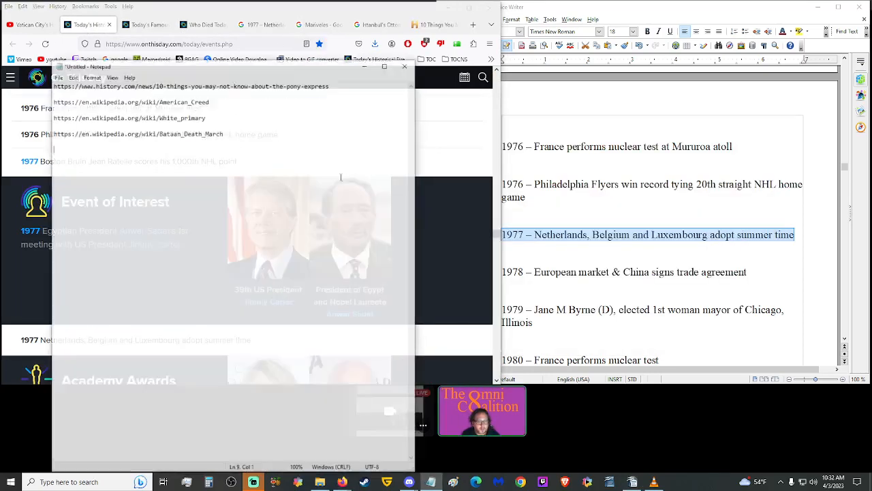
key("alt+tab")
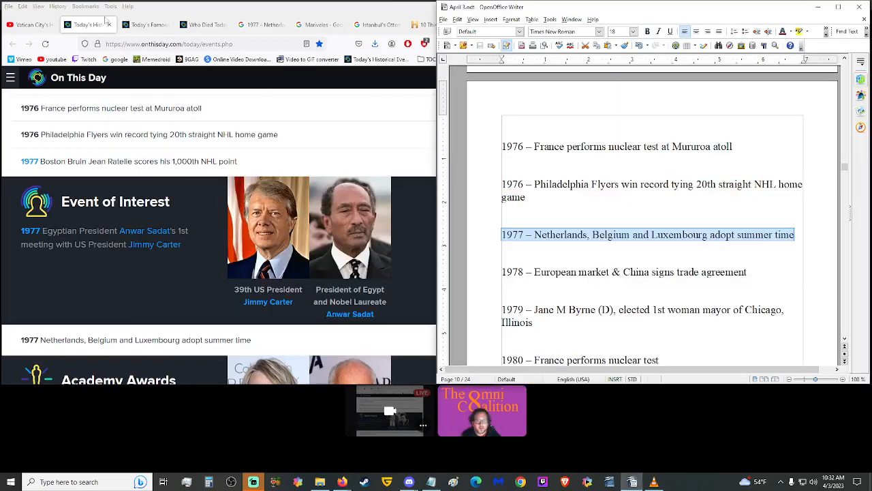
mouse_move(48, 258)
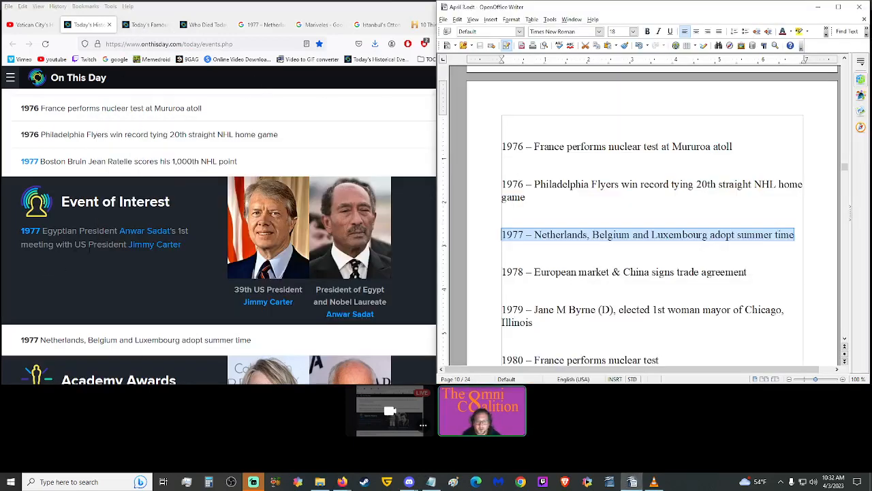
mouse_move(114, 260)
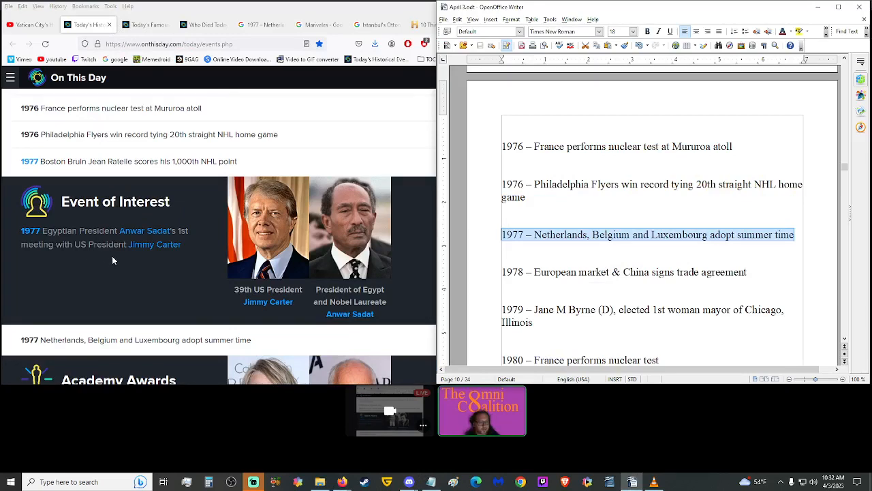
scroll("down", 3)
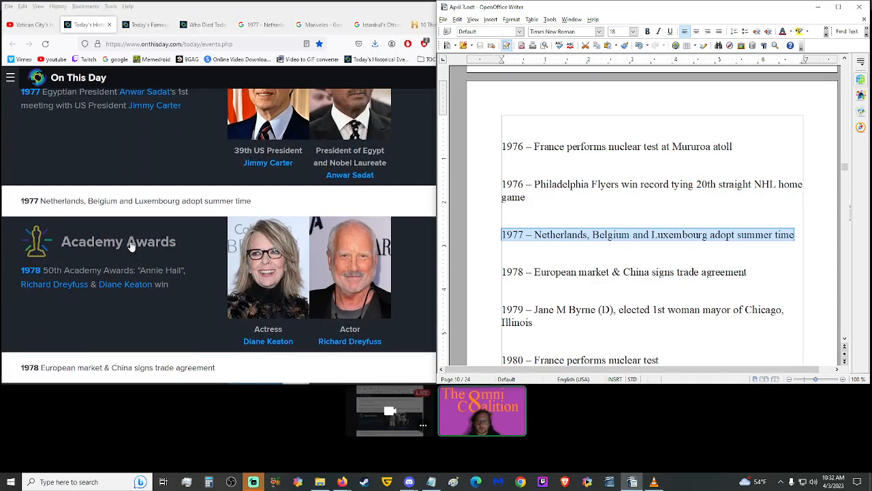
scroll("down", 3)
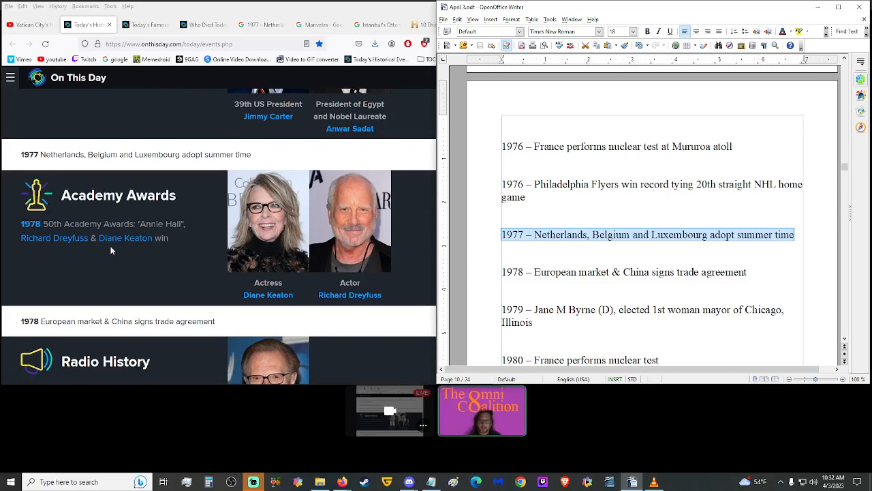
mouse_move(174, 248)
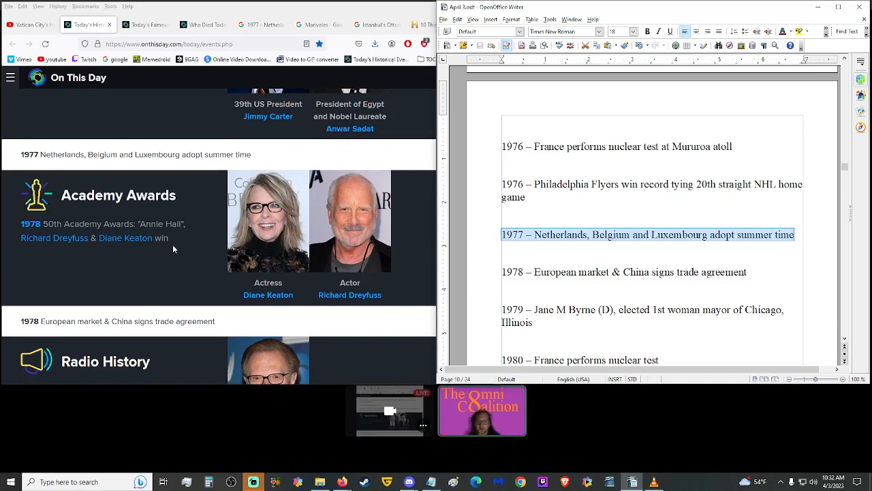
mouse_move(134, 248)
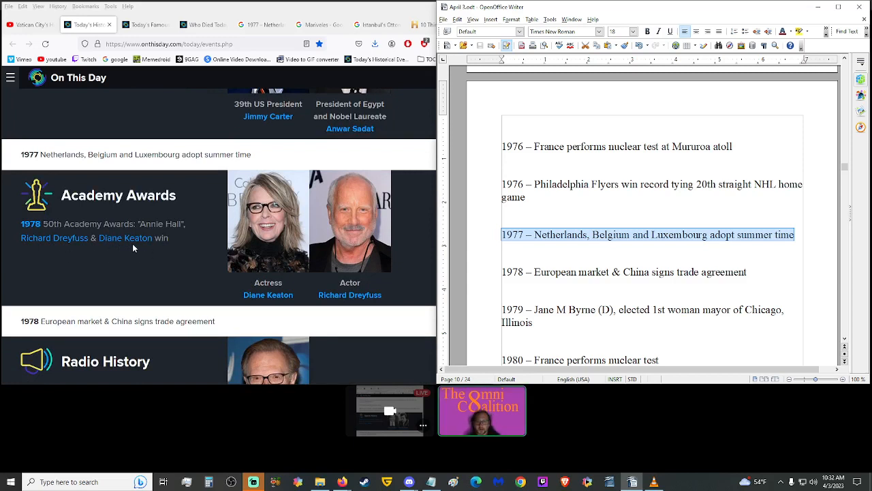
mouse_move(177, 246)
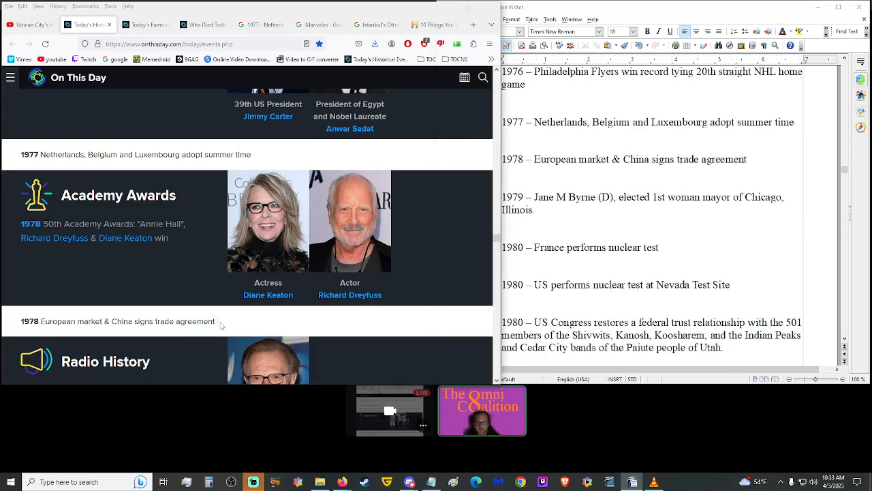
triple_click(122, 321)
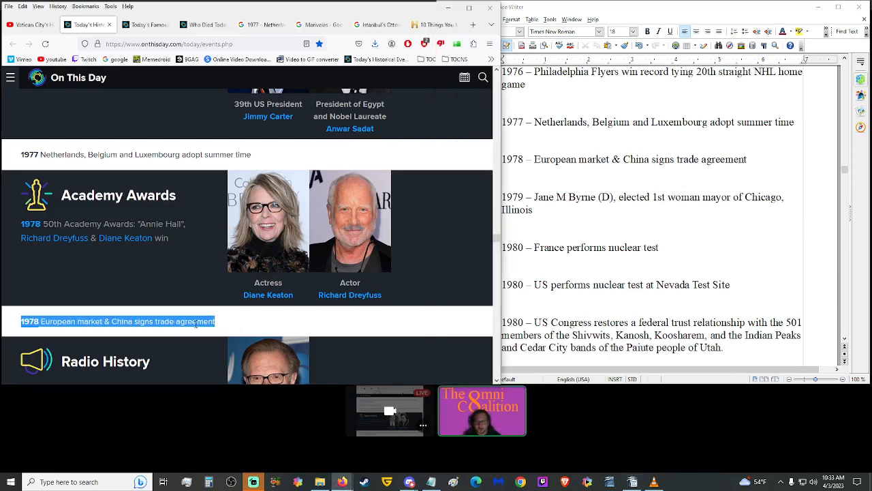
scroll("down", 3)
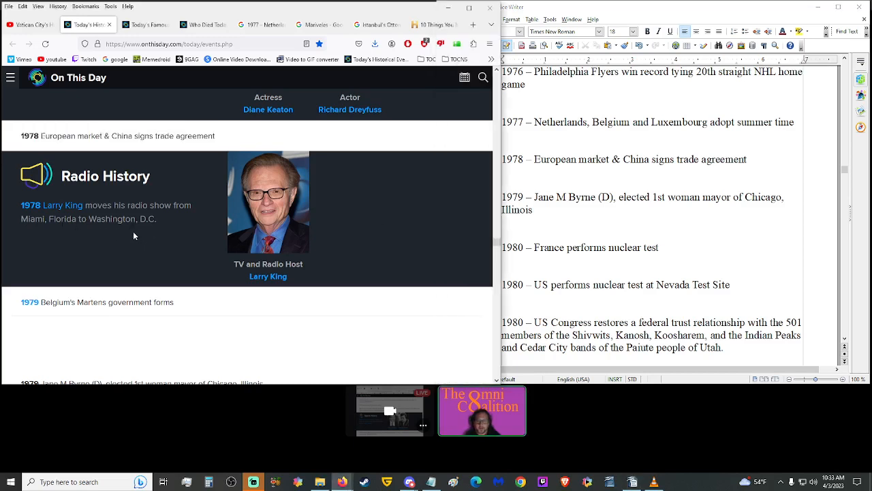
mouse_move(157, 240)
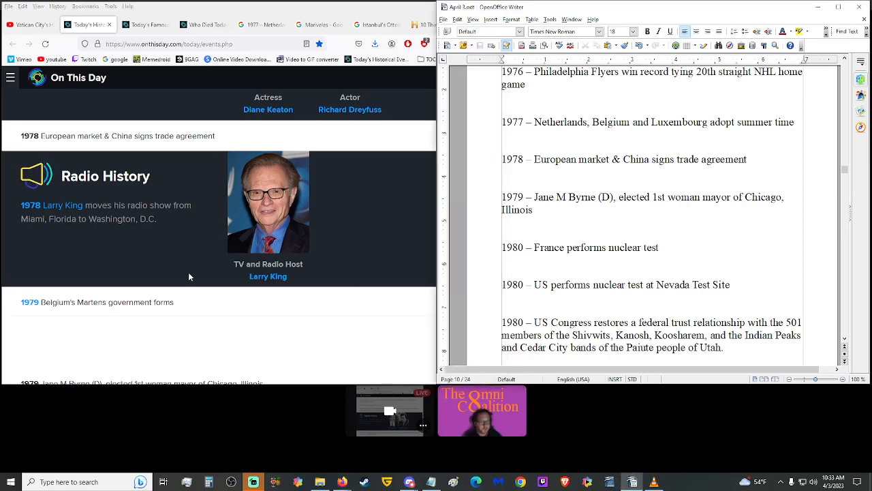
scroll("down", 3)
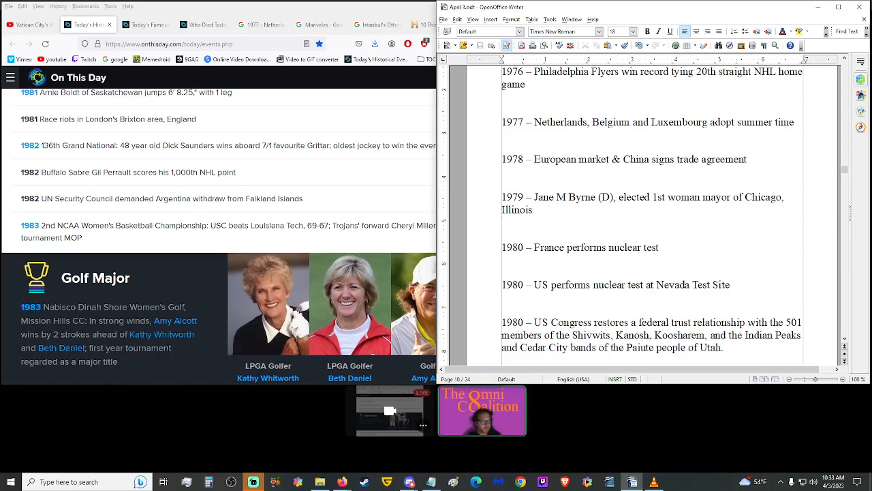
left_click(505, 224)
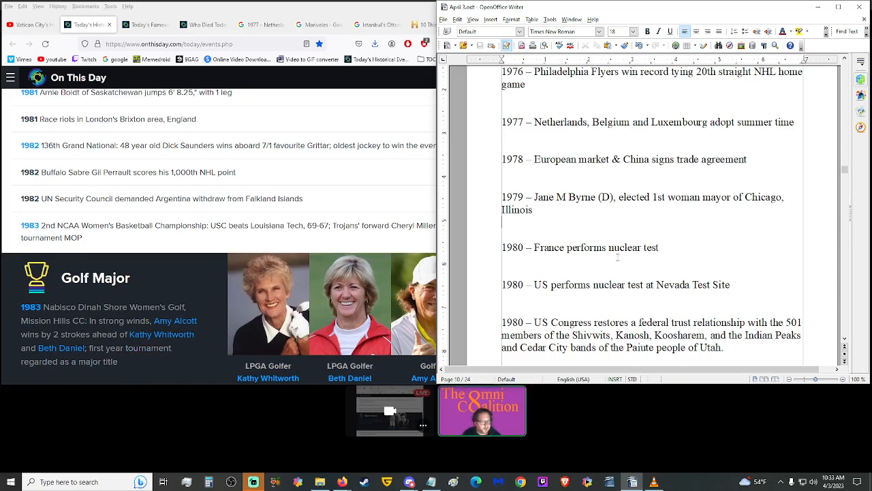
scroll("down", 3)
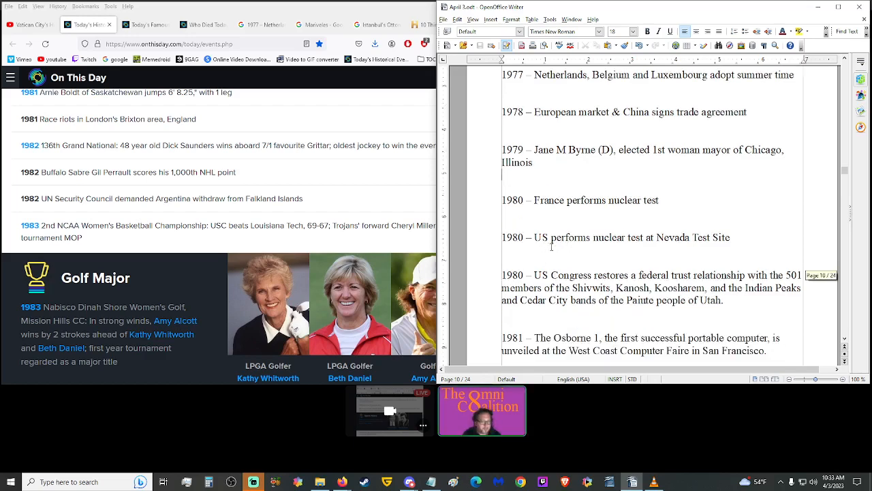
scroll("down", 3)
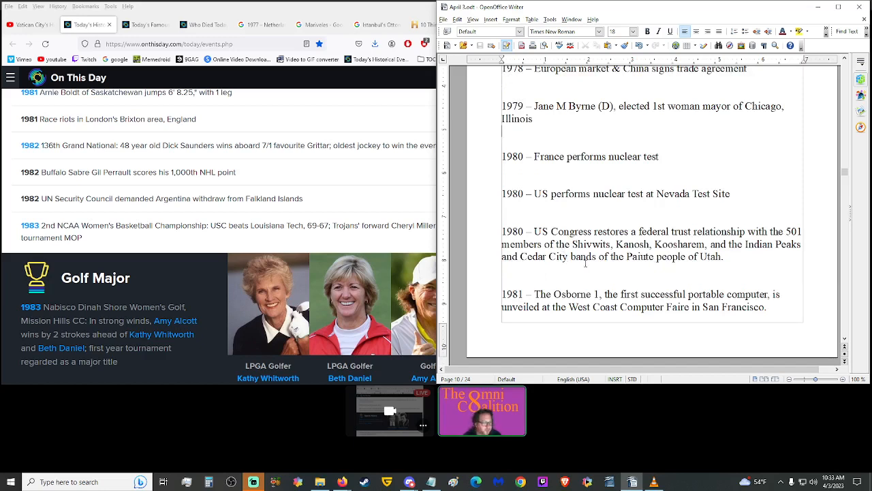
mouse_move(585, 265)
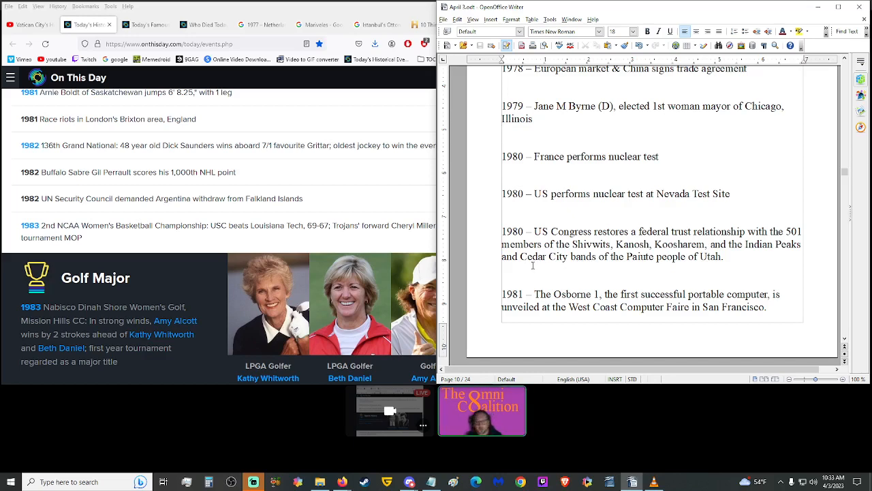
scroll("down", 3)
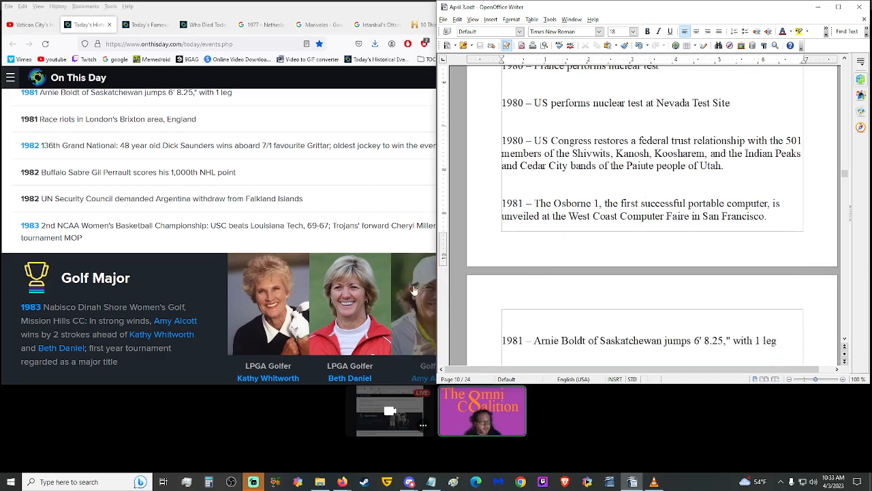
scroll("down", 3)
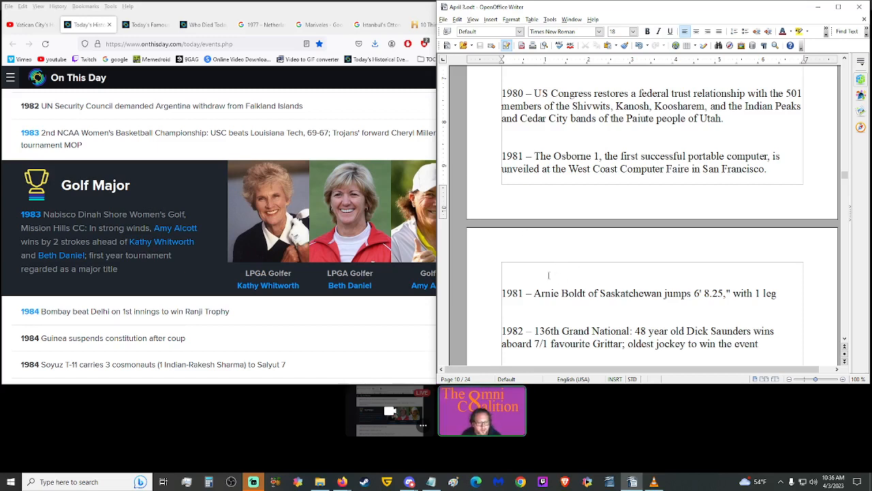
scroll("down", 3)
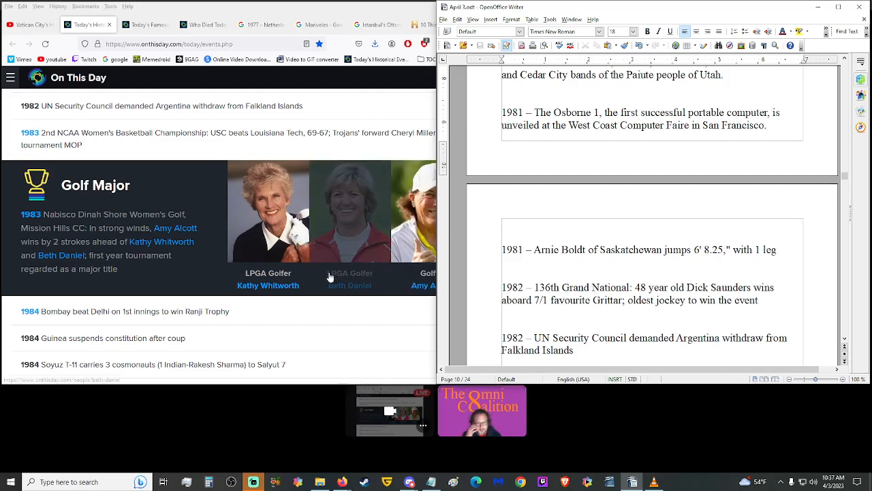
mouse_move(313, 286)
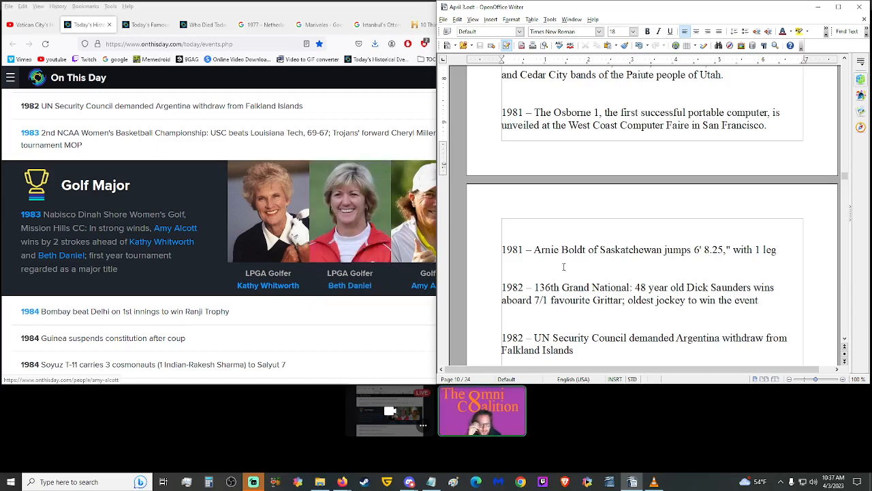
scroll("down", 3)
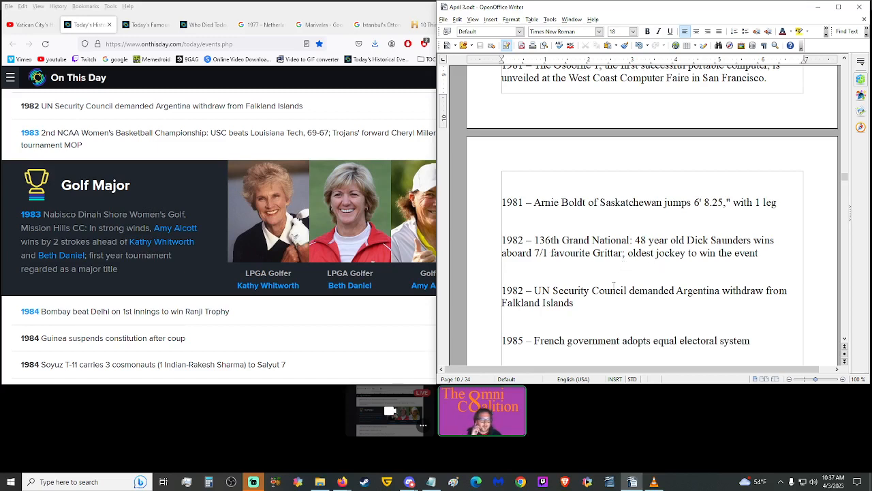
scroll("down", 3)
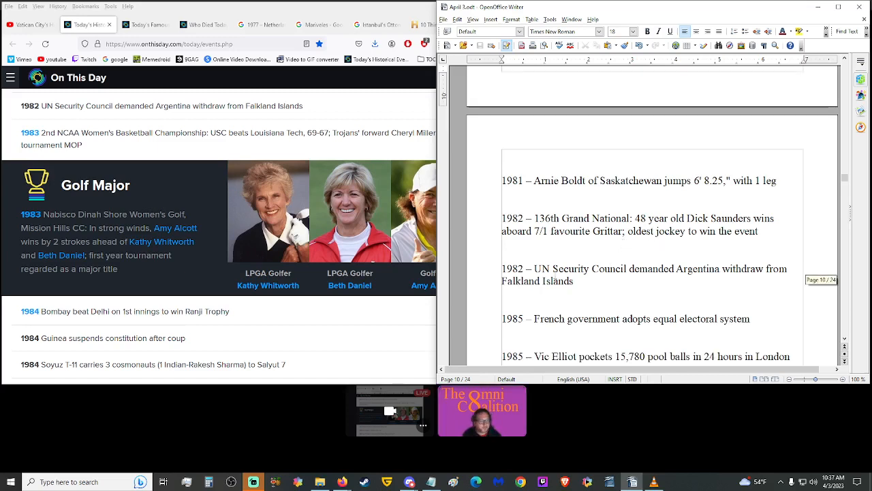
scroll("up", 3)
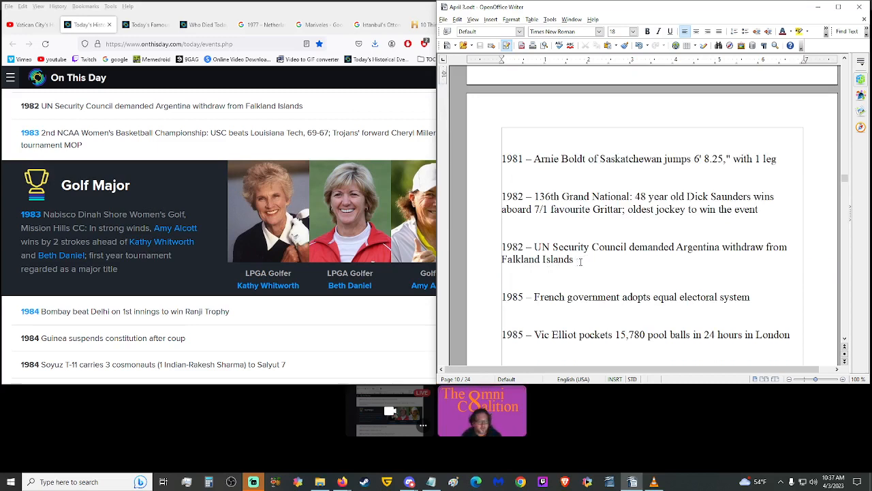
scroll("down", 3)
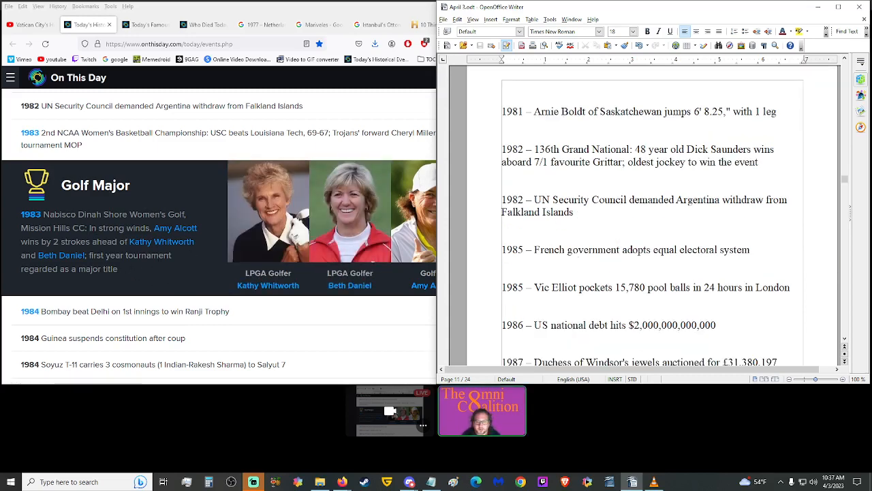
scroll("down", 3)
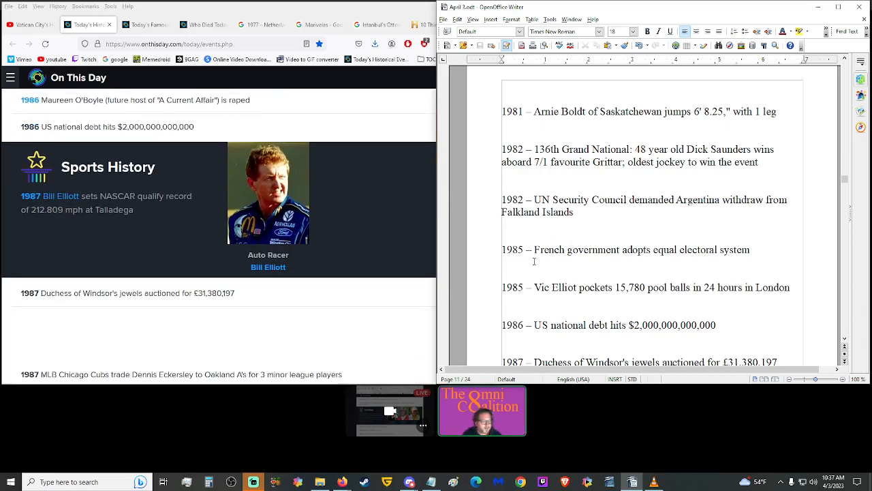
mouse_move(709, 252)
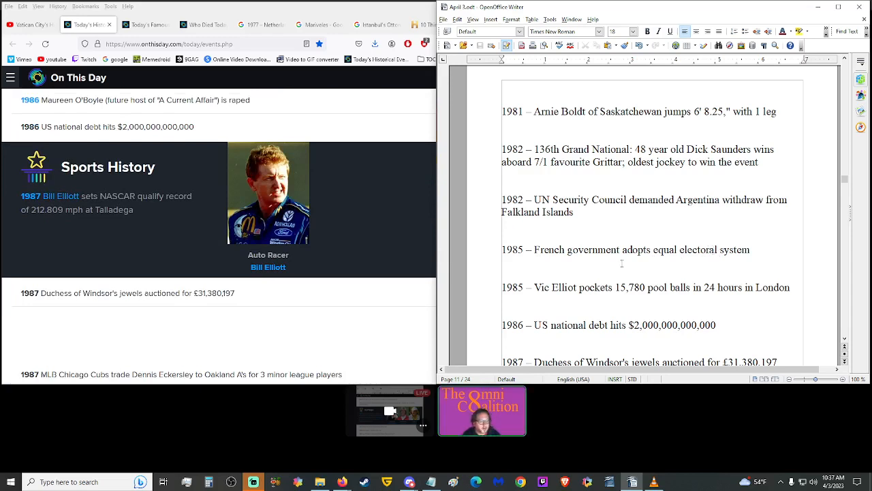
Scroll through the 1985–1989 entries to the 1988 Somalia–Ethiopia and 1989 Choctaw Band lines.
scroll("down", 3)
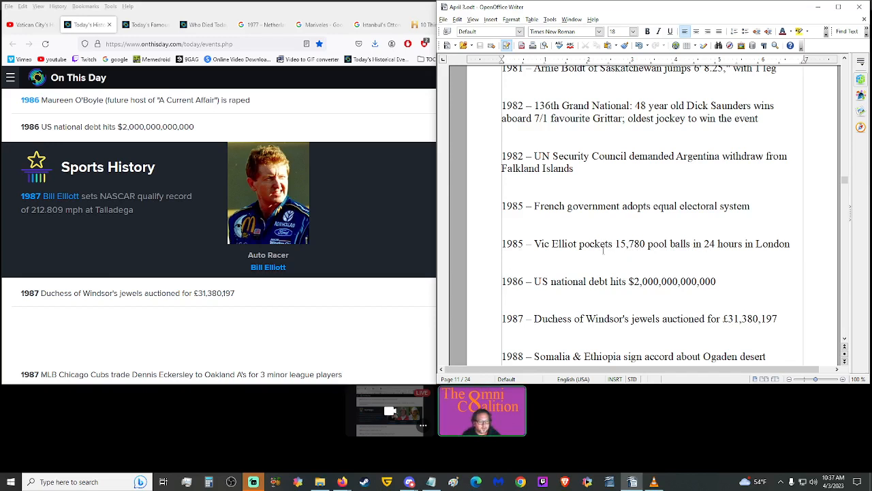
scroll("down", 3)
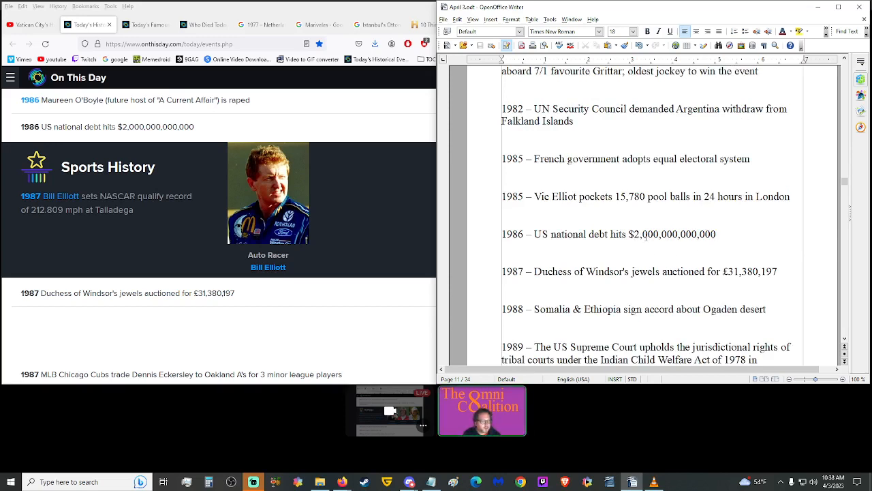
left_click(551, 255)
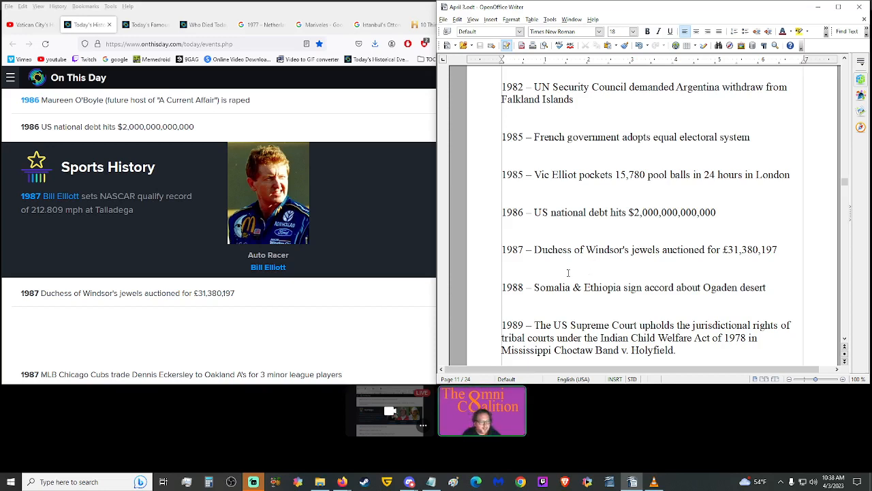
scroll("down", 3)
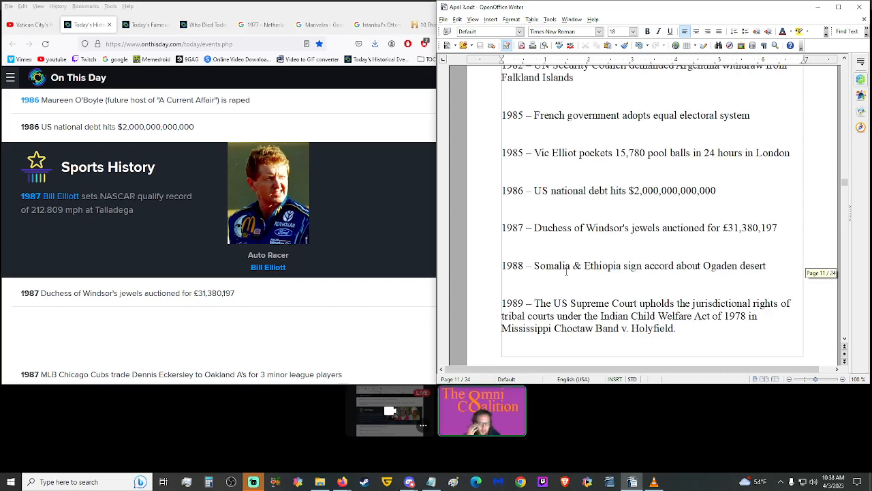
mouse_move(144, 237)
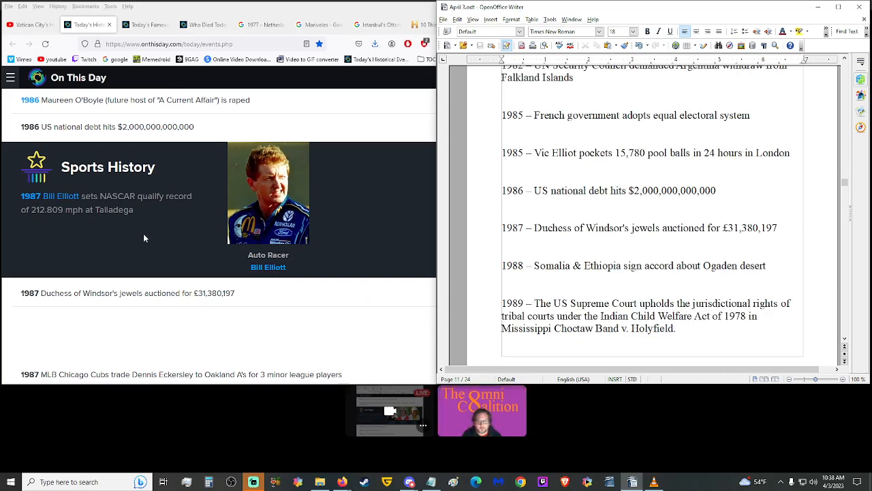
mouse_move(169, 248)
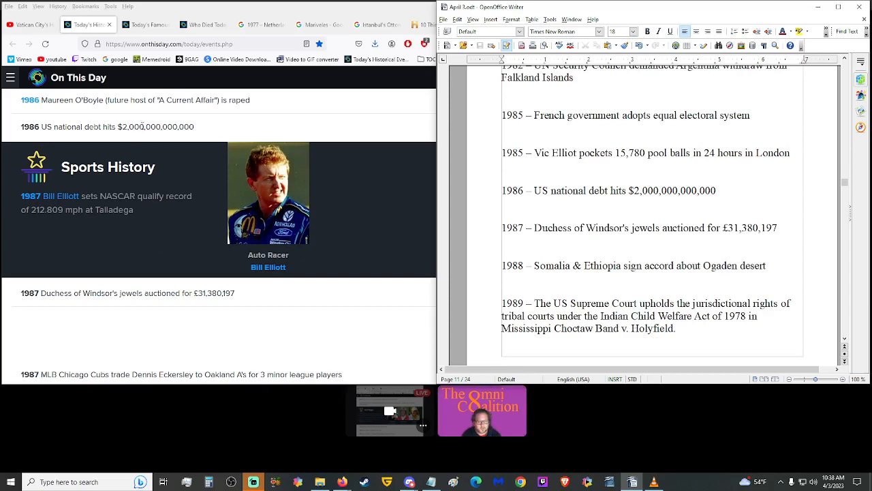
mouse_move(148, 258)
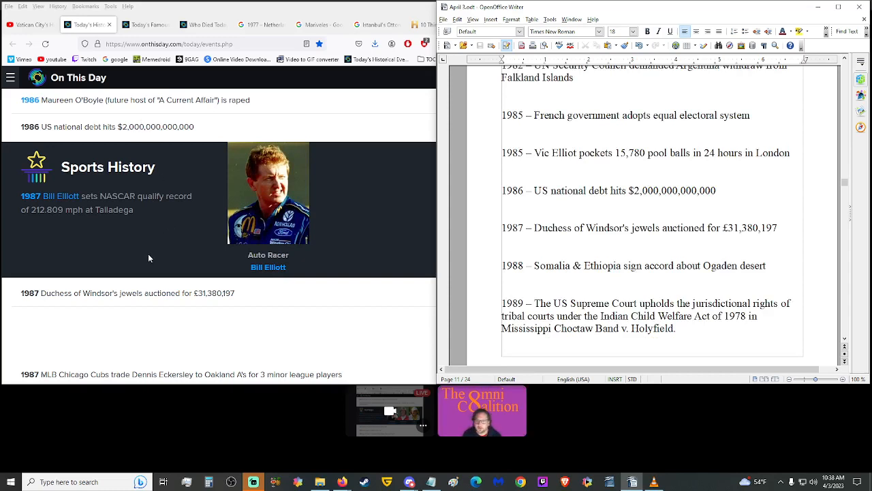
mouse_move(139, 234)
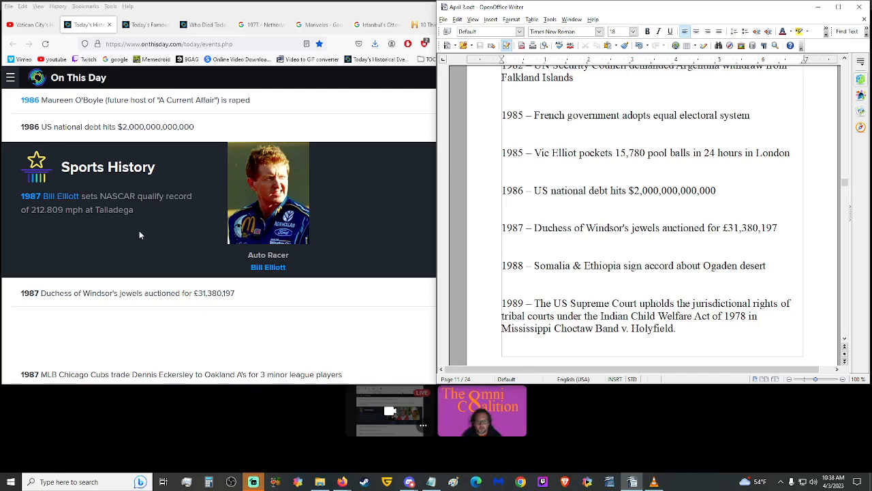
scroll("down", 3)
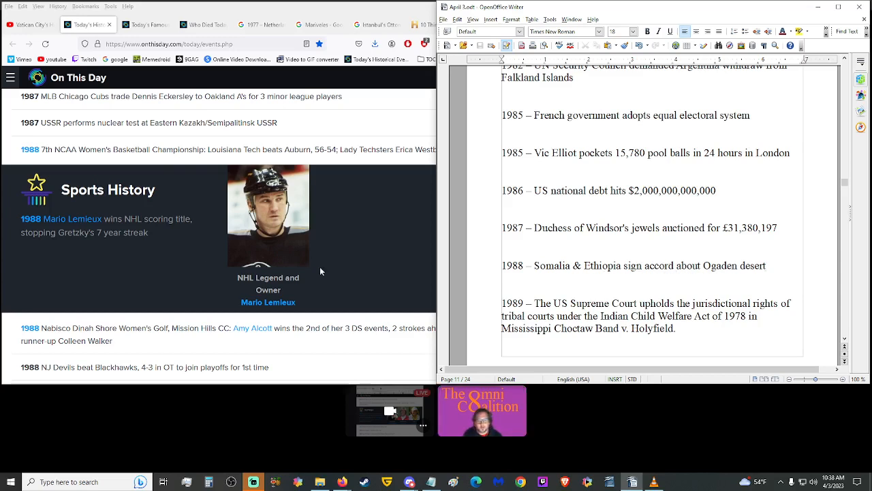
Scroll the script down past the page break into the 1993 Grand National and 1994 Silver Bullets entries.
scroll("down", 3)
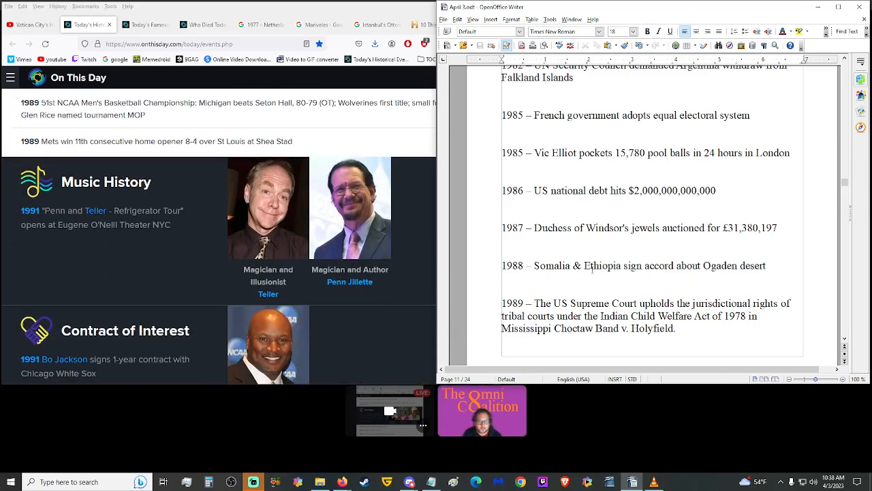
scroll("down", 3)
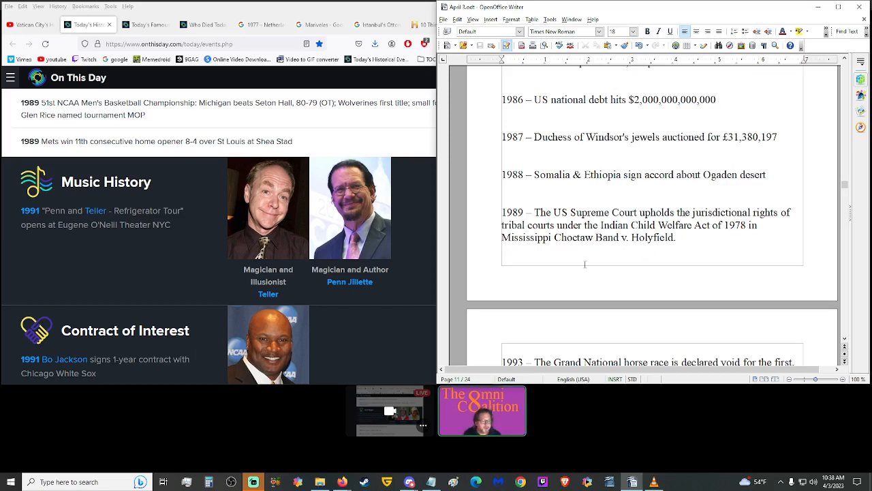
scroll("down", 3)
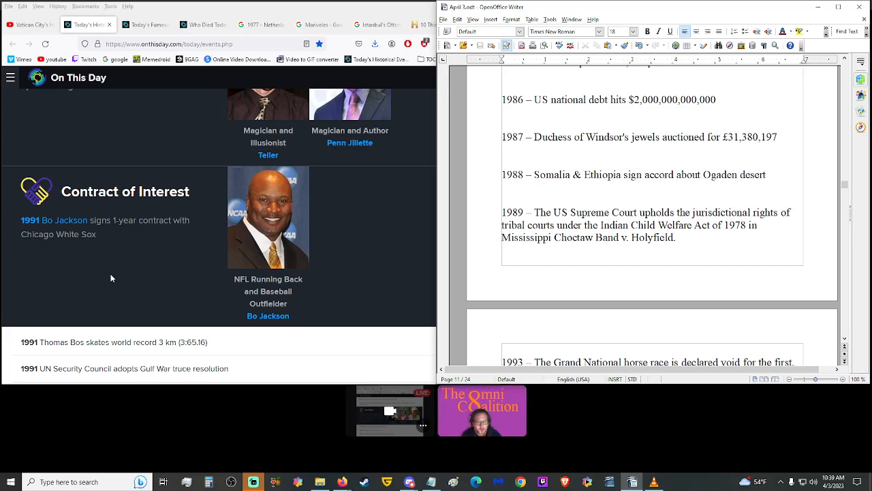
mouse_move(142, 281)
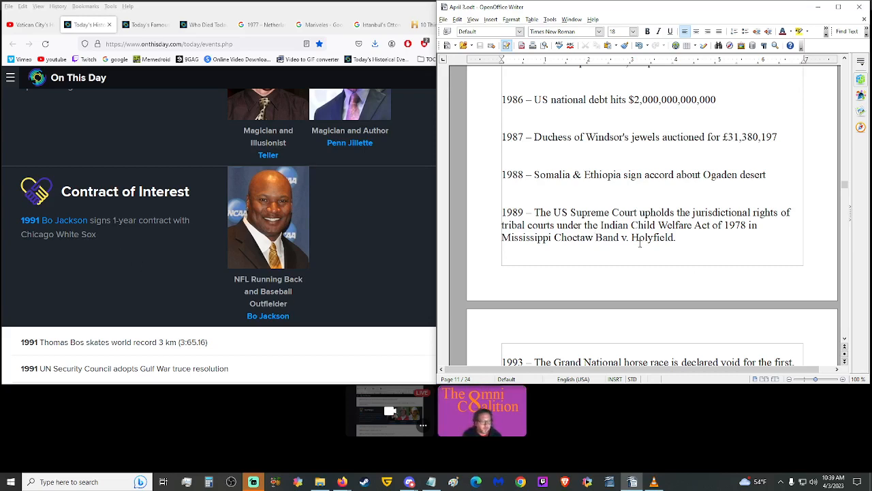
scroll("down", 3)
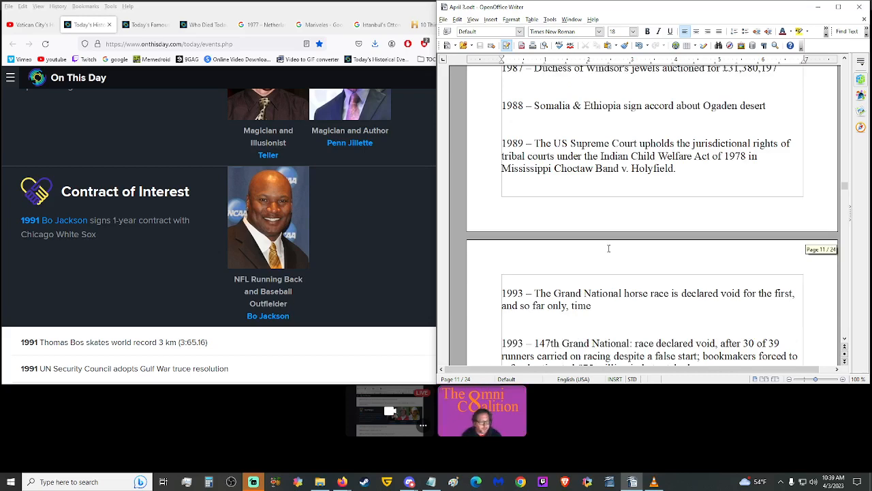
scroll("down", 3)
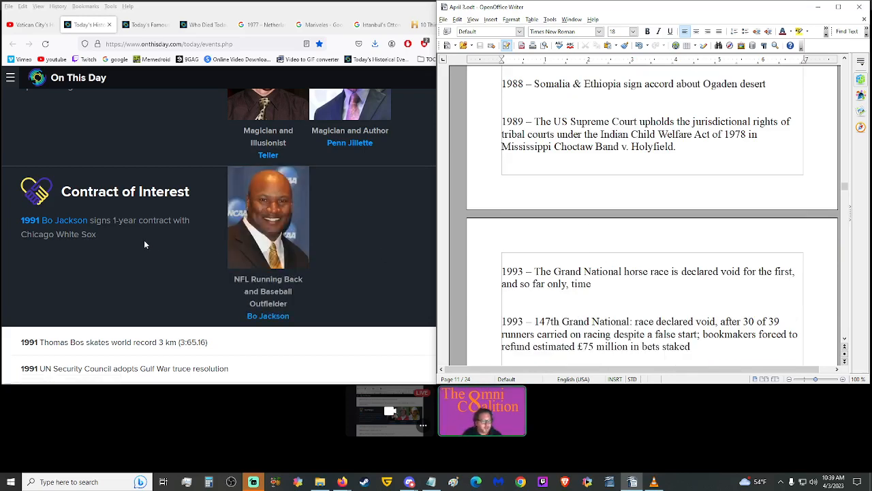
scroll("down", 3)
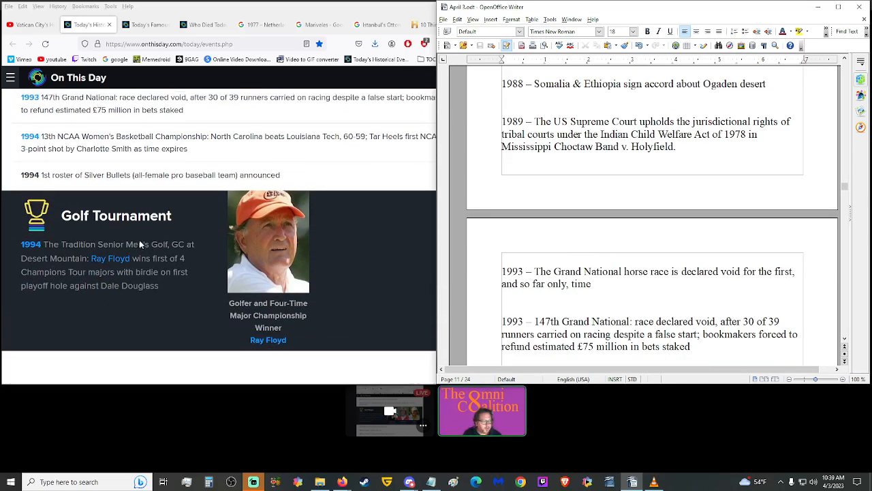
scroll("down", 3)
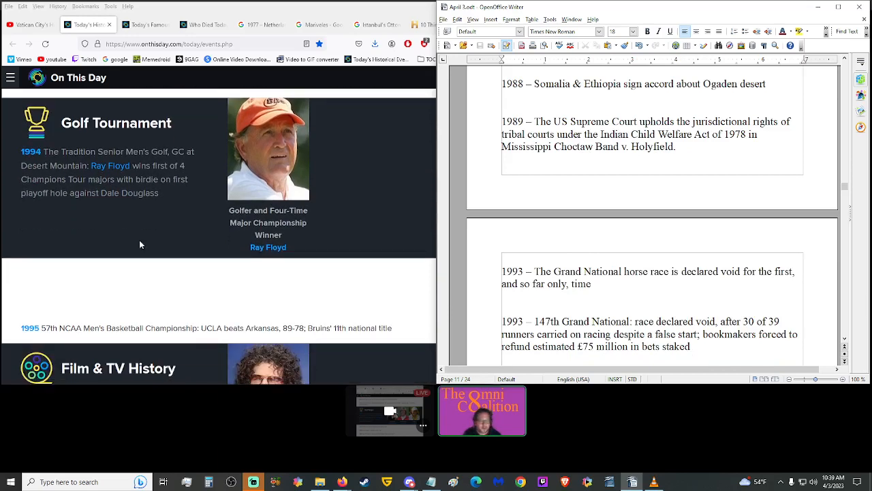
mouse_move(144, 235)
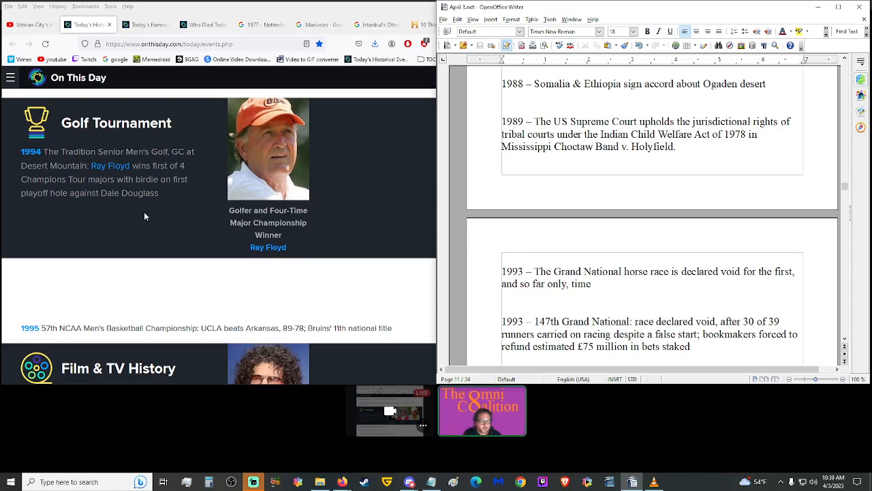
mouse_move(177, 237)
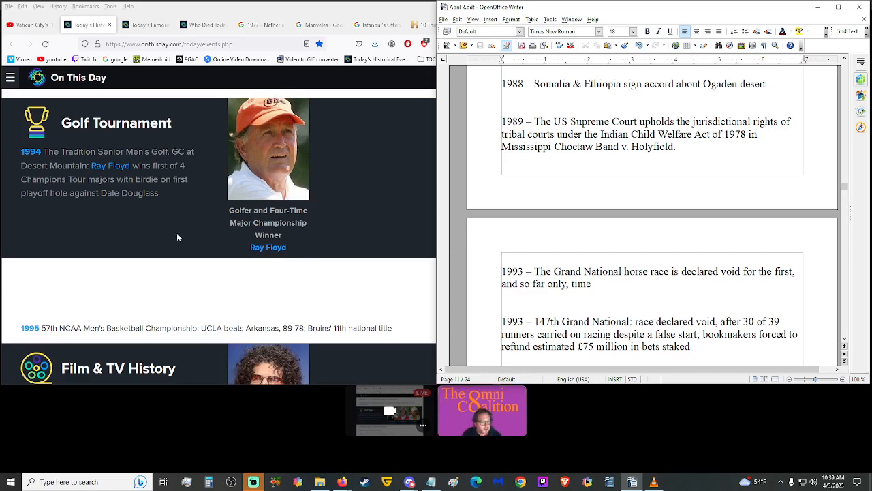
mouse_move(140, 218)
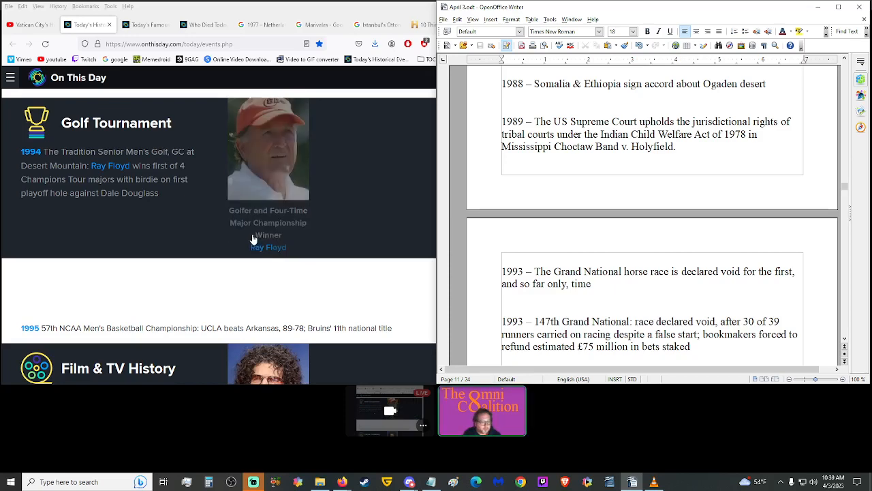
Continue down through the 1996 Croatia crash to the 1997 Thalit massacre entry.
scroll("down", 3)
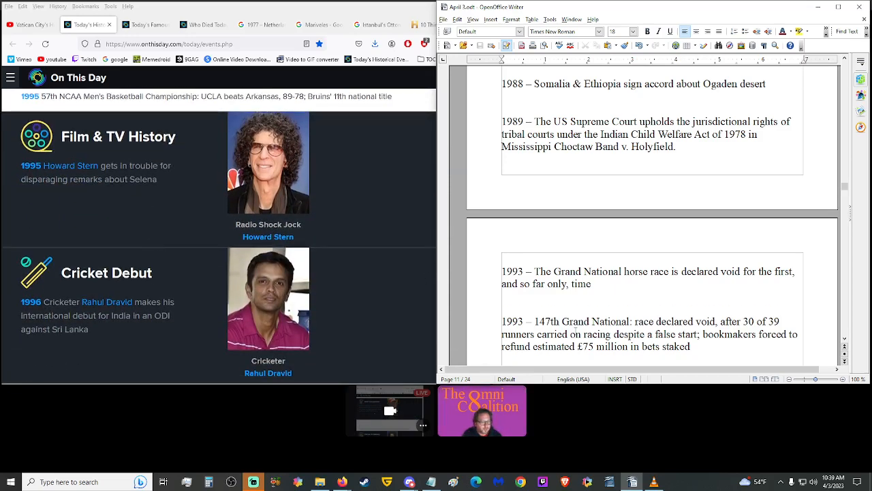
scroll("down", 3)
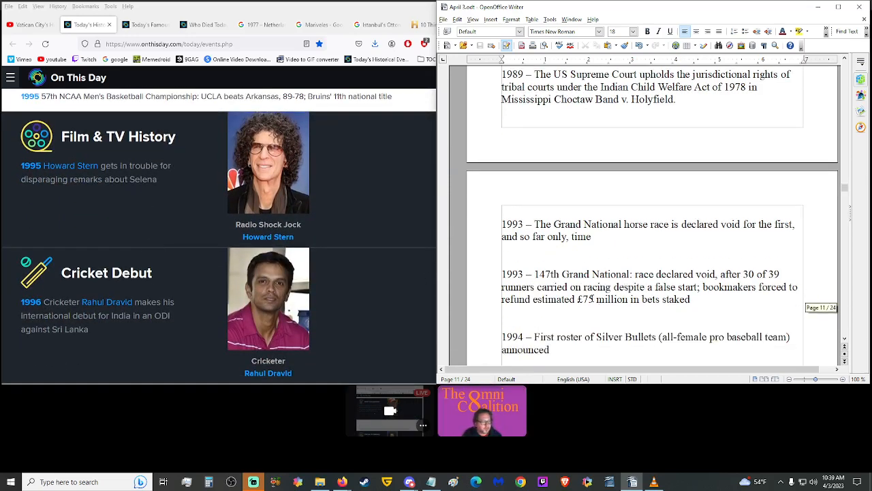
scroll("down", 3)
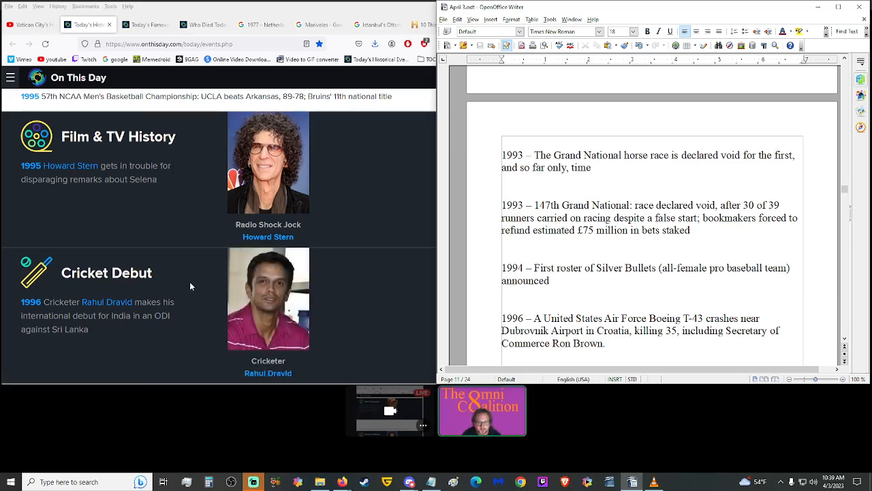
mouse_move(82, 196)
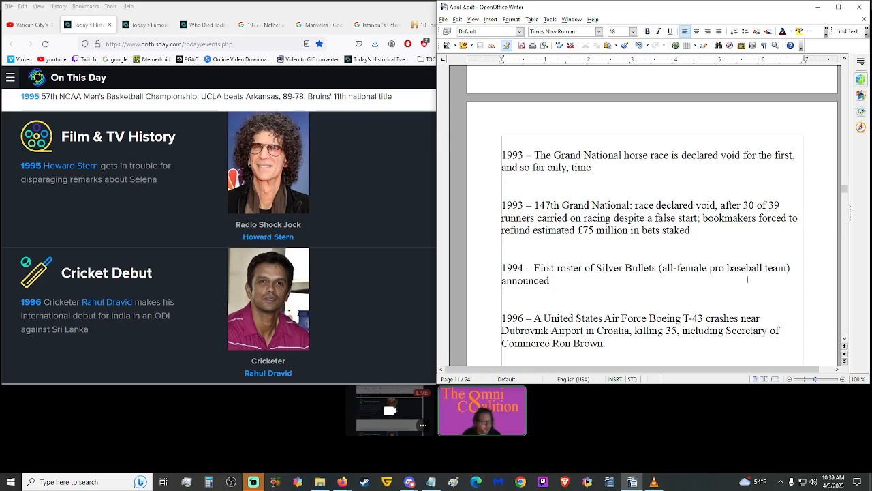
scroll("down", 3)
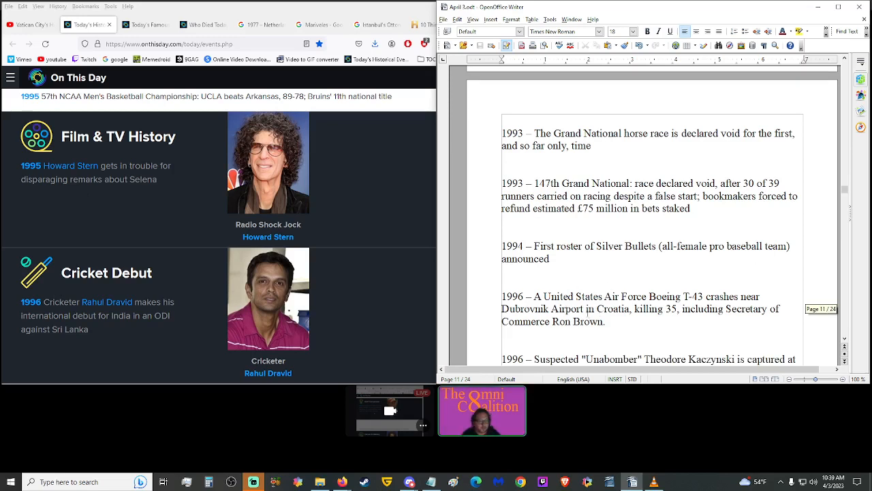
scroll("down", 3)
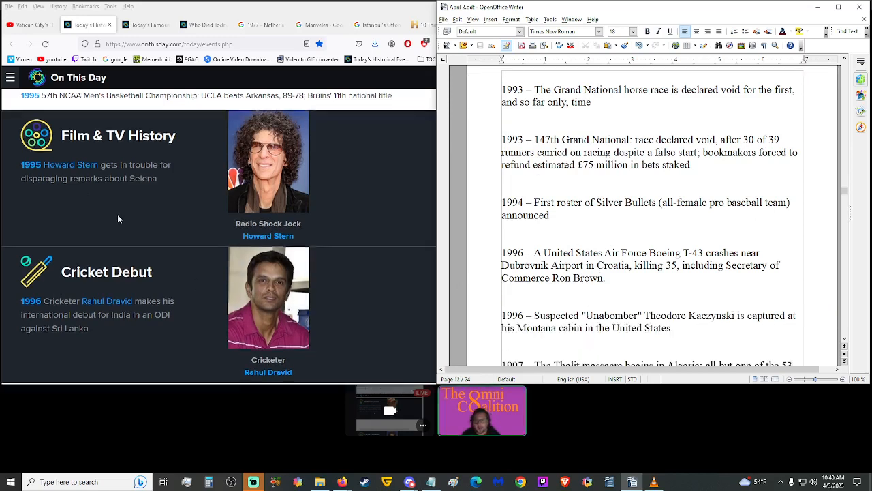
scroll("down", 3)
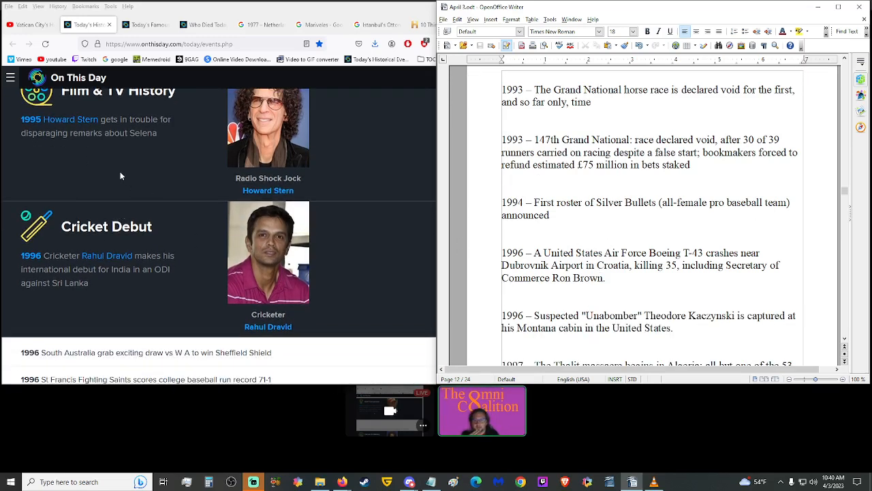
mouse_move(123, 148)
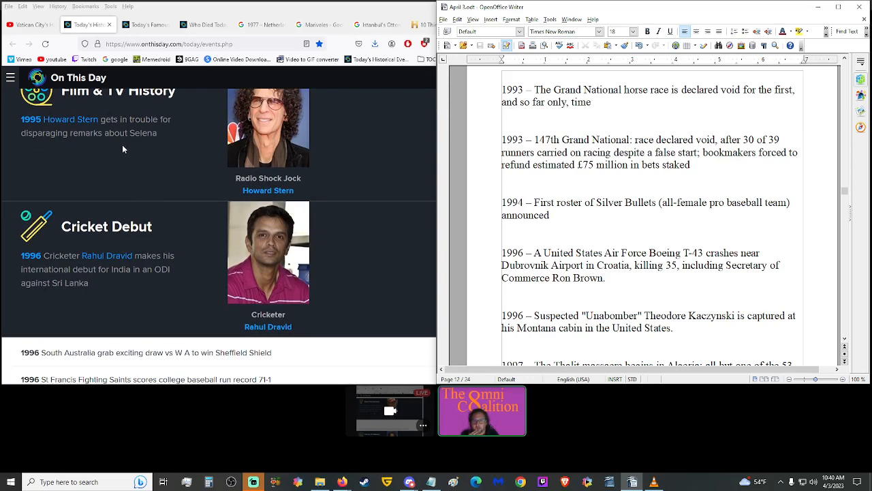
mouse_move(124, 161)
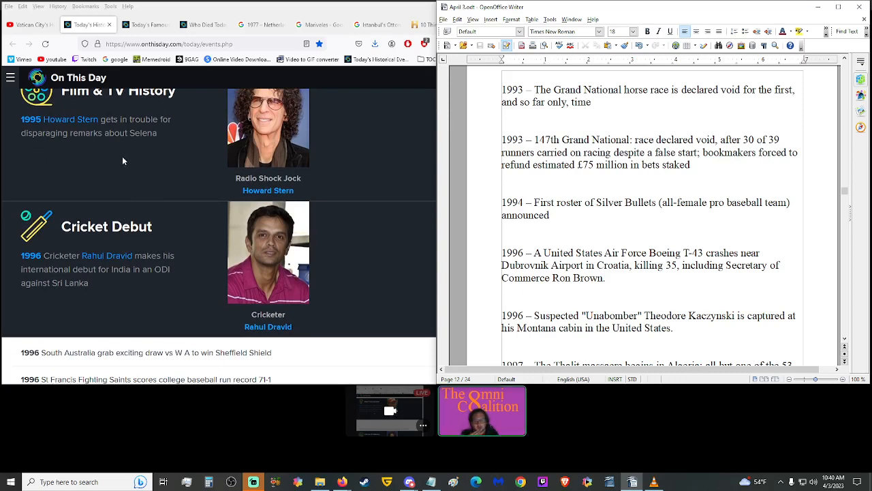
scroll("down", 3)
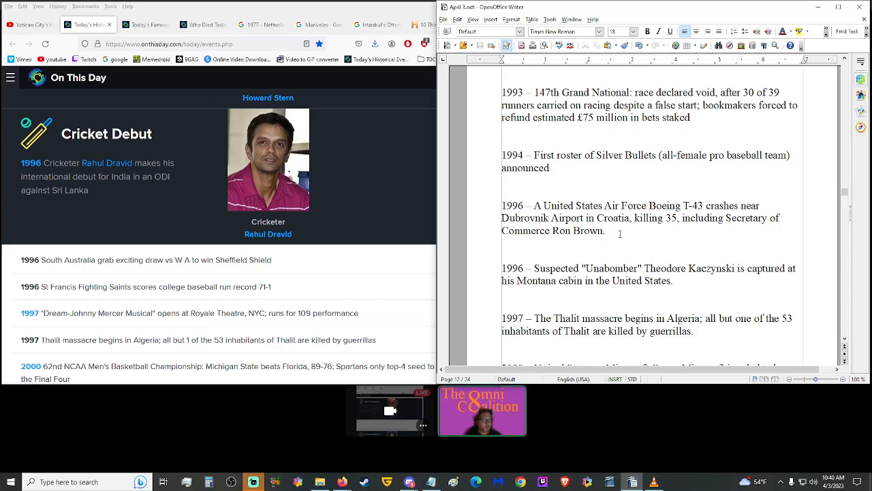
mouse_move(583, 226)
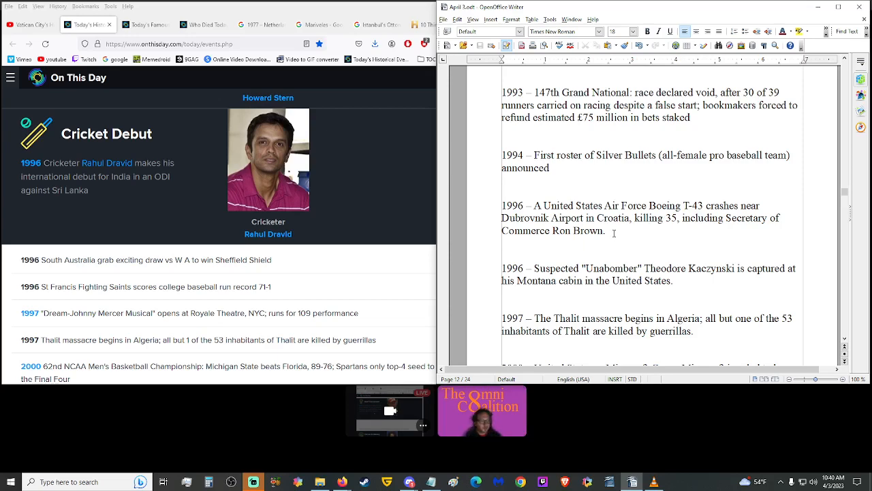
scroll("up", 3)
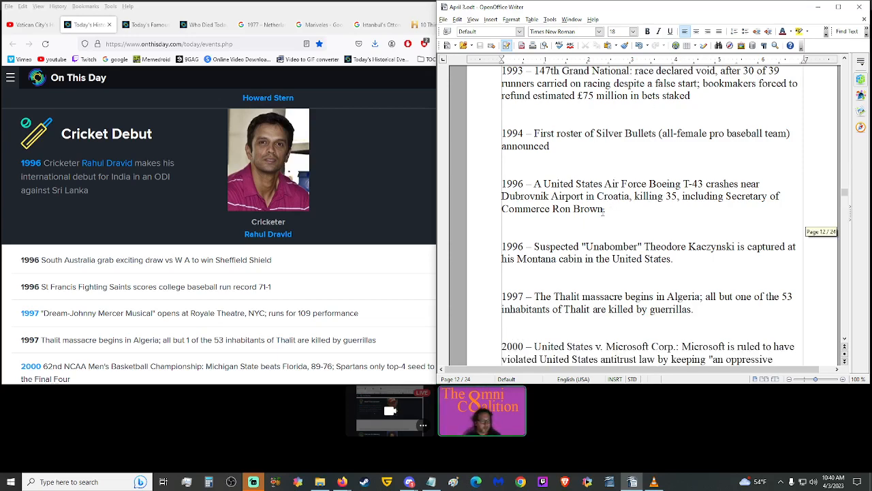
scroll("down", 3)
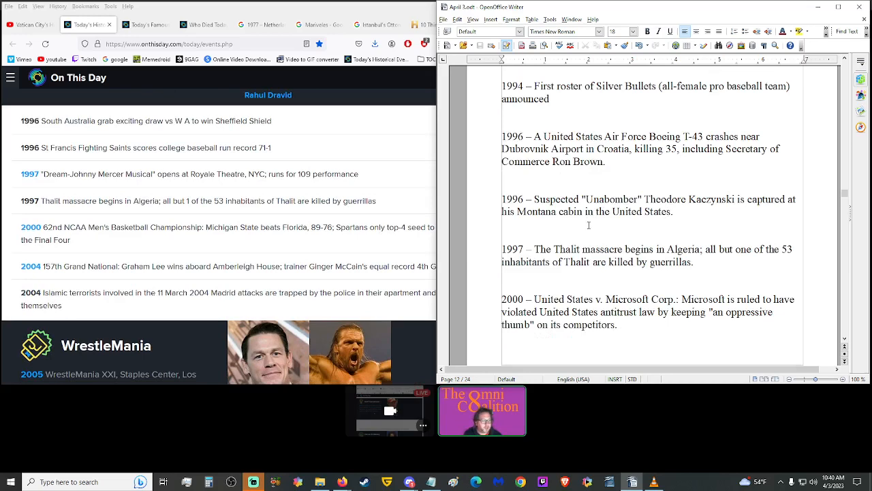
scroll("down", 3)
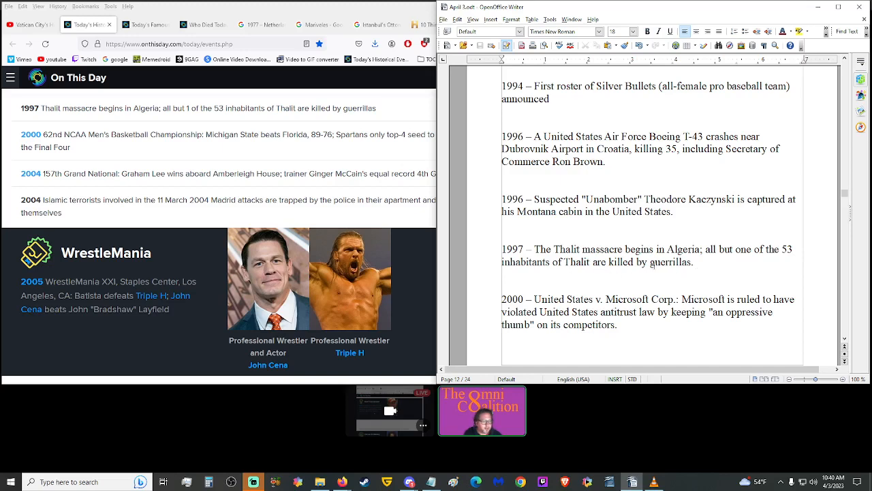
scroll("down", 3)
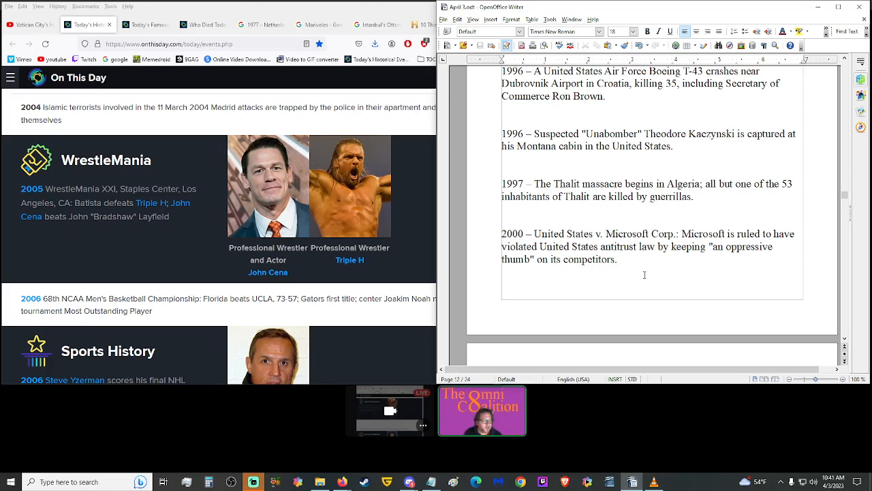
left_click(619, 258)
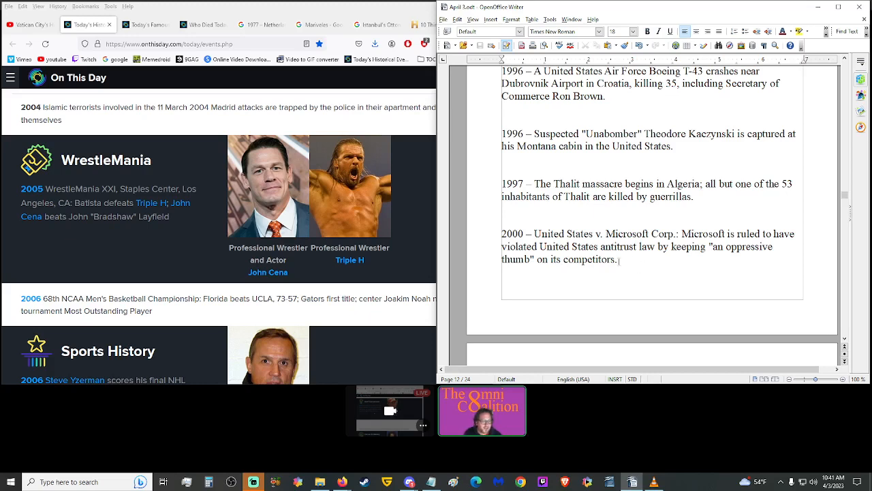
scroll("down", 3)
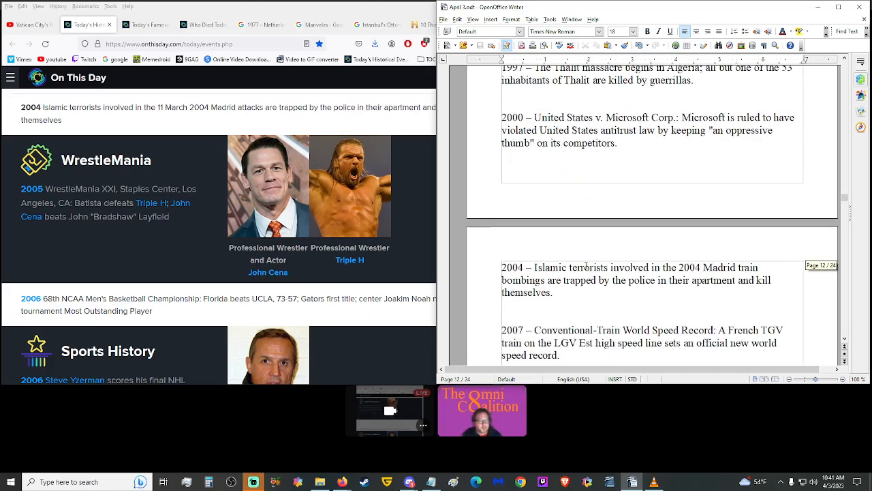
scroll("down", 3)
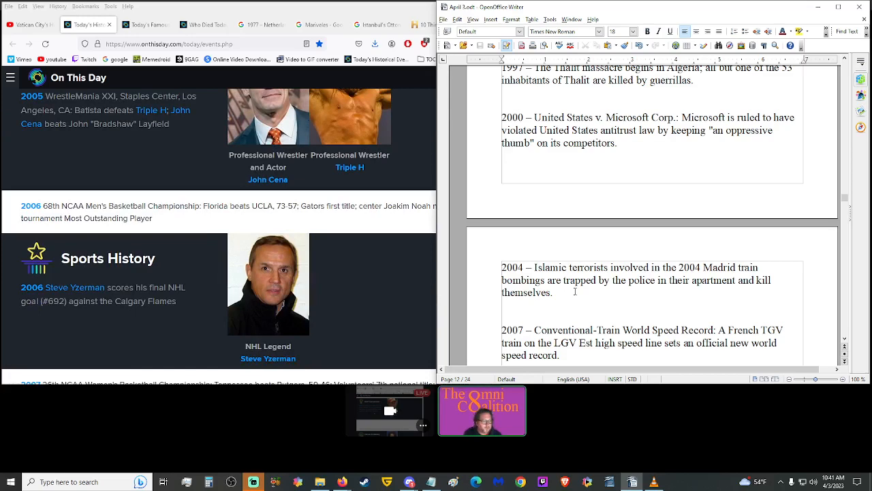
scroll("down", 3)
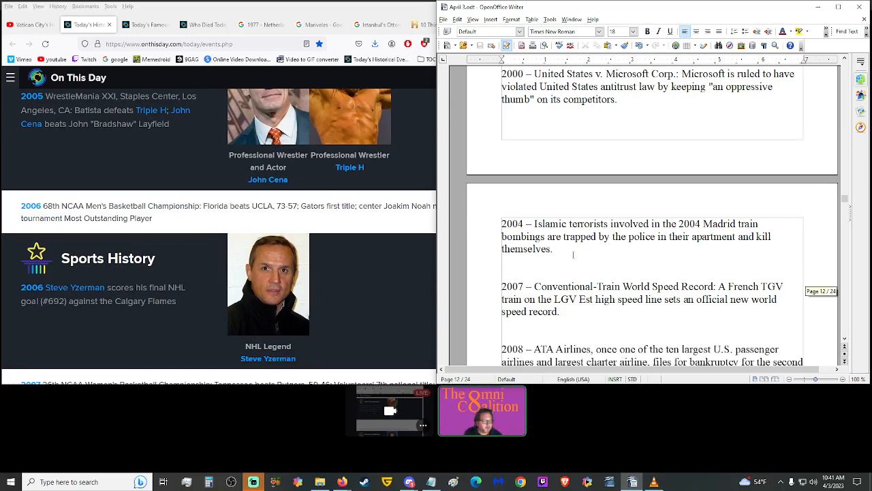
scroll("down", 3)
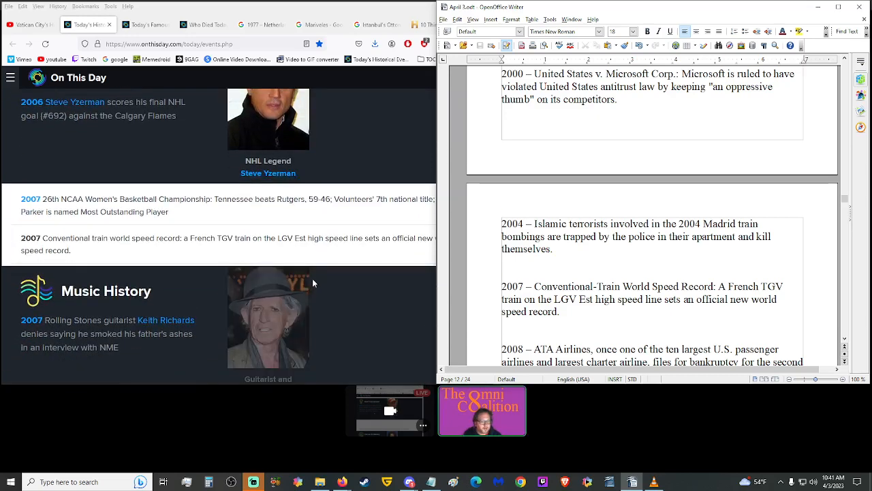
scroll("down", 3)
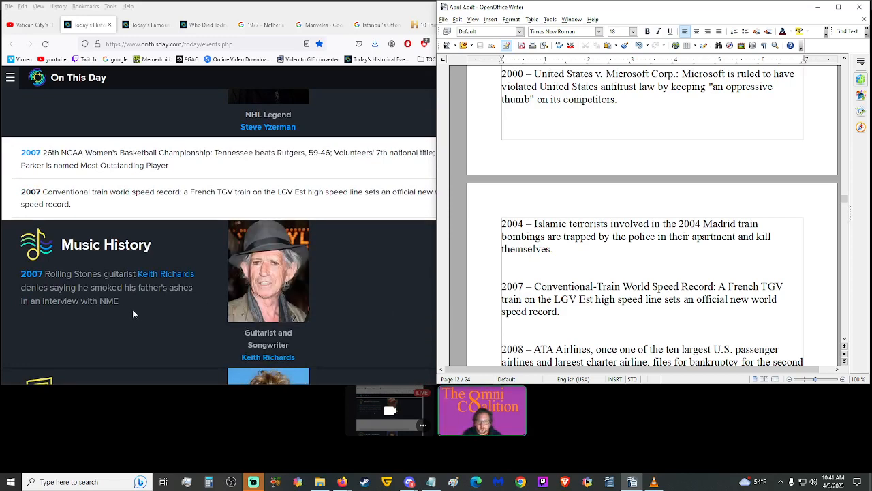
mouse_move(128, 303)
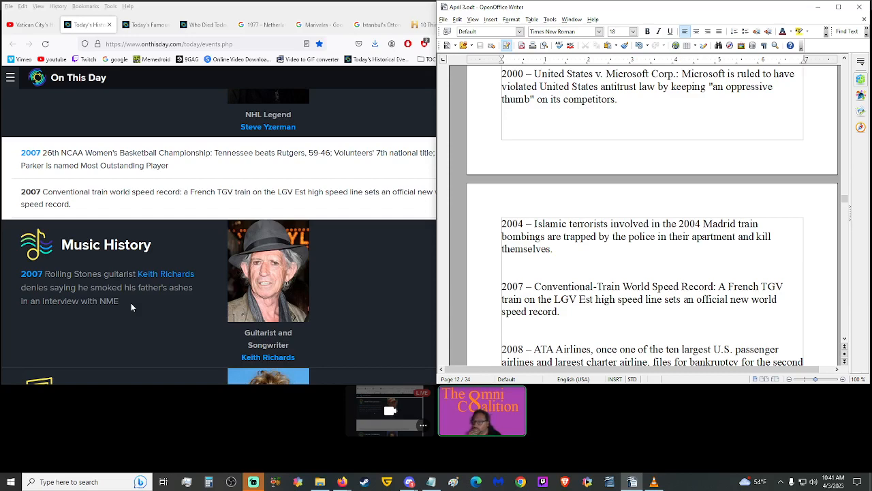
scroll("down", 3)
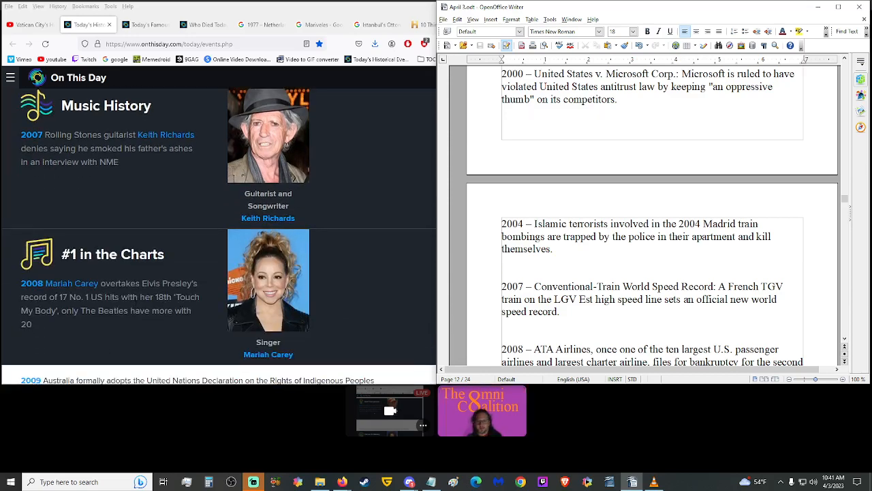
mouse_move(133, 328)
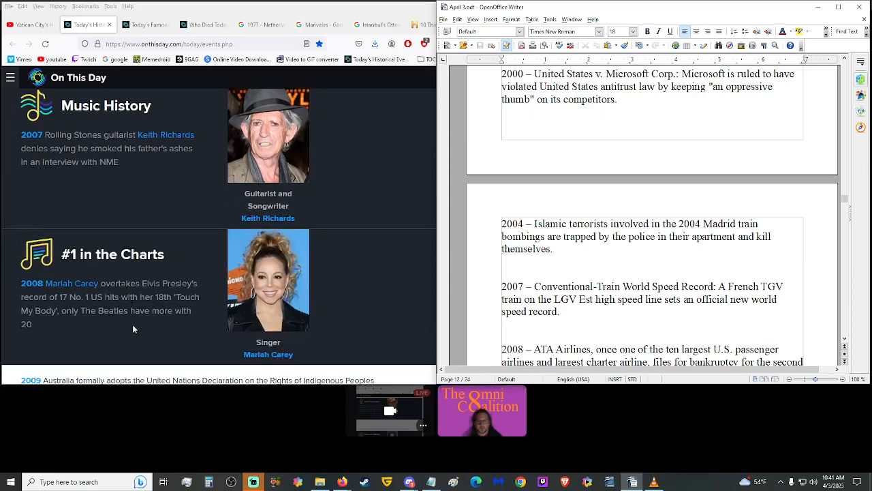
mouse_move(348, 275)
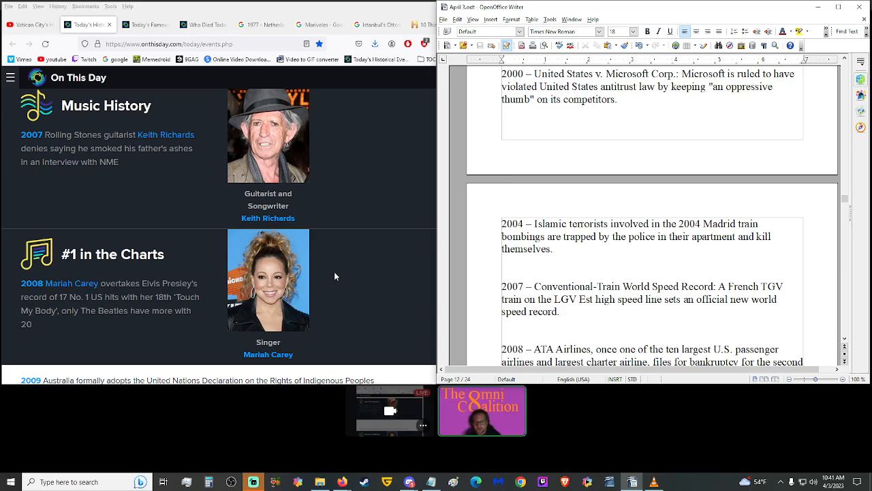
mouse_move(314, 291)
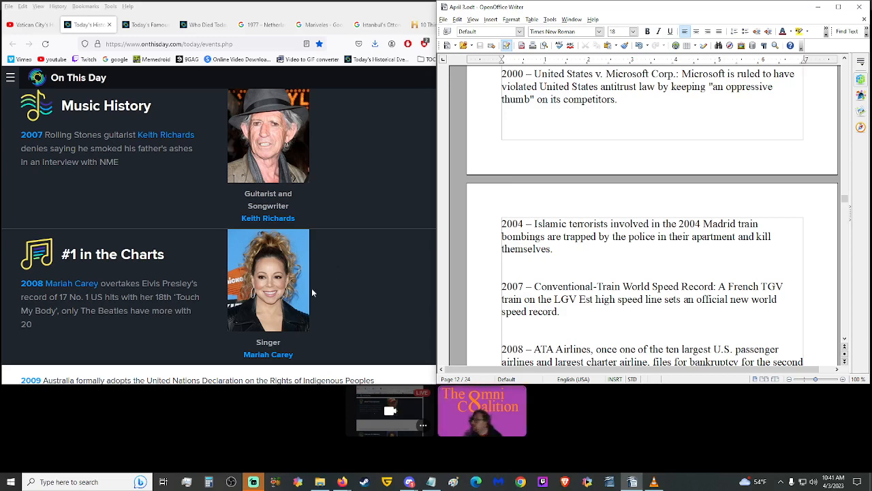
mouse_move(346, 278)
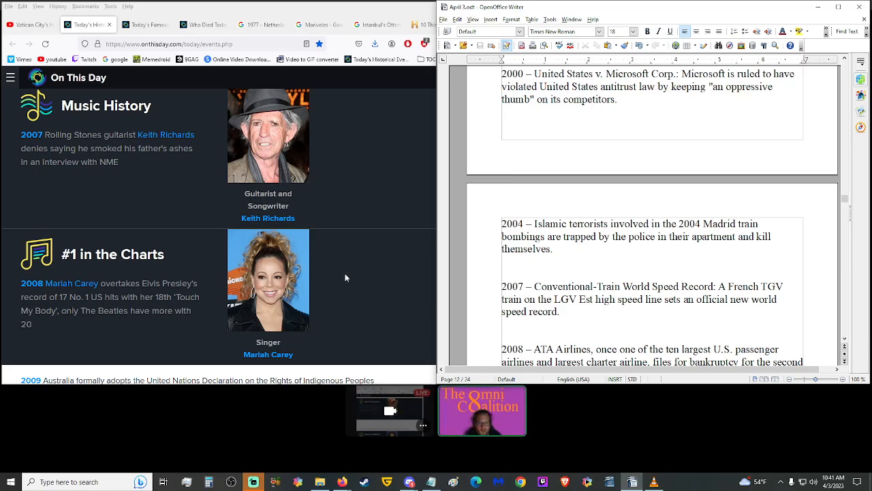
mouse_move(341, 299)
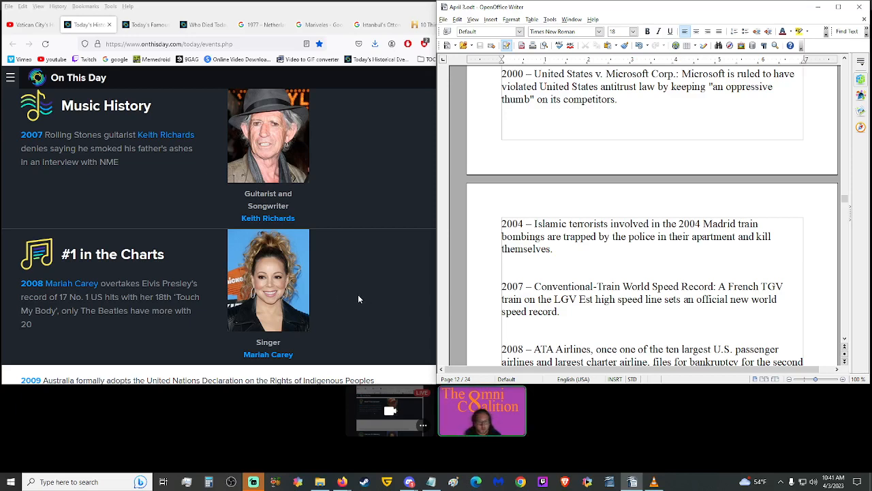
scroll("down", 3)
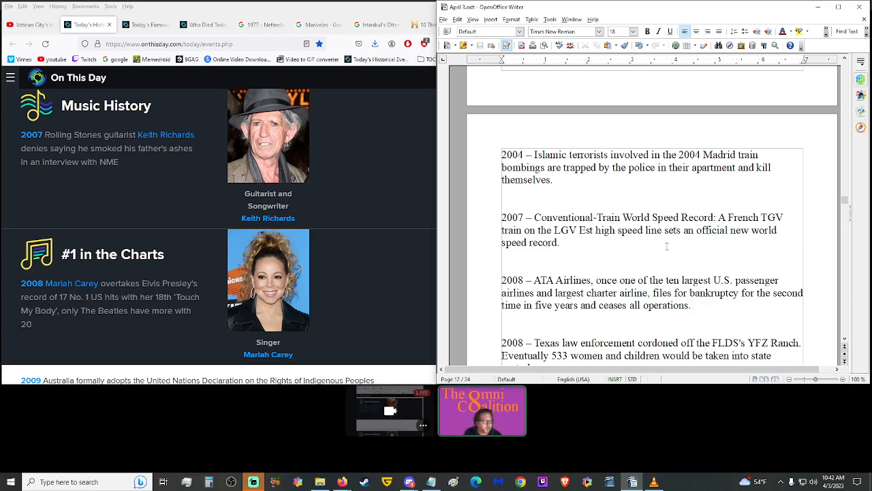
Run the Google search for the 2007 TGV train speed record, then return to the On This Day events tab.
scroll("down", 3)
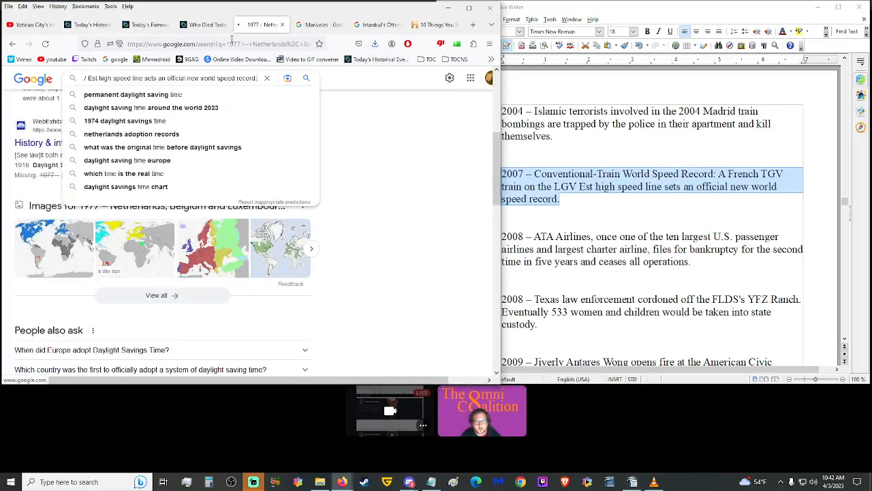
key("Return")
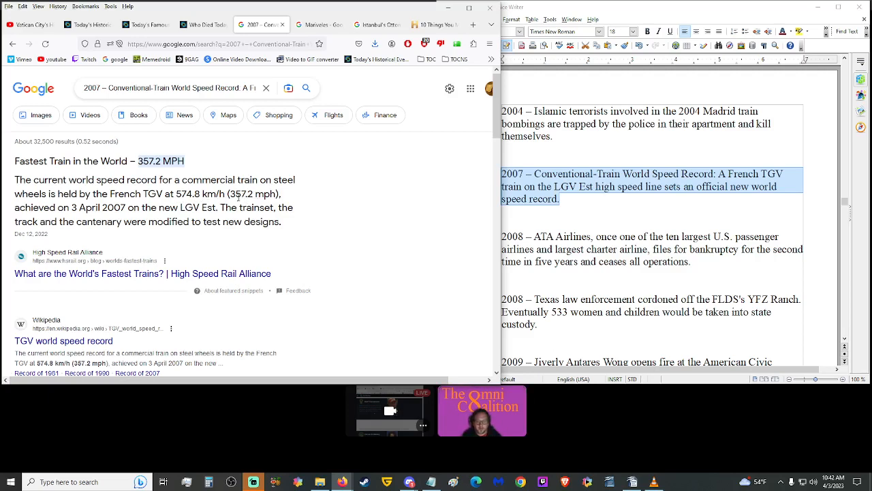
left_click(88, 24)
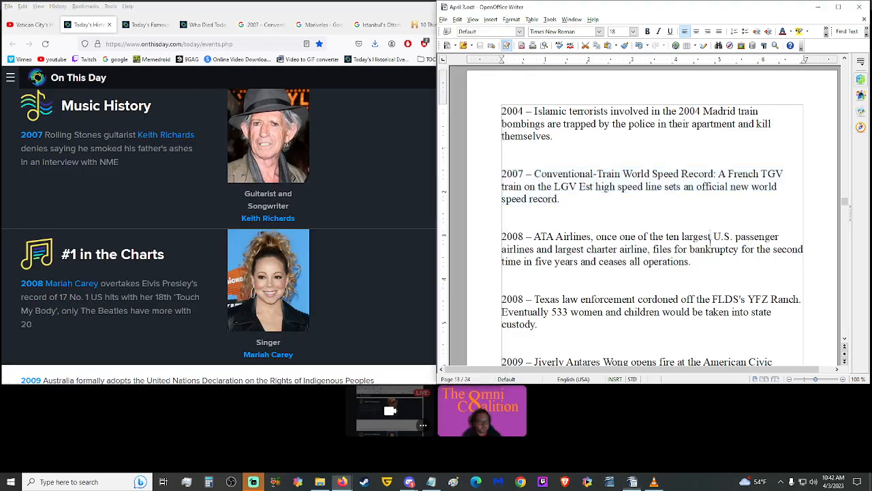
scroll("up", 3)
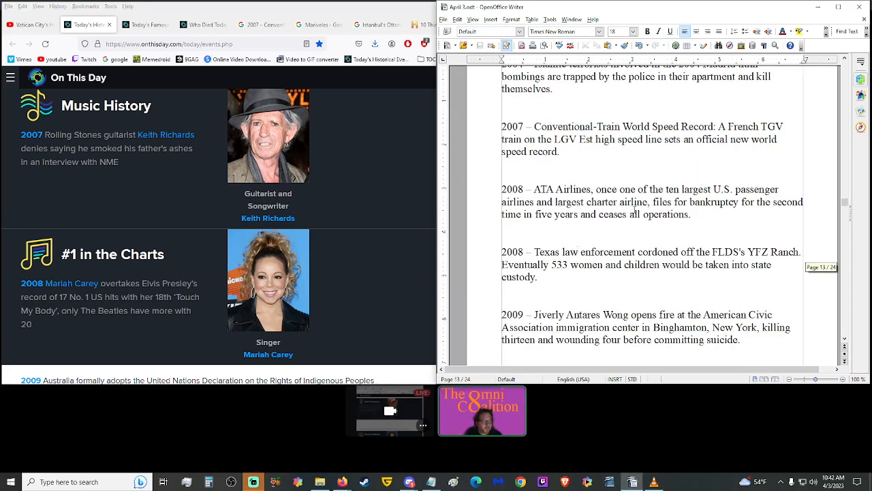
left_click(578, 212)
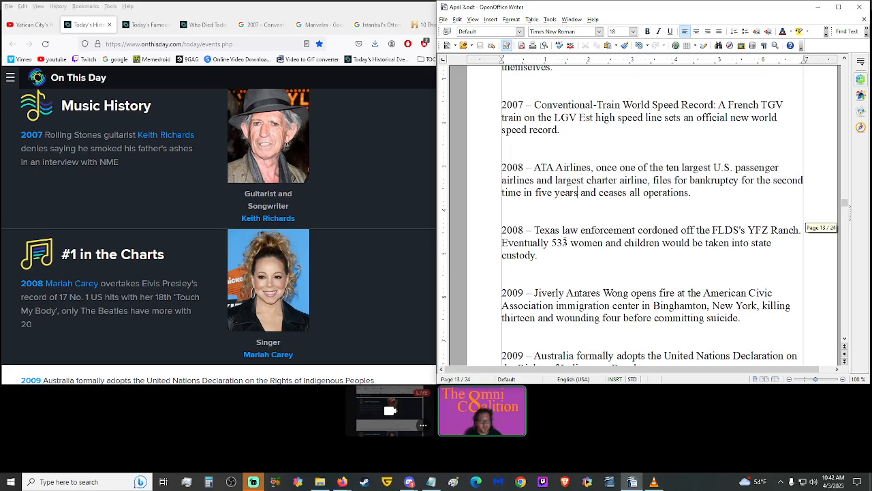
scroll("up", 3)
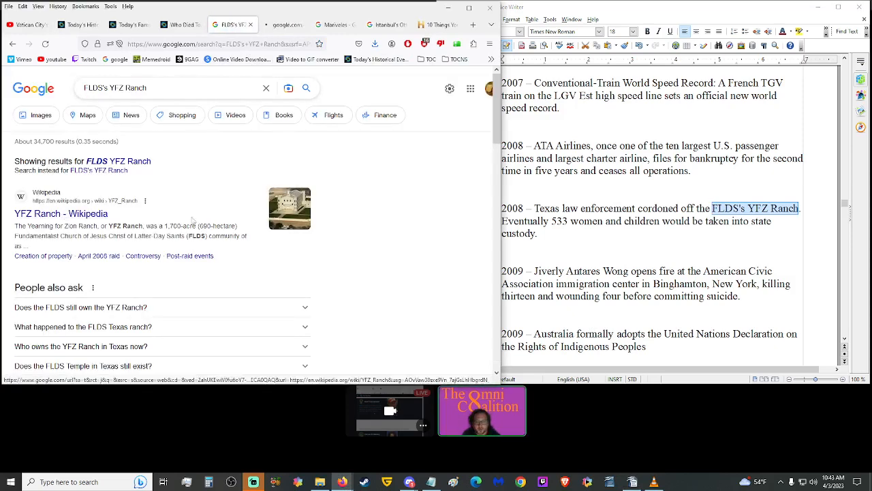
Open the YFZ Ranch Wikipedia article from the results, then return to the On This Day events page.
left_click(60, 212)
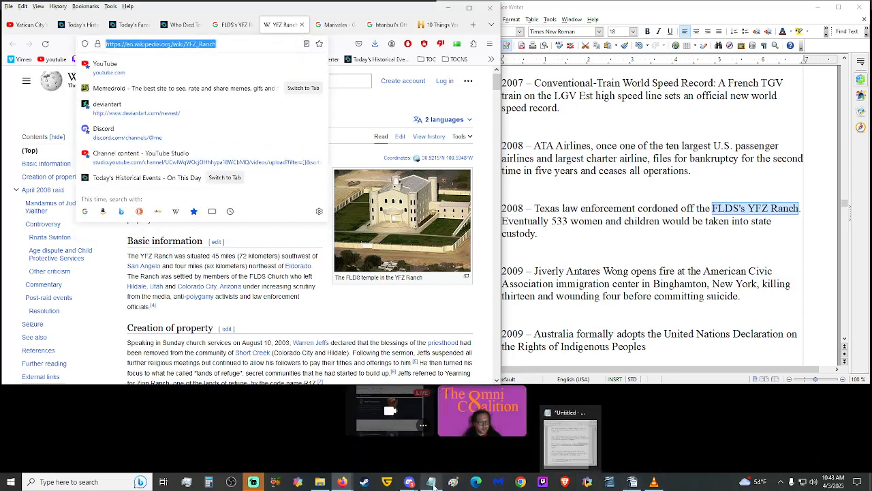
left_click(570, 436)
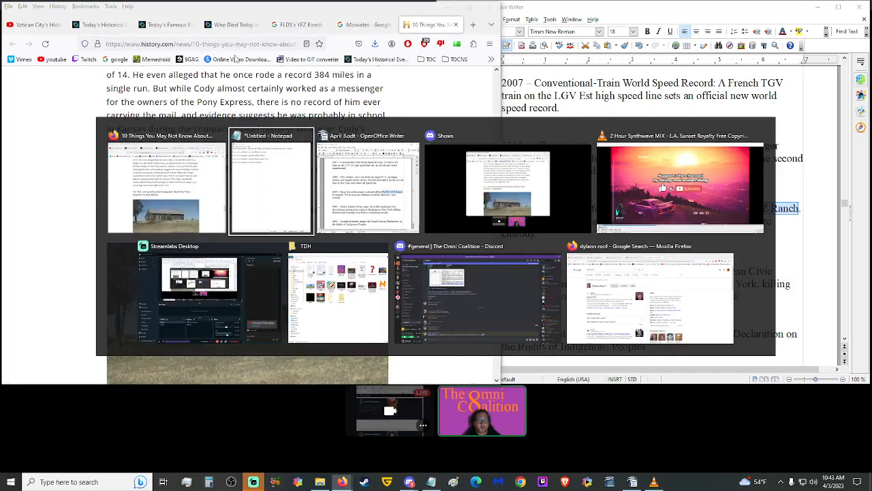
left_click(270, 184)
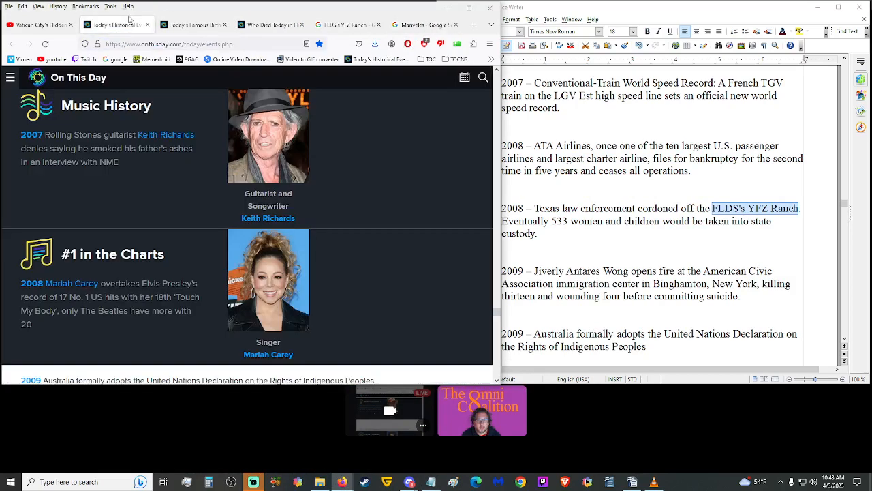
Scroll the script through the 2007 TGV record, 2008 and 2009 Indigenous Peoples declaration entries.
scroll("down", 3)
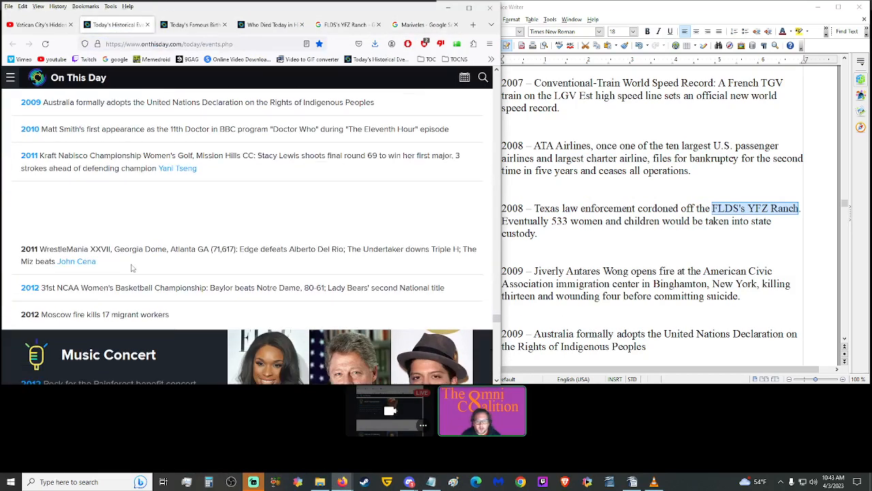
scroll("up", 3)
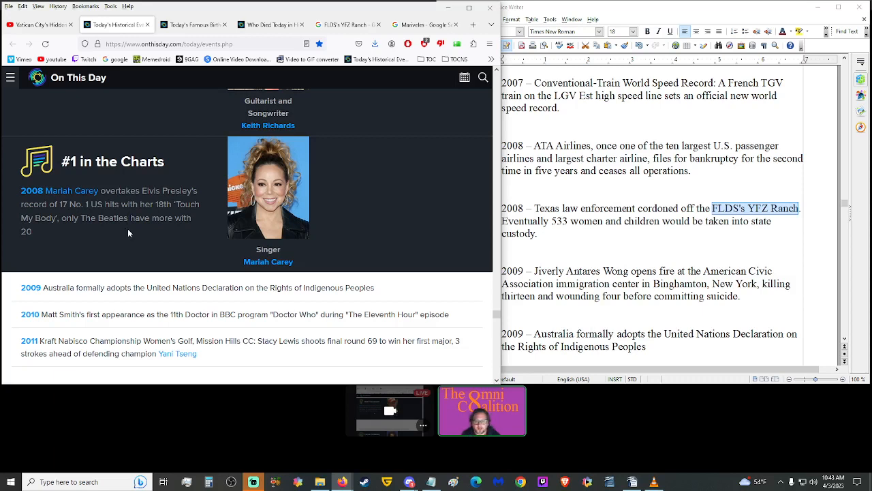
mouse_move(94, 233)
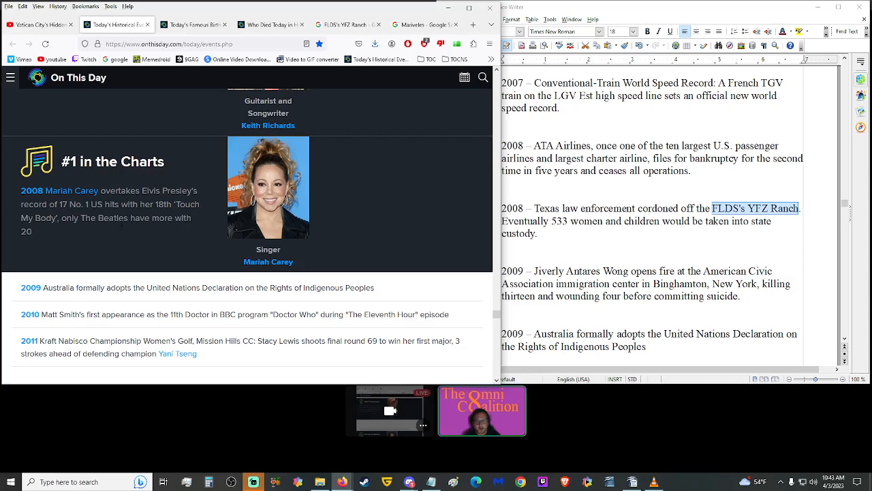
scroll("down", 3)
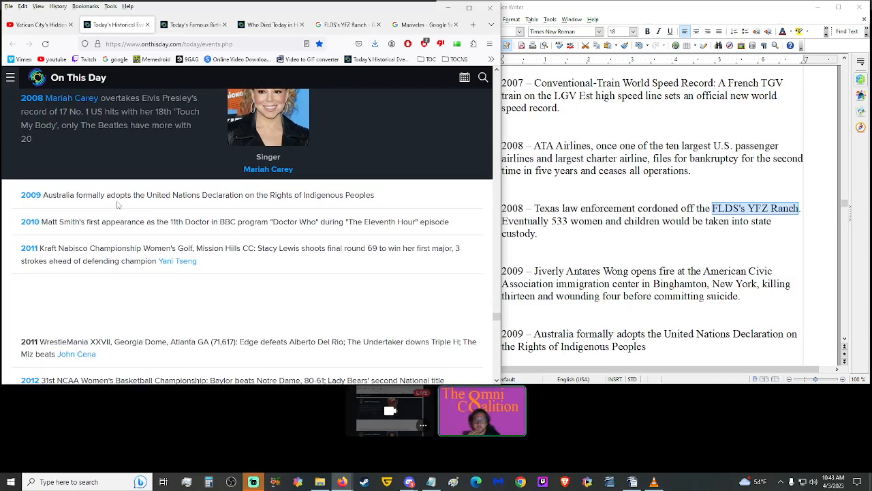
scroll("up", 3)
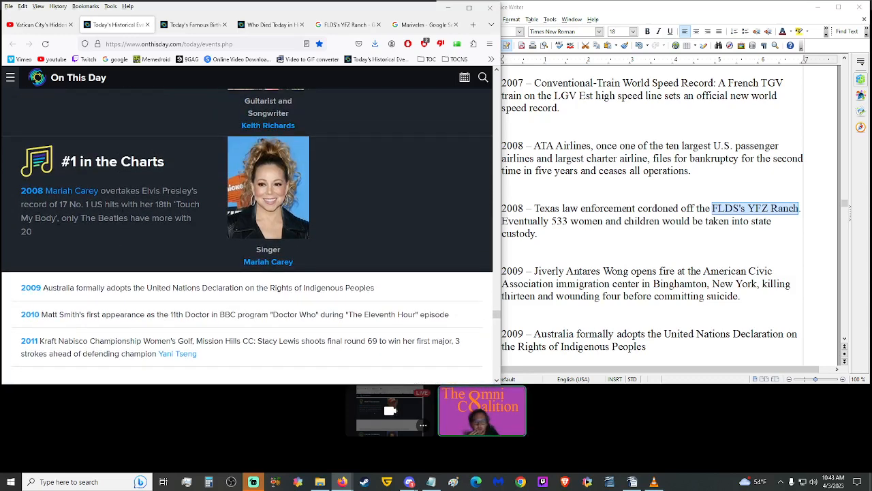
mouse_move(74, 232)
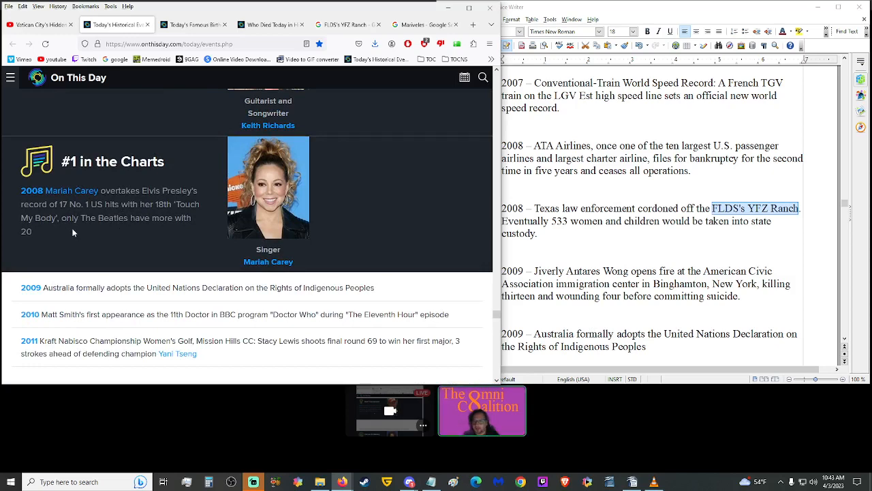
scroll("down", 3)
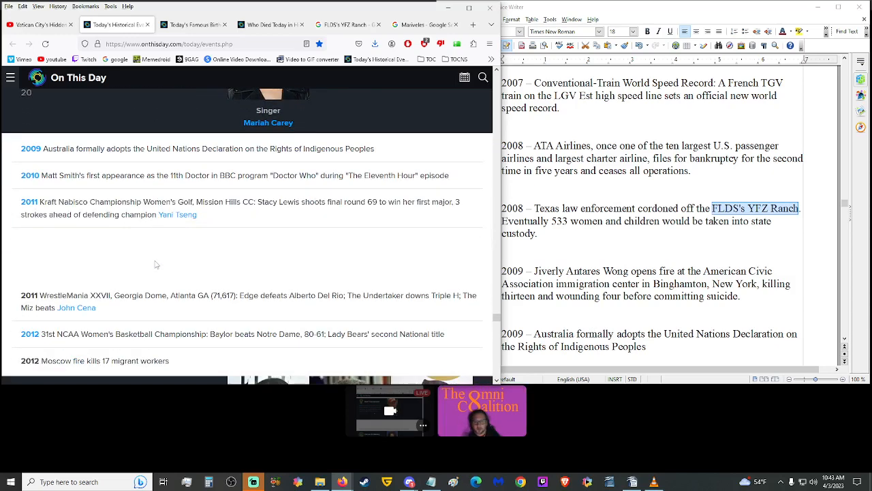
scroll("down", 3)
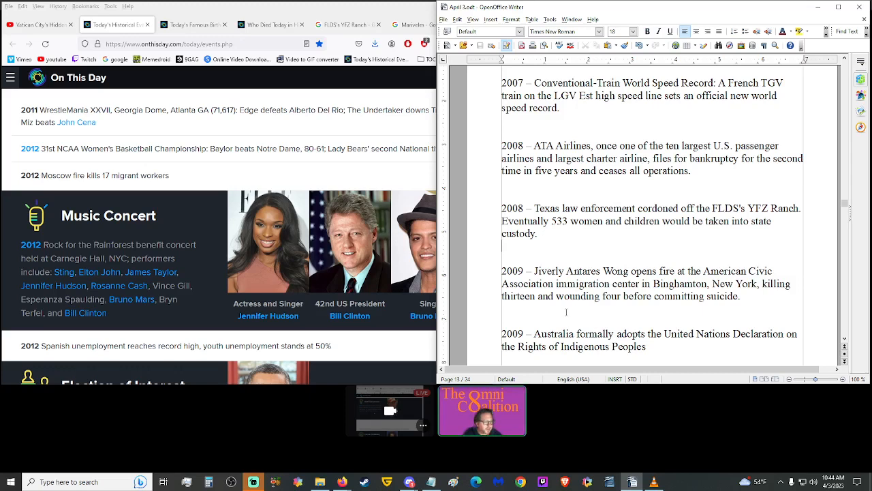
Scroll past the page break from the 2010 Doctor Who line to the 2010 iPad and 2012 Spanish unemployment entries.
scroll("down", 3)
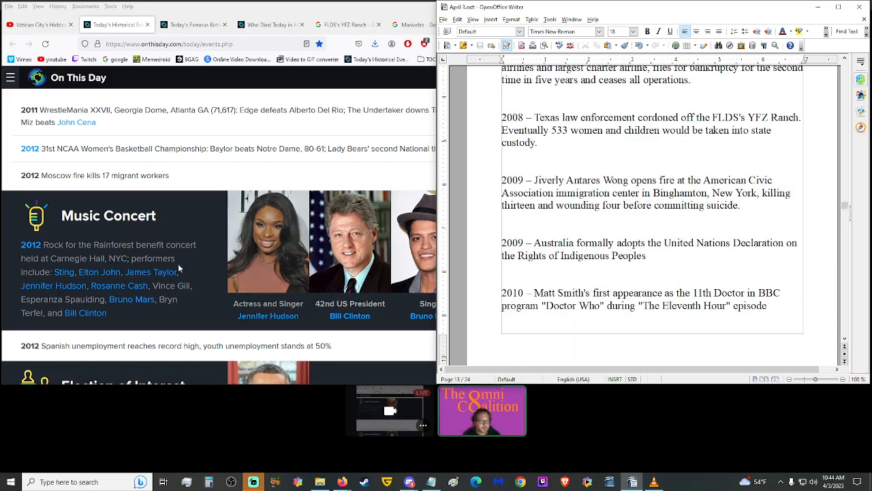
scroll("down", 3)
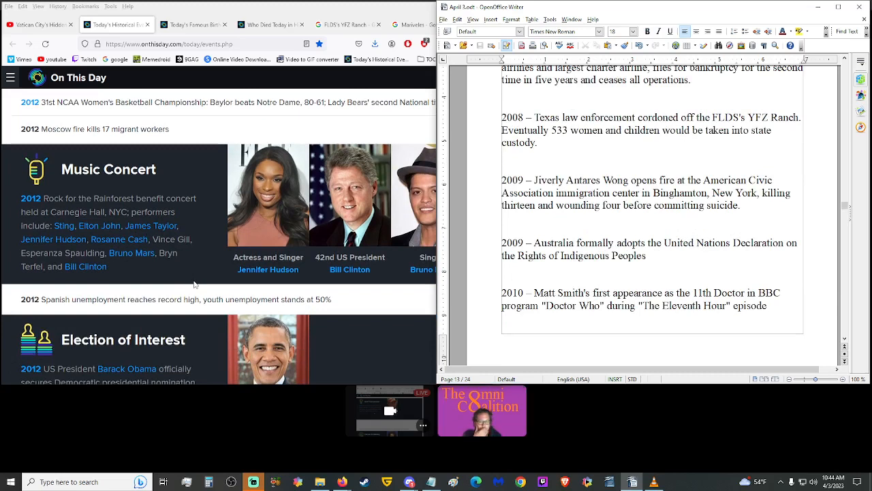
left_click(561, 270)
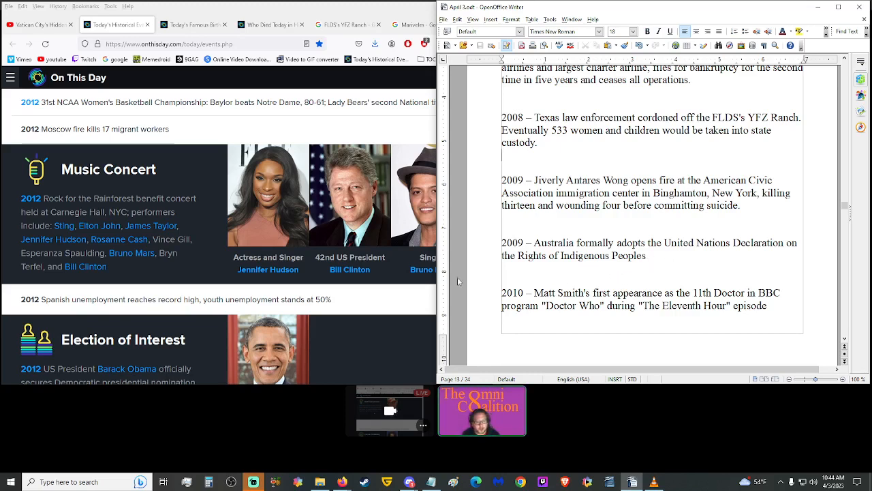
scroll("down", 3)
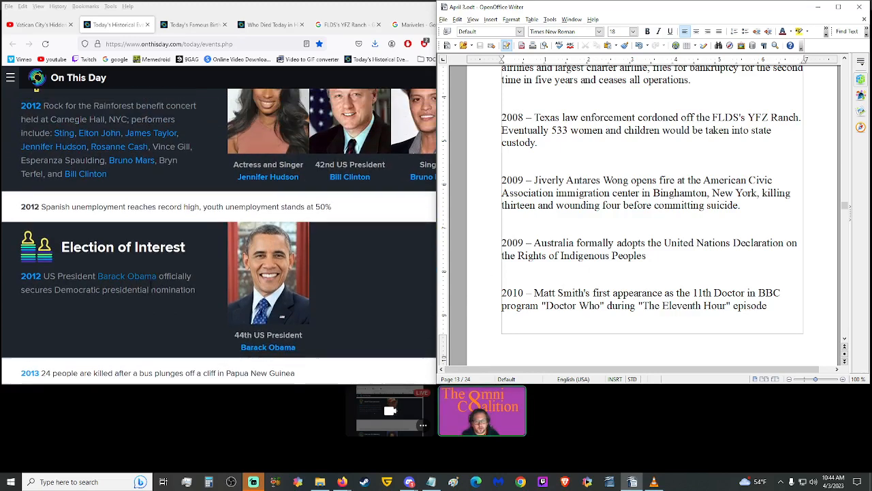
mouse_move(143, 308)
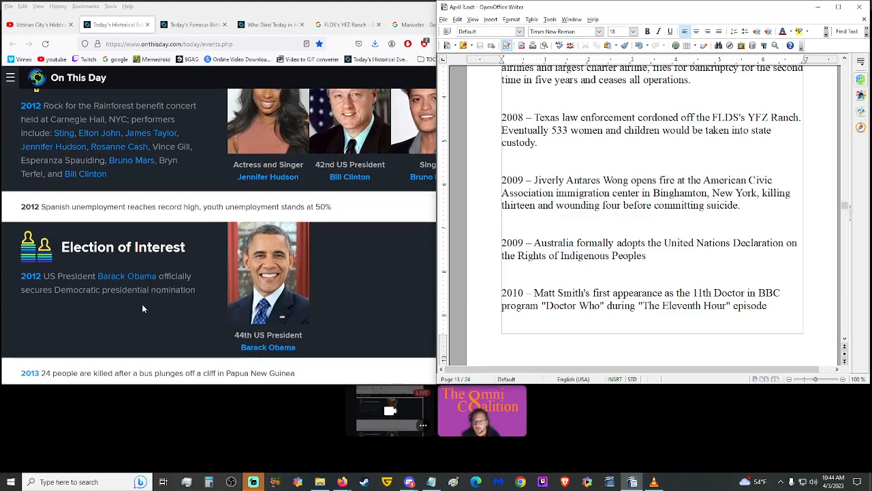
mouse_move(182, 318)
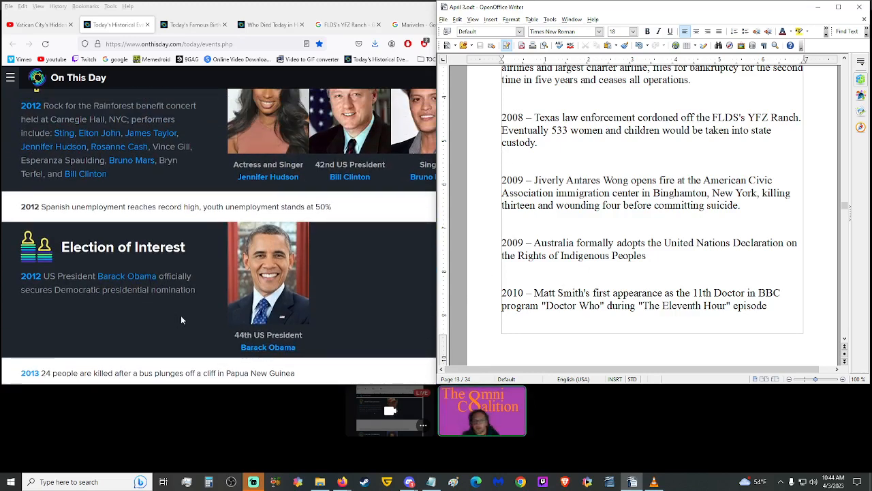
scroll("down", 3)
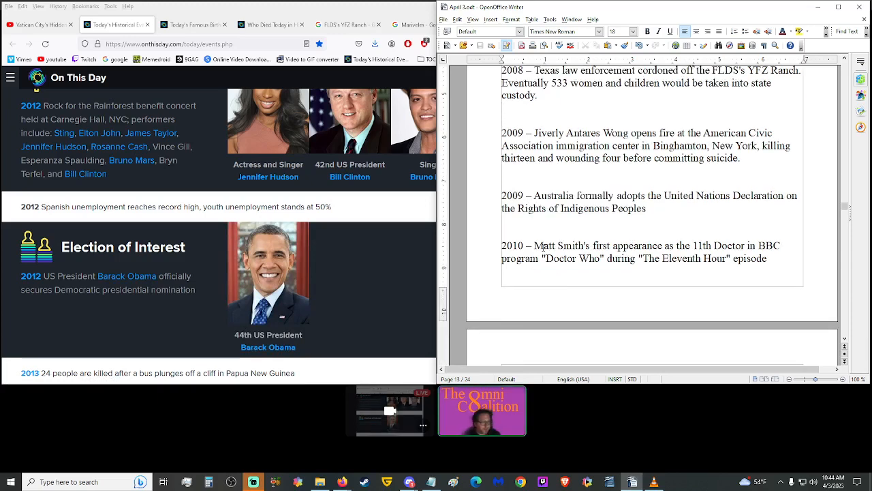
scroll("down", 3)
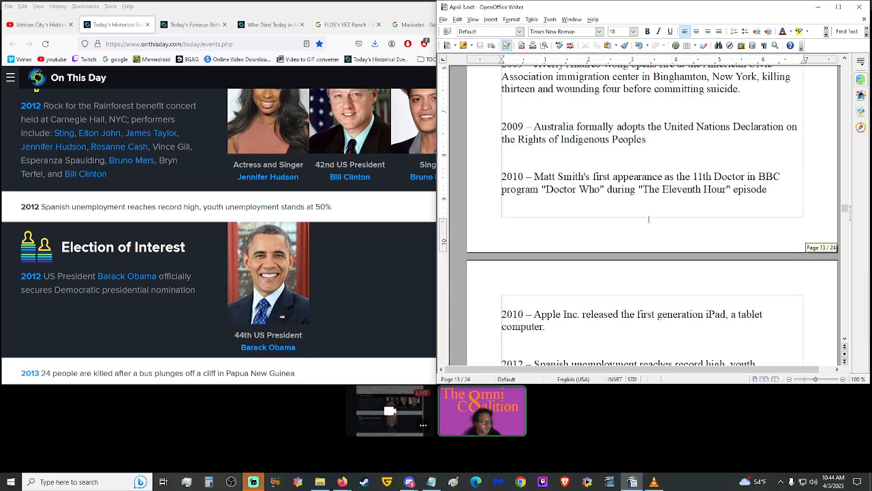
scroll("down", 3)
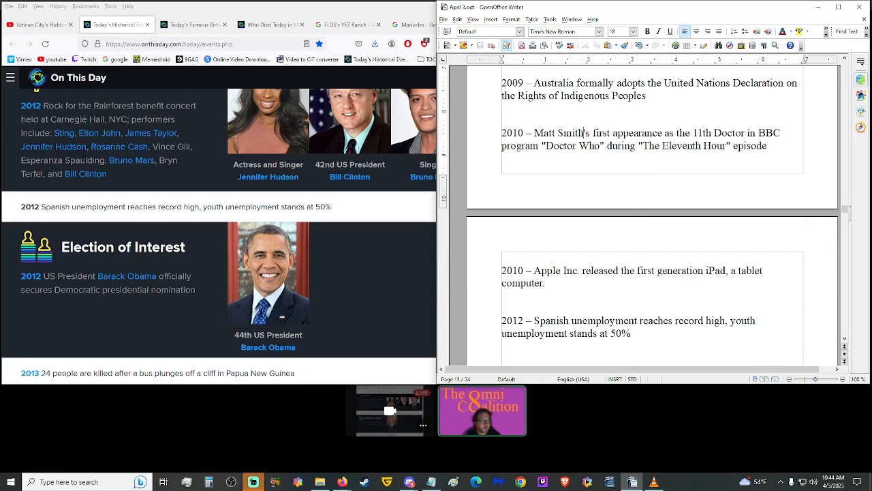
Scroll the script down through the 2013 floods and 2016 Panama Papers entries.
left_click(348, 25)
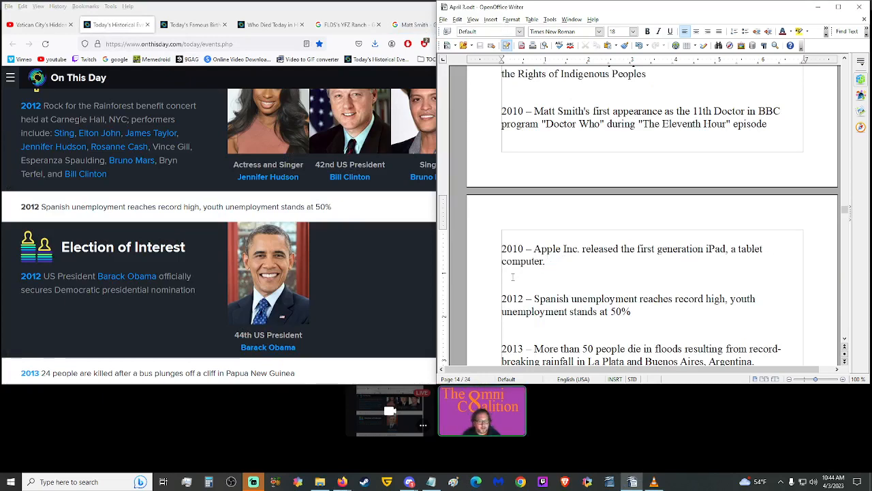
scroll("down", 3)
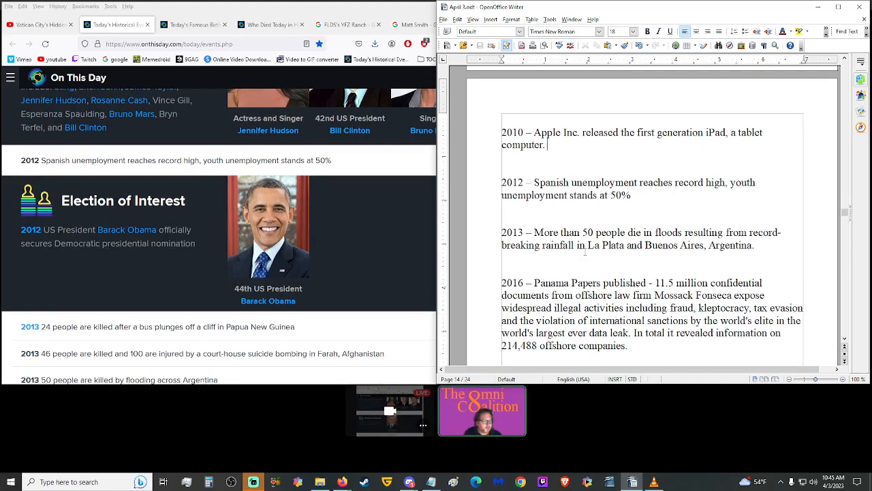
scroll("down", 3)
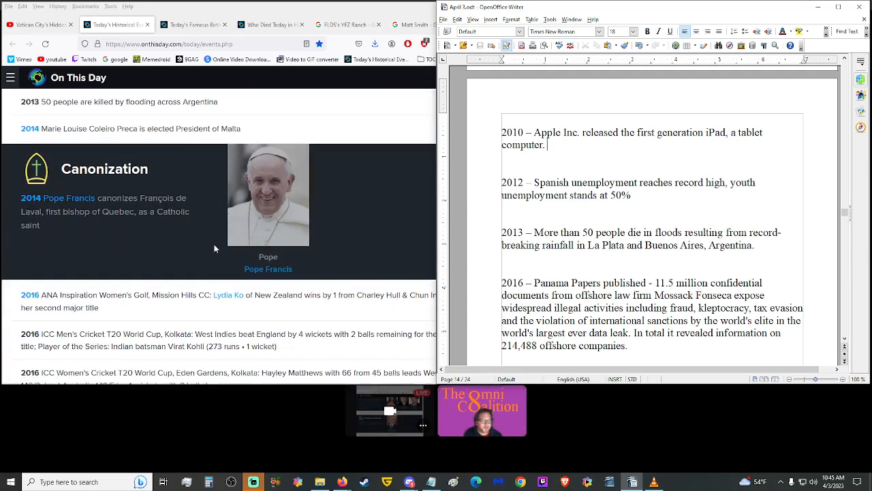
mouse_move(175, 248)
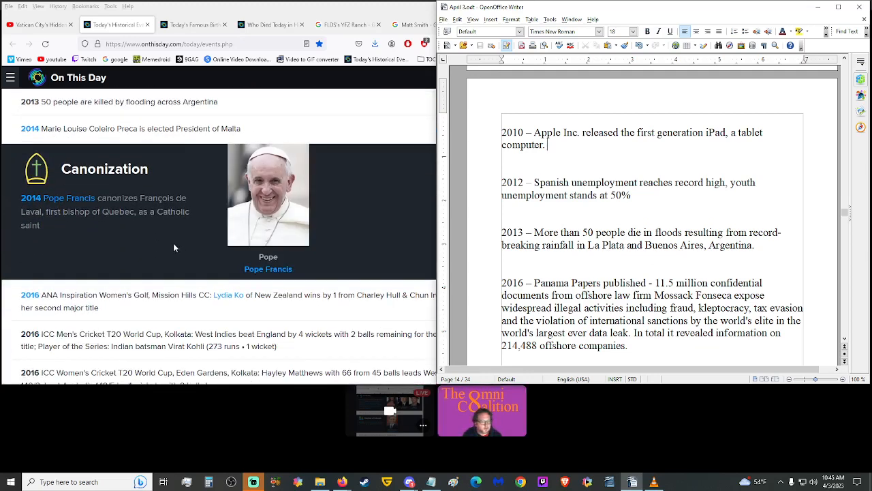
scroll("down", 3)
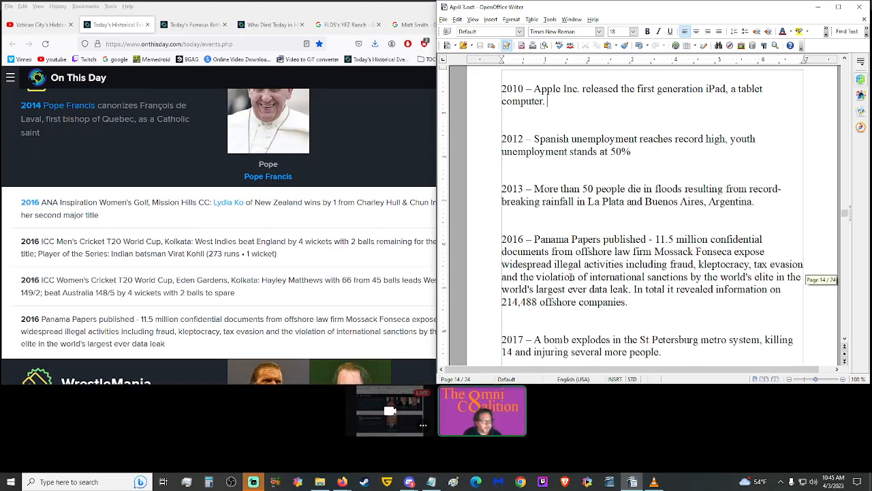
scroll("down", 3)
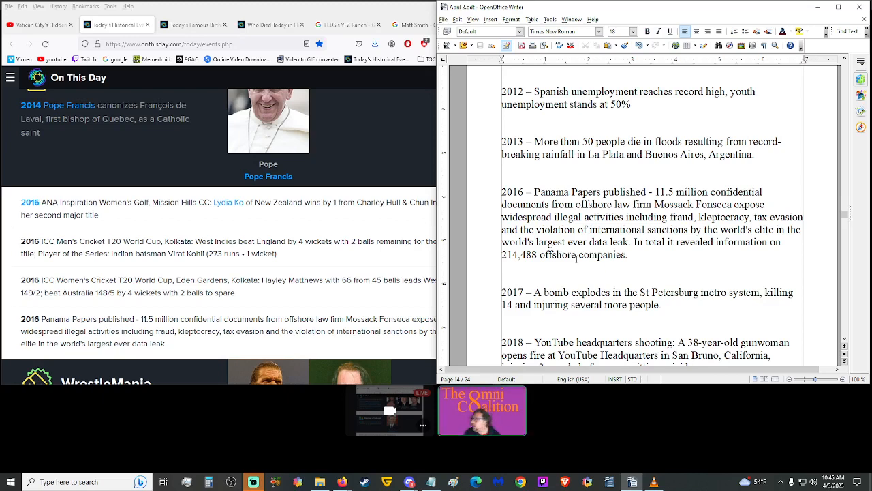
Continue through the 2017 St Petersburg bombing and 2018 YouTube shooting to the 2019 Brunei entry.
scroll("down", 3)
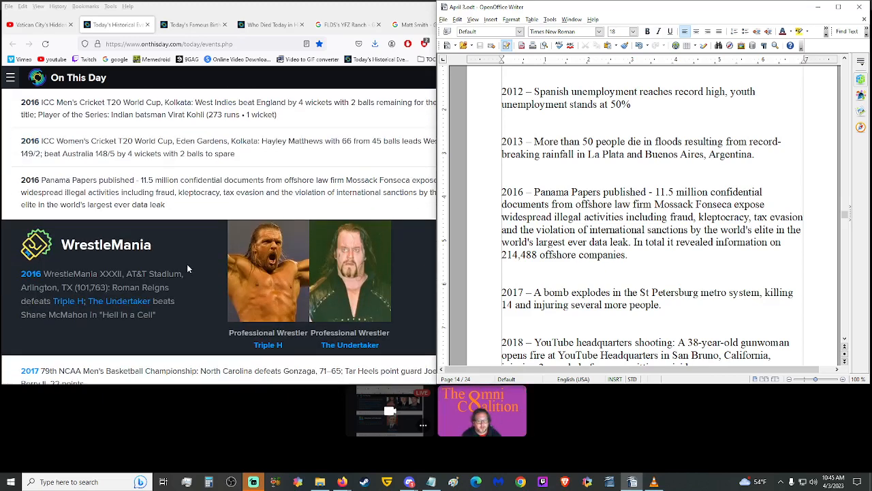
mouse_move(172, 294)
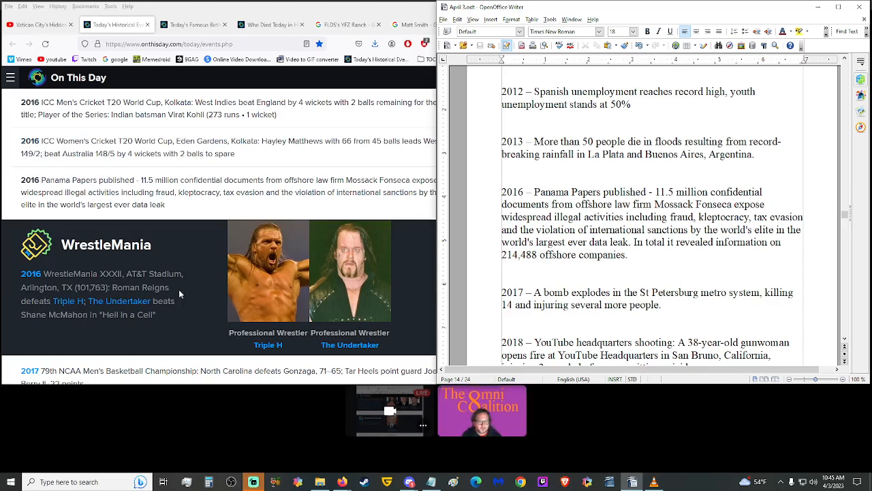
scroll("down", 3)
type("2019 – Brunei brings into force new Sharia laws punishing gay sex and adultery with death by stoning, prompting widespread")
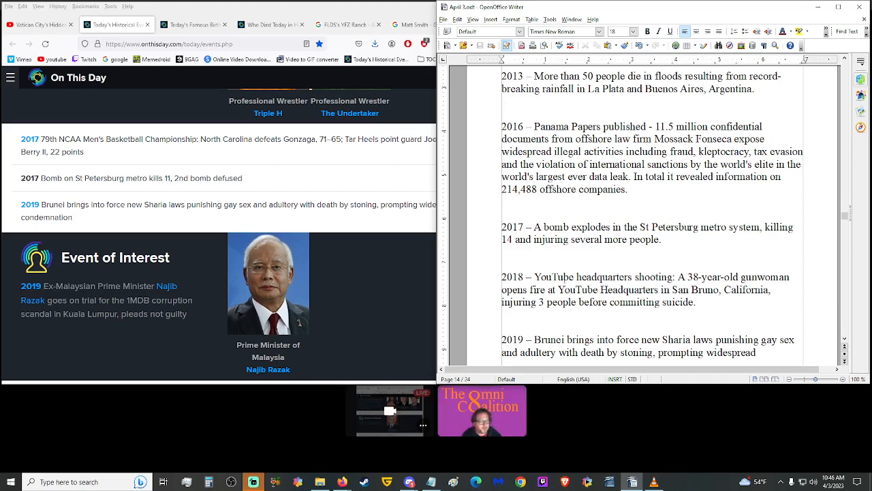
scroll("down", 3)
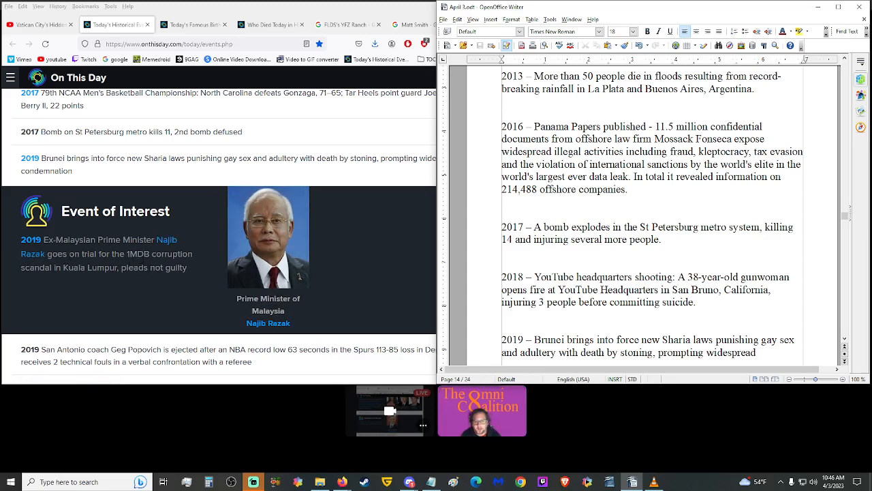
mouse_move(85, 286)
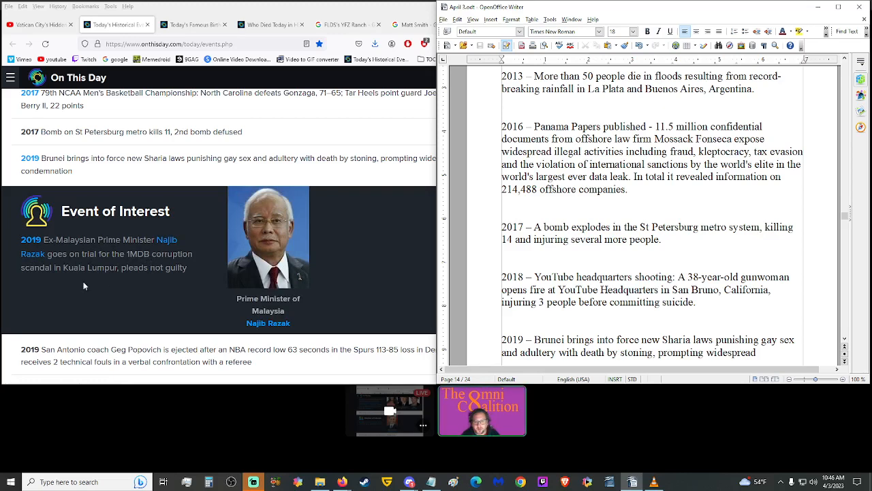
scroll("down", 3)
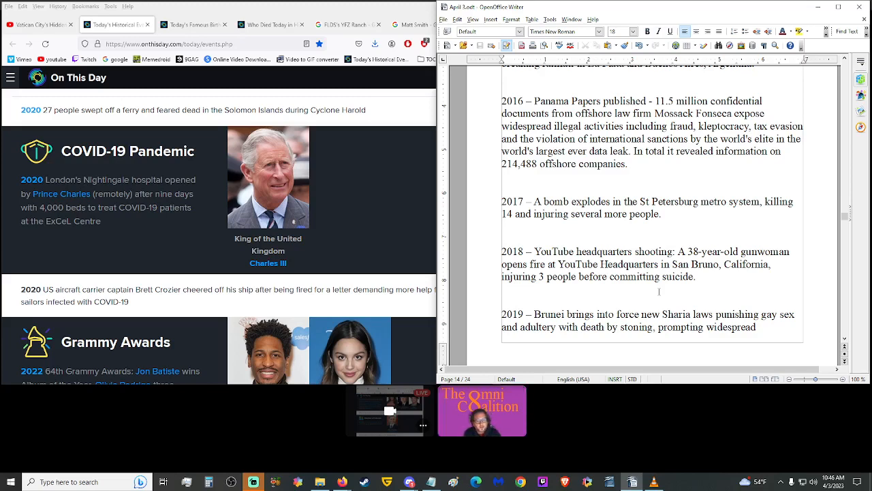
Scroll past the end of the Brunei entry onto the next page with the 2022 Taliban opium ban.
scroll("down", 3)
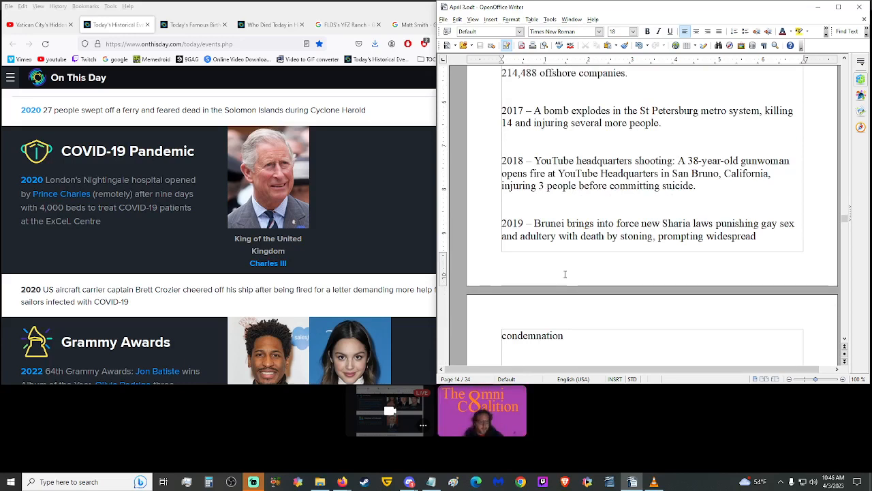
scroll("down", 3)
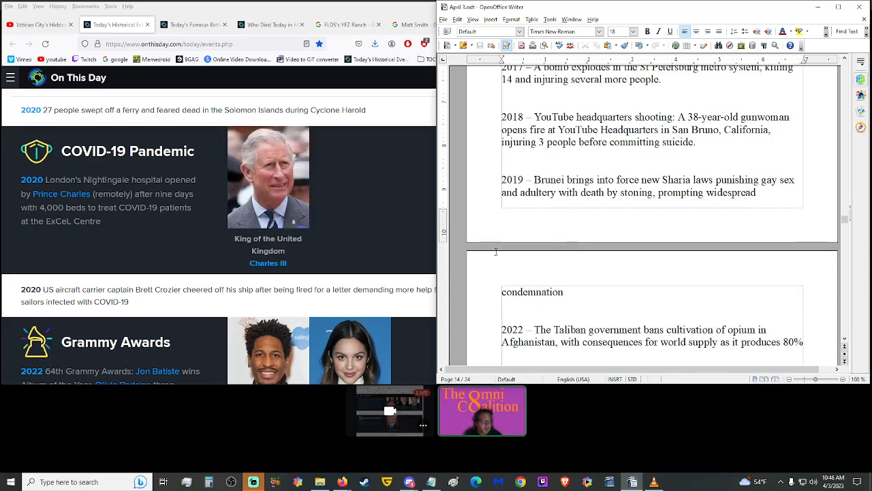
scroll("down", 3)
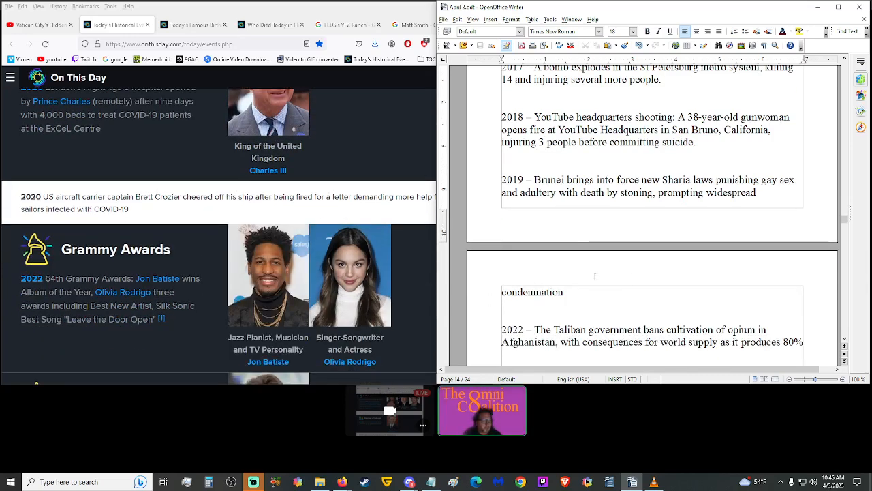
mouse_move(657, 215)
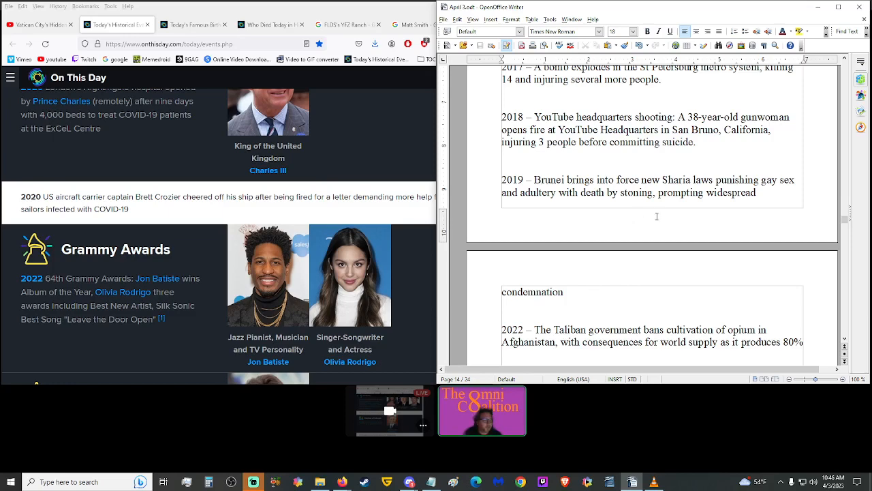
mouse_move(552, 221)
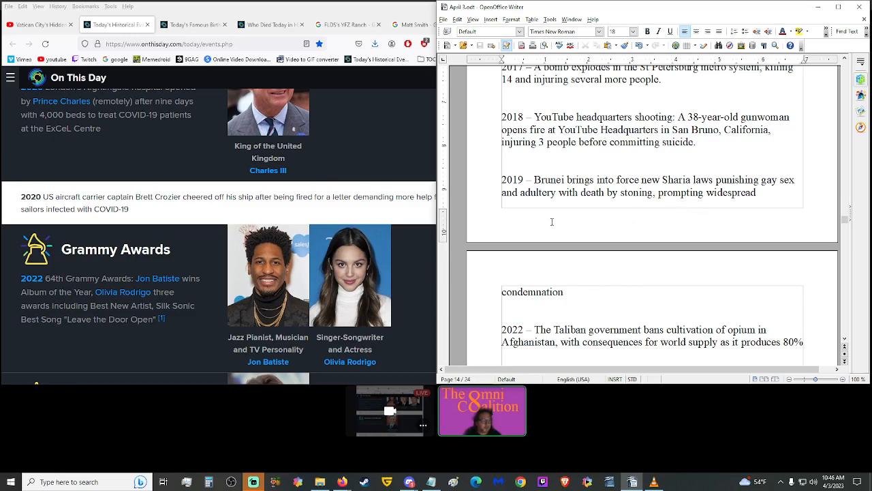
scroll("down", 3)
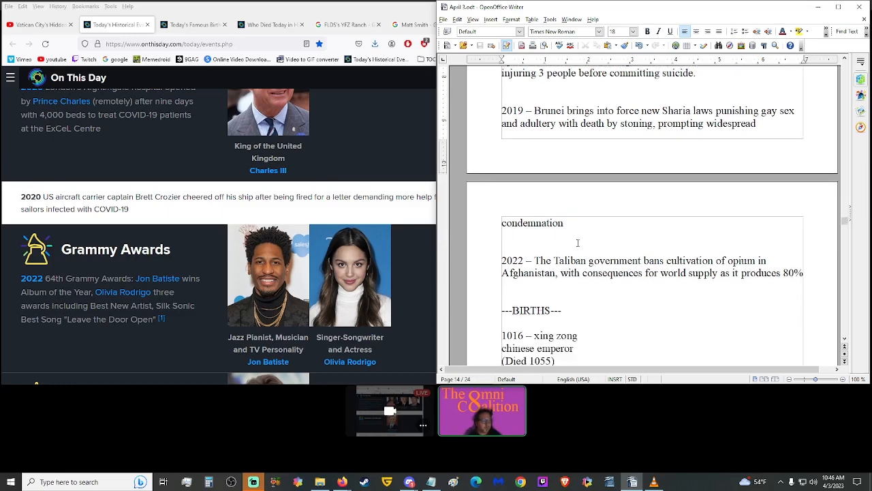
scroll("down", 3)
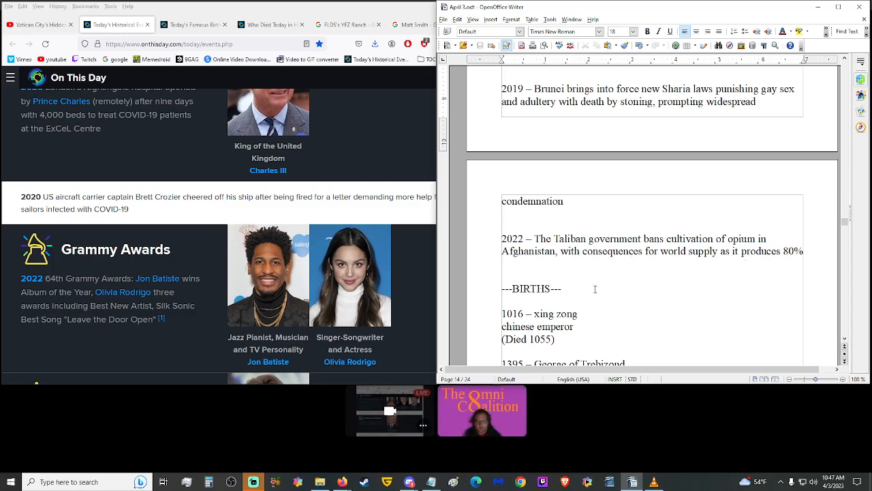
mouse_move(587, 282)
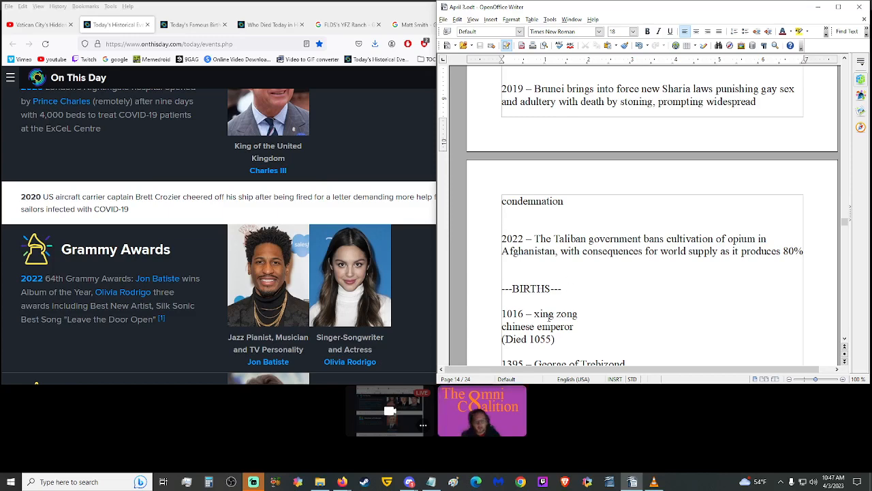
scroll("down", 3)
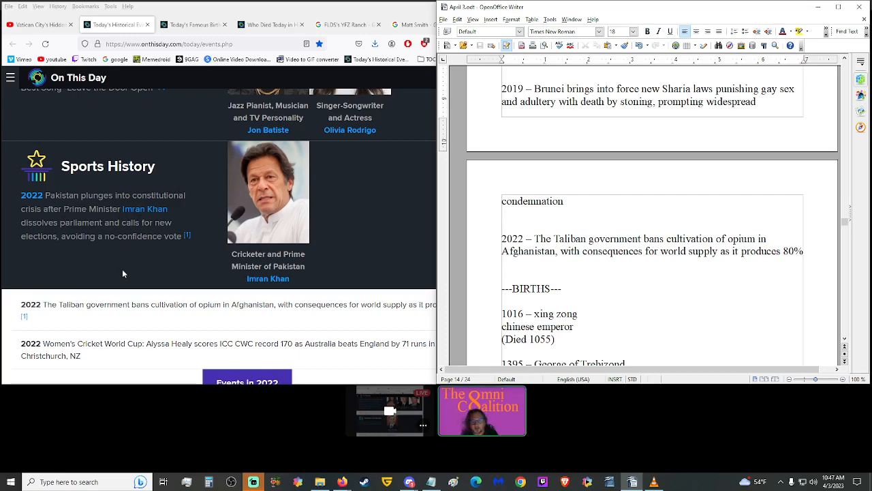
mouse_move(130, 266)
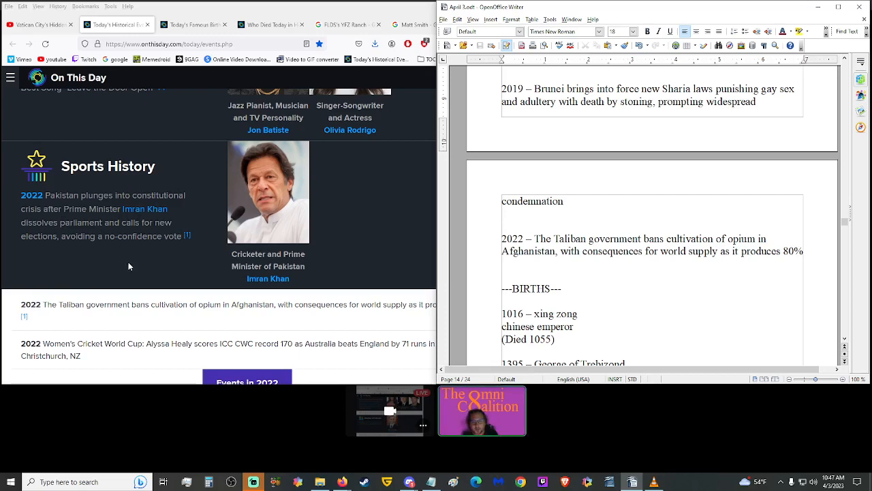
scroll("down", 3)
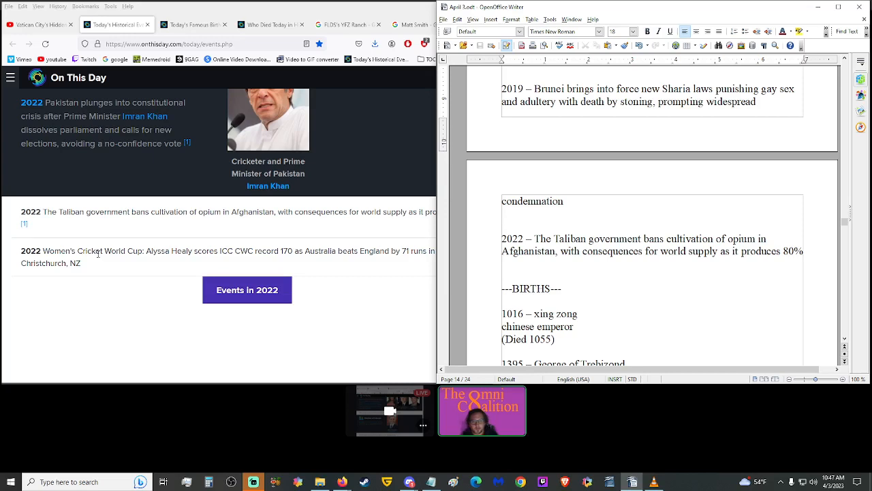
scroll("up", 3)
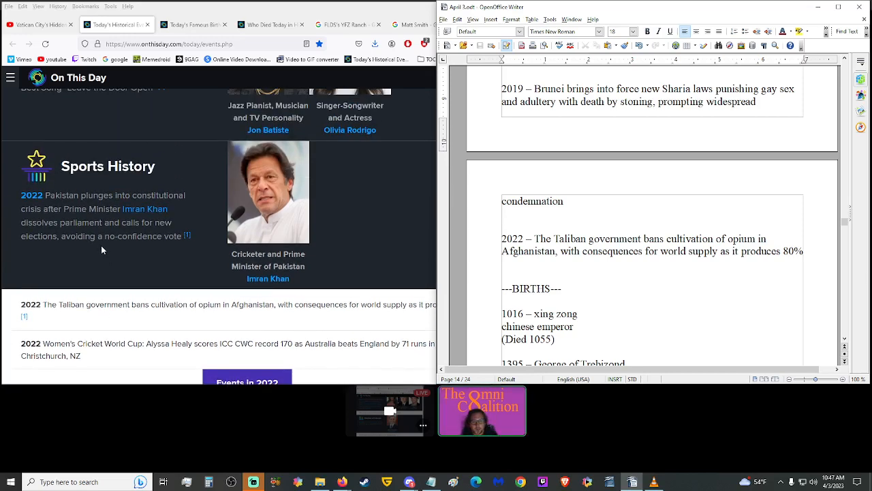
mouse_move(99, 265)
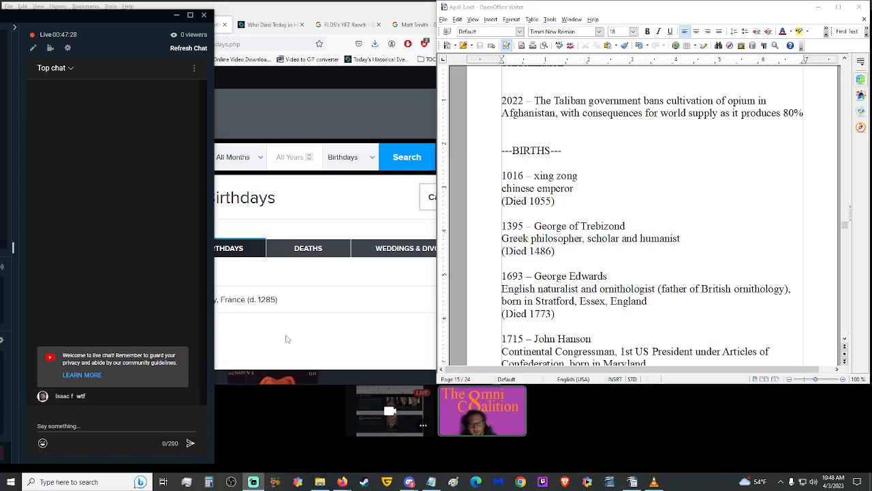
Bring the On This Day April 3 birthdays tab in front of the chat and scroll its list.
left_click(193, 25)
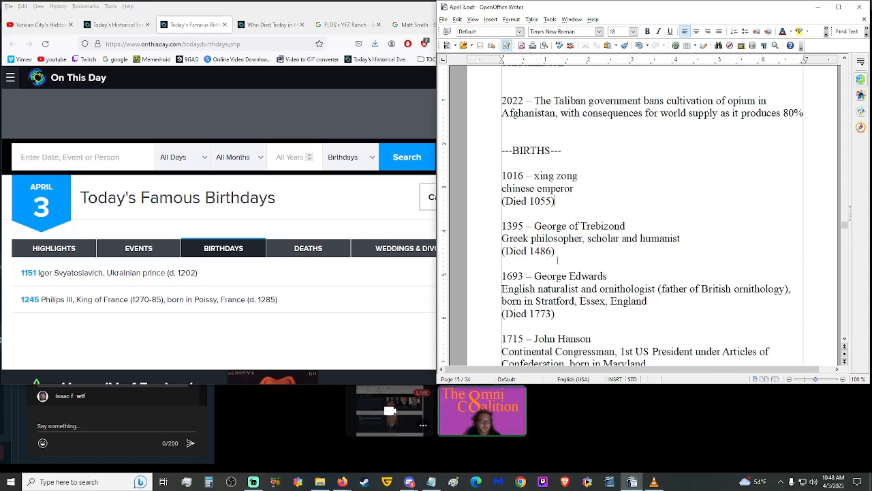
scroll("down", 3)
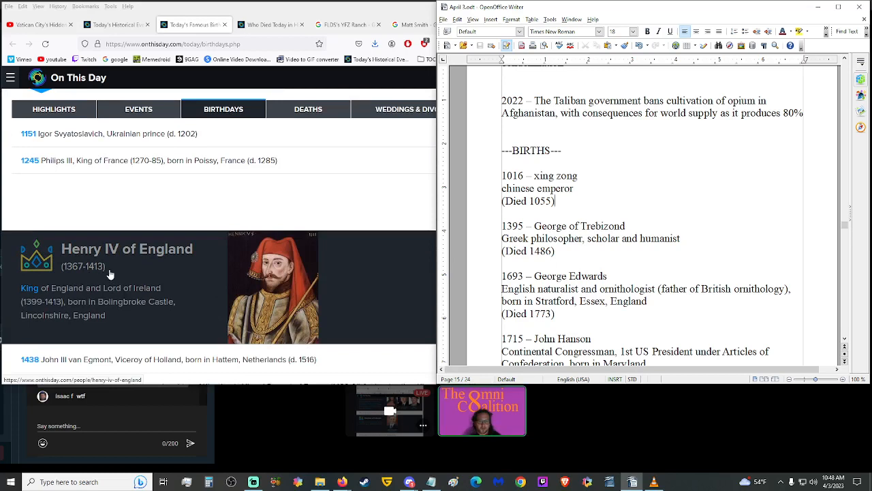
mouse_move(137, 317)
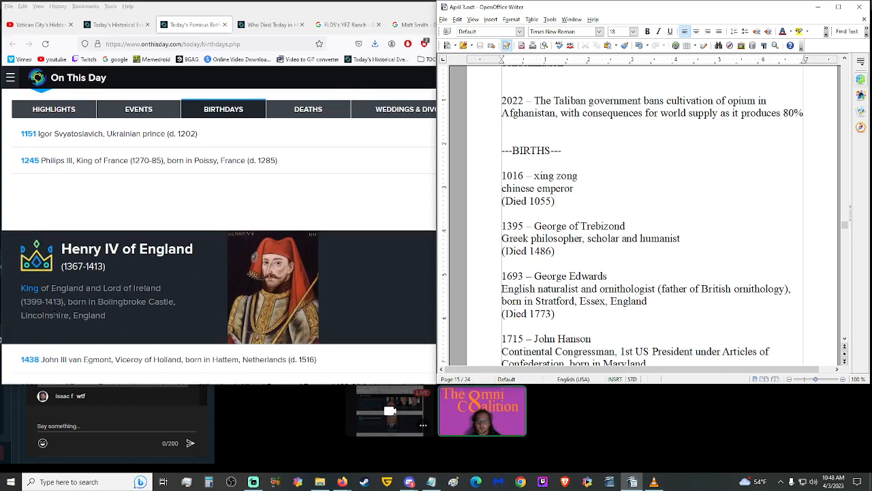
mouse_move(136, 312)
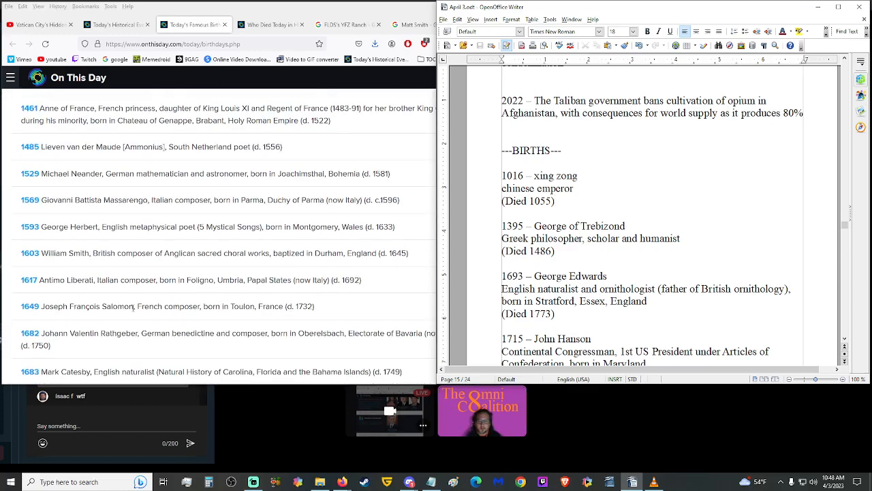
scroll("down", 3)
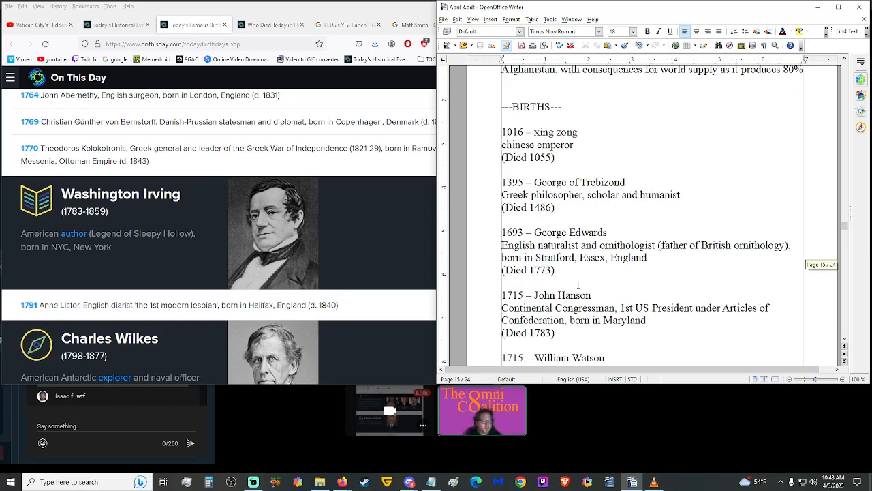
Return focus to the Writer script and scroll its births section around 1715.
left_click(554, 158)
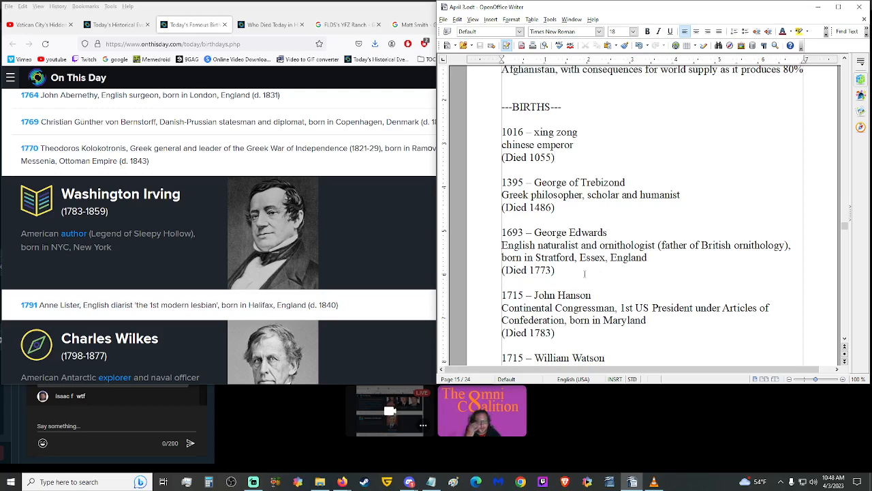
scroll("down", 3)
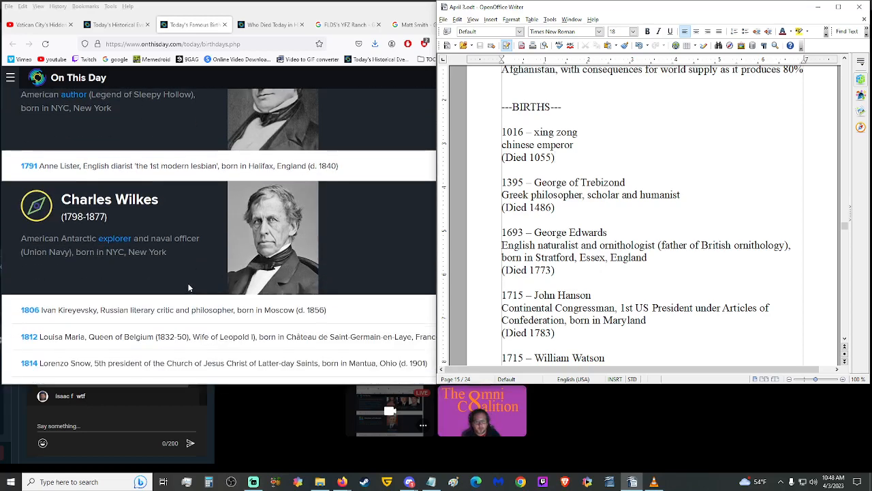
scroll("up", 3)
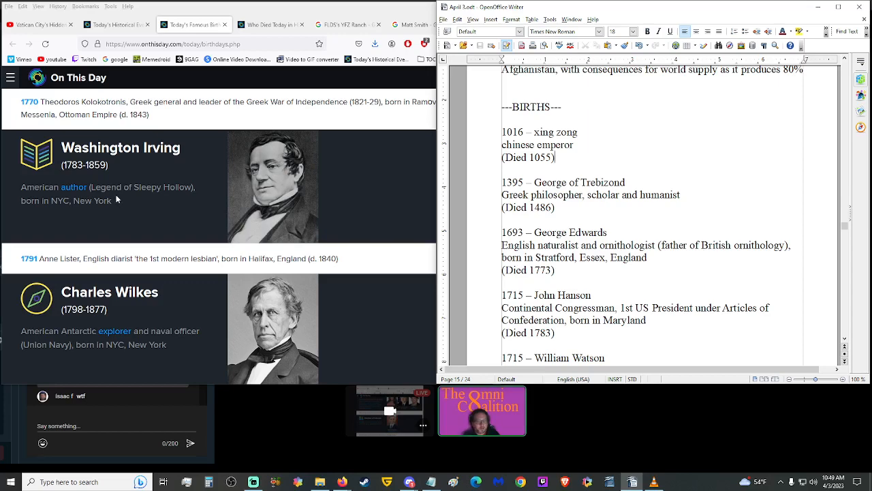
scroll("down", 3)
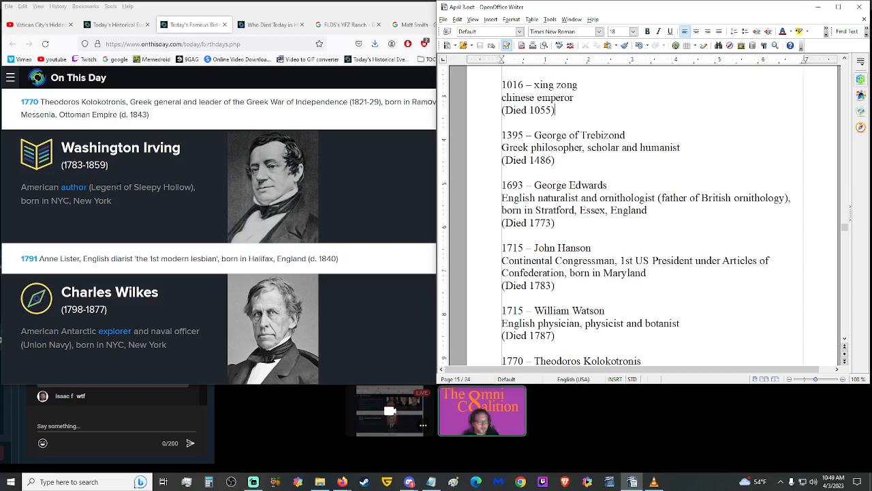
scroll("down", 3)
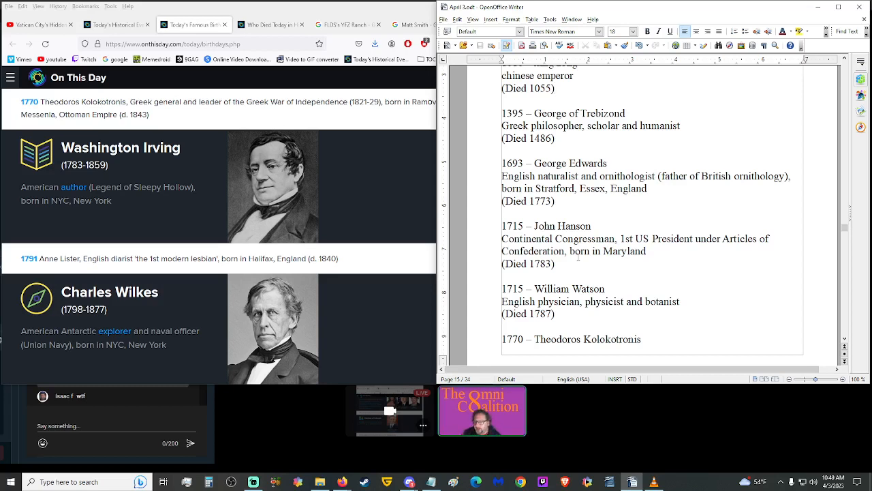
left_click(553, 89)
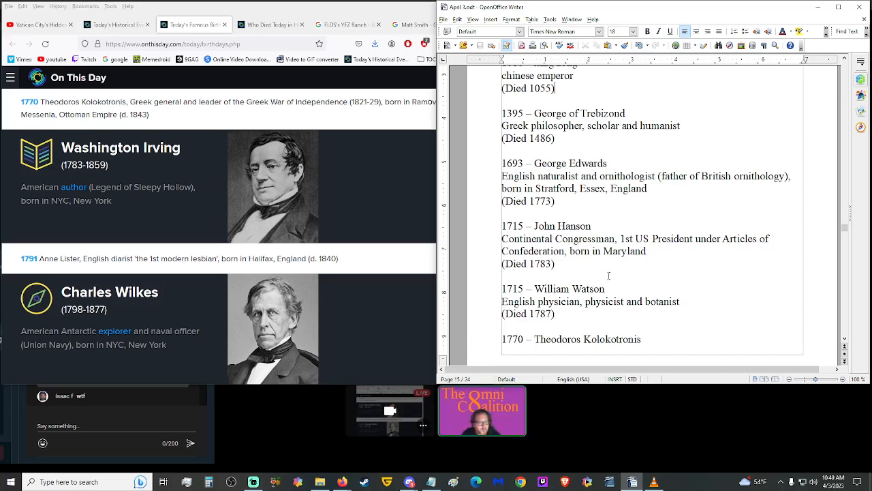
scroll("down", 3)
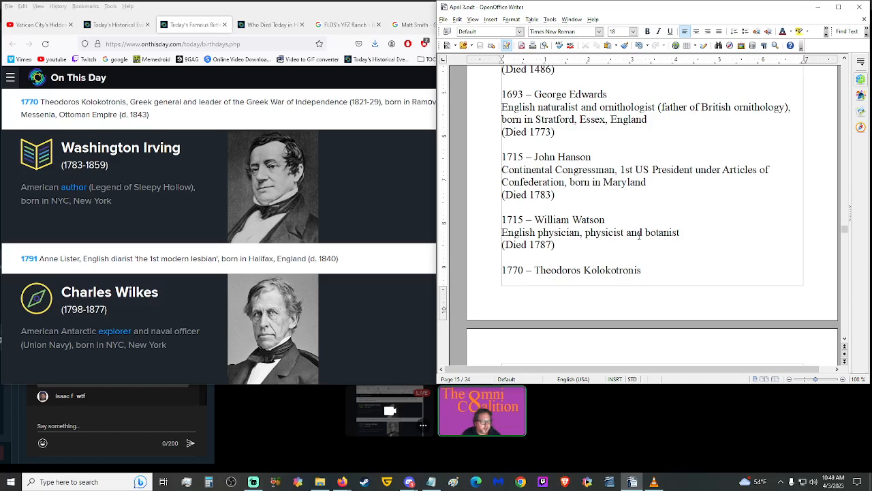
scroll("down", 3)
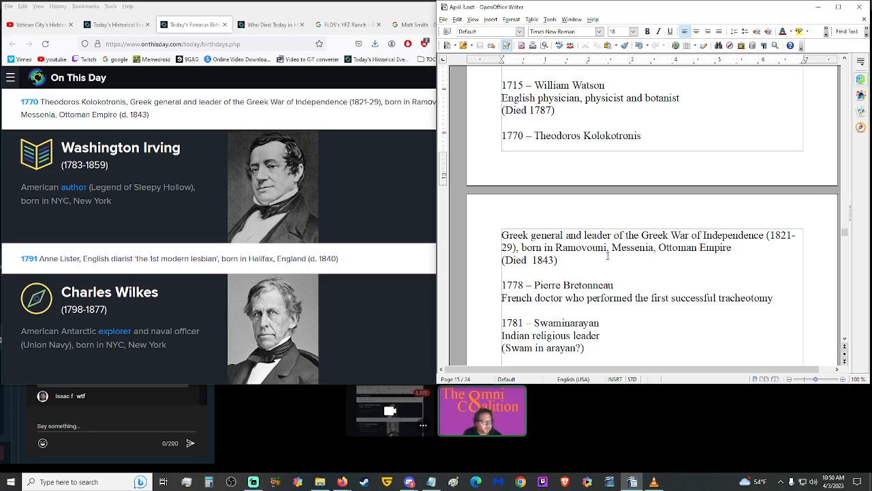
scroll("down", 3)
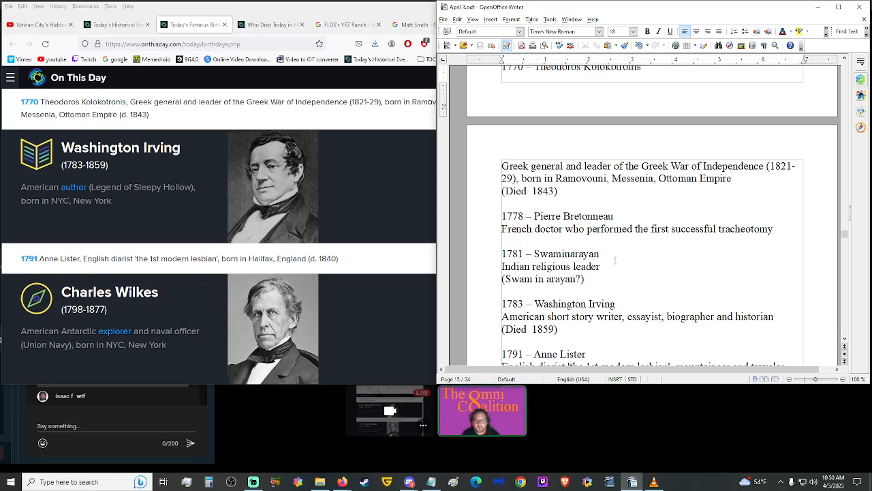
scroll("up", 3)
type("Born in Halifax, England")
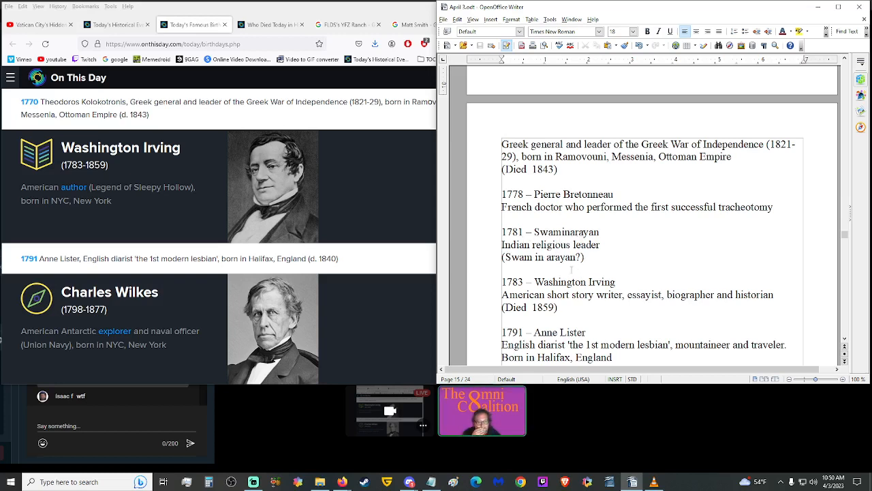
scroll("down", 3)
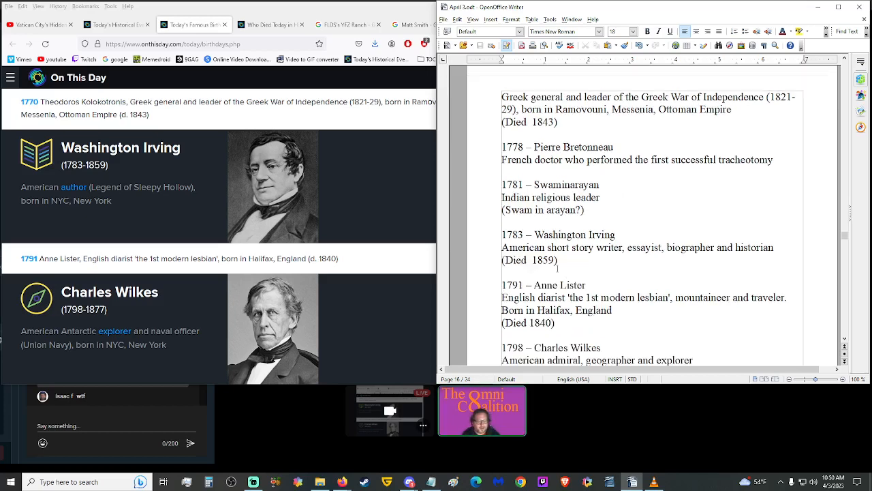
scroll("up", 3)
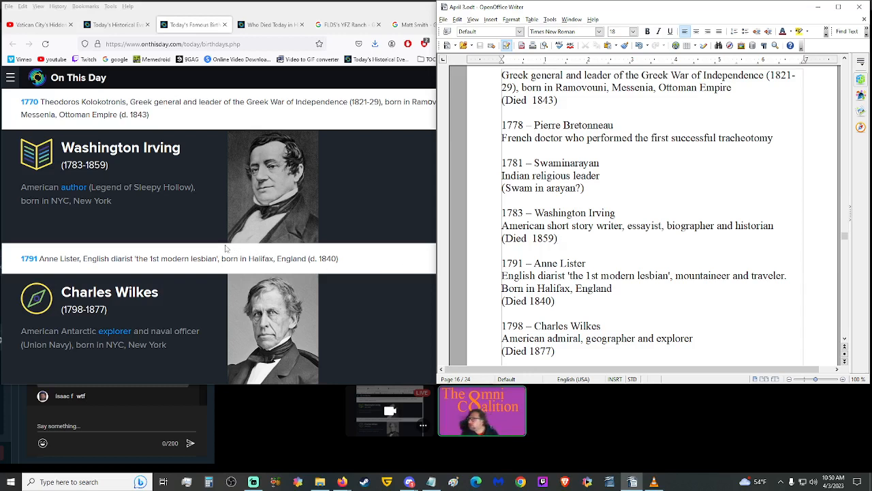
scroll("down", 3)
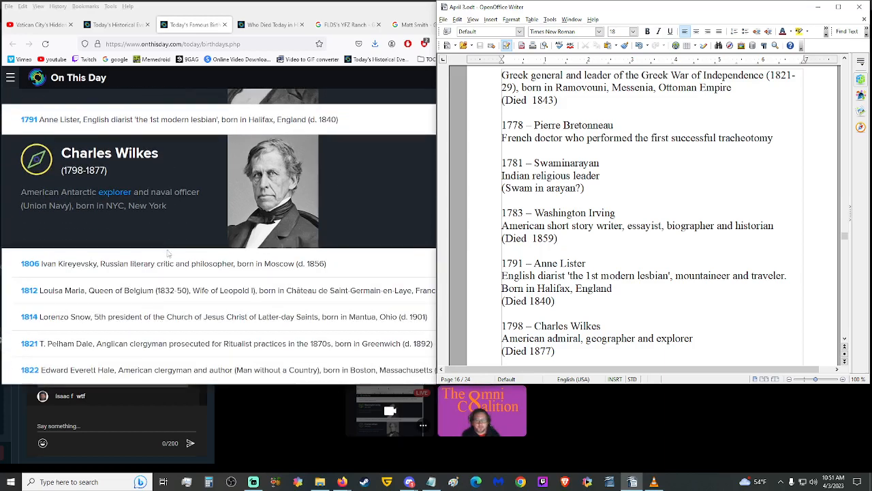
scroll("down", 3)
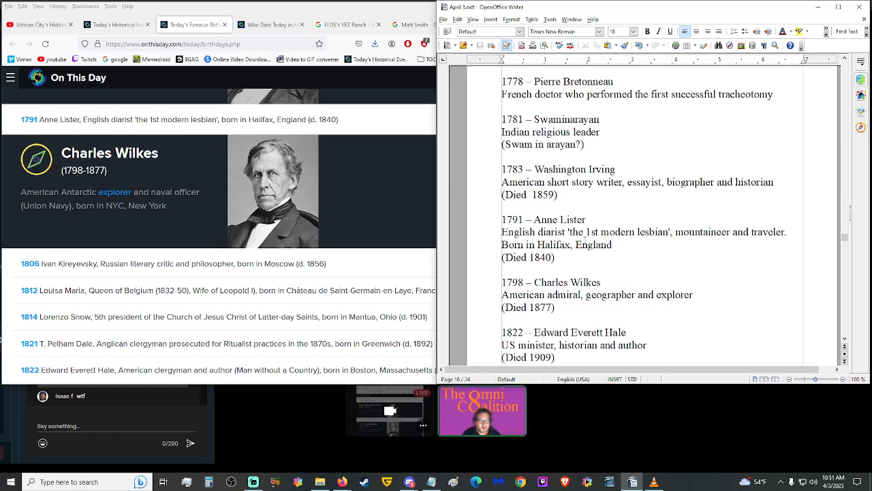
scroll("down", 3)
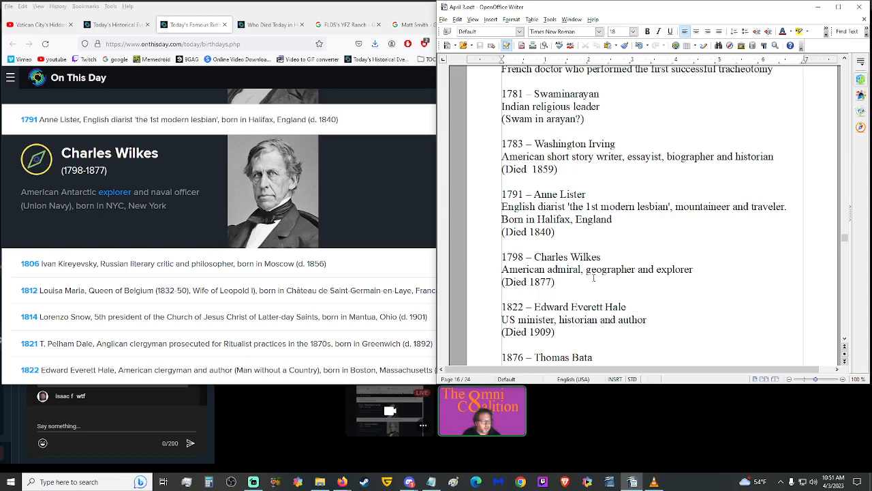
scroll("down", 3)
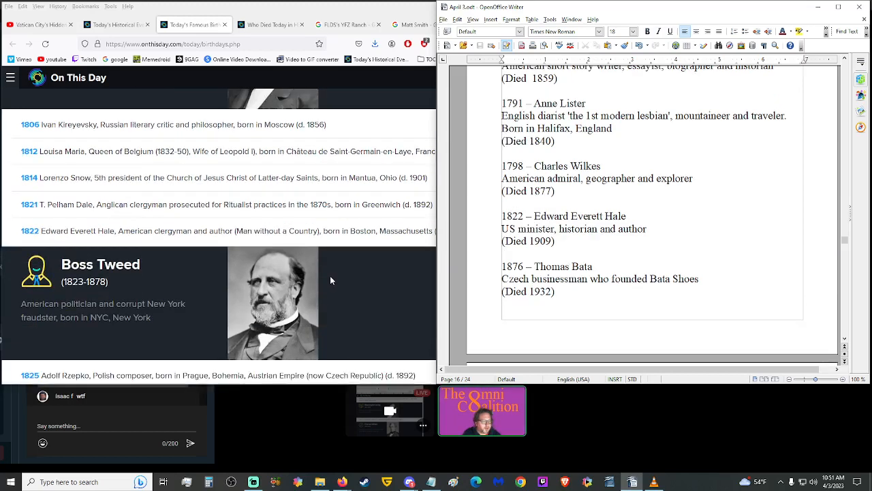
scroll("down", 3)
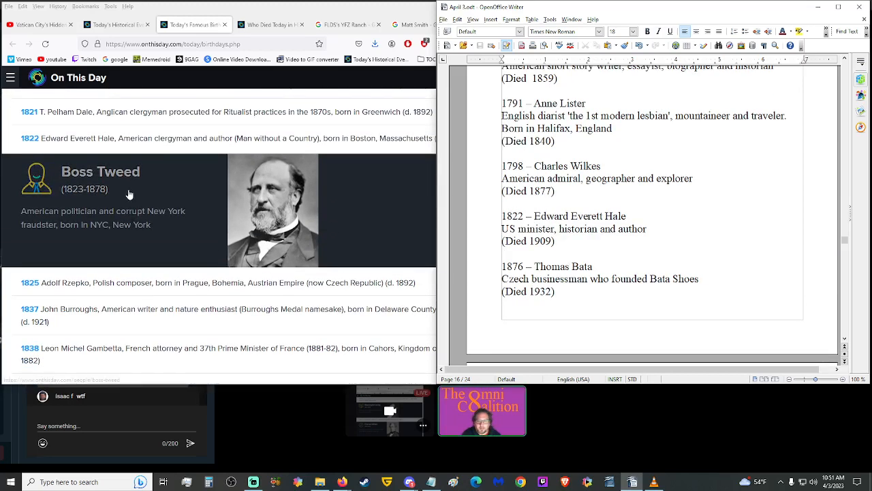
mouse_move(143, 188)
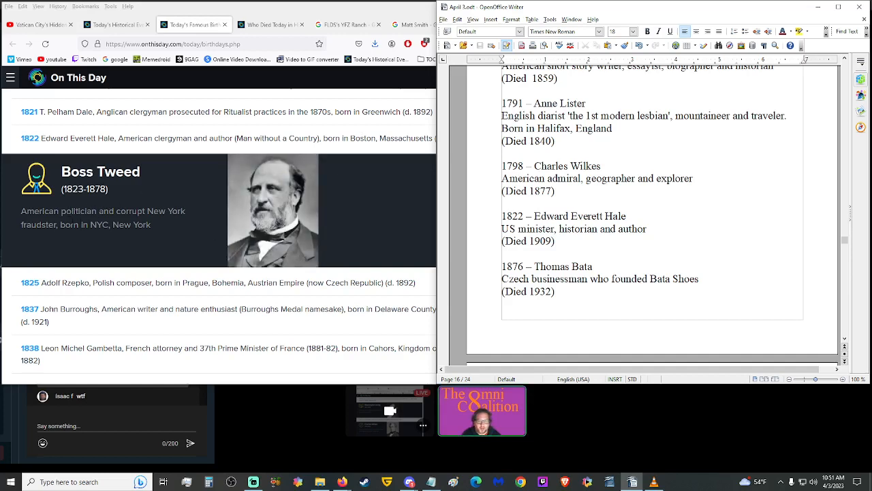
mouse_move(93, 237)
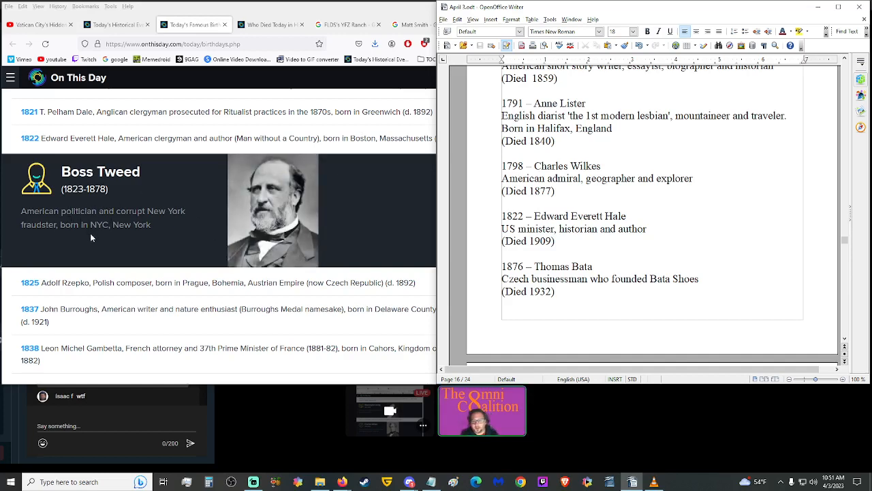
mouse_move(98, 237)
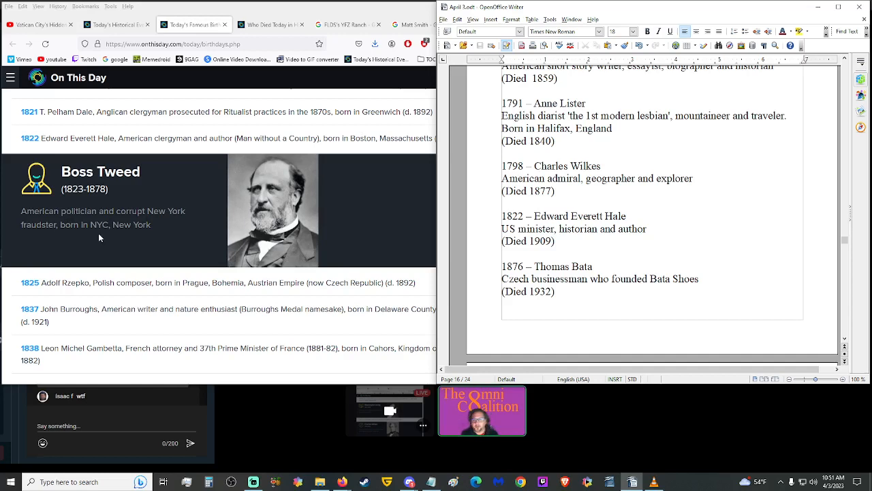
mouse_move(153, 245)
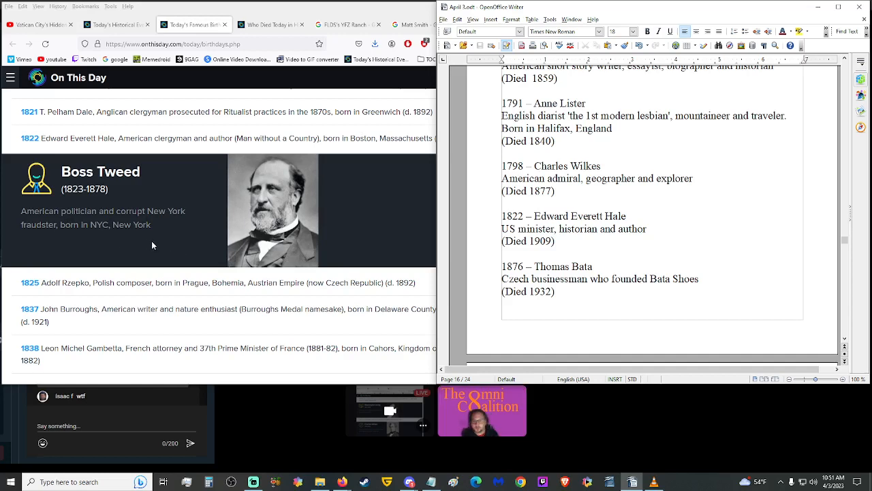
scroll("down", 3)
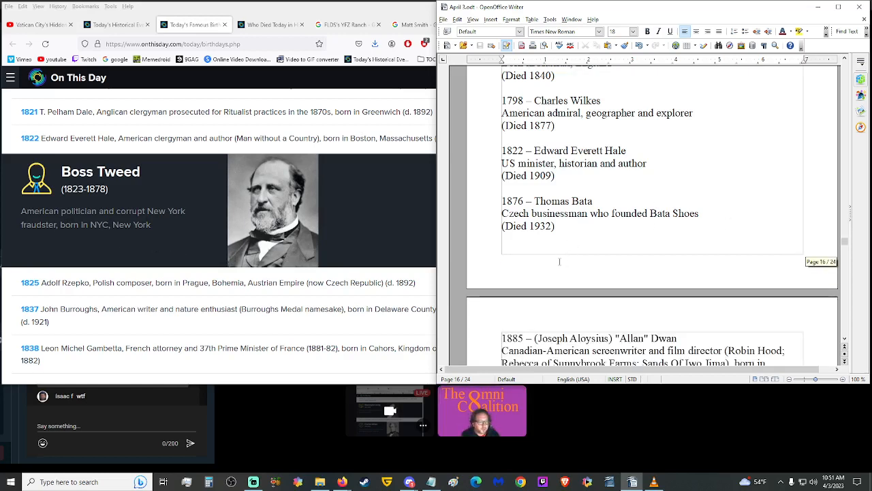
scroll("down", 3)
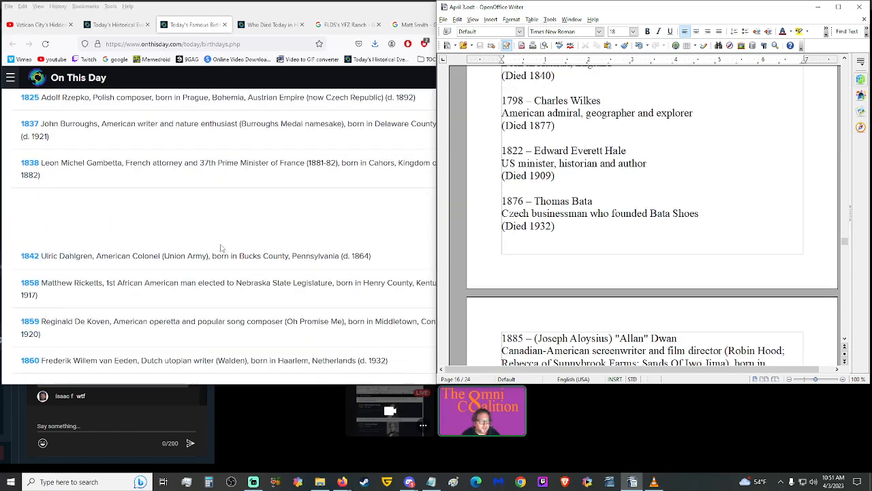
scroll("down", 3)
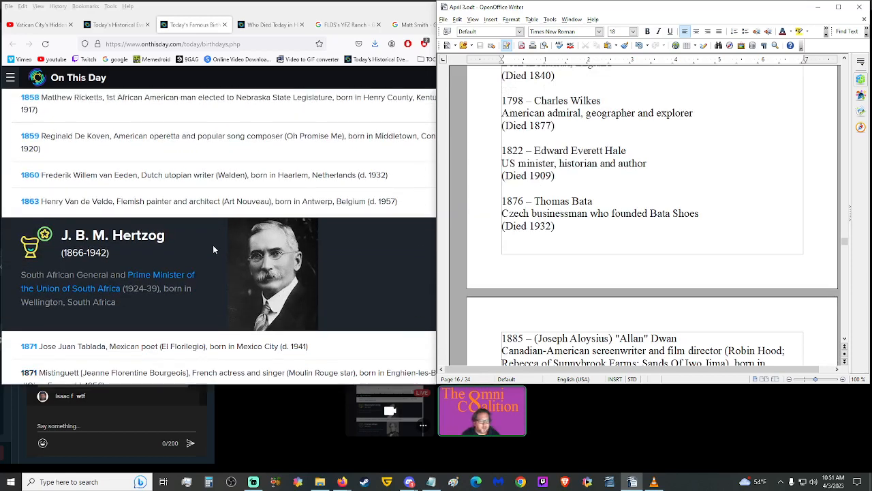
mouse_move(225, 265)
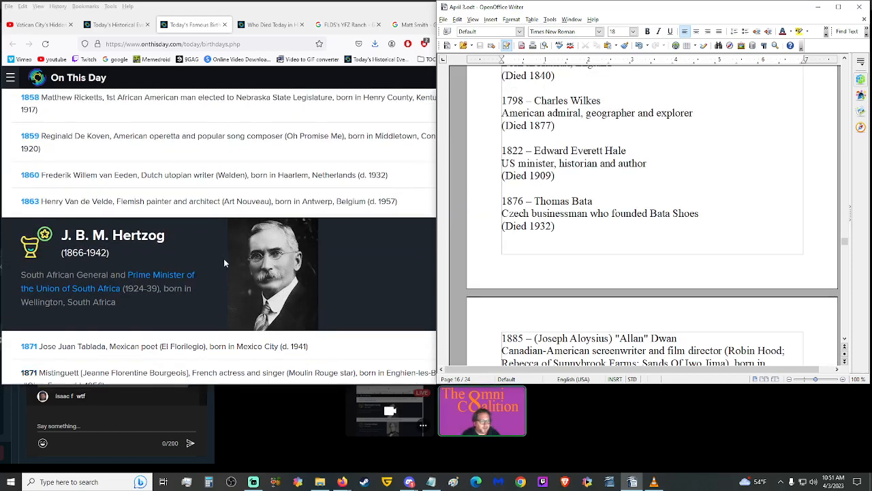
scroll("down", 3)
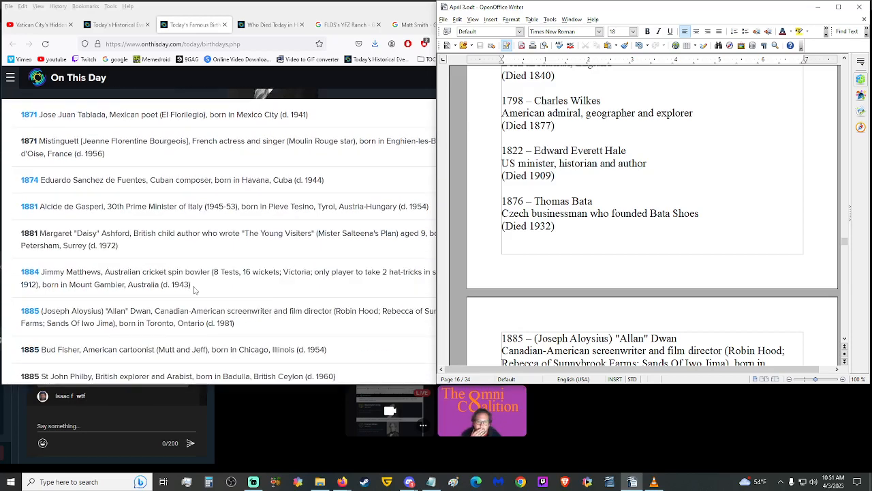
scroll("down", 3)
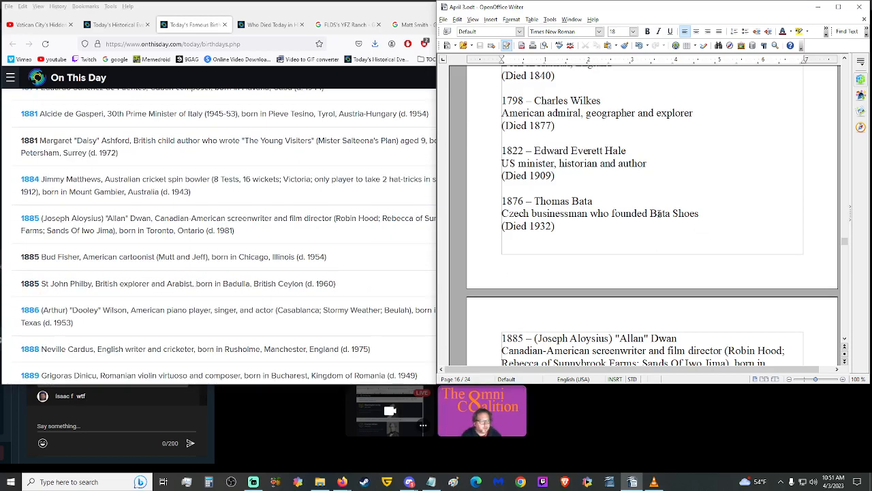
Select 'Bata Shoes' in the Thomas Bata entry for a Google lookup and scroll the script on.
double_click(673, 213)
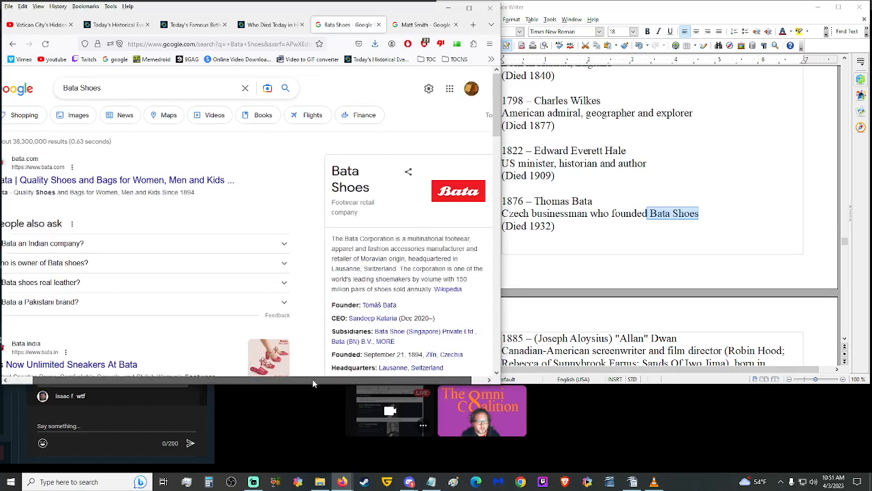
scroll("down", 3)
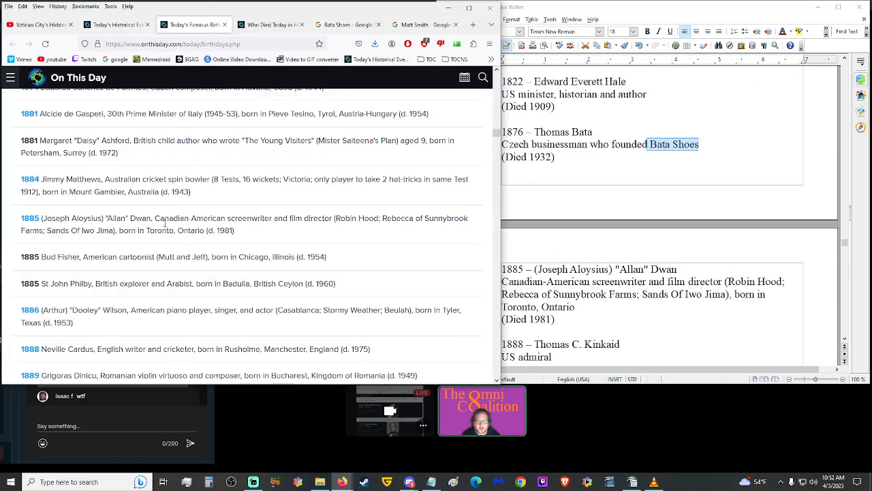
scroll("down", 3)
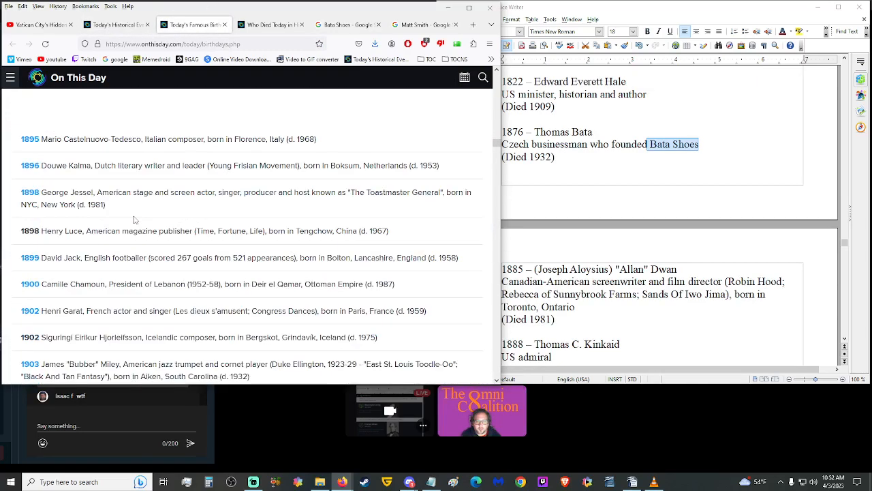
scroll("down", 3)
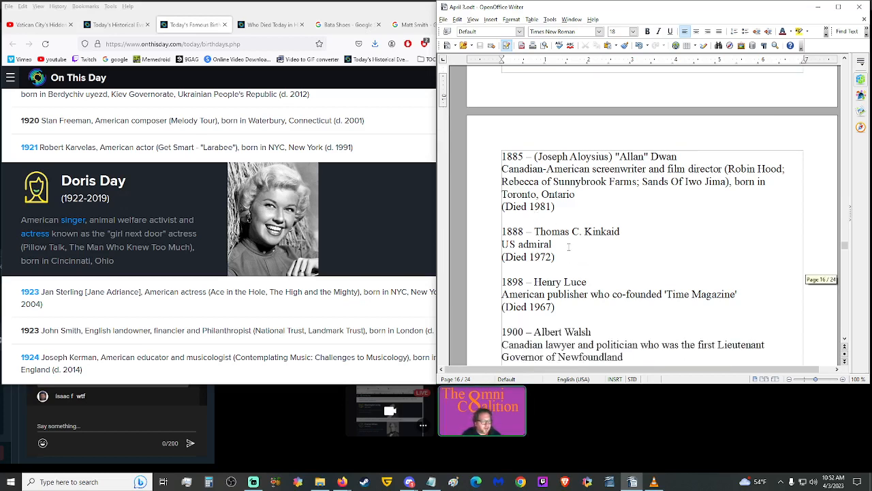
mouse_move(582, 242)
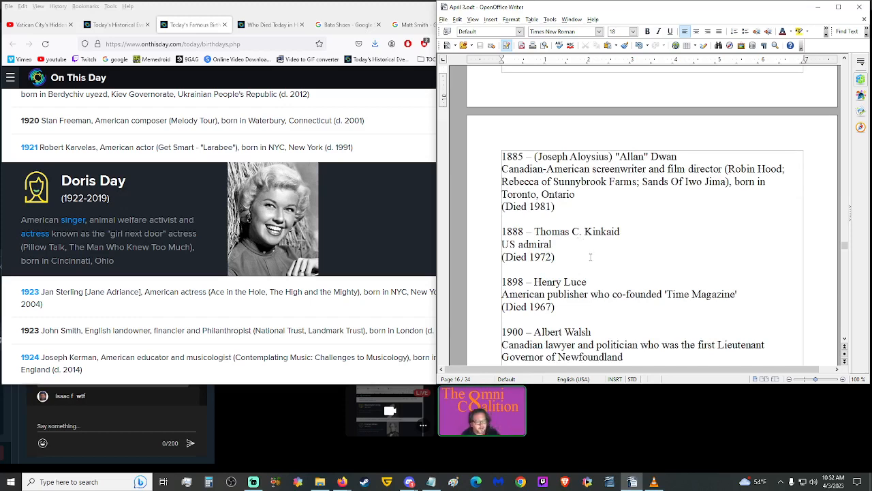
scroll("down", 3)
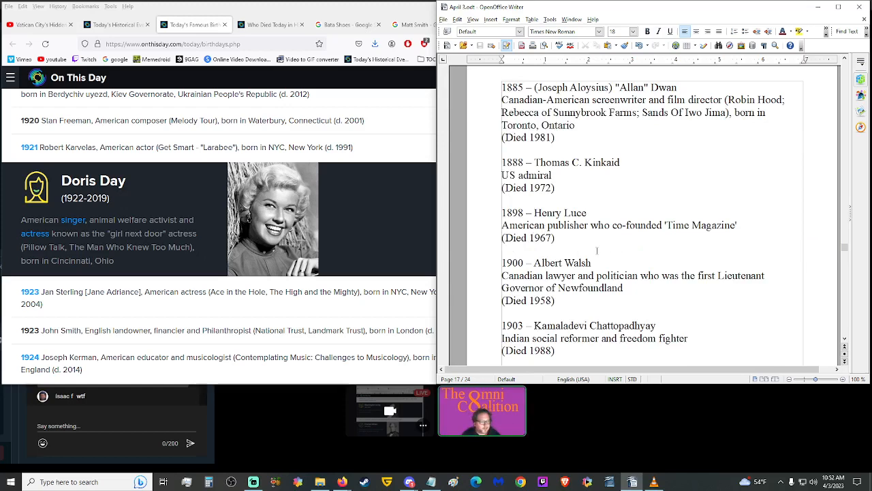
scroll("down", 3)
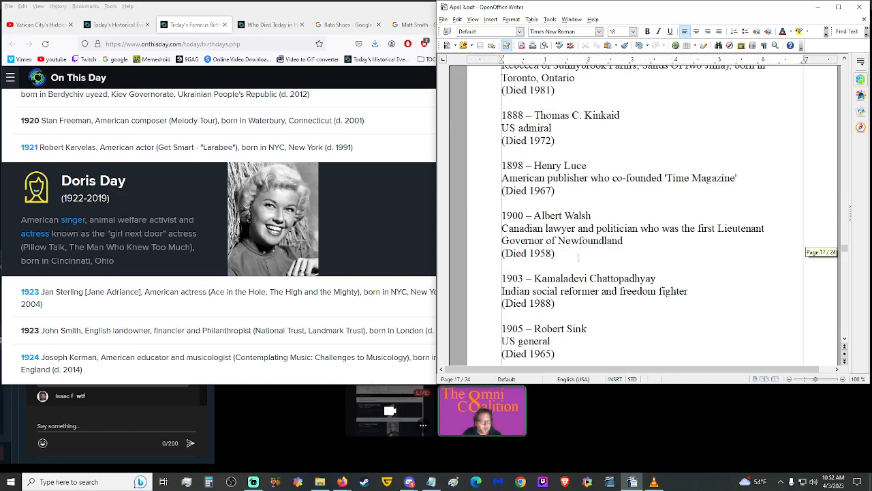
mouse_move(594, 234)
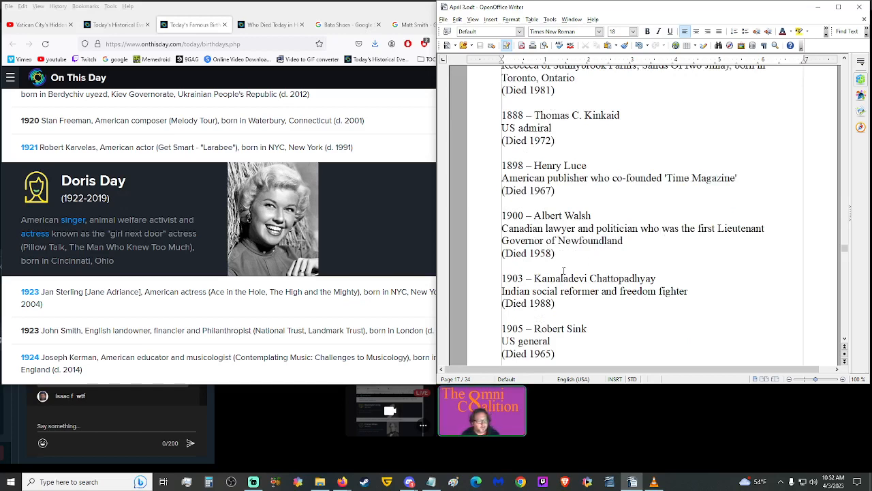
scroll("down", 3)
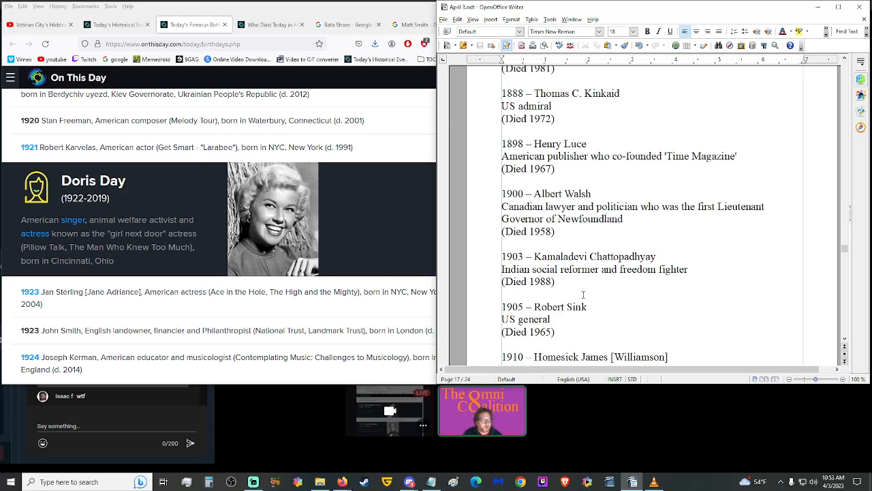
scroll("down", 3)
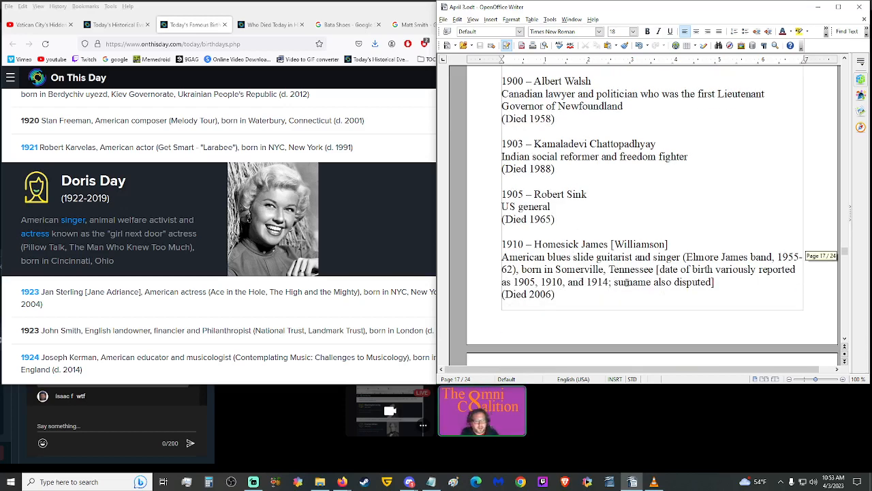
scroll("down", 3)
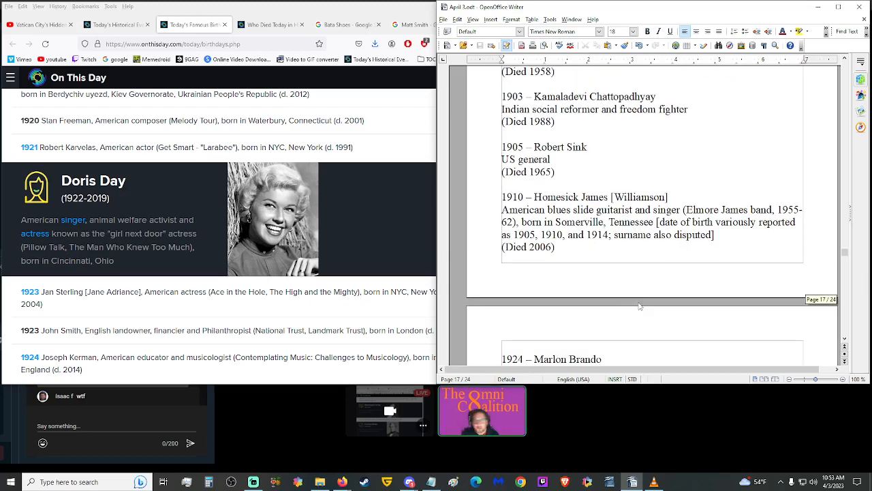
scroll("down", 3)
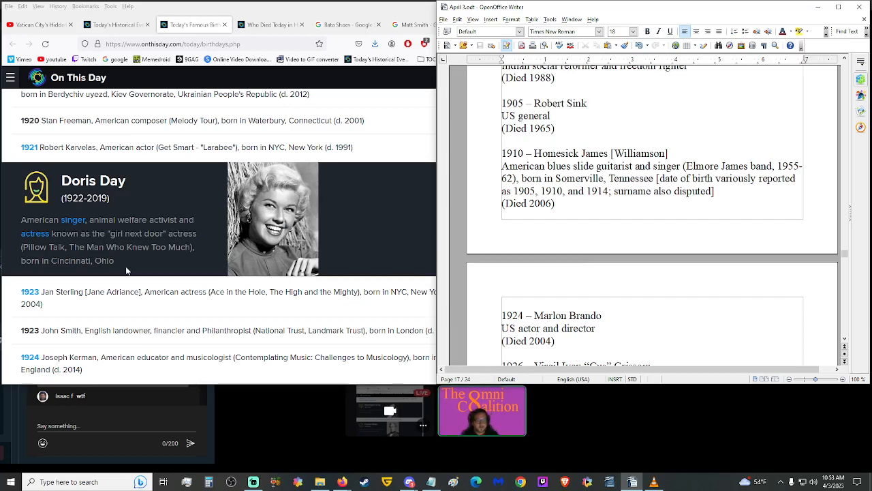
mouse_move(134, 259)
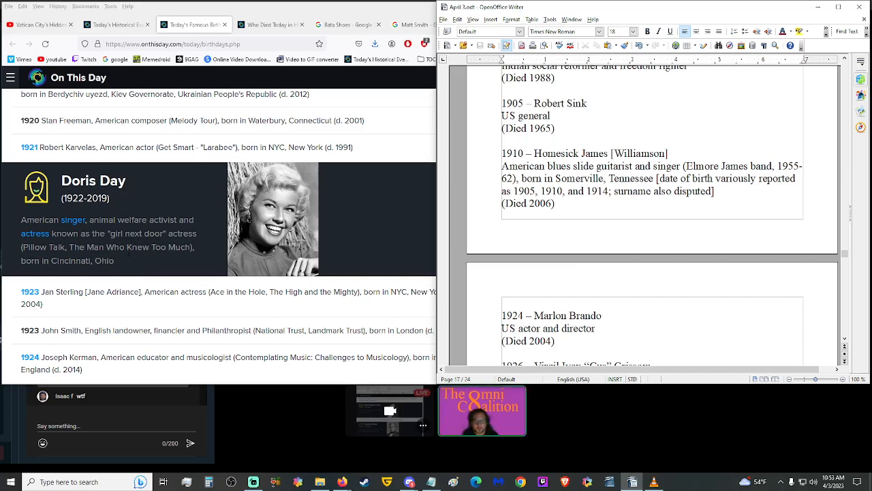
mouse_move(140, 265)
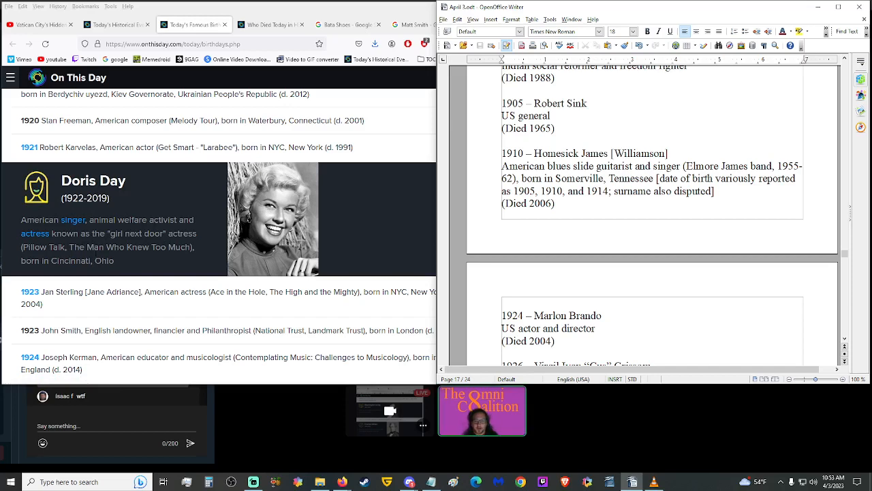
scroll("down", 3)
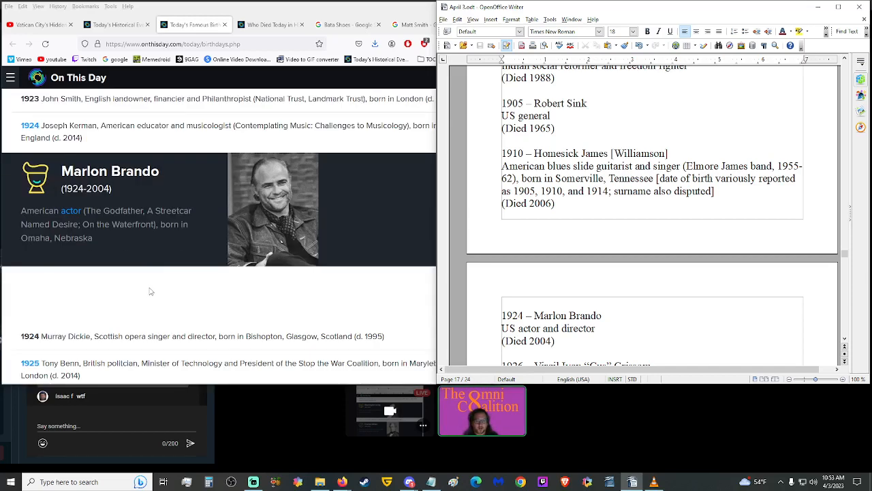
scroll("down", 3)
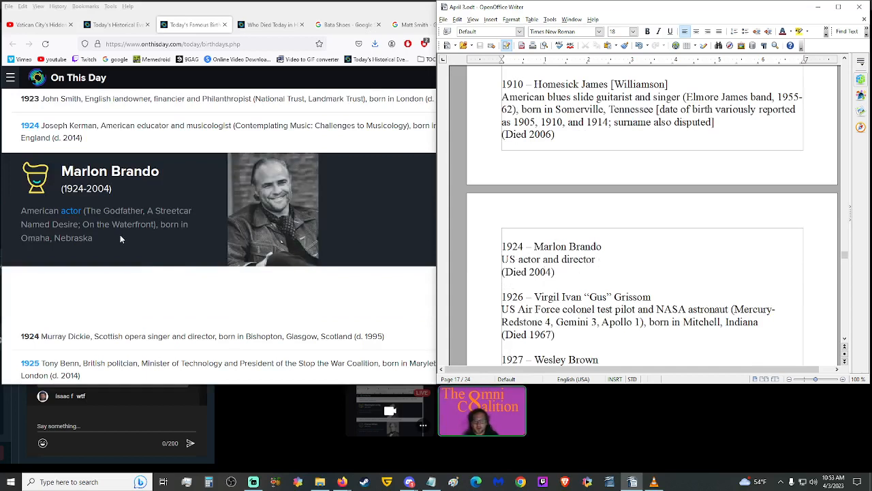
mouse_move(129, 248)
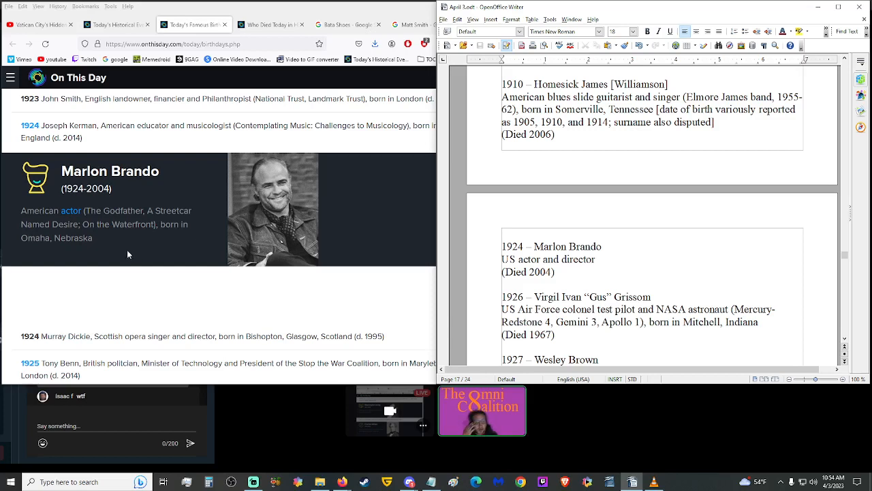
mouse_move(134, 246)
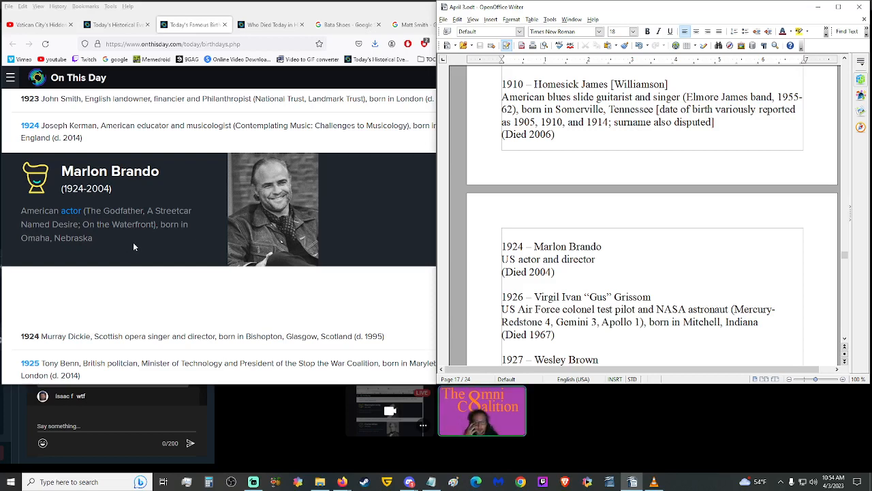
scroll("down", 3)
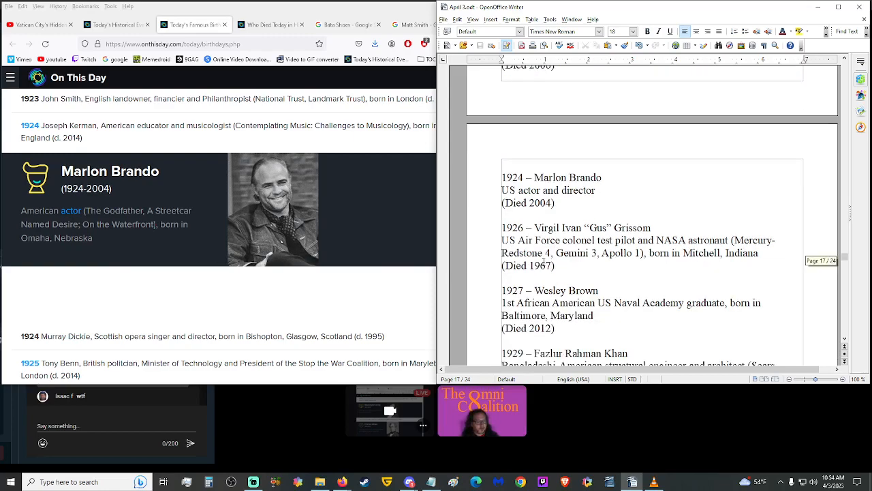
scroll("down", 3)
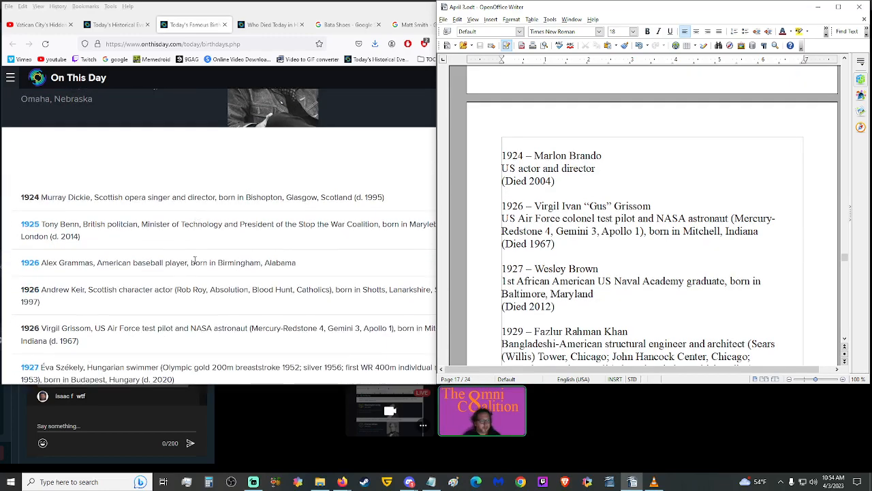
scroll("down", 3)
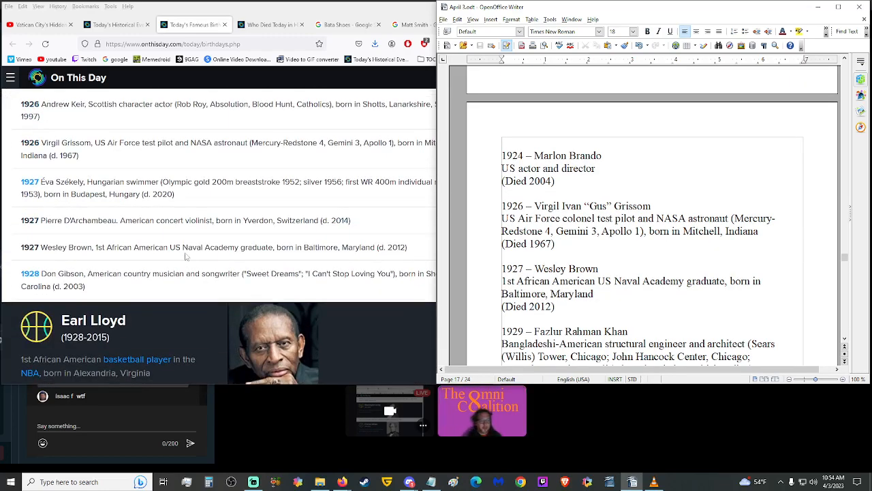
scroll("down", 3)
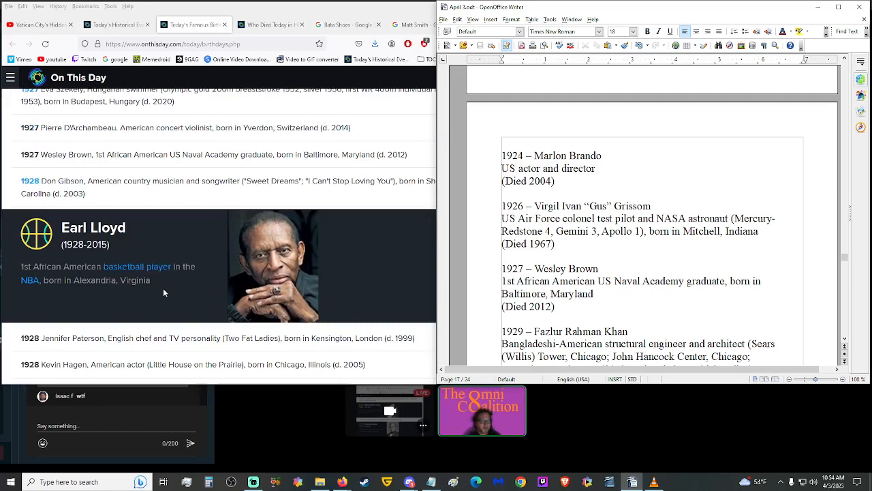
mouse_move(188, 281)
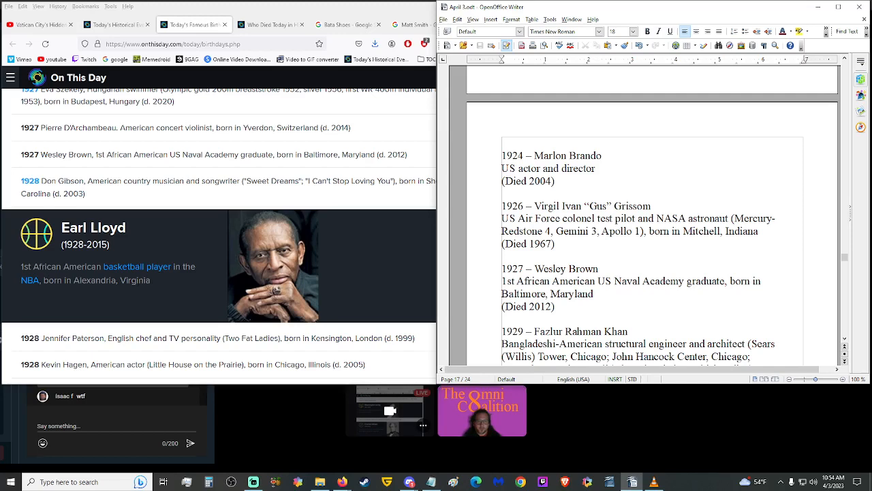
scroll("up", 3)
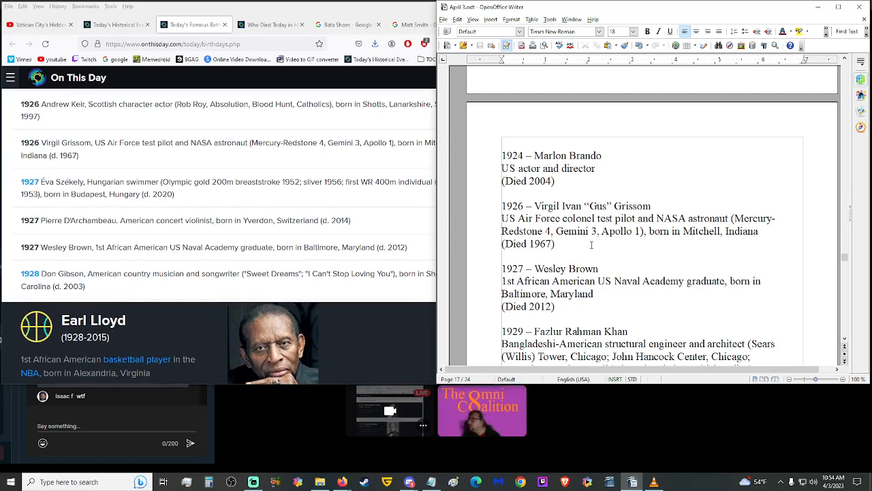
Search Google for 'apollo 1 disaster' and scroll the results naming Grissom, White and Chaffee.
left_click(334, 24)
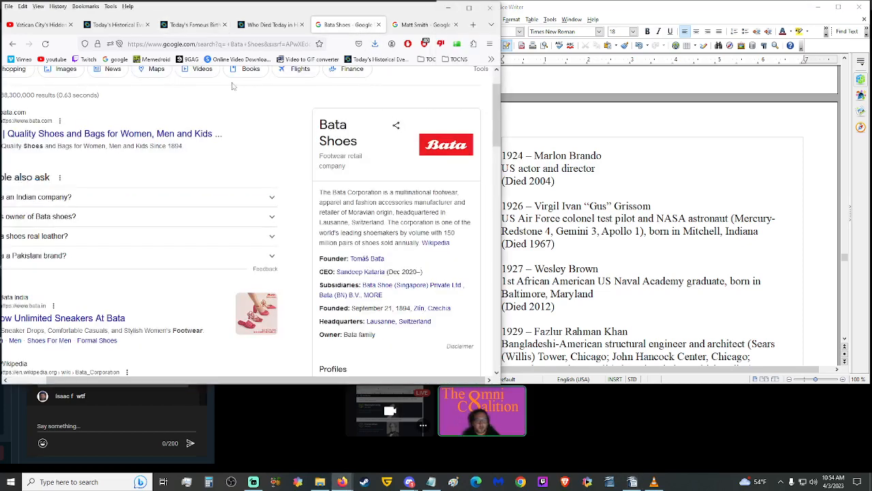
type("apl")
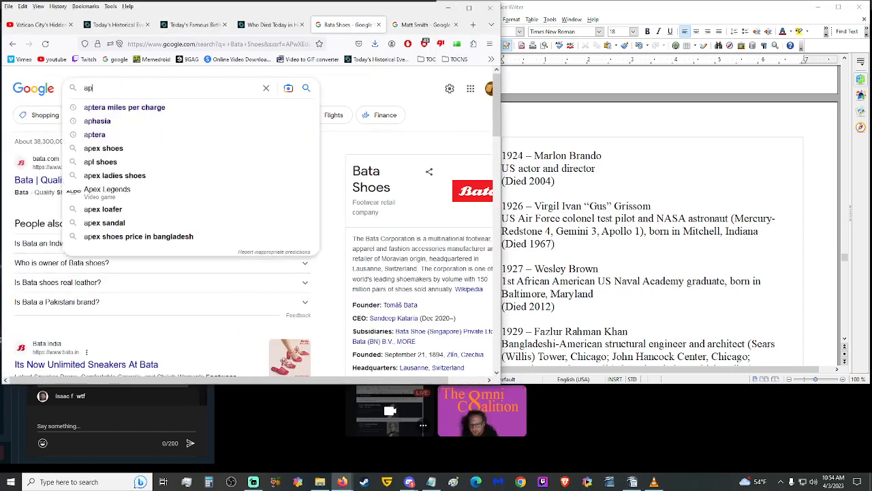
type("apollo 1 disaster")
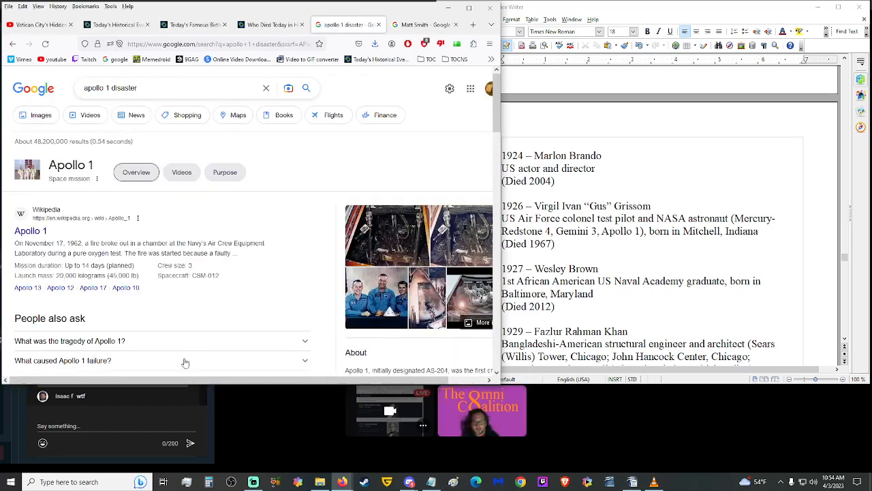
scroll("down", 3)
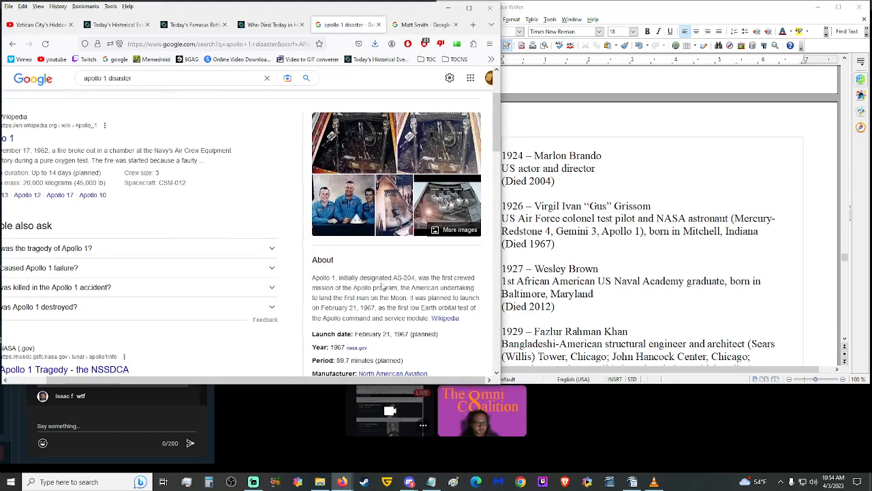
scroll("down", 3)
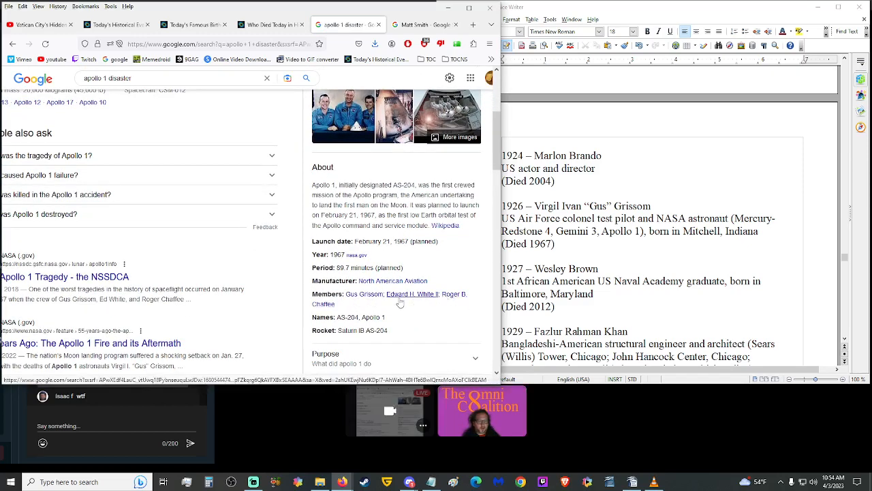
scroll("up", 3)
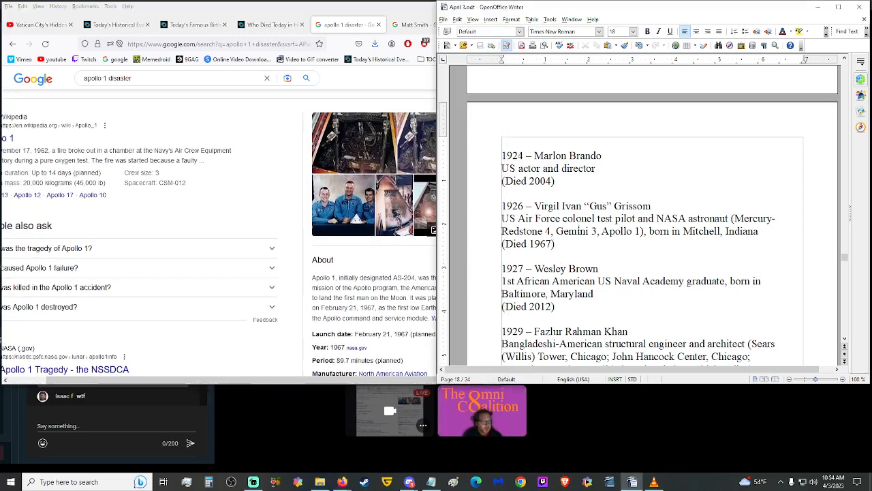
Bring the On This Day birthdays page up beside the script near the 1927 Wesley Brown entry.
left_click(193, 24)
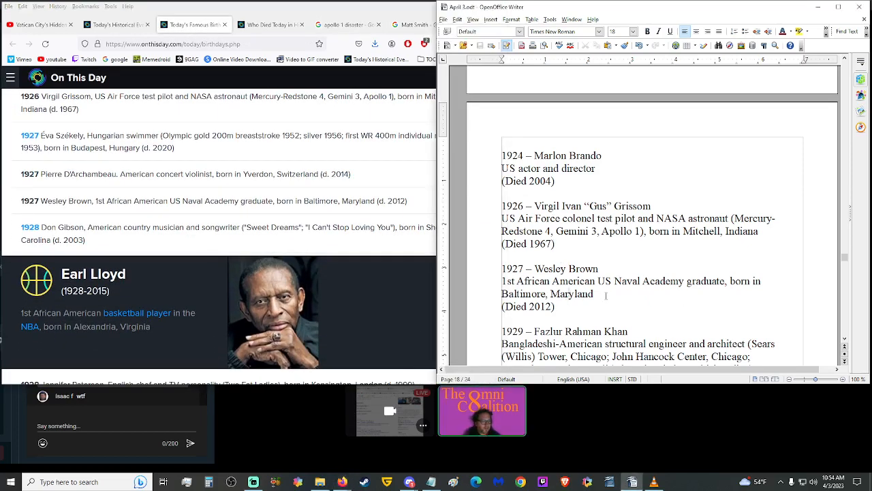
scroll("up", 3)
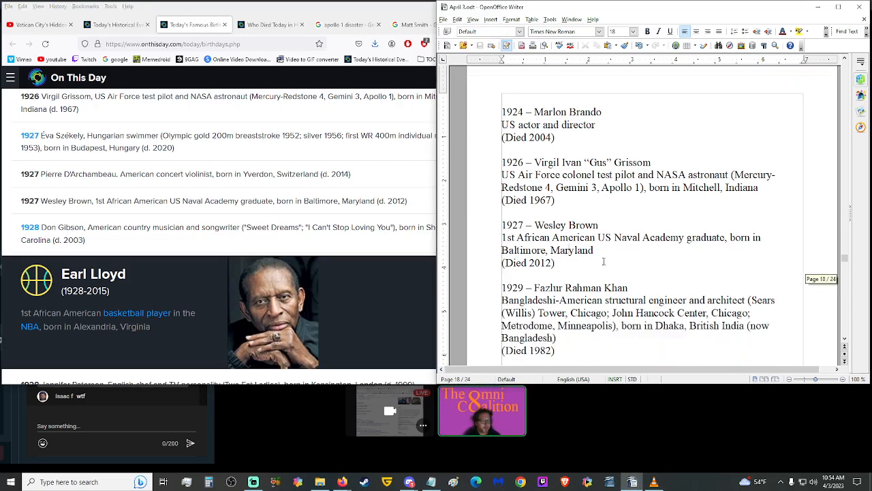
scroll("up", 3)
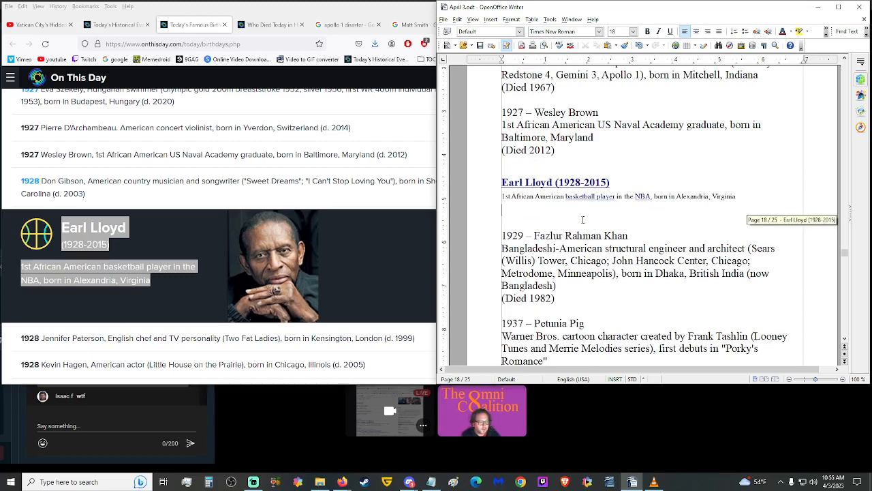
Read the births list past the new 1928 Earl Lloyd entry toward Jane Goodall.
scroll("down", 3)
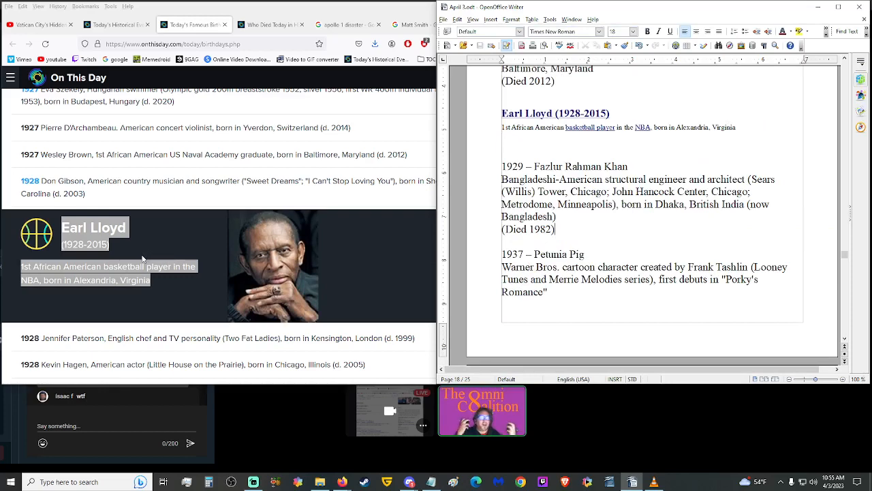
scroll("down", 3)
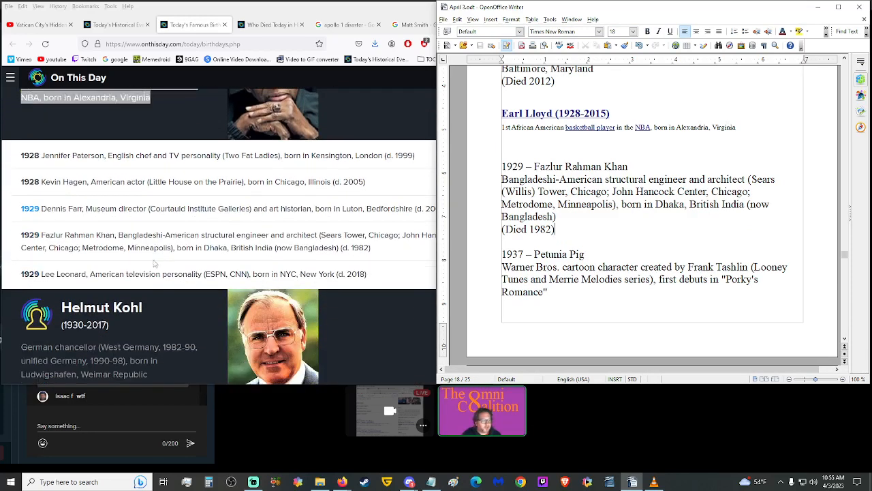
scroll("down", 3)
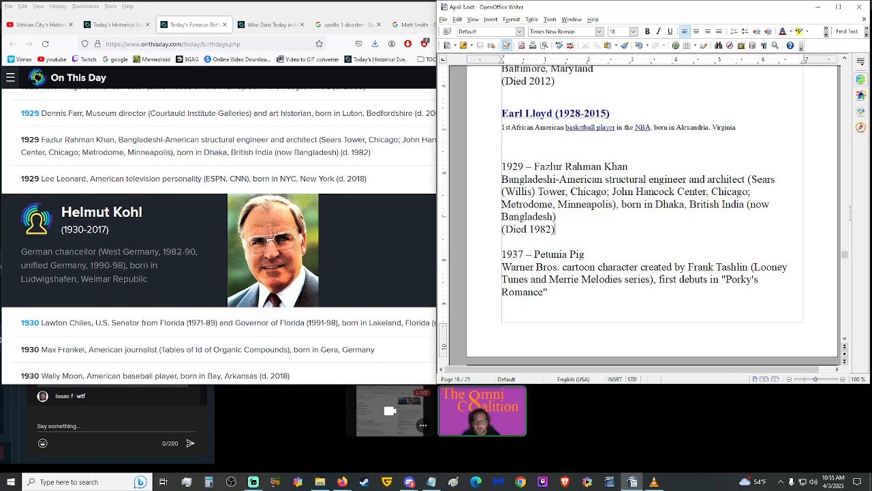
scroll("down", 3)
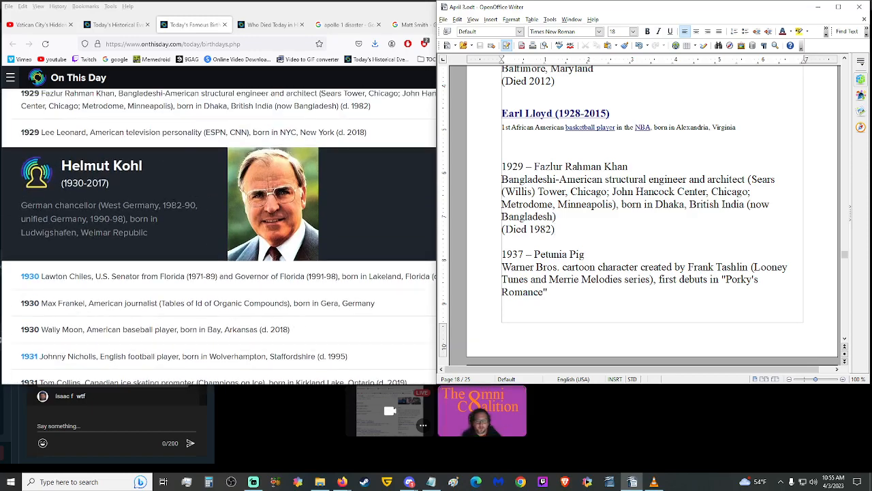
scroll("down", 3)
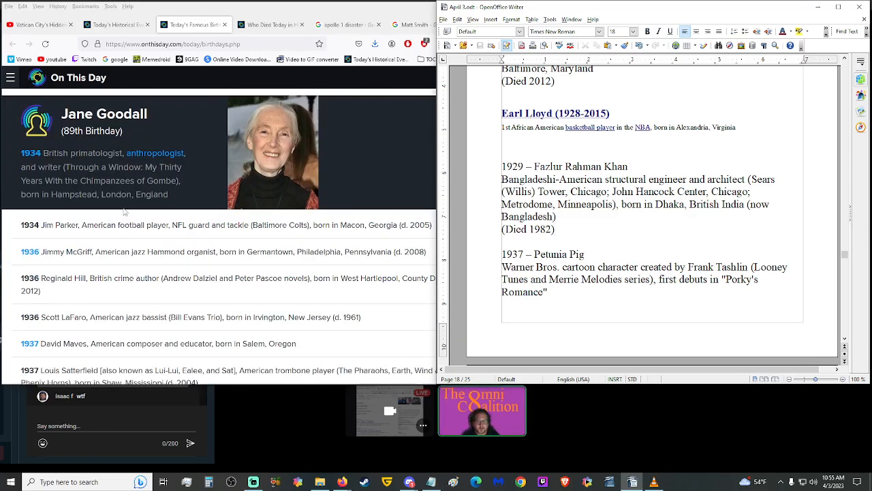
scroll("up", 3)
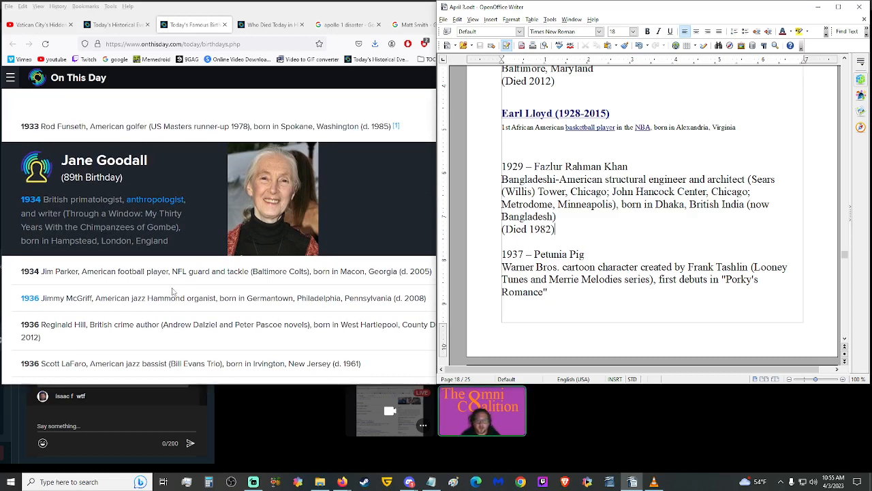
mouse_move(180, 261)
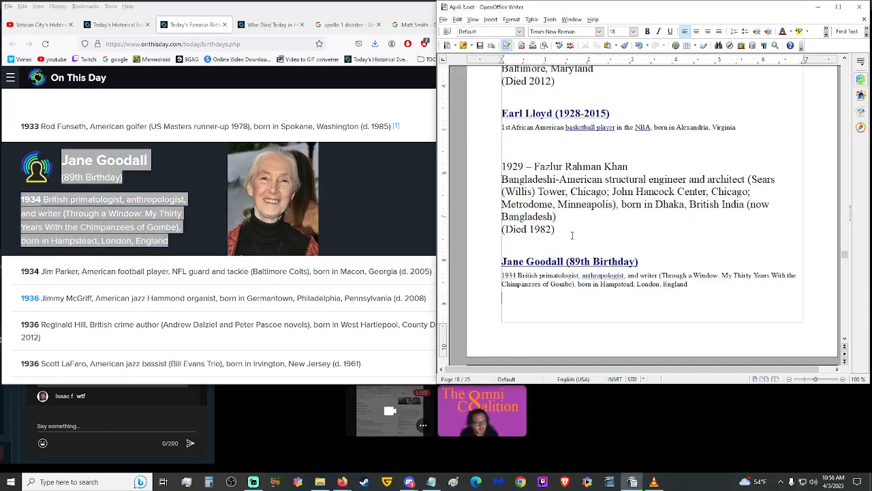
Continue past the Jane Goodall feature to 1942 Wayne Newton, 1943 Hikaru Saeki and 1951 Annette Dolphin.
scroll("down", 3)
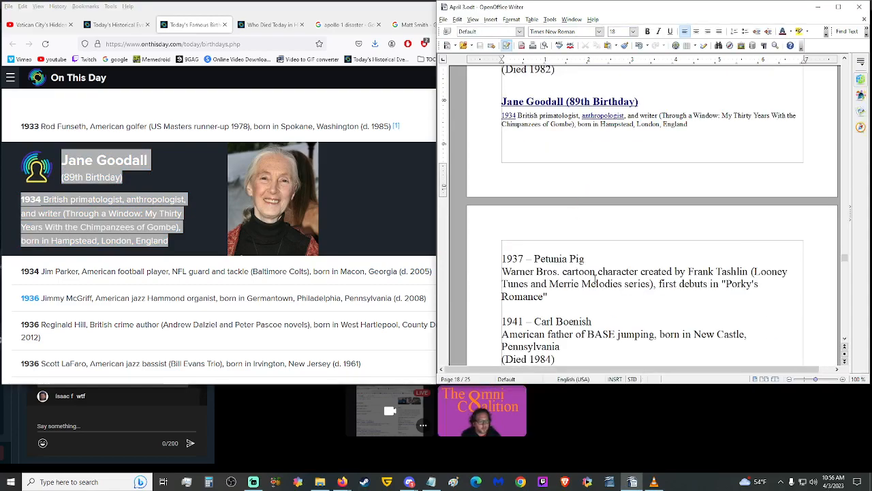
scroll("down", 3)
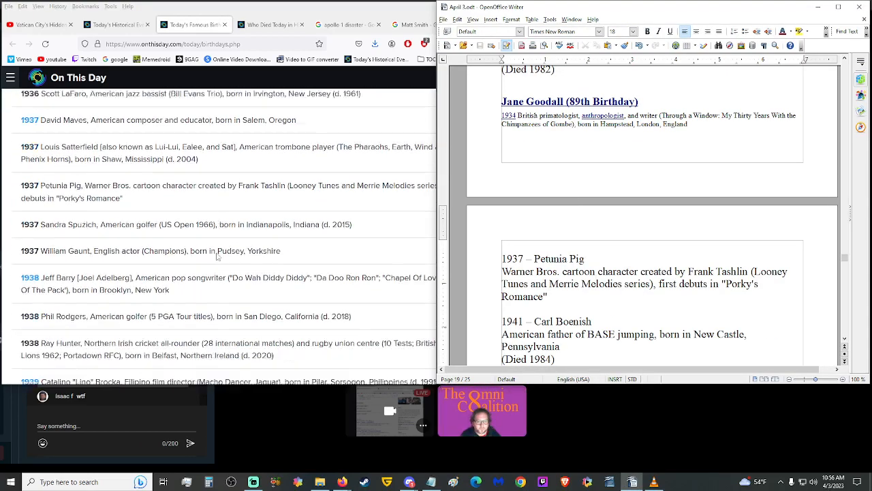
scroll("down", 3)
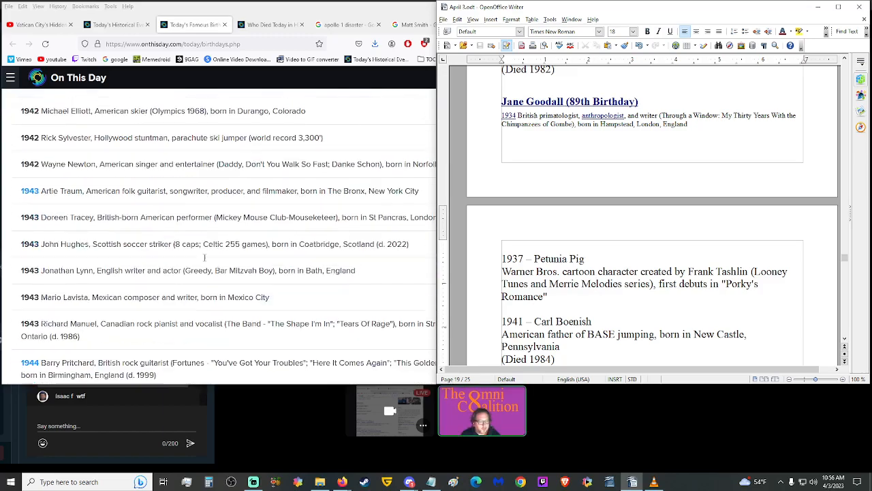
scroll("down", 3)
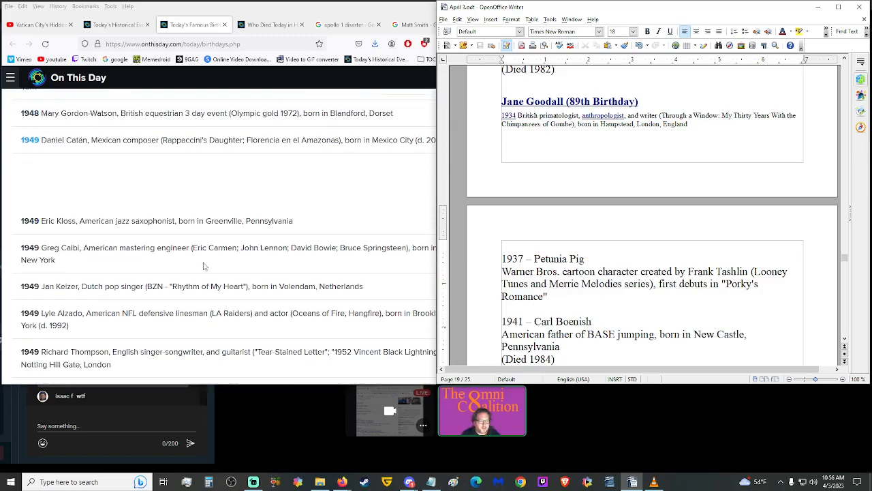
scroll("down", 3)
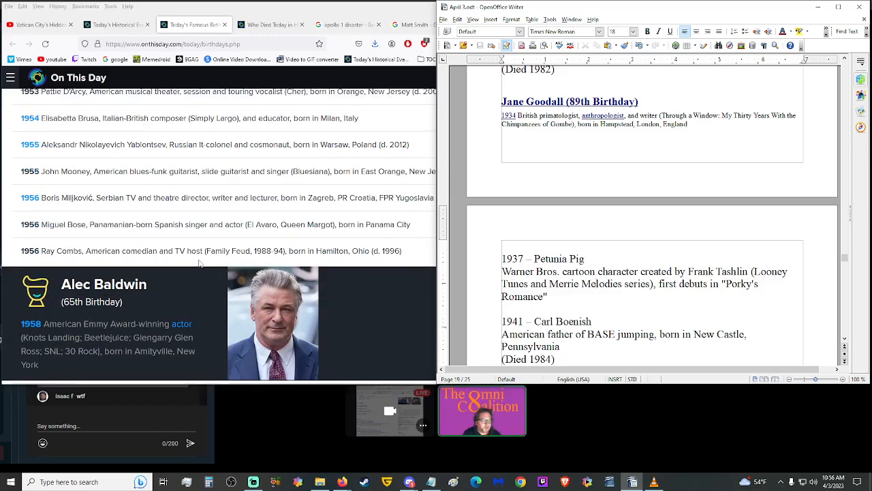
scroll("down", 3)
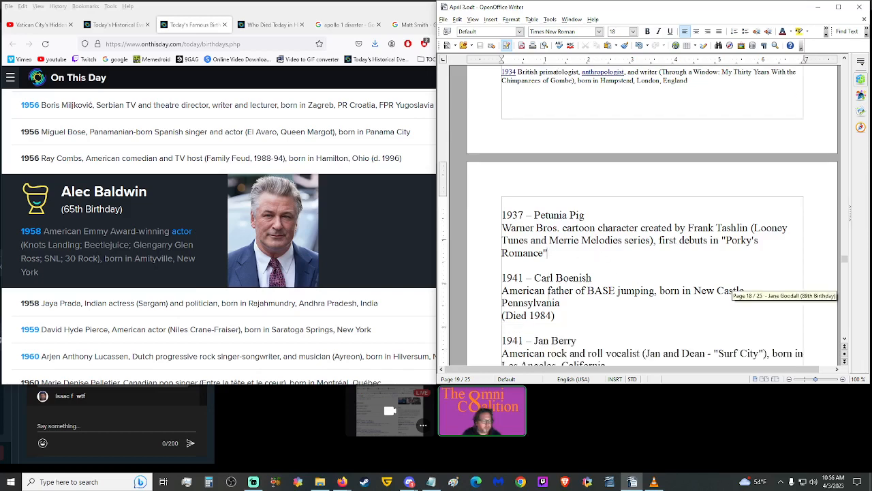
scroll("down", 3)
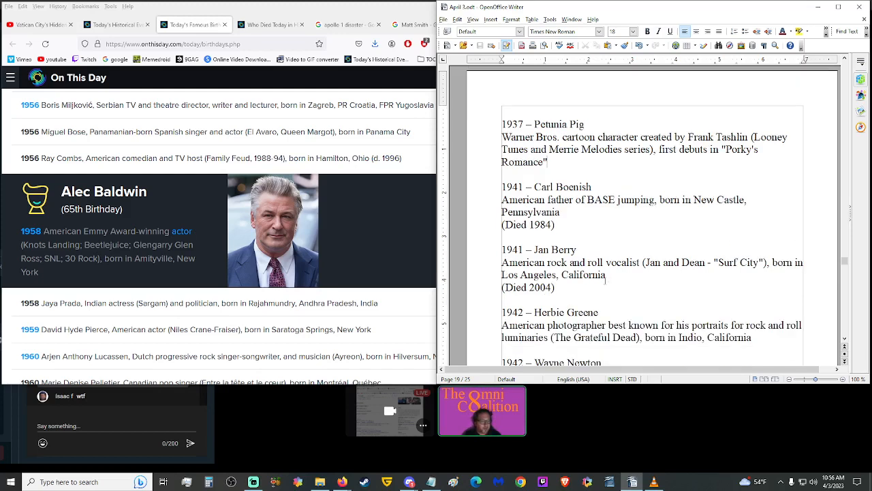
scroll("up", 3)
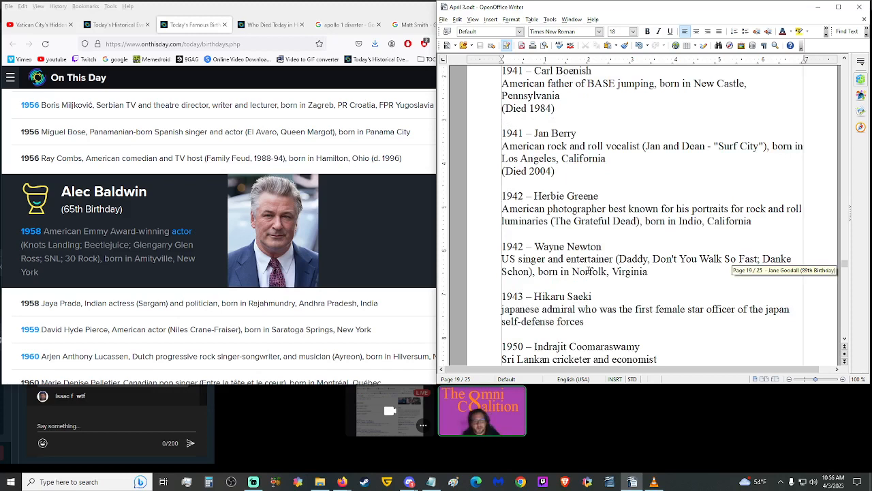
scroll("down", 3)
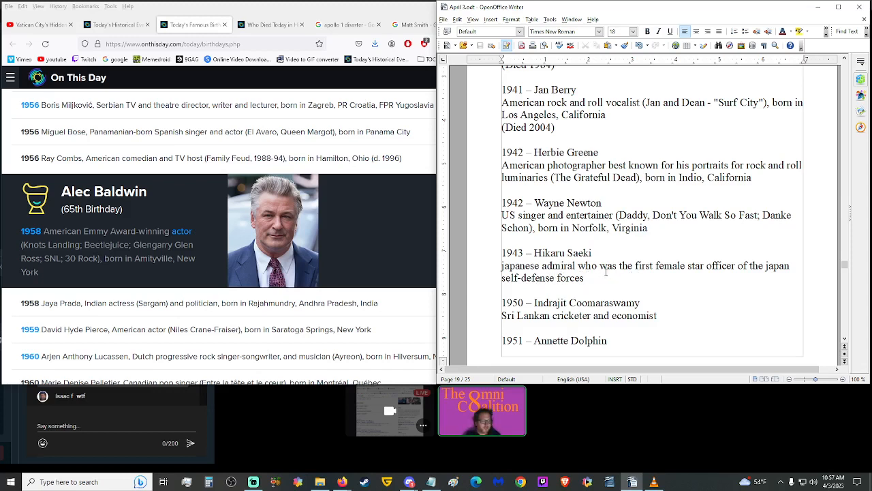
scroll("down", 3)
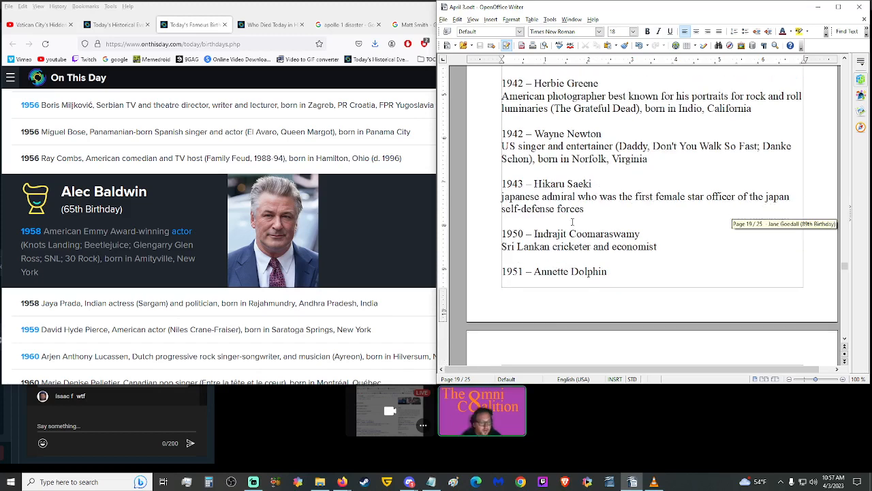
scroll("down", 3)
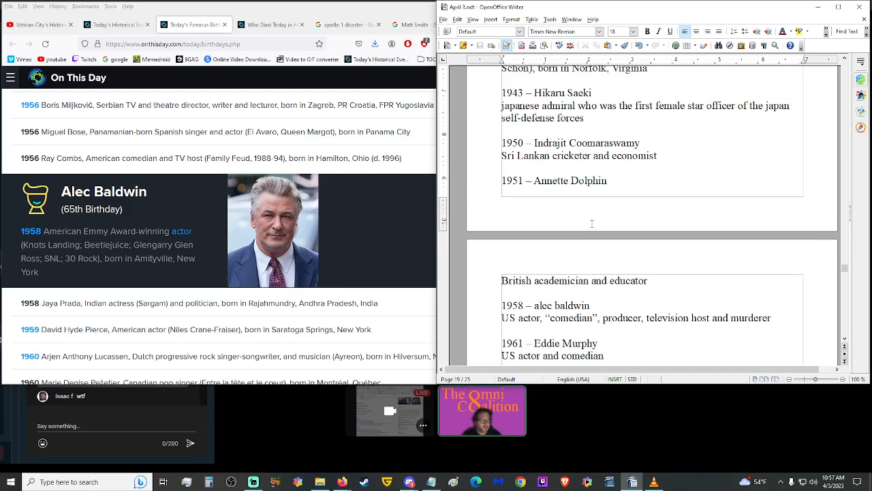
mouse_move(564, 242)
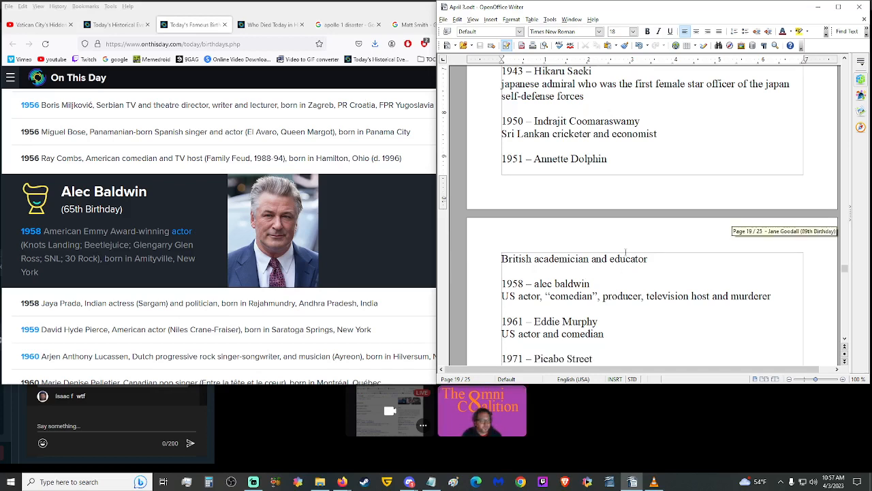
scroll("down", 3)
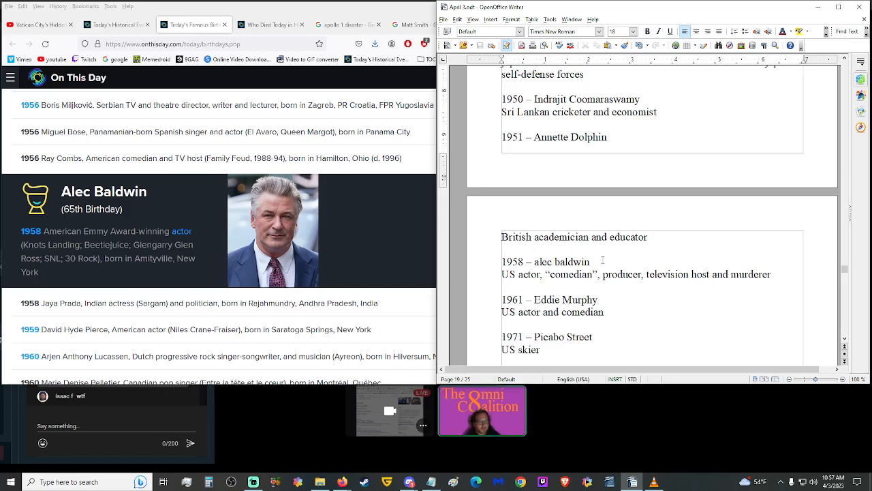
scroll("down", 3)
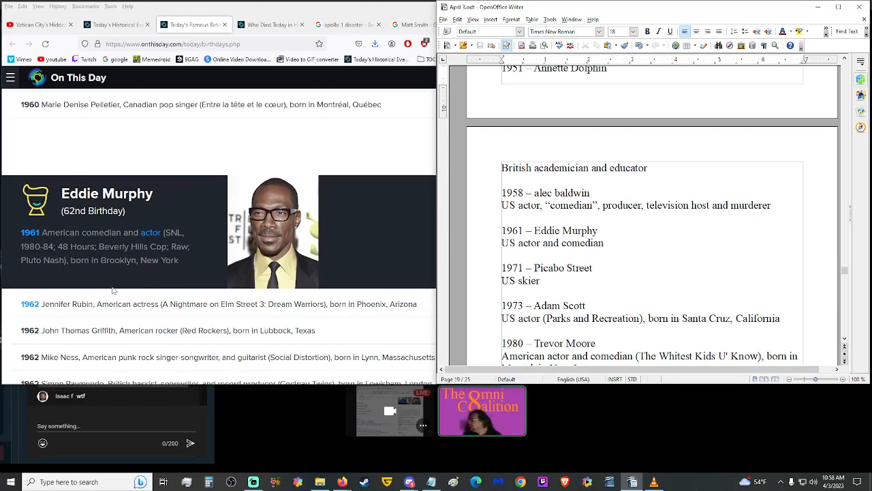
scroll("up", 3)
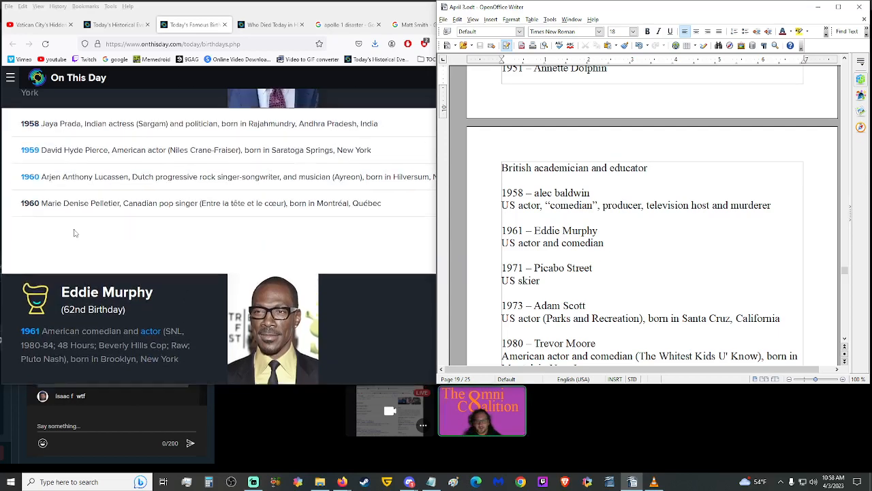
scroll("up", 3)
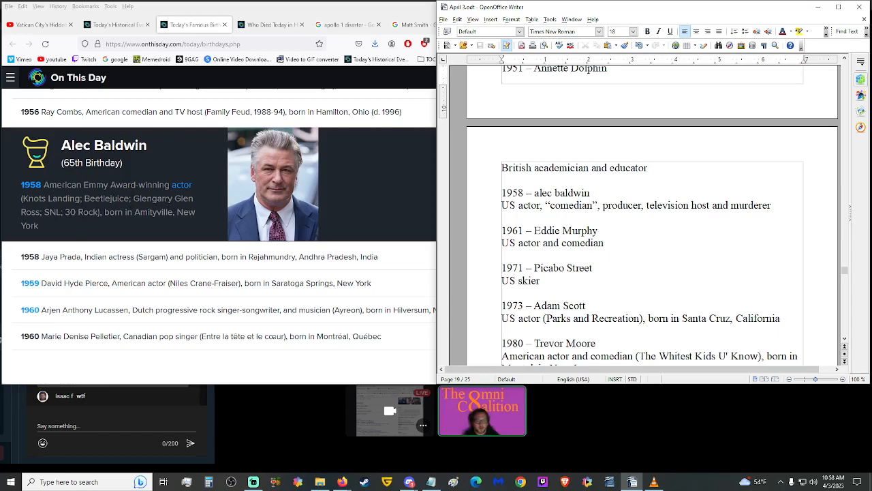
mouse_move(101, 224)
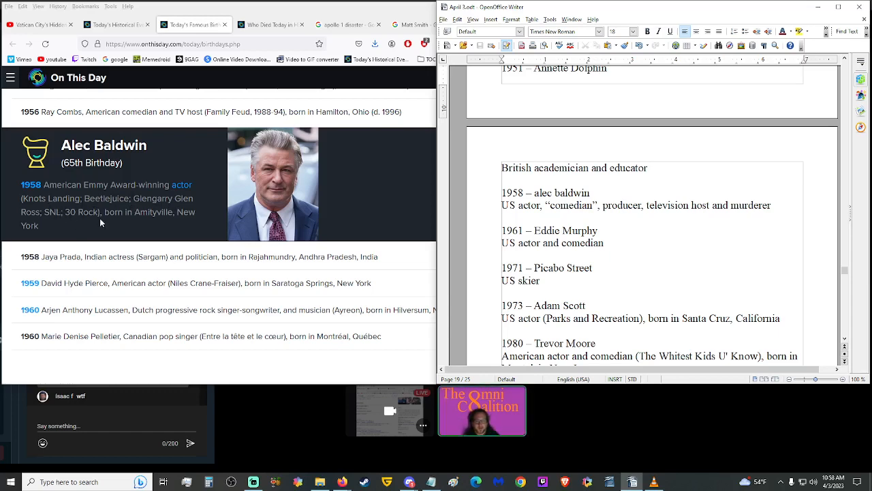
scroll("down", 3)
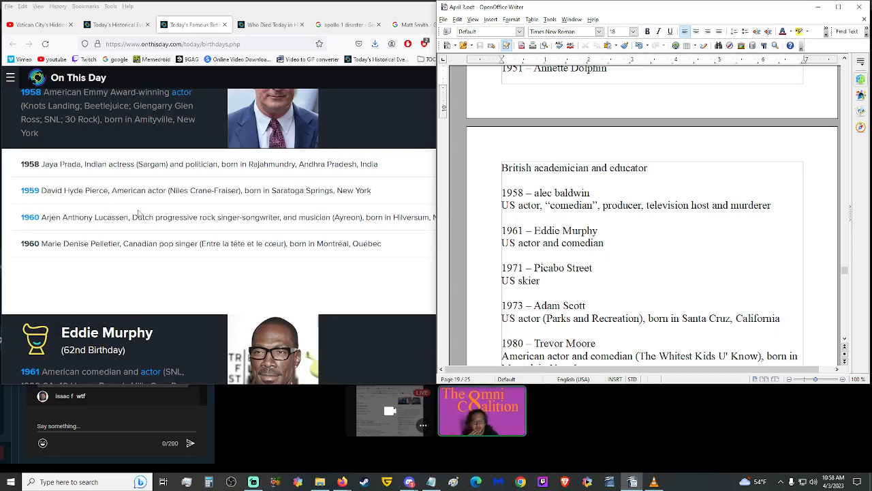
scroll("down", 3)
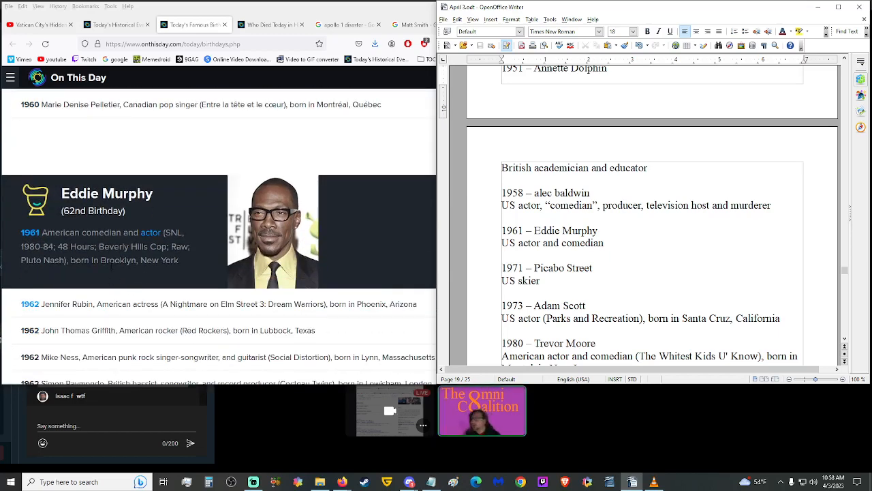
mouse_move(122, 270)
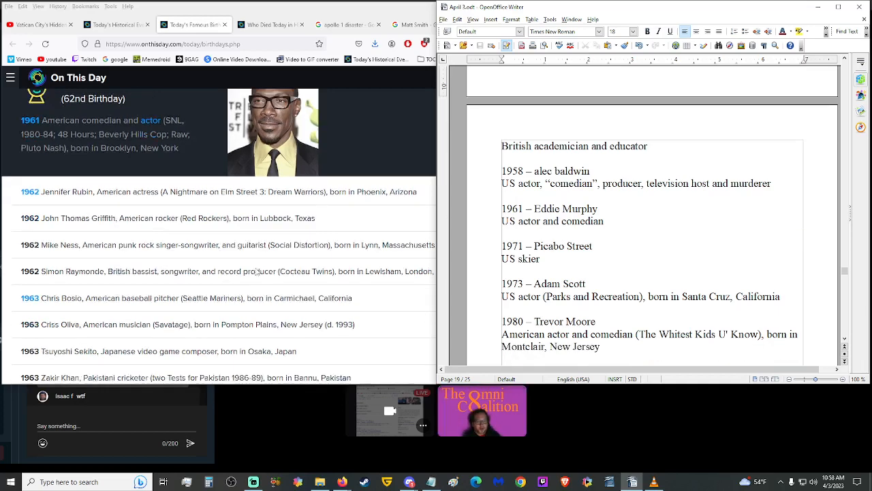
Read the births entries from 1958 onward through 1986 Amanda Bynes.
scroll("down", 3)
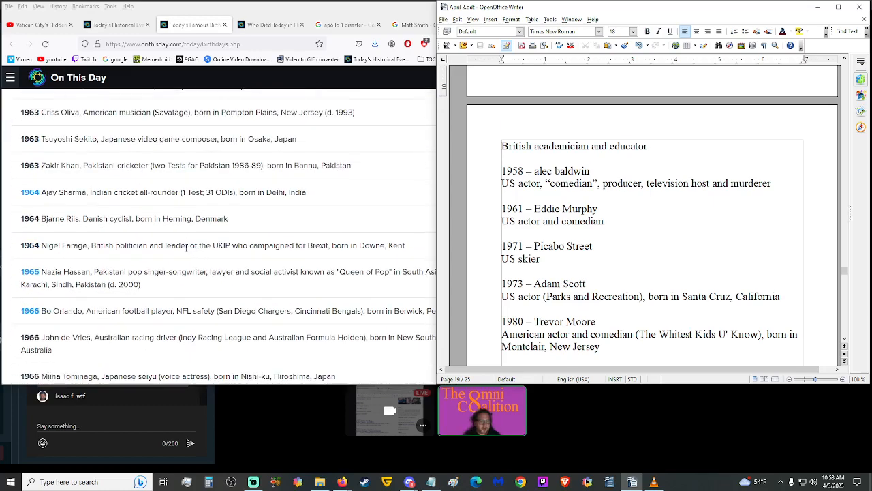
scroll("down", 3)
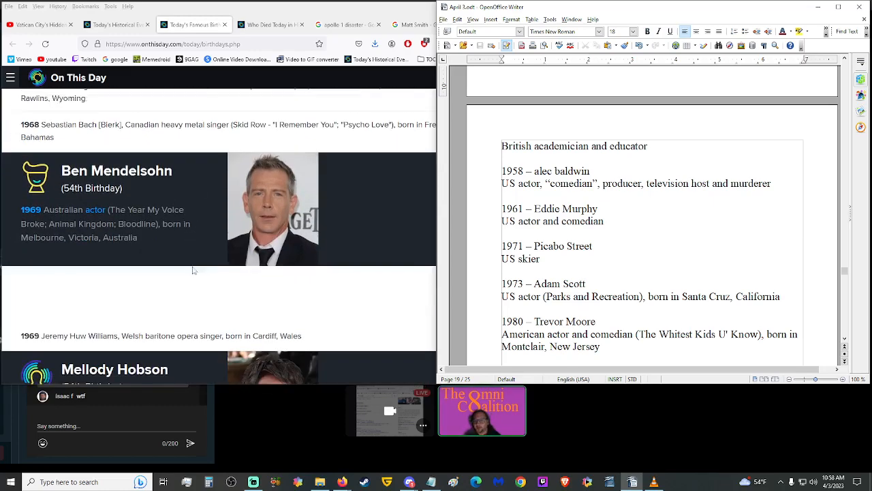
scroll("up", 3)
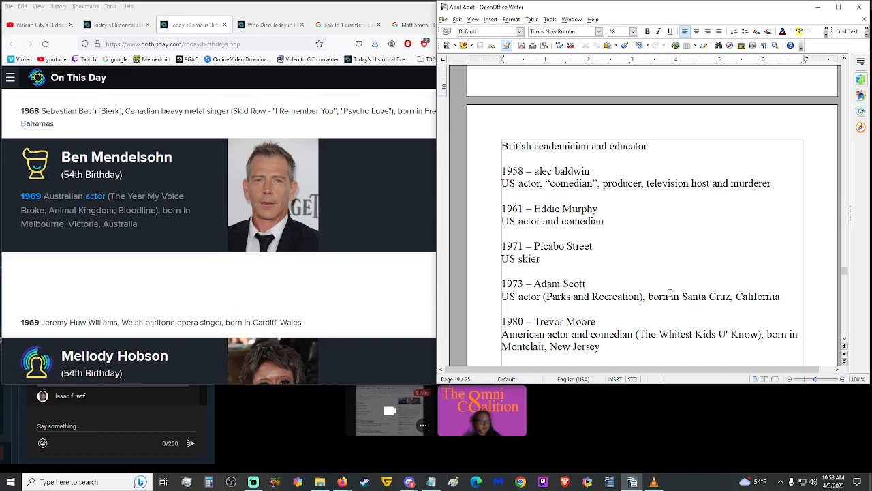
scroll("down", 3)
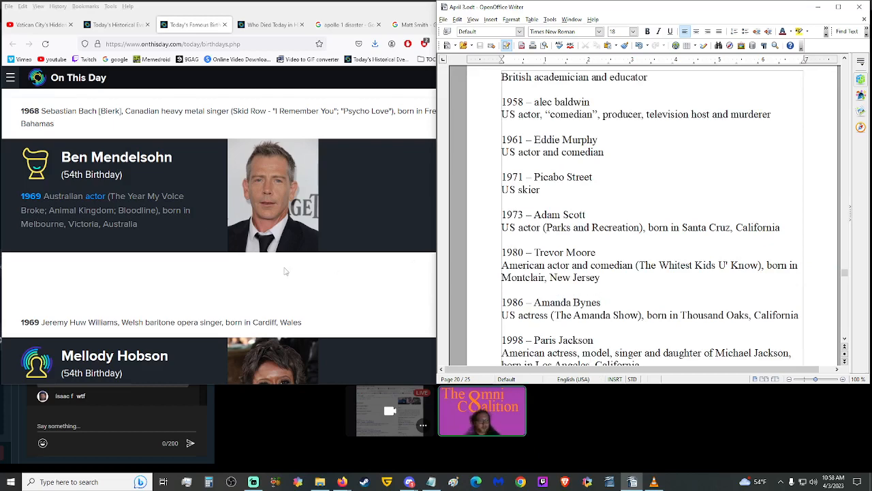
scroll("down", 3)
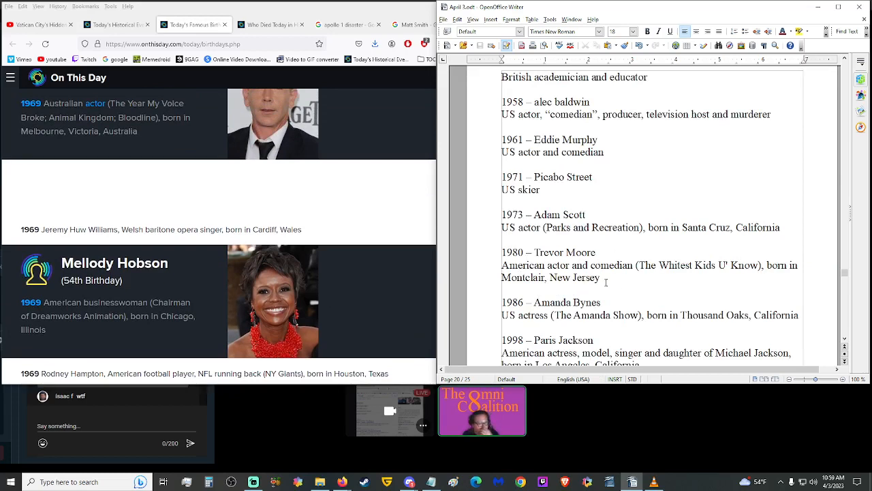
mouse_move(349, 301)
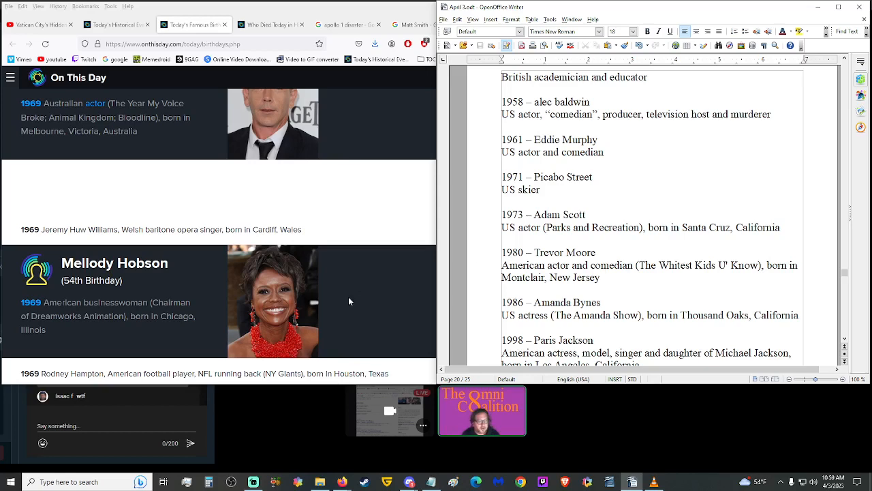
scroll("down", 3)
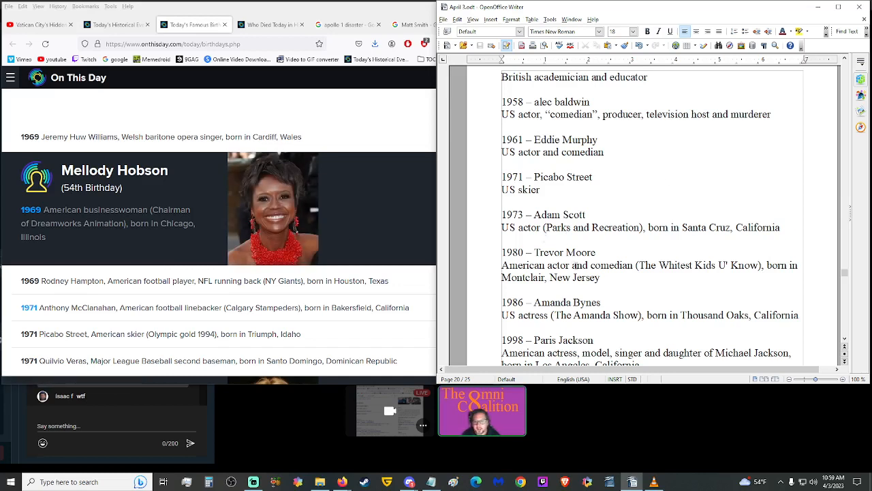
Continue past 1998 Paris Jackson until the ---DEATHS--- heading and the 33 Christ entry appear.
scroll("down", 3)
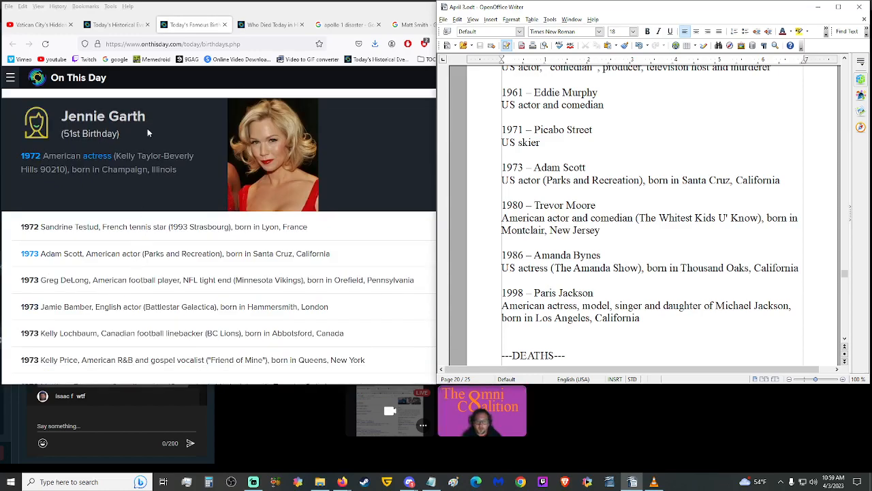
scroll("down", 3)
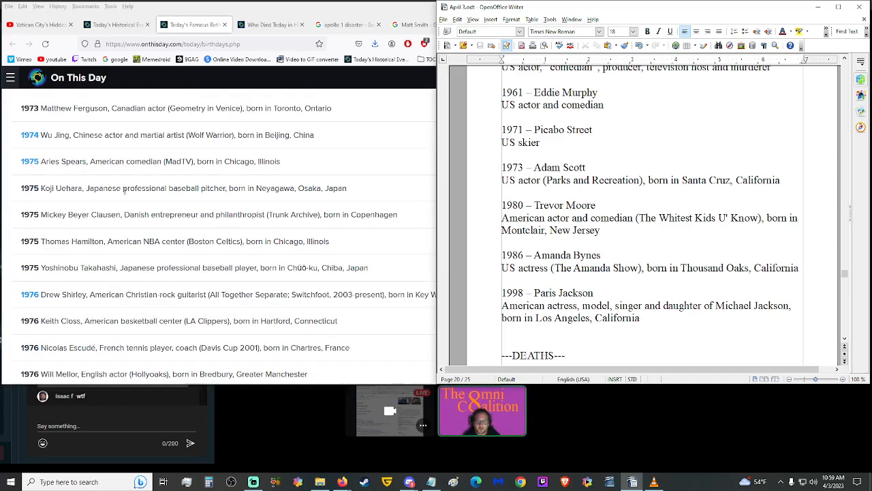
scroll("down", 3)
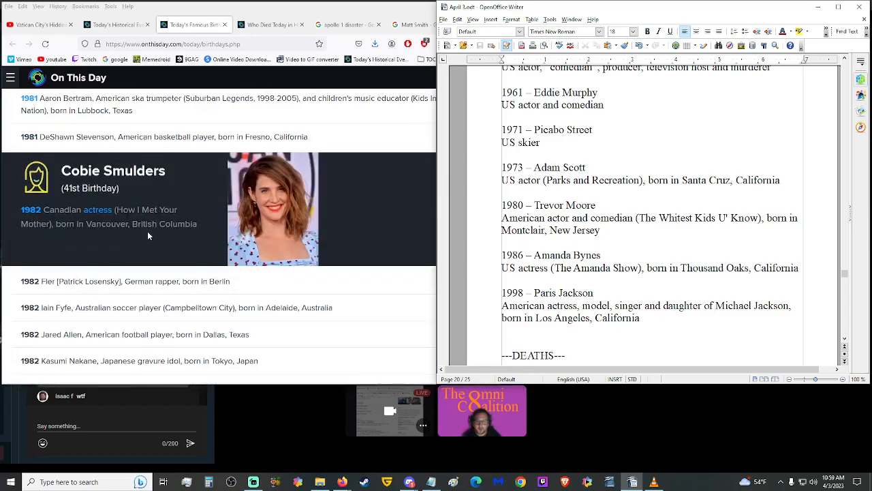
scroll("down", 3)
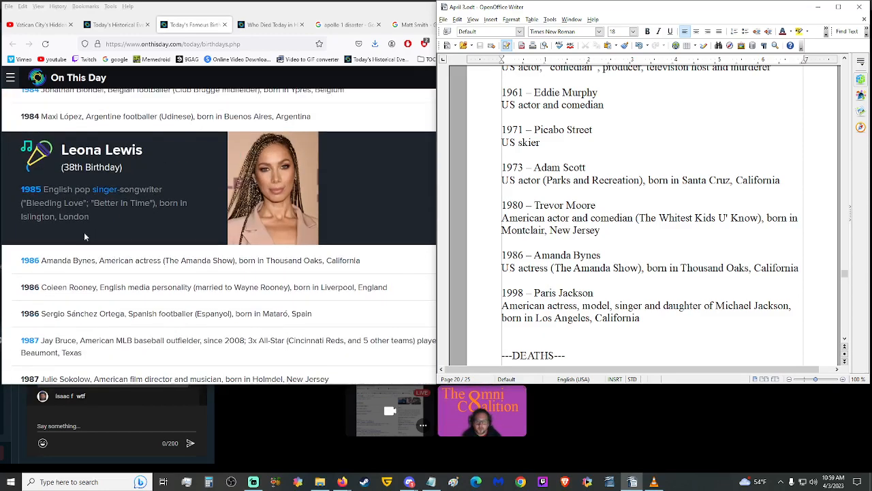
scroll("down", 3)
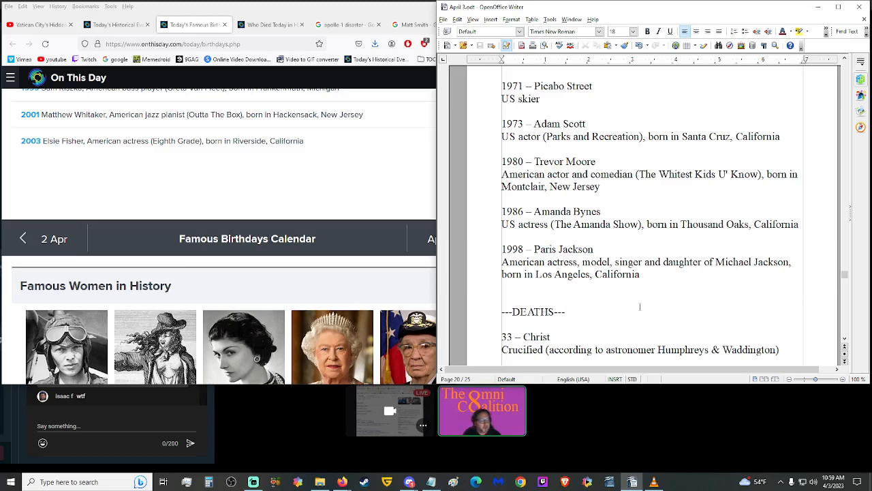
mouse_move(206, 158)
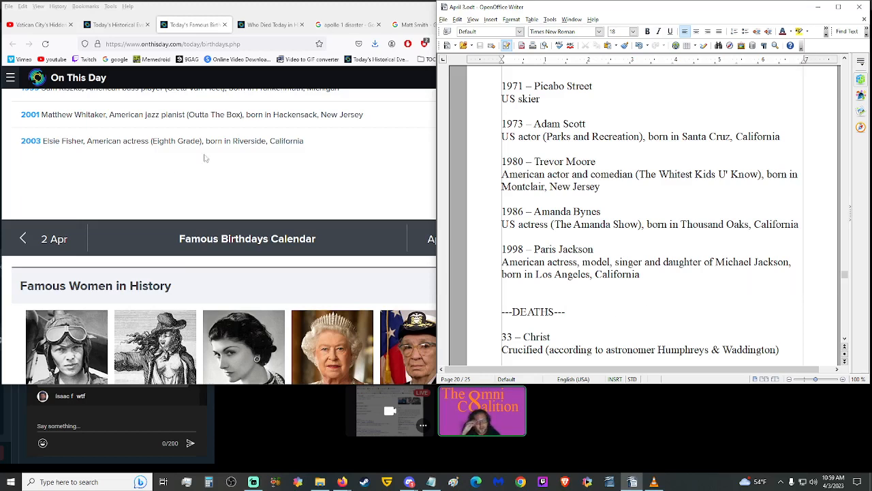
Bring up the Who Died Today page, then read the script's Deaths entries from 33 Christ downward.
left_click(265, 25)
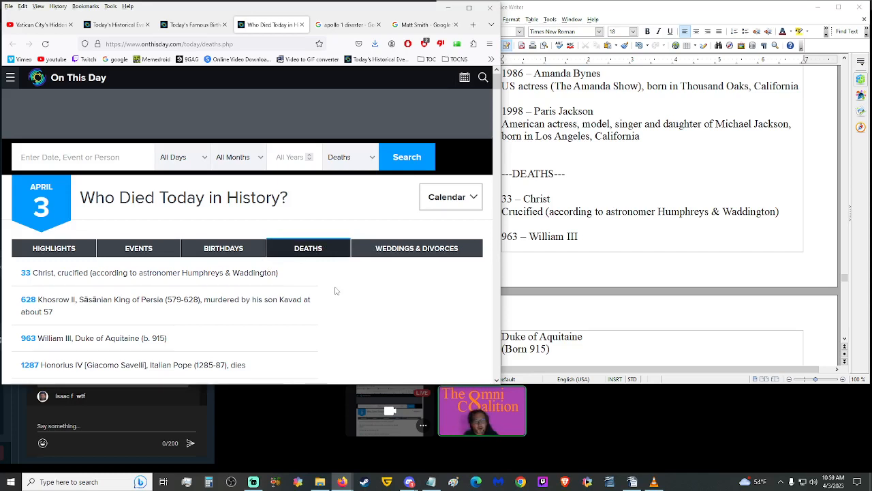
left_click(579, 231)
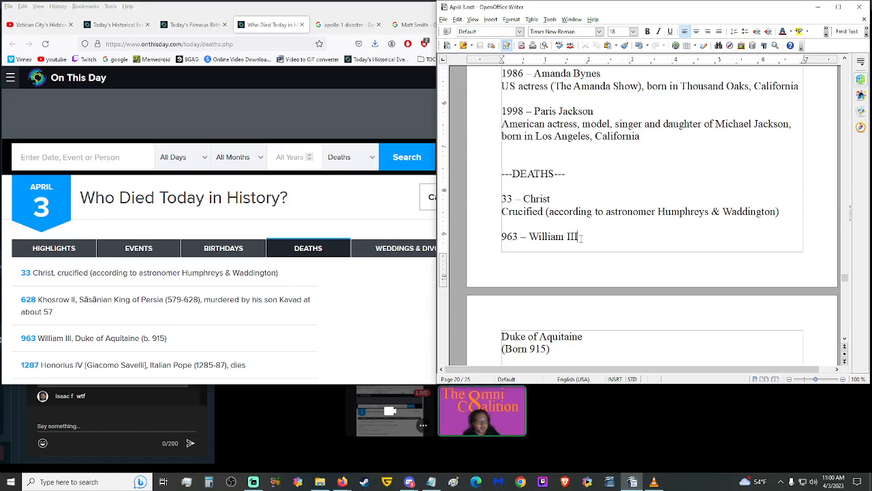
scroll("down", 3)
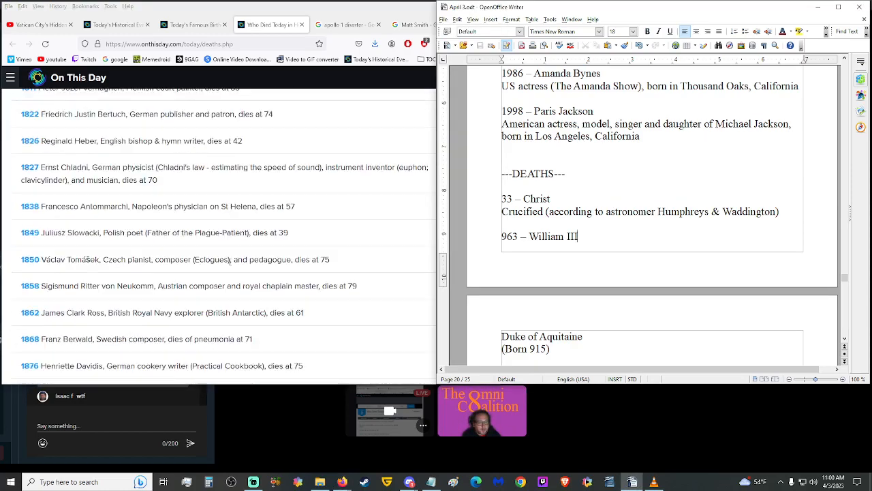
scroll("down", 3)
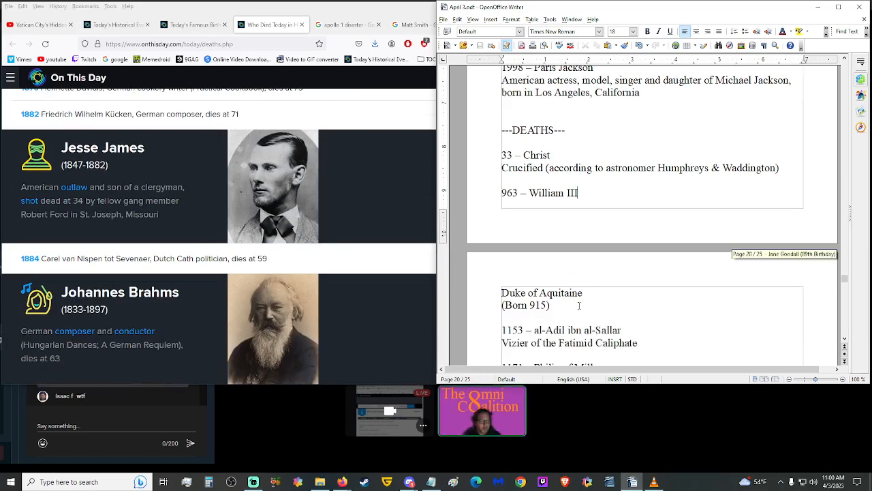
scroll("down", 3)
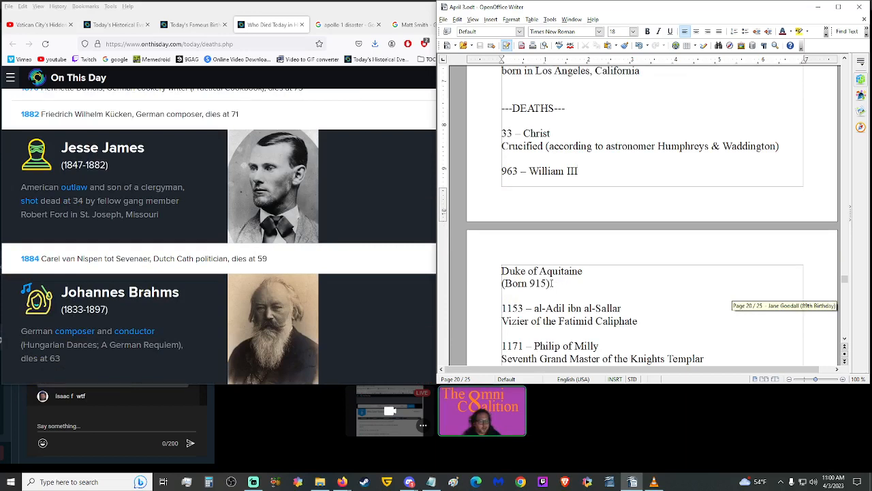
scroll("down", 3)
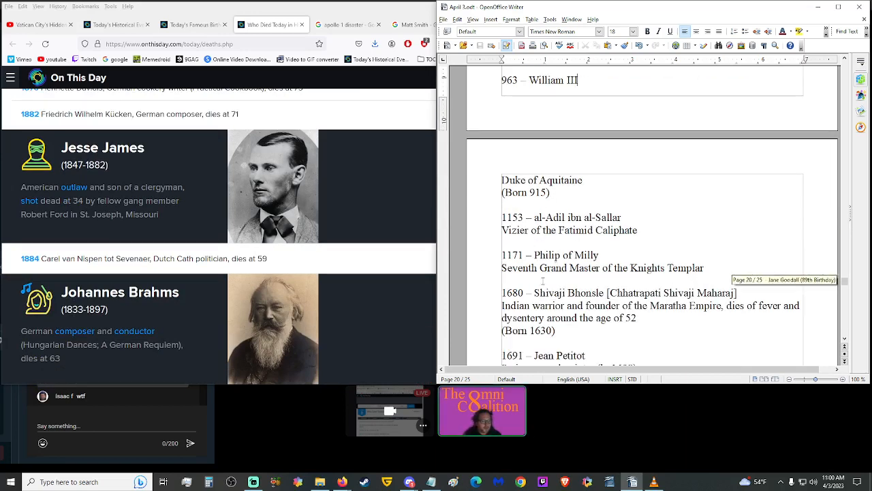
mouse_move(608, 242)
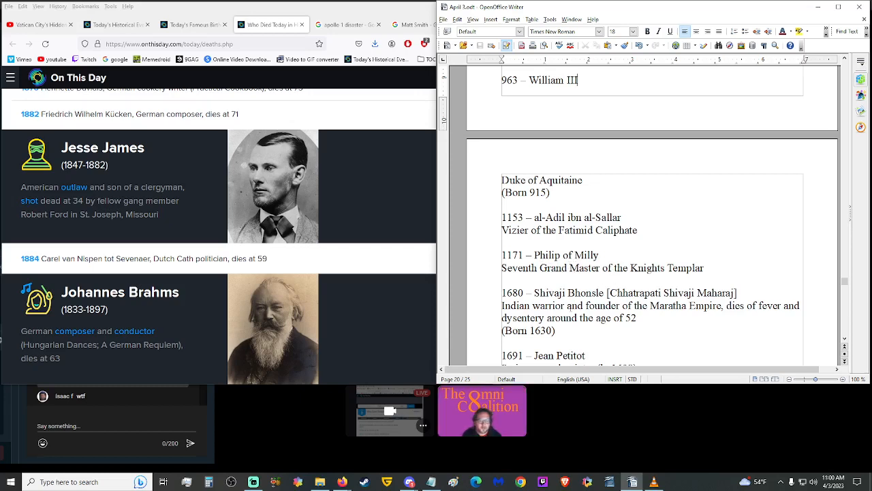
Reach 1691 Jean Petitot and select the phrase 'enamel painter' in his entry.
scroll("down", 3)
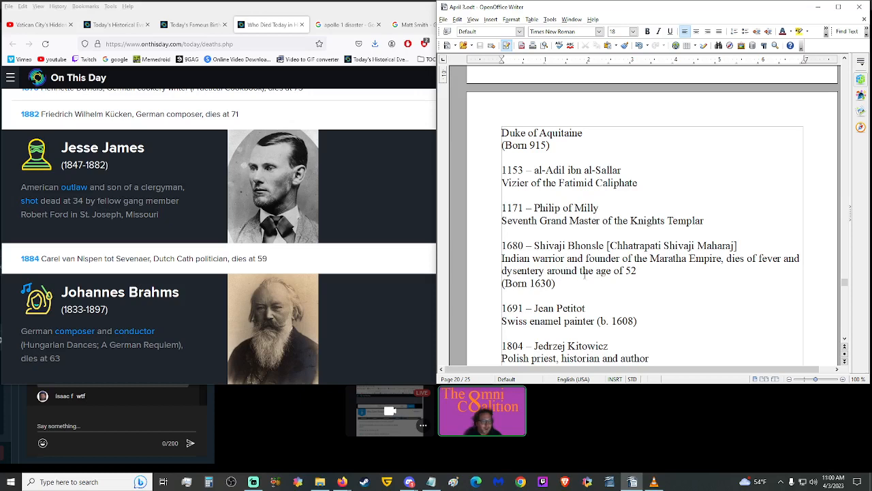
mouse_move(645, 272)
type("(Boen 1727)")
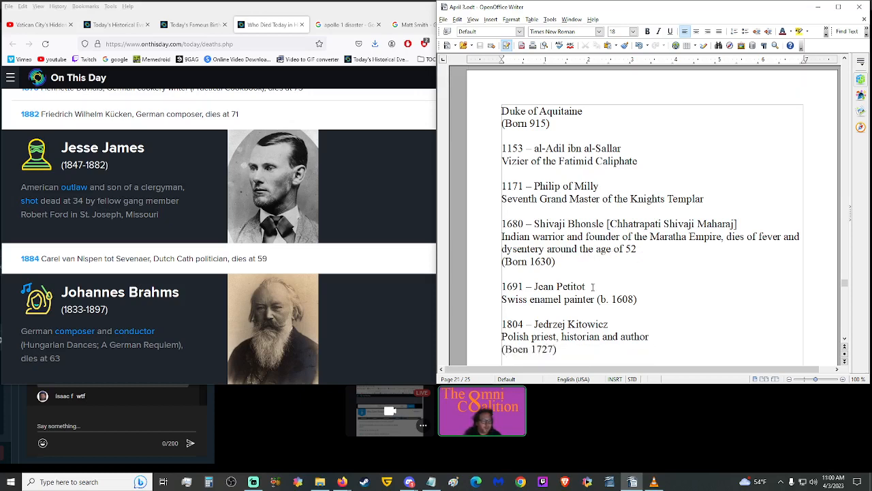
scroll("down", 3)
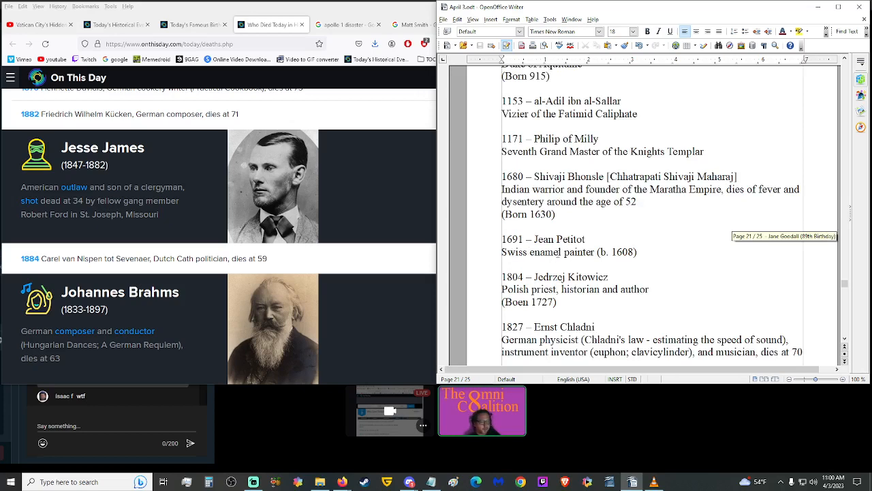
double_click(563, 251)
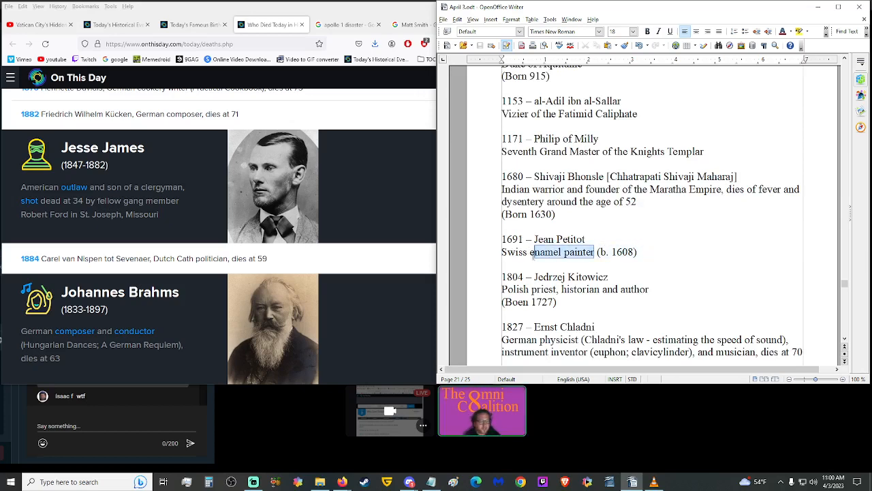
left_click(348, 25)
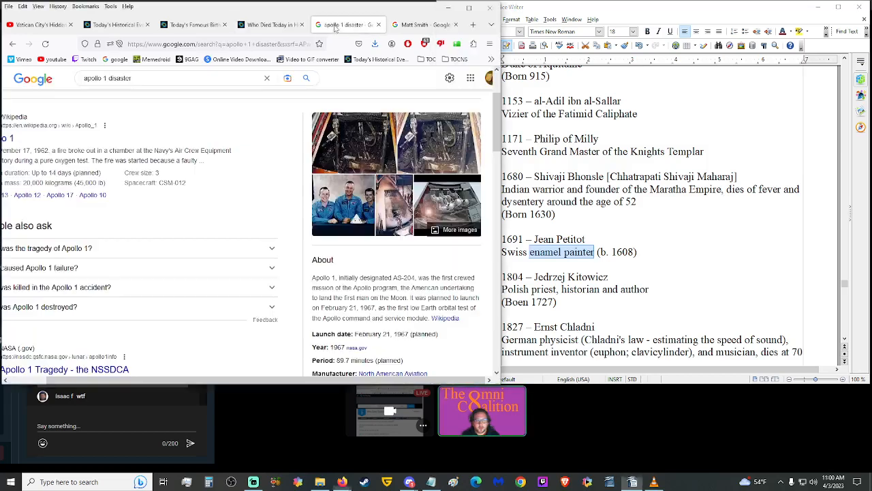
Search Google Images for 'enamel painter', then return to the Who Died Today page.
left_click(562, 251)
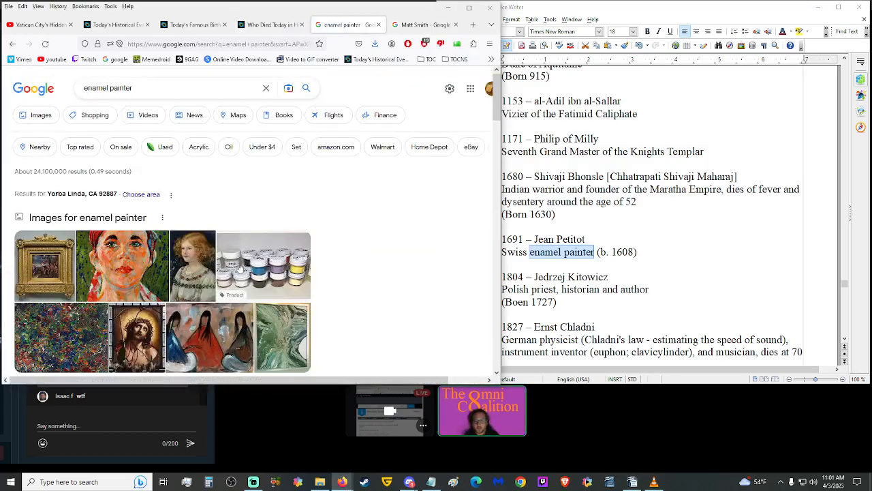
mouse_move(287, 220)
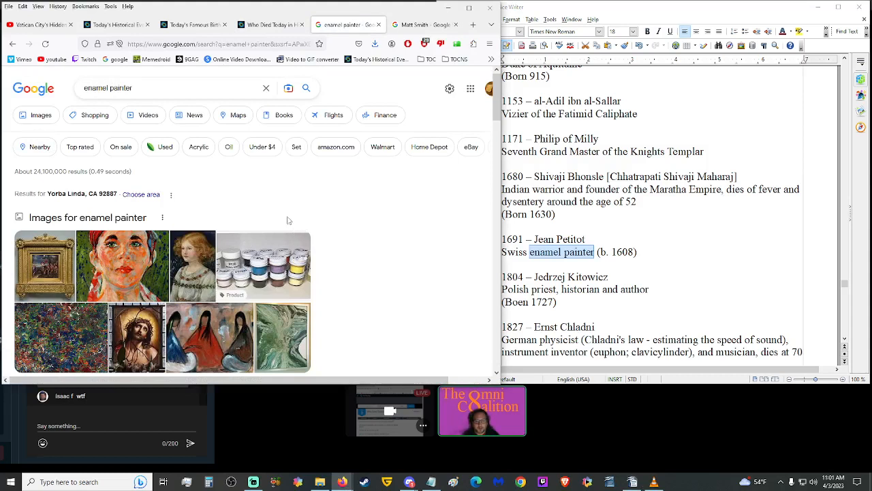
mouse_move(275, 209)
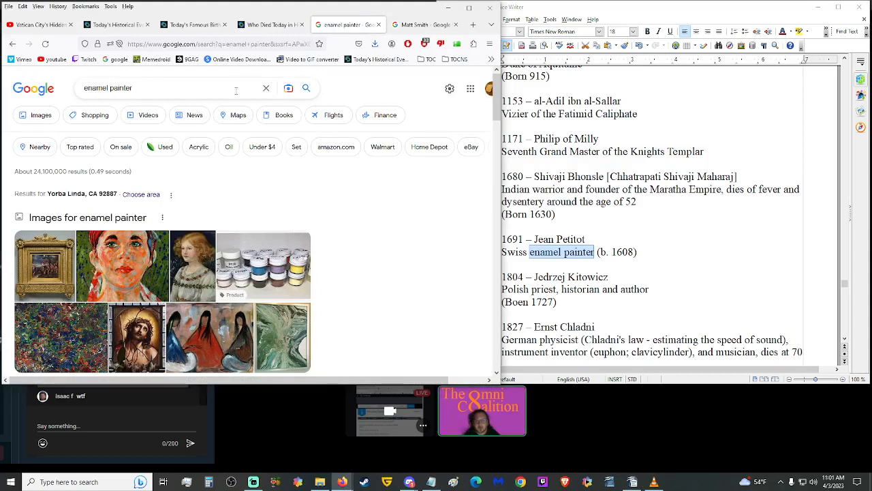
mouse_move(193, 24)
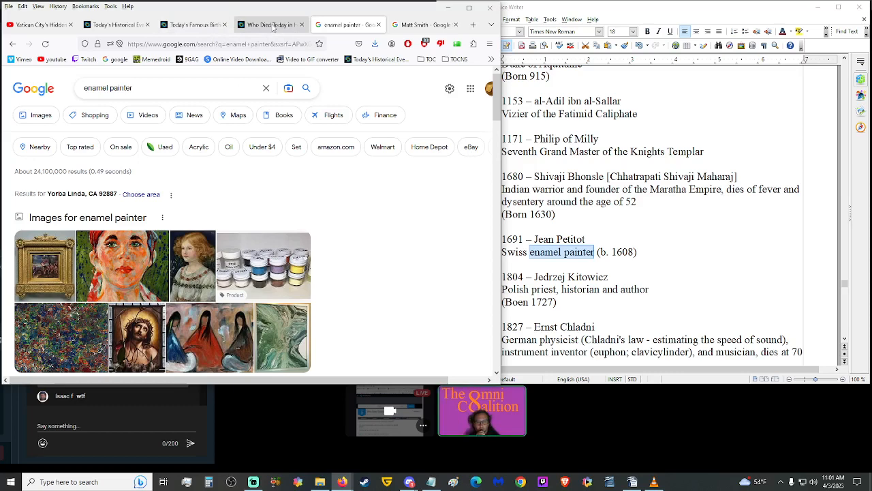
left_click(271, 25)
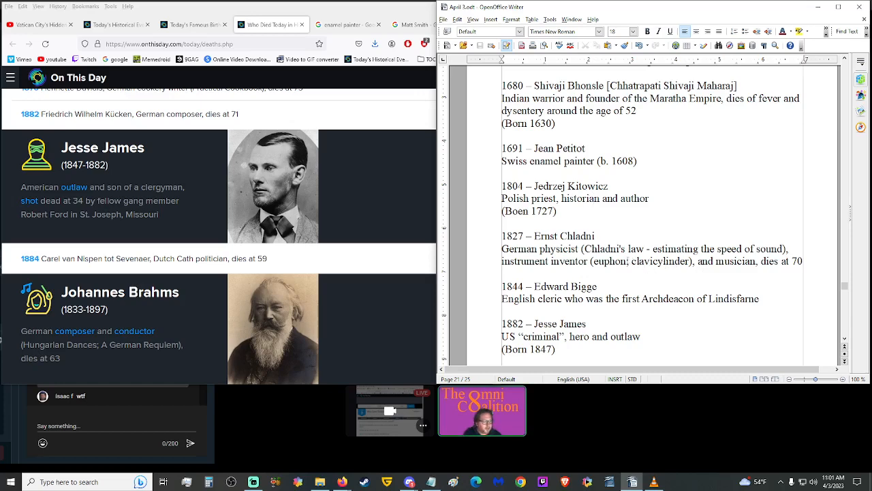
Search Google Images for 'euphon instrument' and 'clavicylinder' from Chladni's entry, then return to the deaths page.
double_click(609, 261)
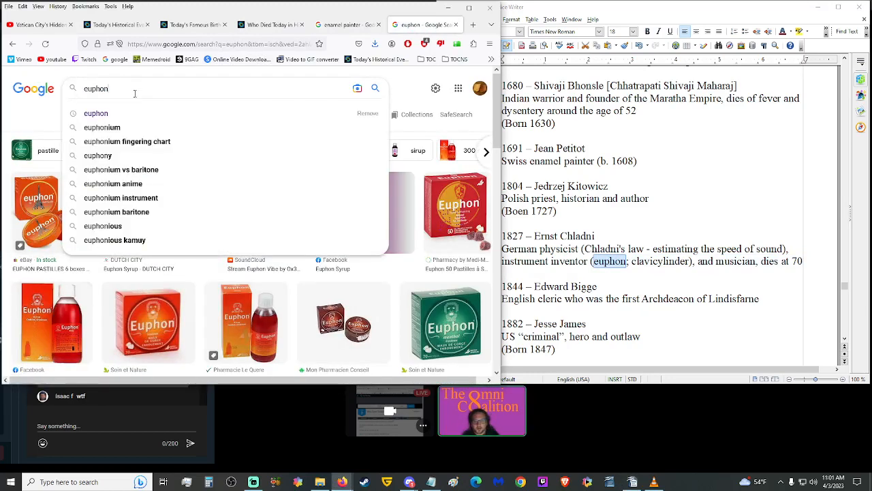
type("instrum")
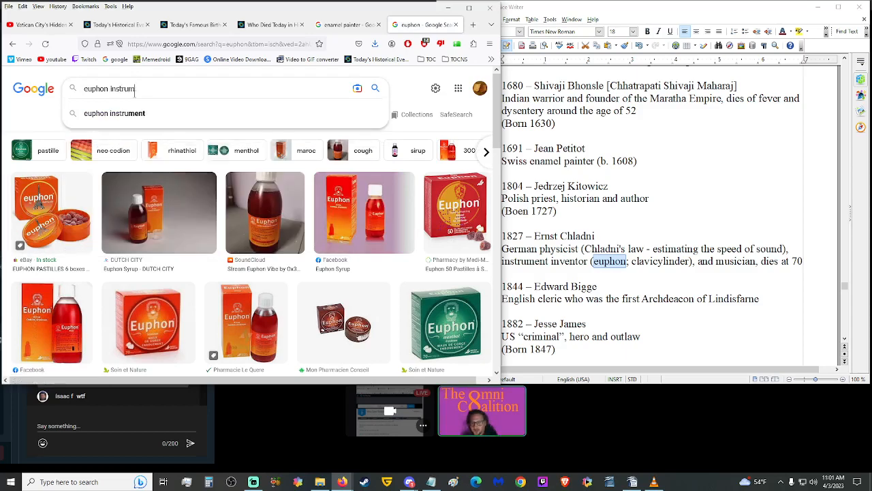
left_click(114, 113)
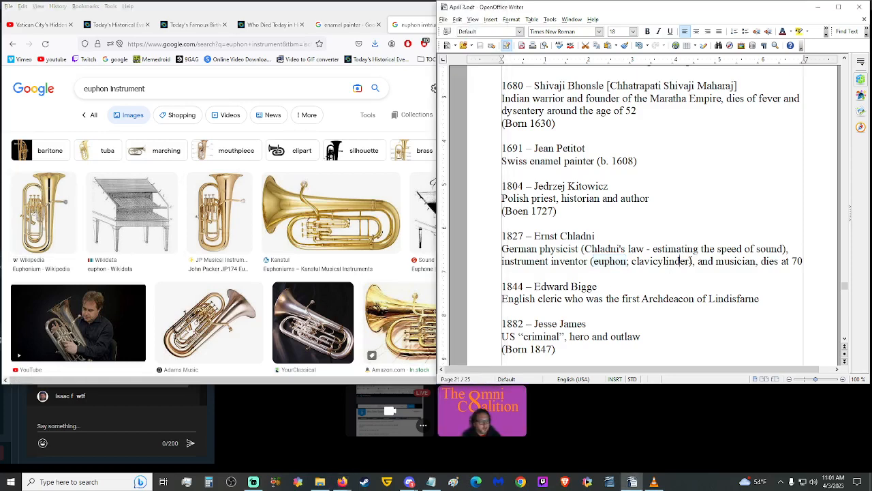
double_click(666, 261)
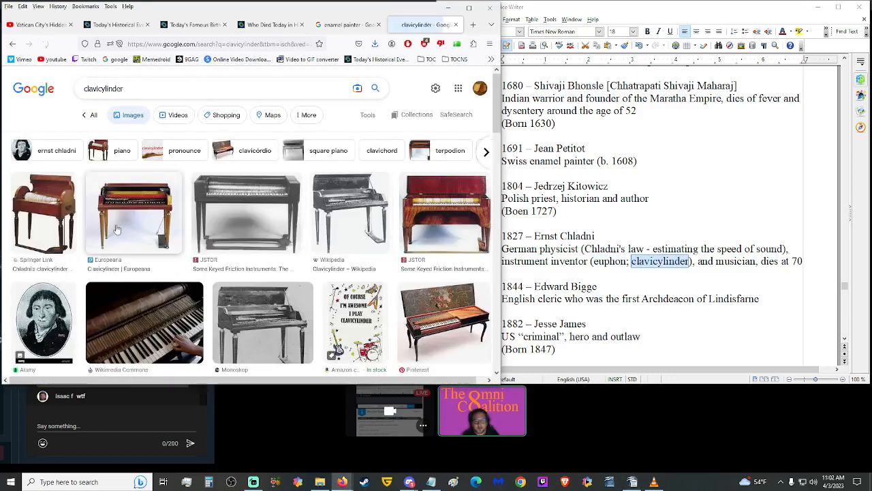
mouse_move(112, 247)
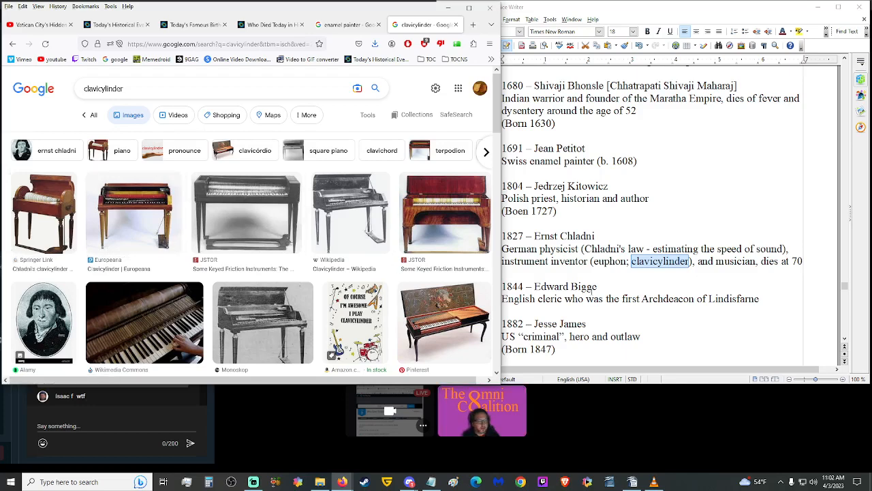
left_click(271, 24)
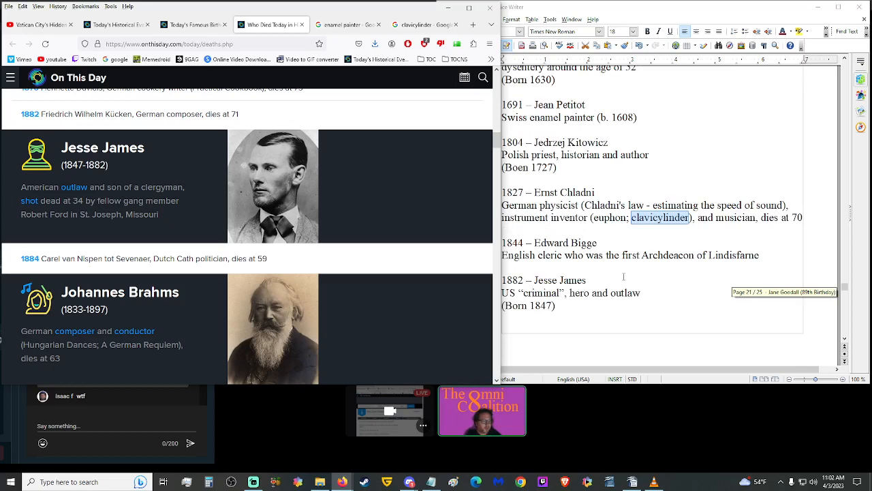
Read the Deaths entries from 1882 Jesse James past 1917 Arthur Graeme West alongside the website list.
scroll("down", 3)
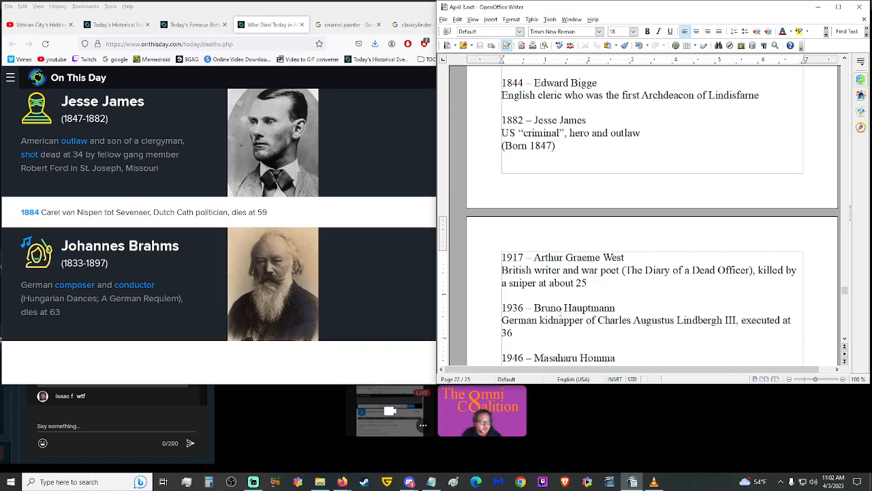
scroll("down", 3)
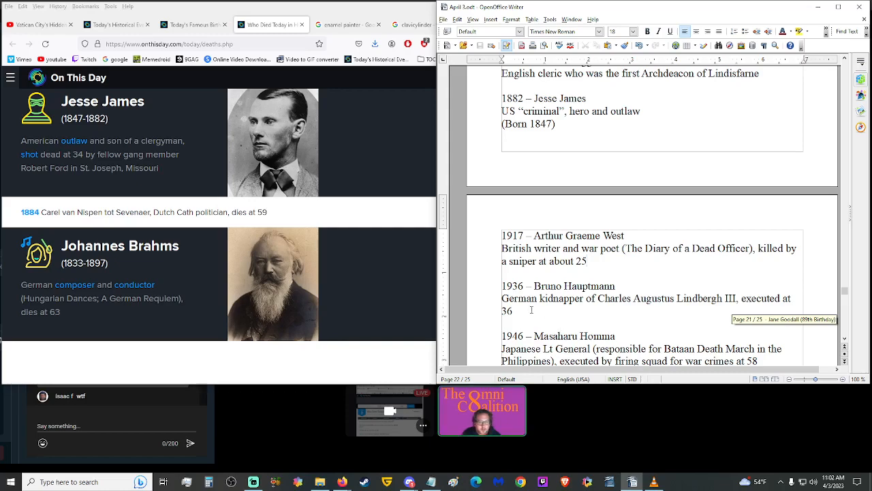
mouse_move(134, 285)
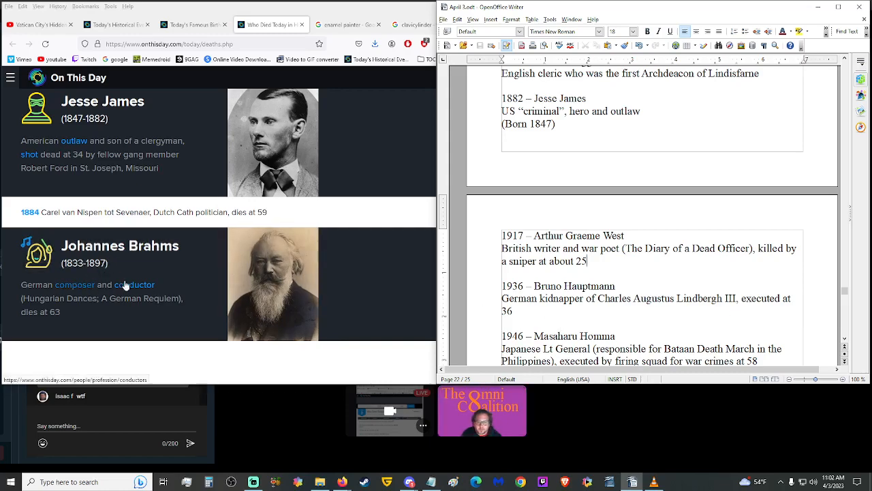
scroll("down", 3)
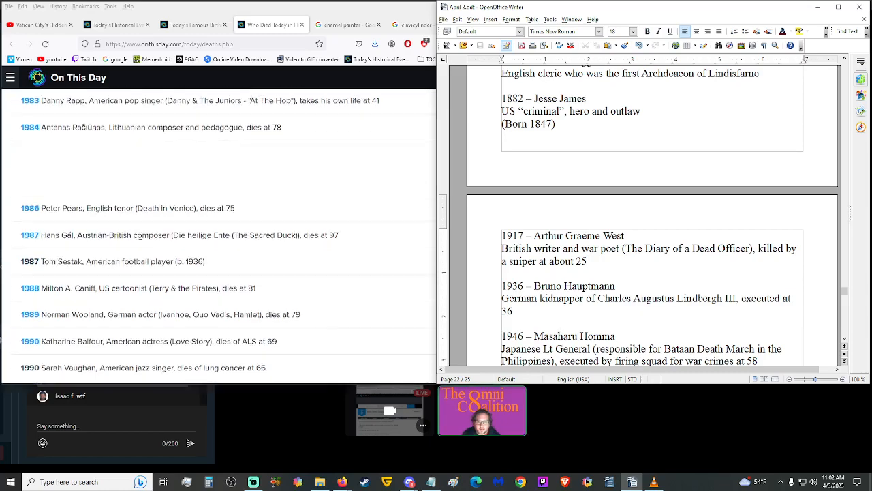
scroll("down", 3)
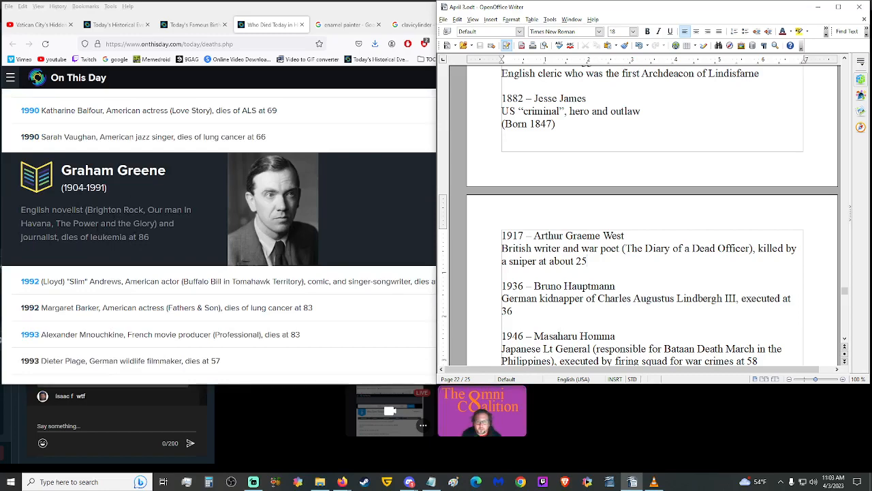
scroll("down", 3)
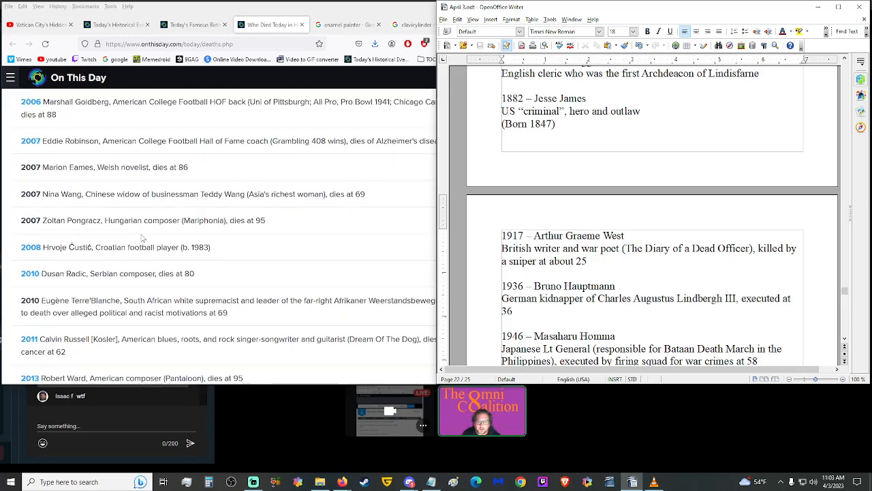
scroll("down", 3)
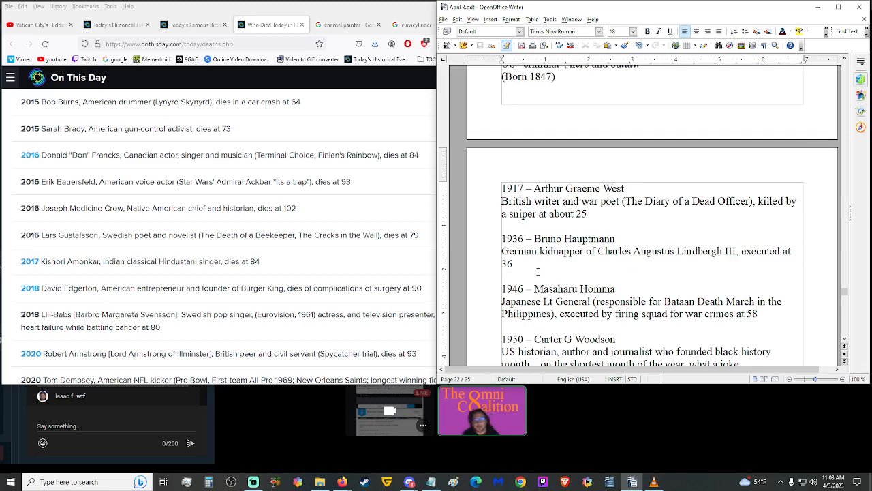
Continue past 1950 Carter G Woodson to 1981 Juan Trippe.
scroll("up", 3)
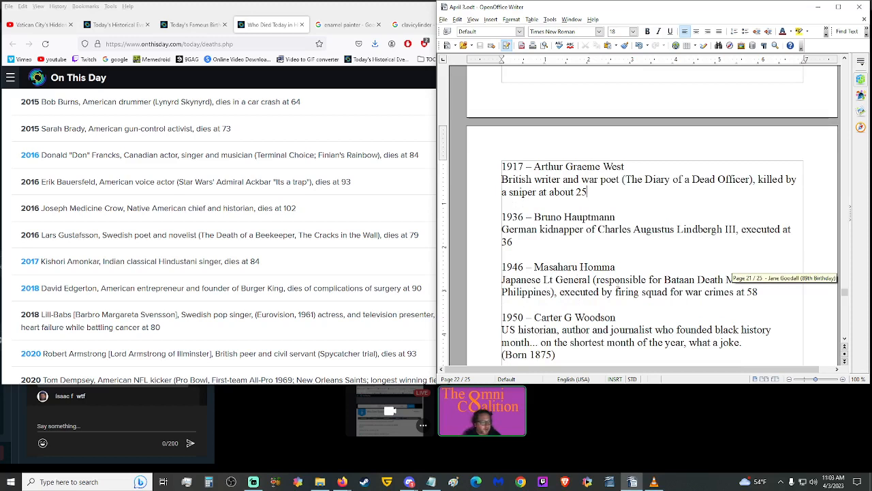
mouse_move(786, 322)
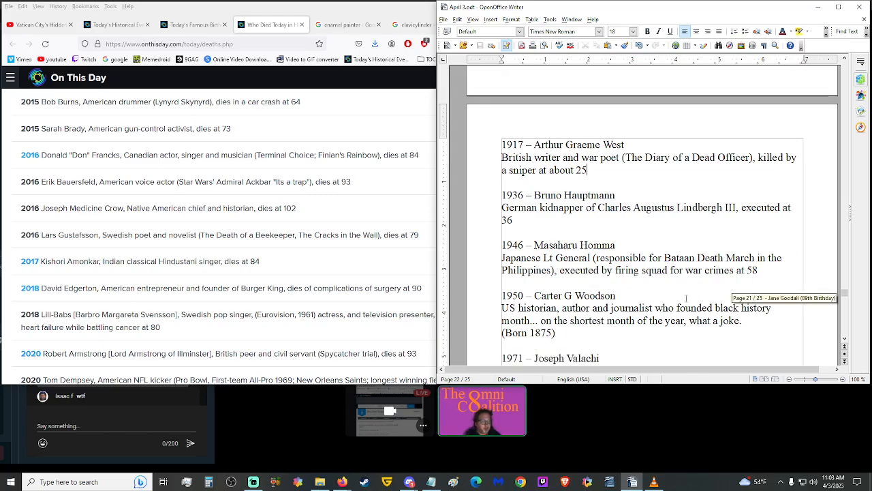
scroll("down", 3)
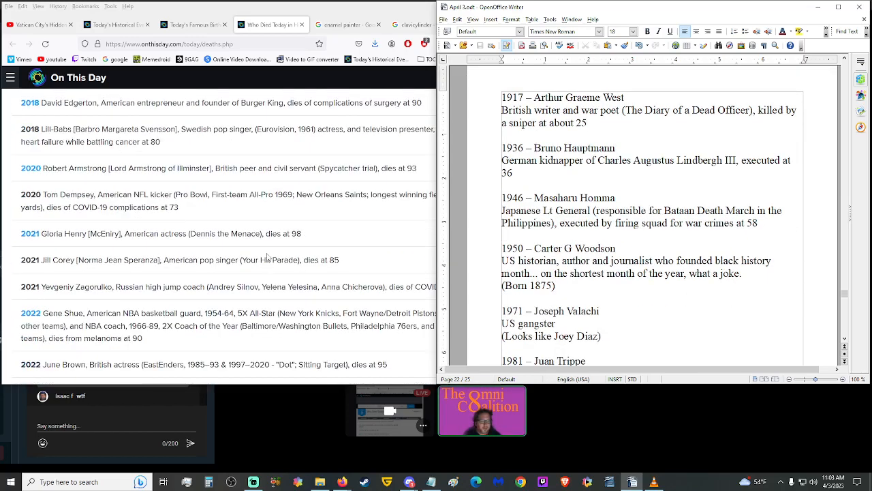
scroll("down", 3)
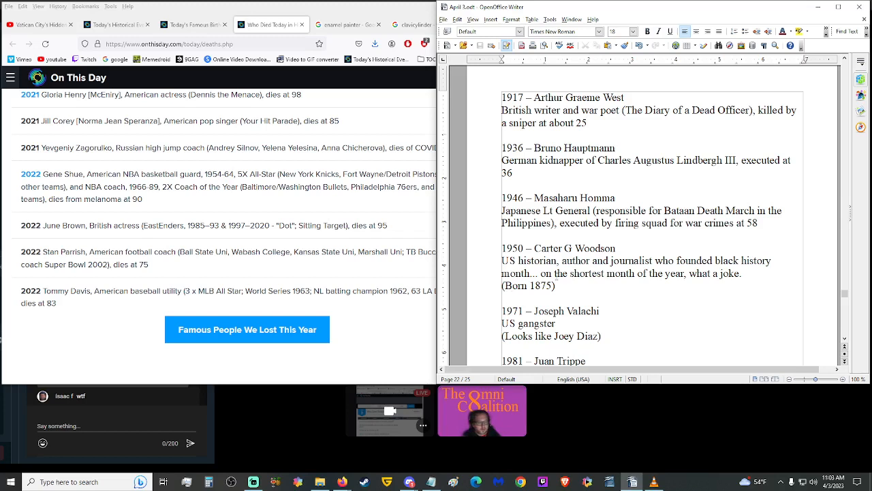
scroll("down", 3)
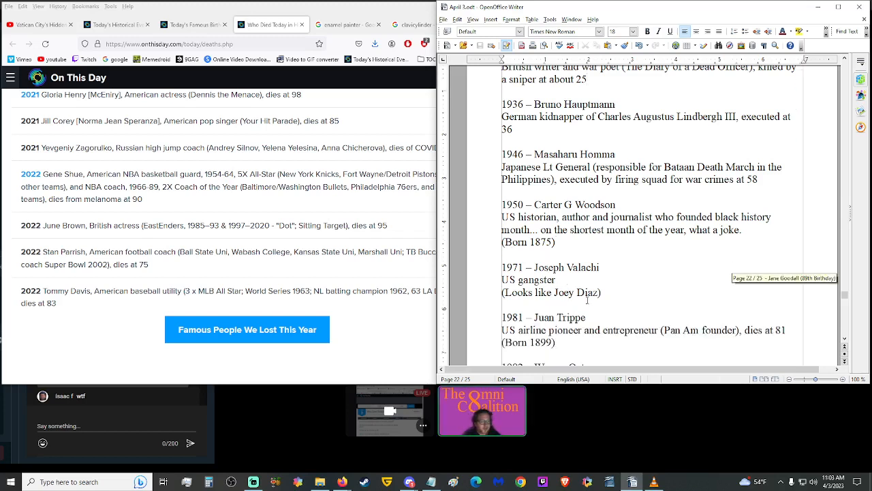
Search Google Images for 'joey diaz' from the Joseph Valachi entry and preview one photo.
double_click(565, 266)
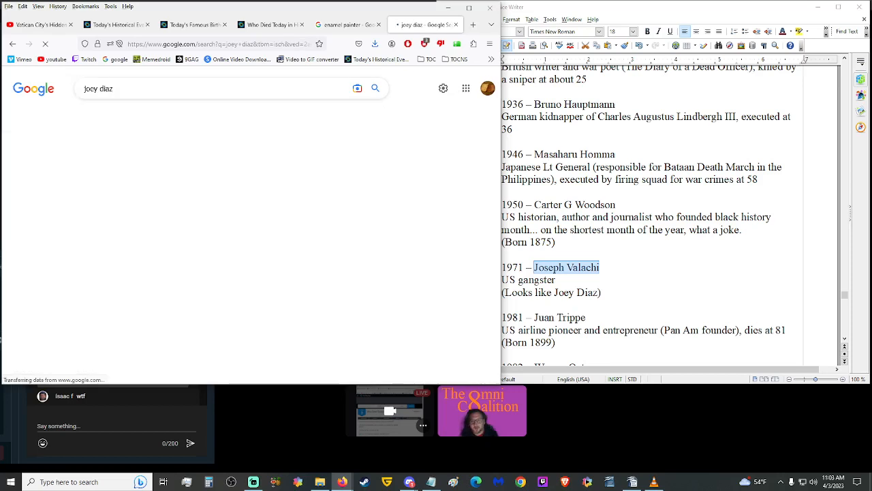
left_click(173, 114)
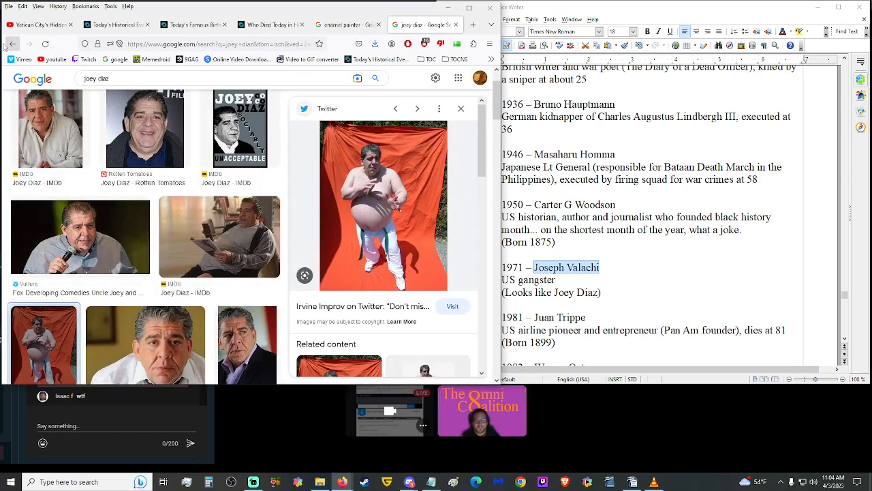
left_click(460, 109)
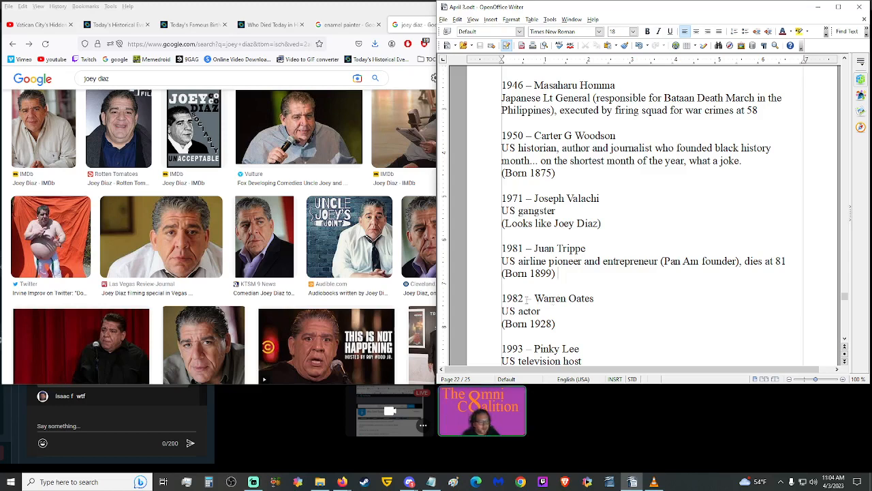
Read the Deaths entries through 1994 Frank G. Wells to 2014 Arthur Smith, then bring back the On This Day page.
scroll("down", 3)
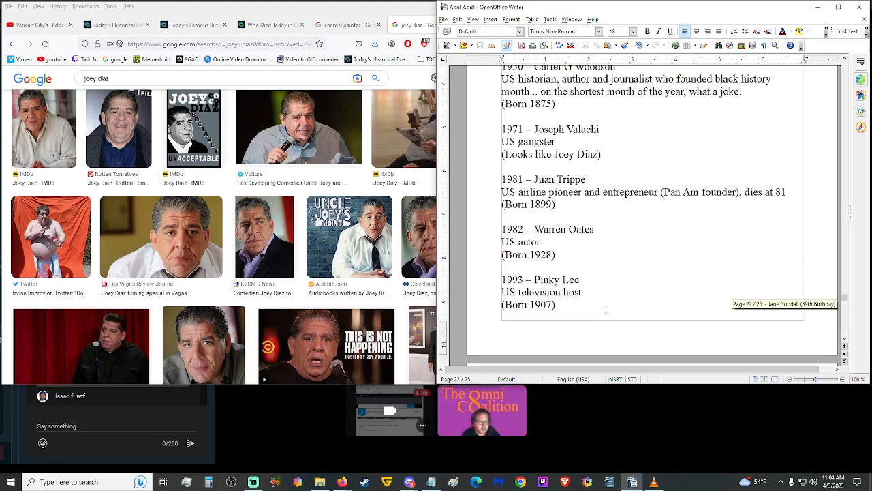
scroll("down", 3)
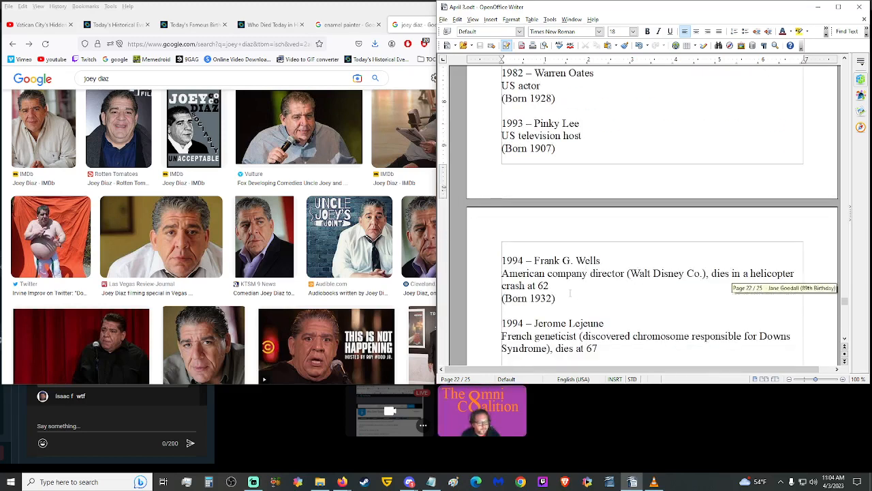
scroll("down", 3)
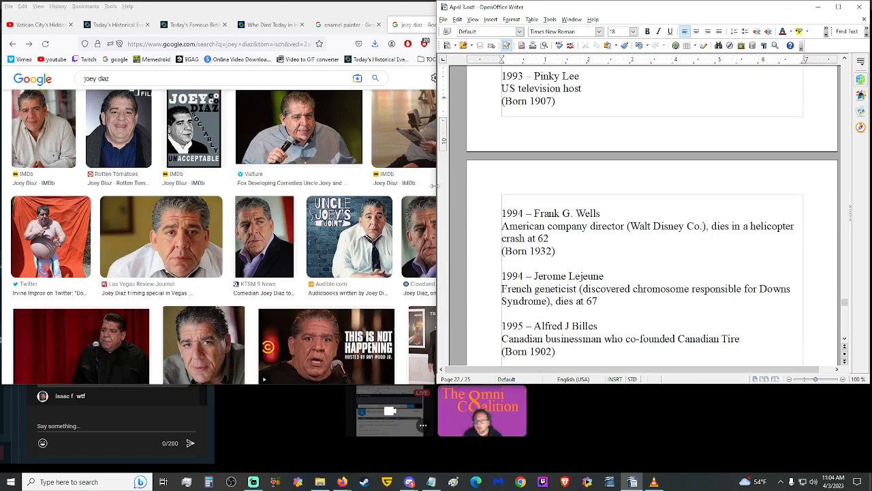
scroll("down", 3)
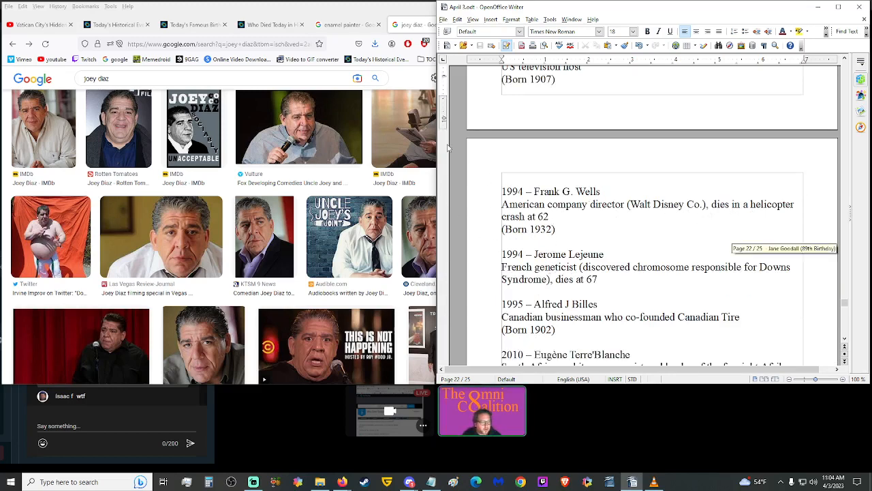
left_click(271, 24)
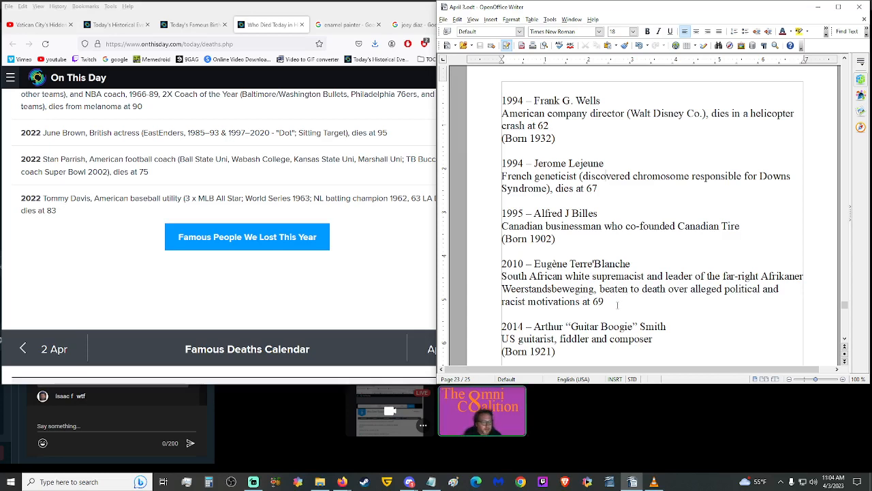
Read the final Deaths entries, 2016 Erik Bauersfeld and 2018 David Edgerton, down to the closing sign-off paragraph.
scroll("down", 3)
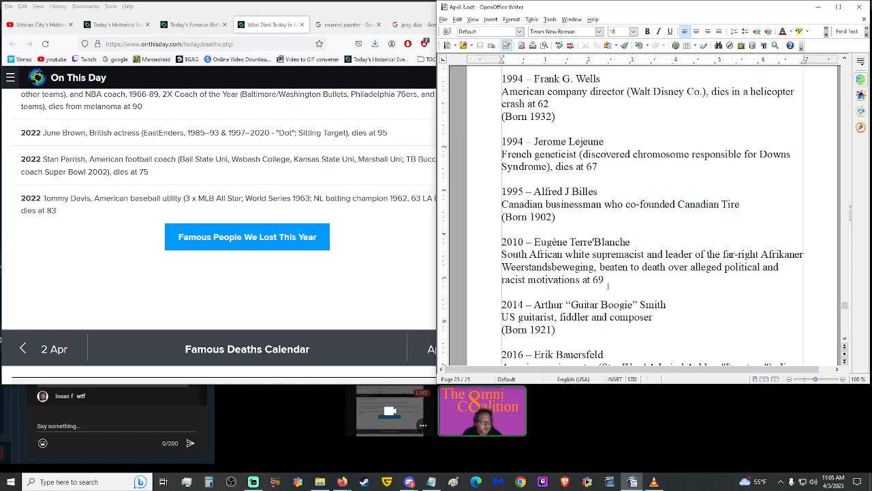
scroll("down", 3)
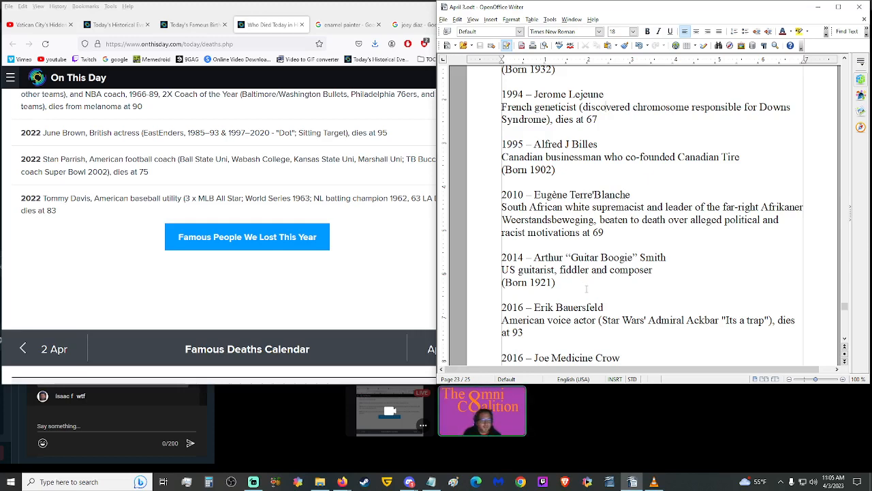
scroll("down", 3)
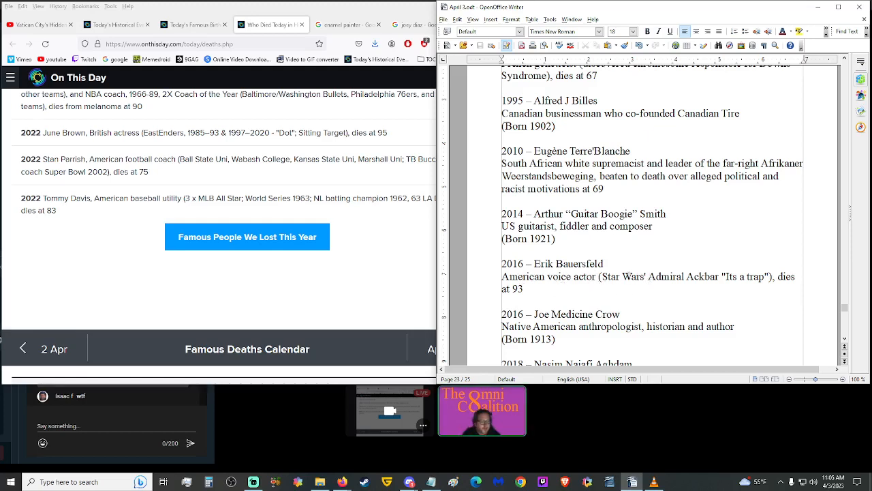
scroll("down", 3)
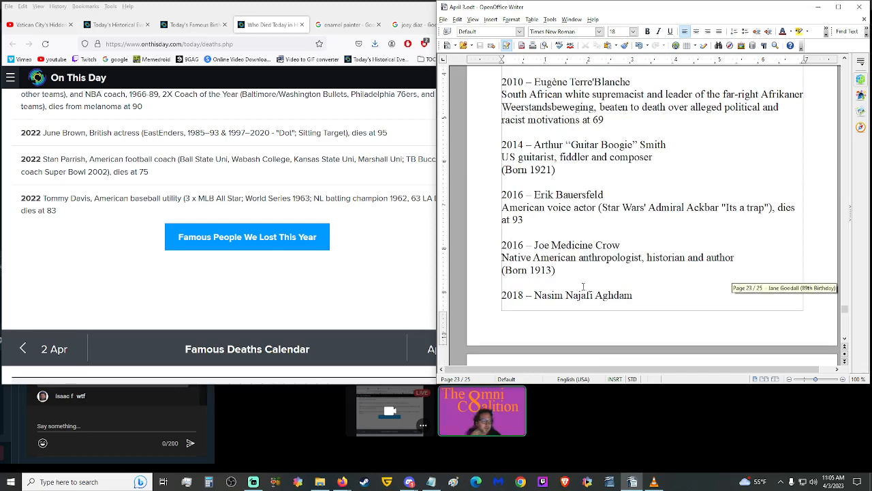
mouse_move(596, 269)
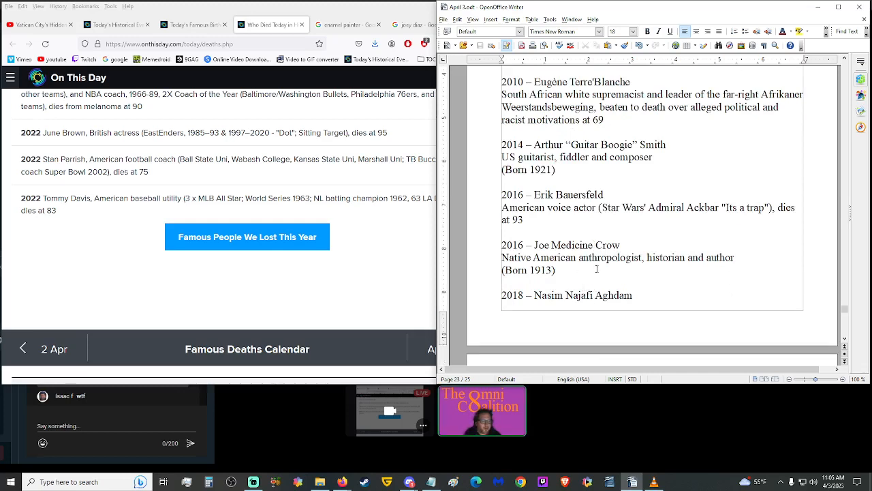
scroll("down", 3)
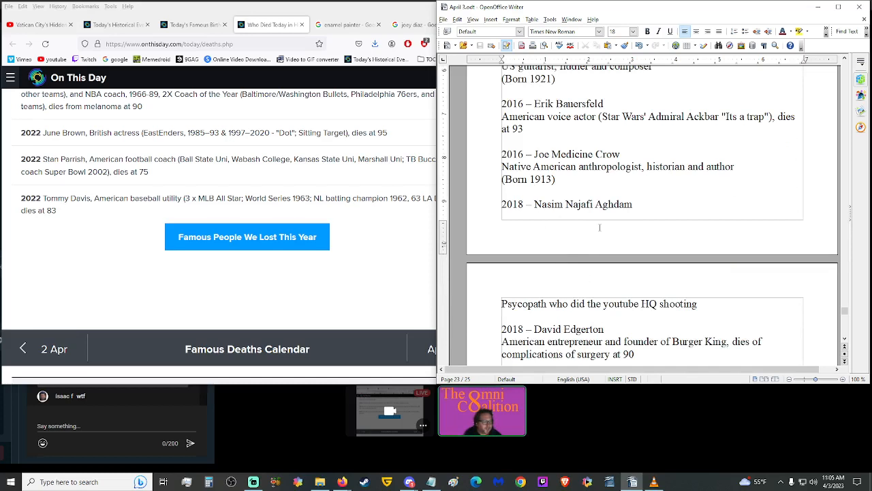
scroll("down", 3)
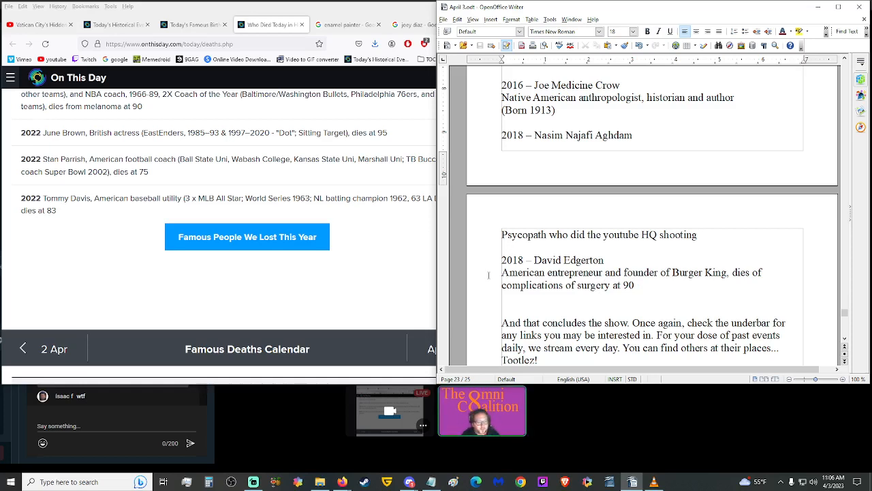
mouse_move(461, 285)
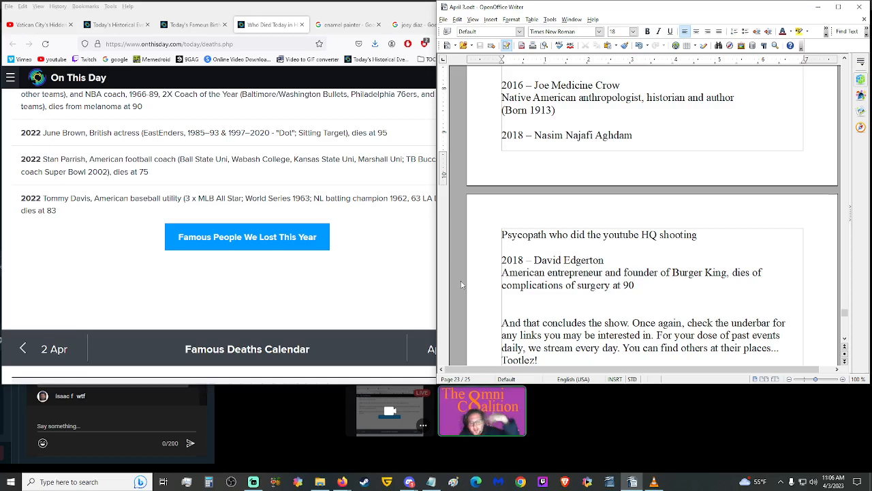